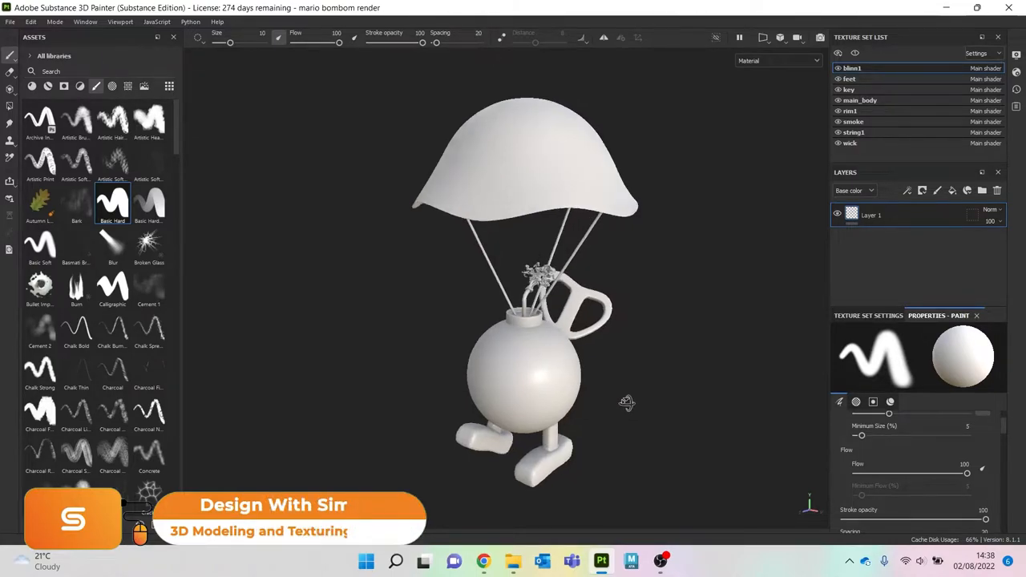
# Step: Show the Materials library and browse to the Steel Rust and Wear material for the main_body
pyautogui.moveTo(629, 400); pyautogui.dragTo(484, 387)
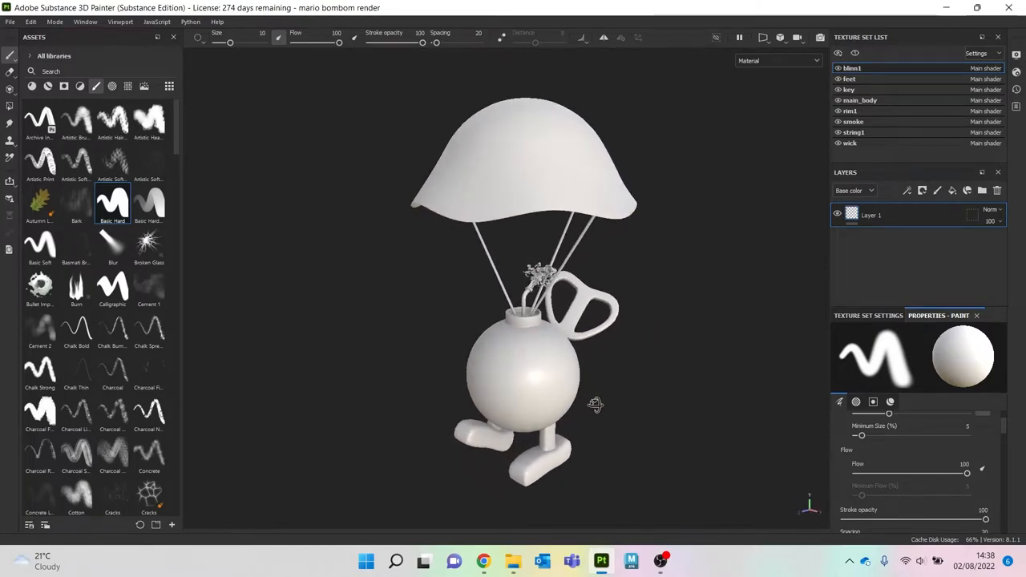
pyautogui.moveTo(232, 165)
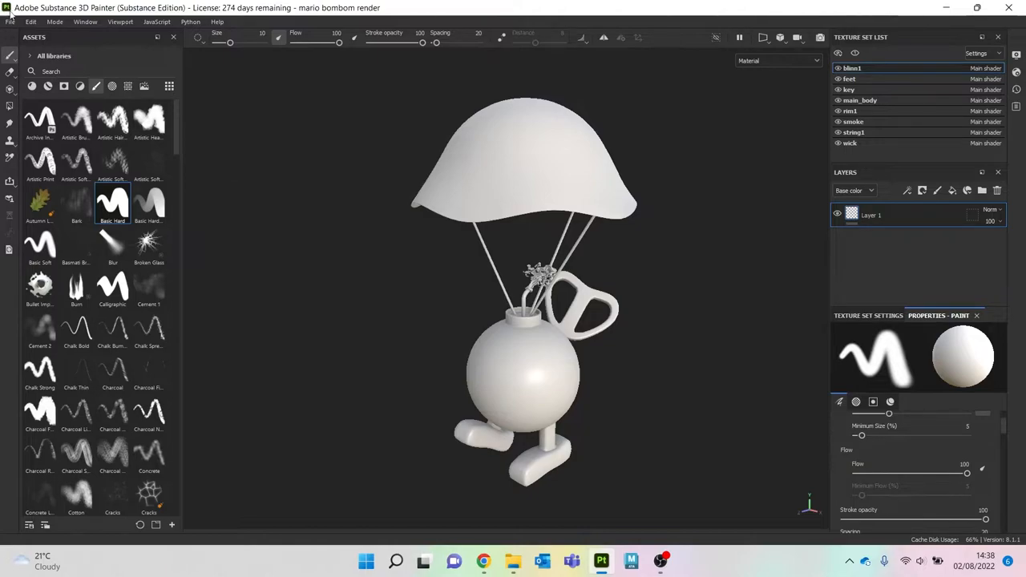
pyautogui.click(30, 23)
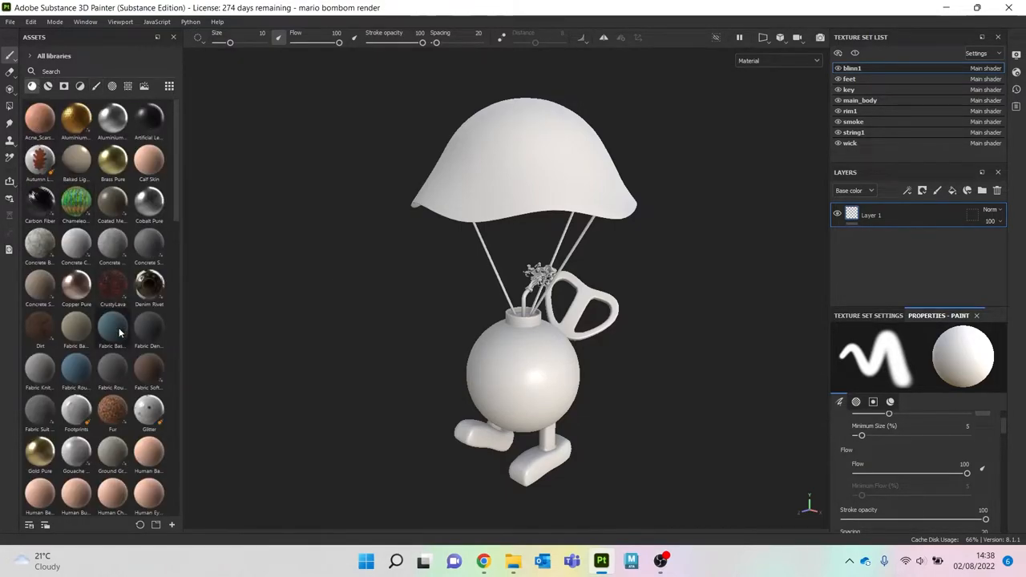
pyautogui.scroll(-3)
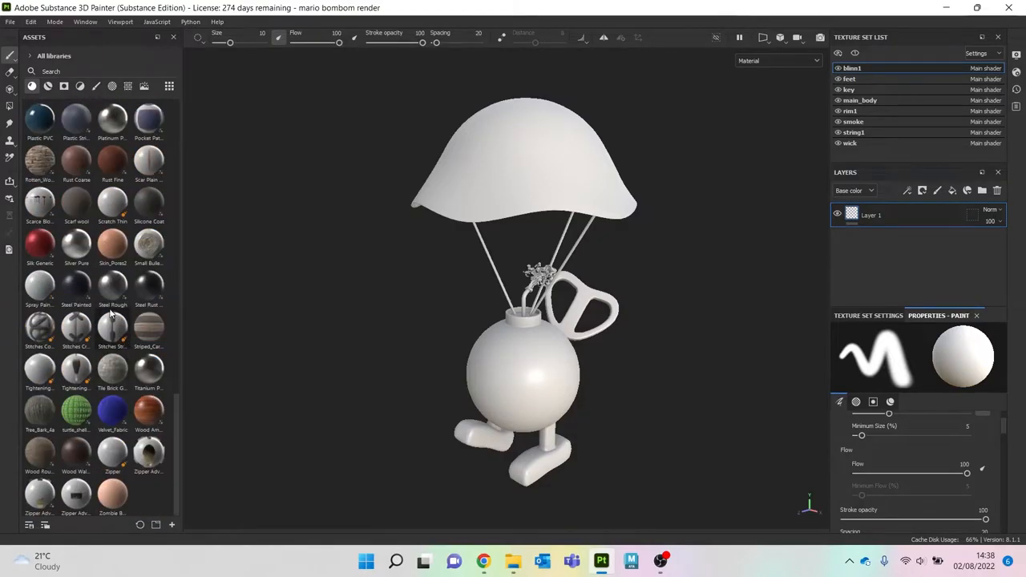
pyautogui.moveTo(148, 289)
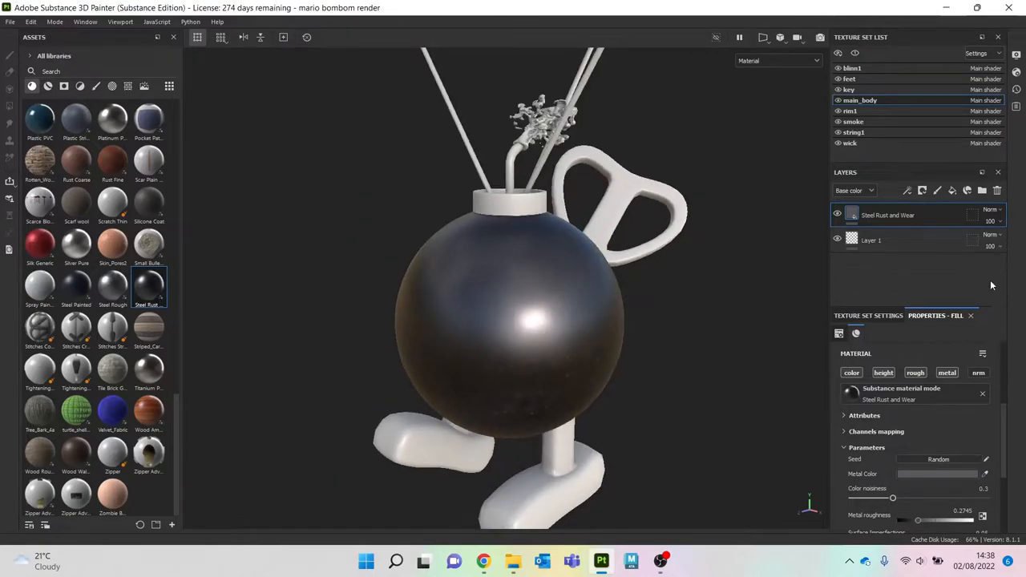
# Step: Remove Layer 1 and add a new empty paint layer above the rust material
pyautogui.rightClick(872, 240)
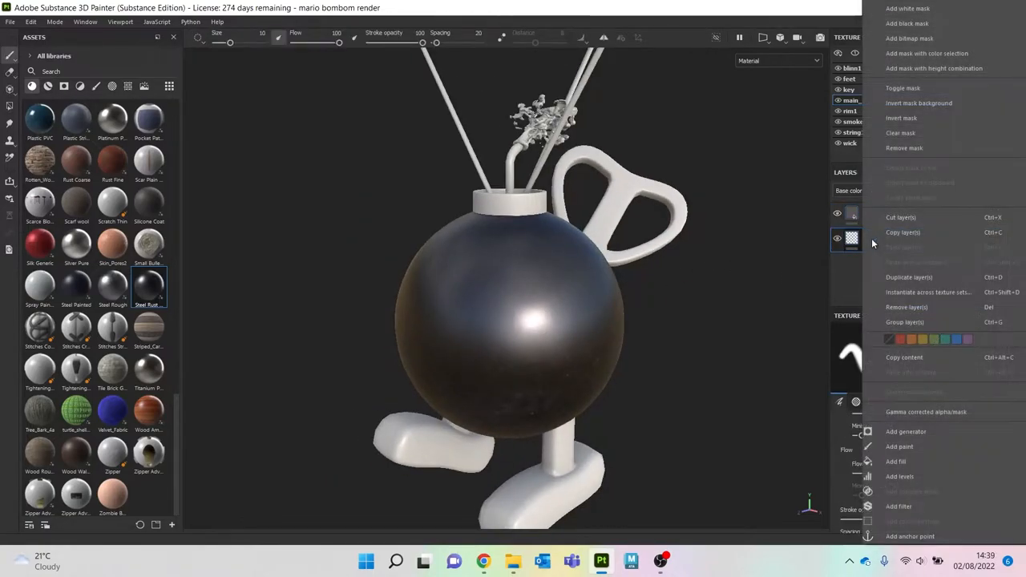
pyautogui.moveTo(930, 314)
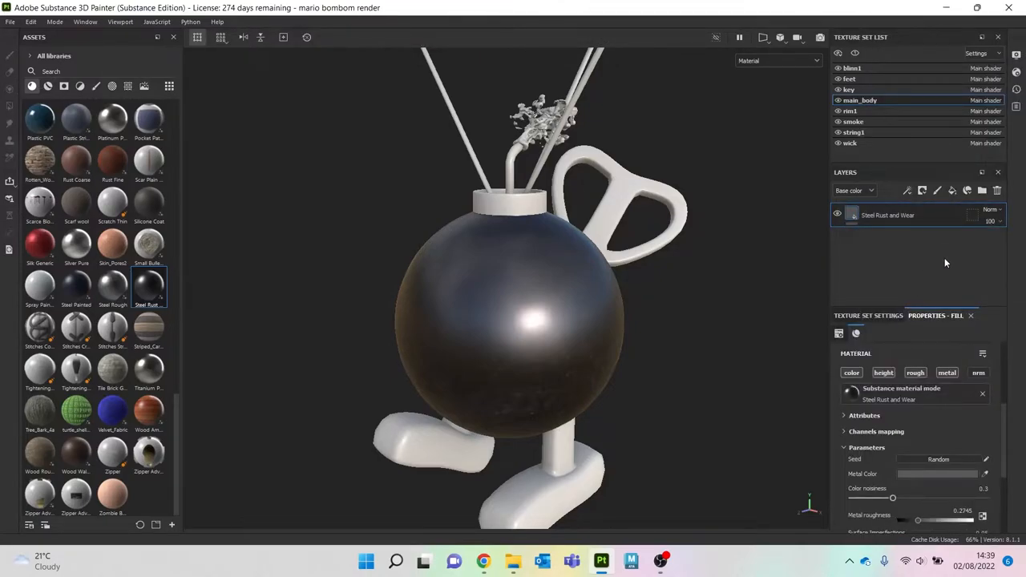
pyautogui.click(922, 190)
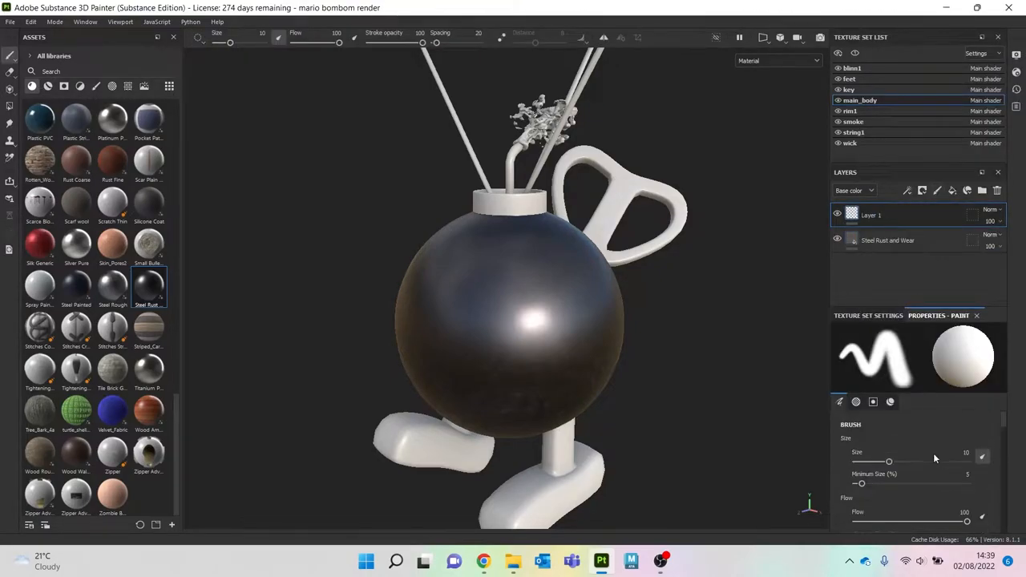
pyautogui.scroll(-3)
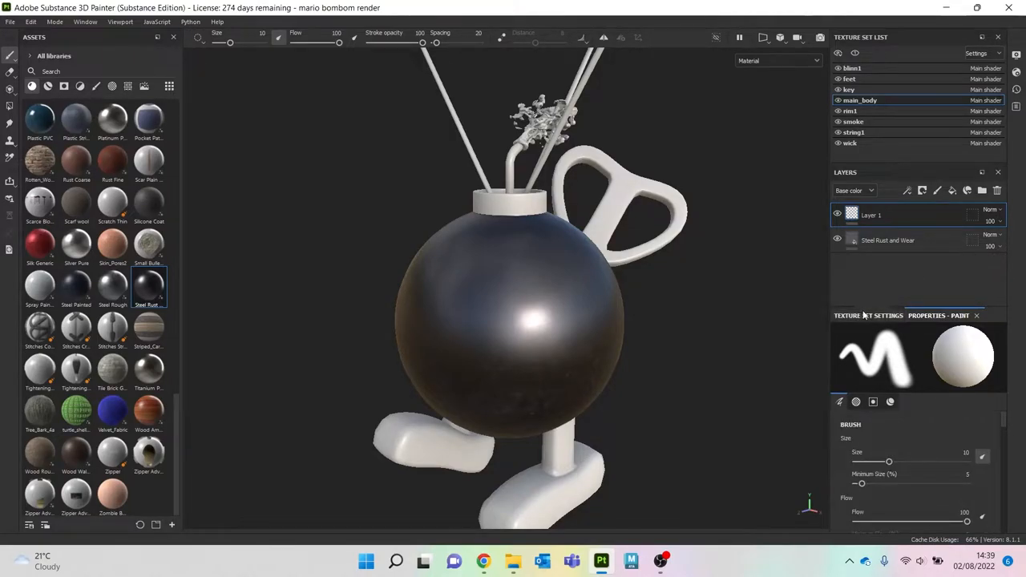
# Step: Review the Texture Set Settings, brush shape and paint material channel properties
pyautogui.click(869, 315)
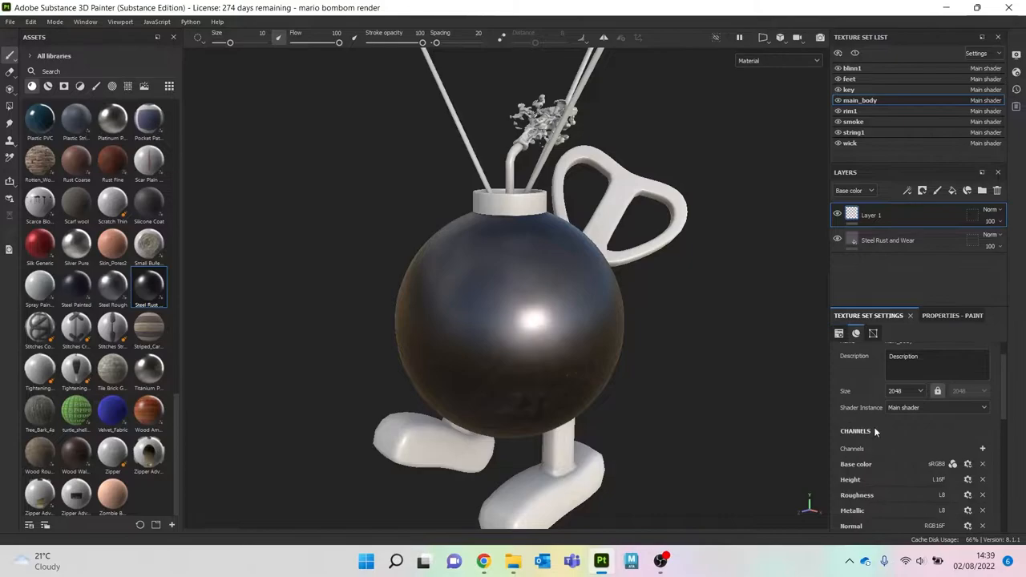
pyautogui.click(953, 315)
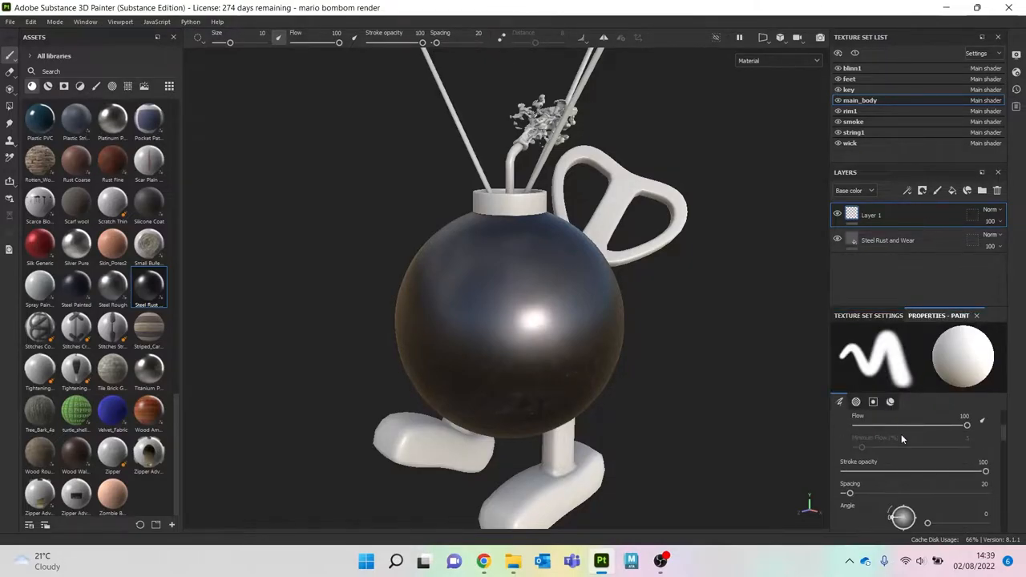
pyautogui.click(872, 401)
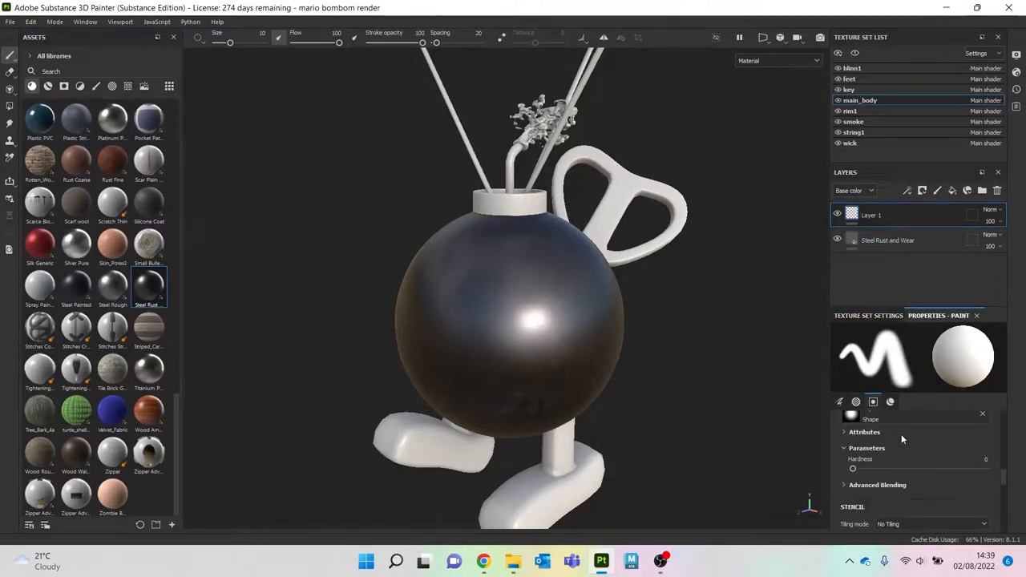
pyautogui.click(872, 400)
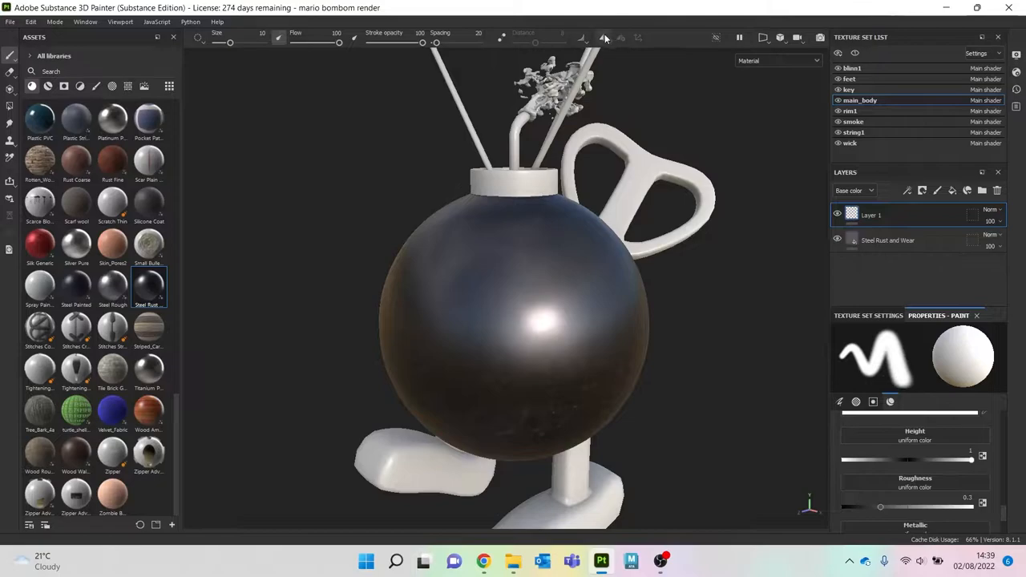
# Step: With symmetry on and a hard brush, paint two white oval eyes on the bomb's face
pyautogui.click(595, 361)
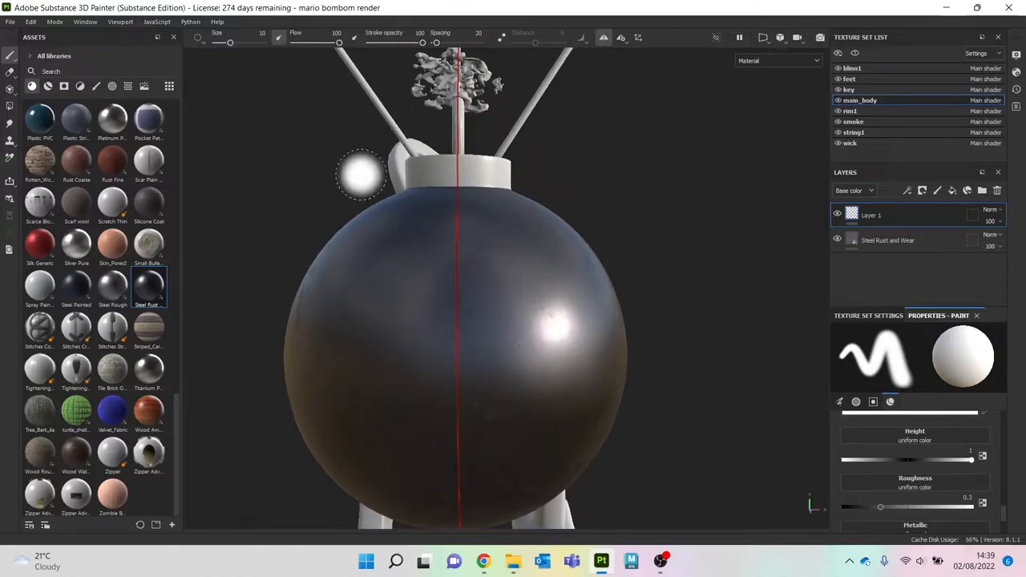
pyautogui.scroll(-3)
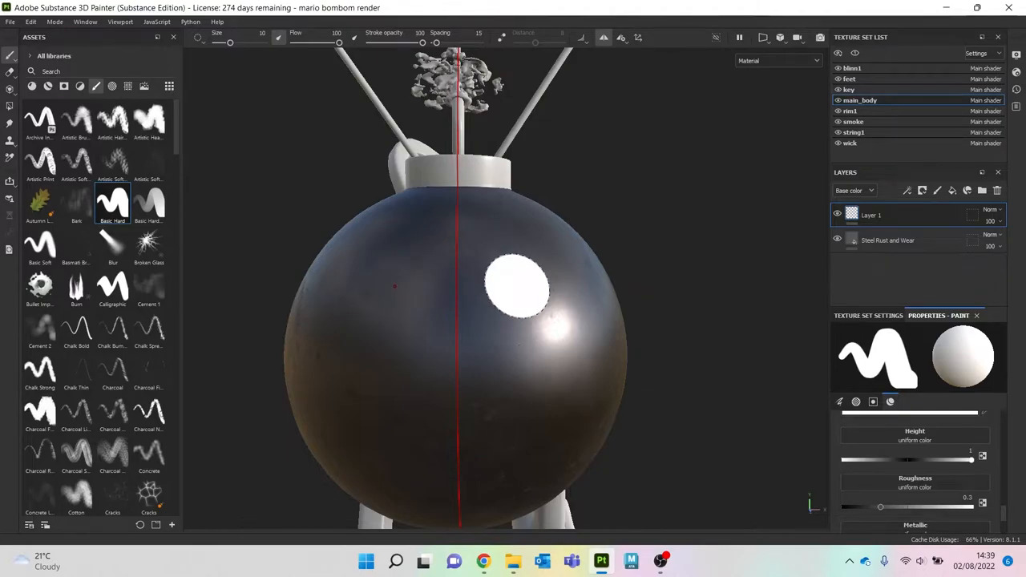
pyautogui.moveTo(516, 288); pyautogui.dragTo(526, 313)
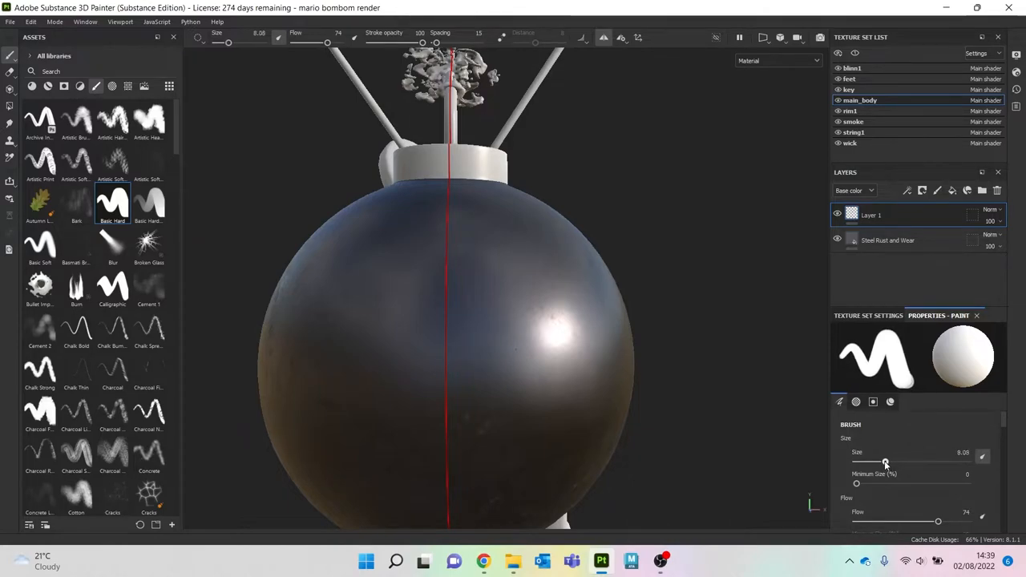
pyautogui.moveTo(885, 462); pyautogui.dragTo(875, 462)
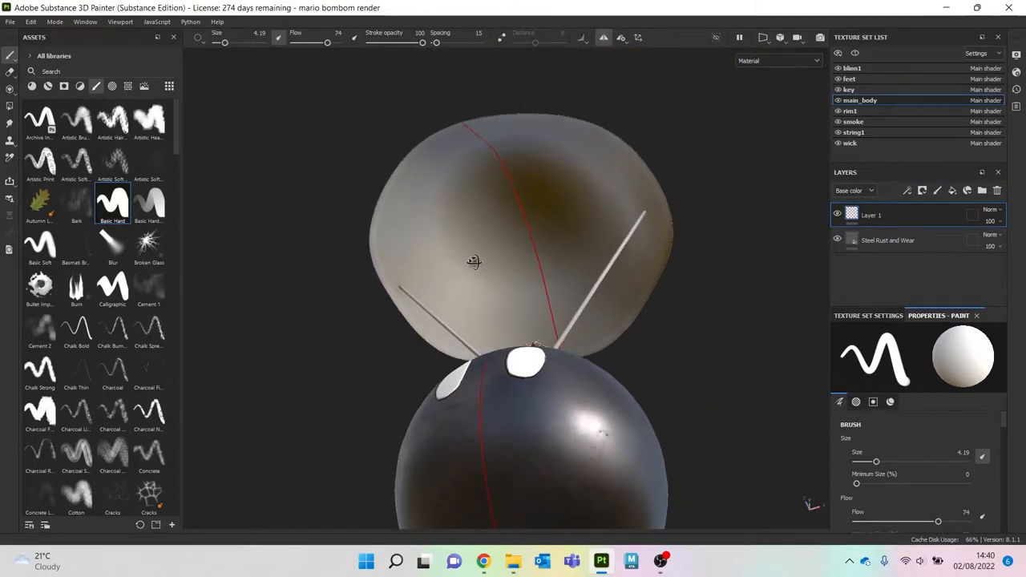
pyautogui.moveTo(473, 263); pyautogui.dragTo(459, 303)
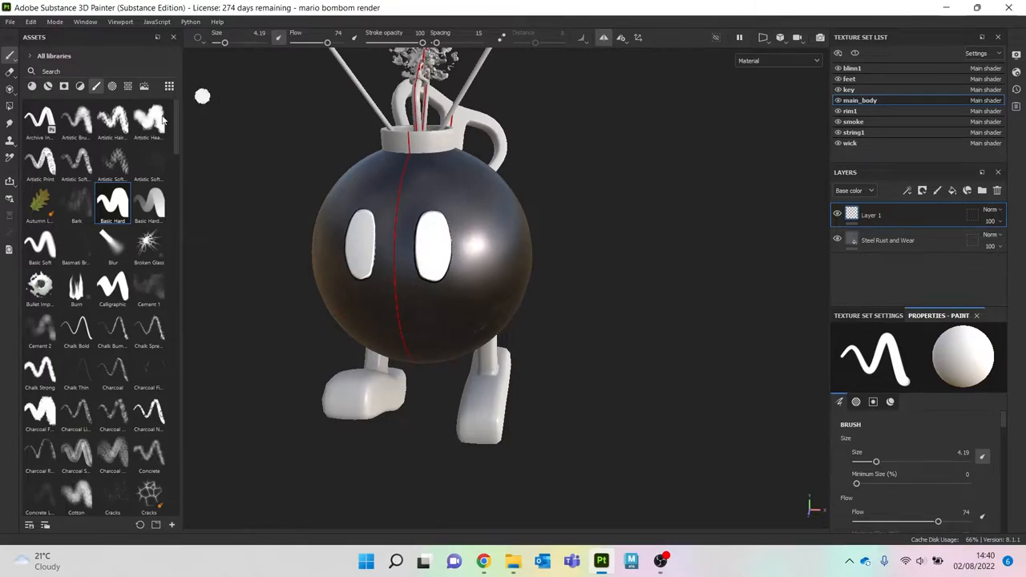
# Step: Apply the Steel Rough material to the vert1 collar texture set
pyautogui.click(32, 87)
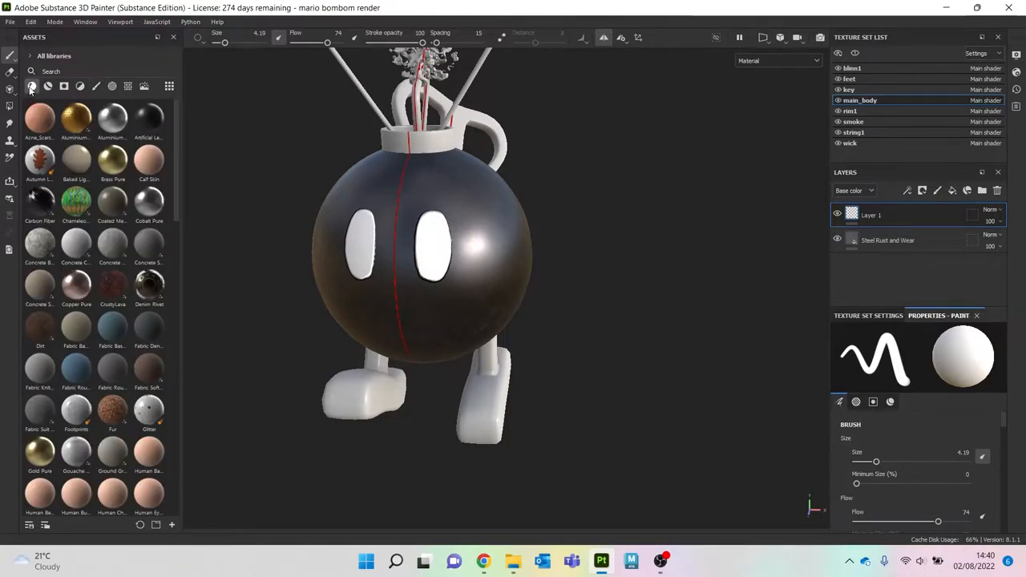
pyautogui.scroll(-3)
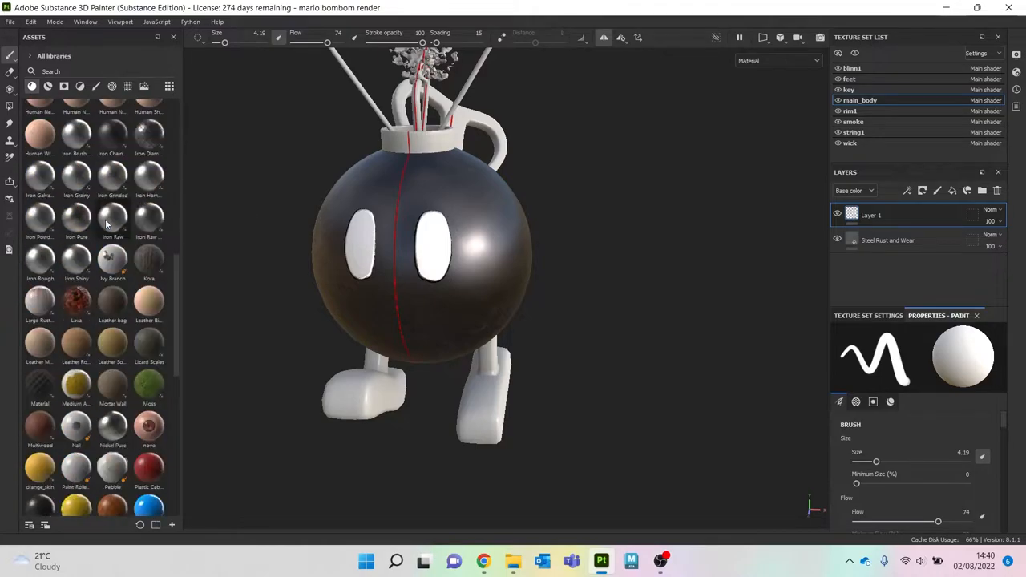
pyautogui.scroll(-3)
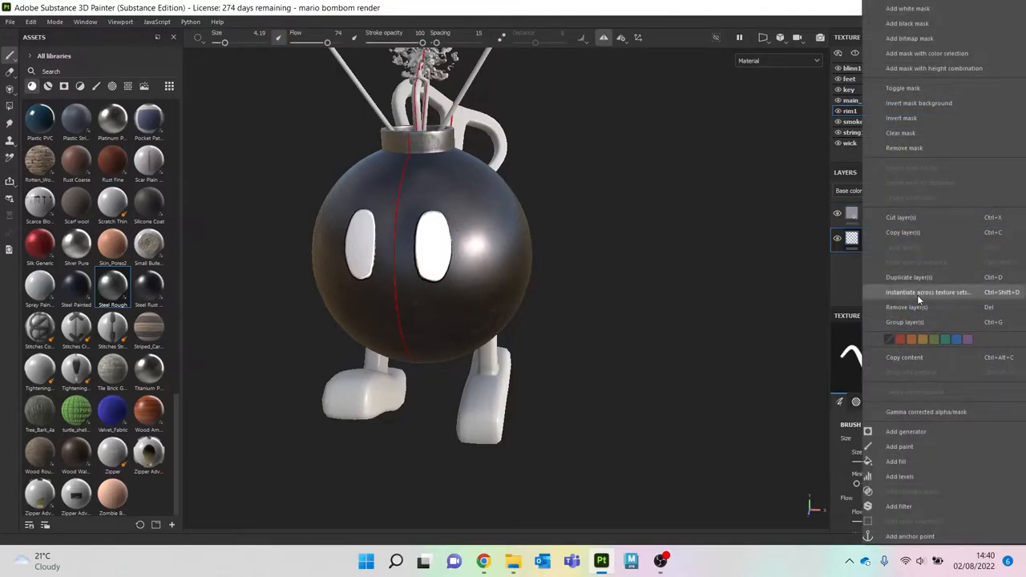
pyautogui.click(927, 291)
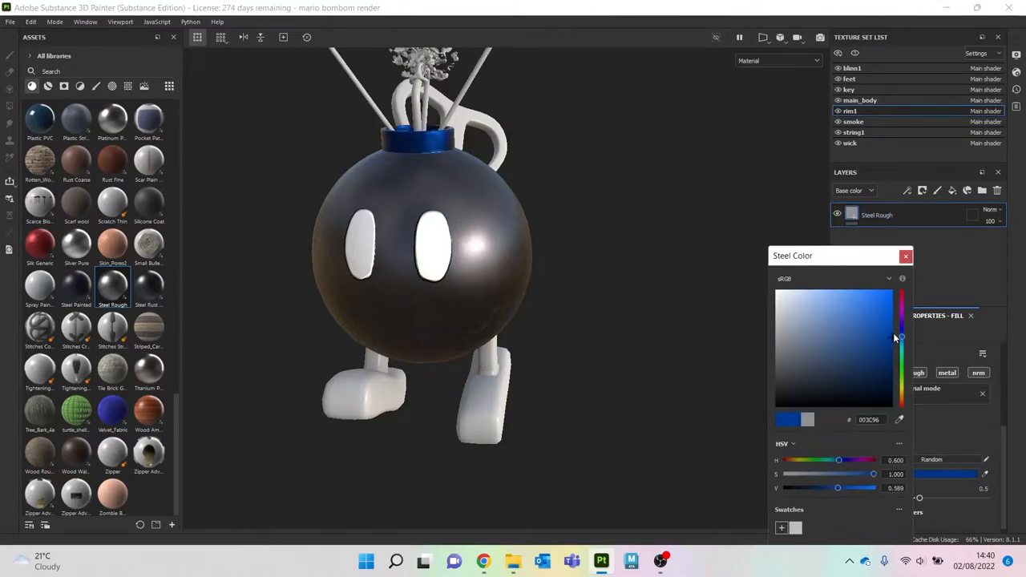
# Step: Tint the collar's Steel Color to a lighter blue
pyautogui.moveTo(901, 336); pyautogui.dragTo(890, 319)
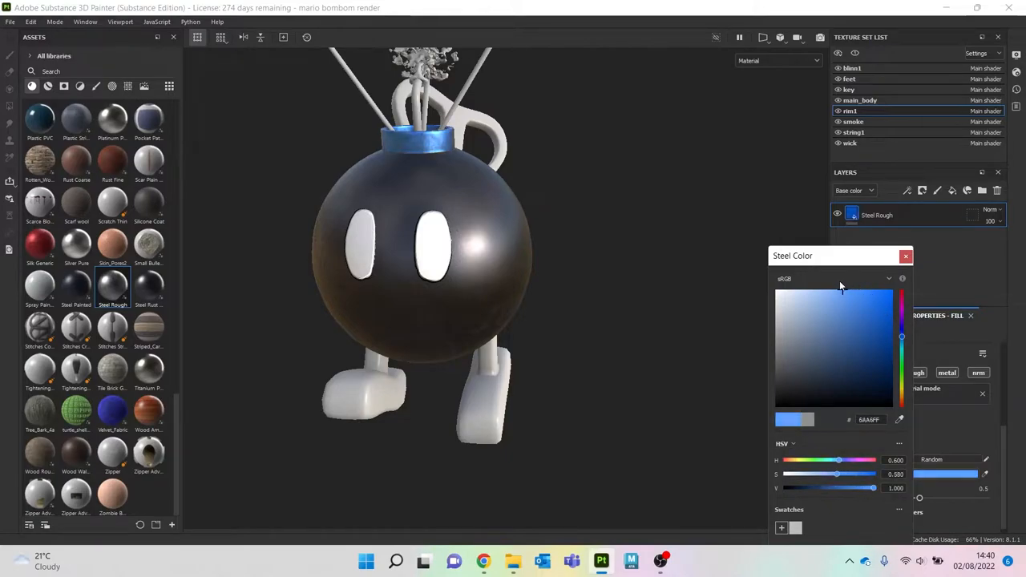
pyautogui.click(838, 475)
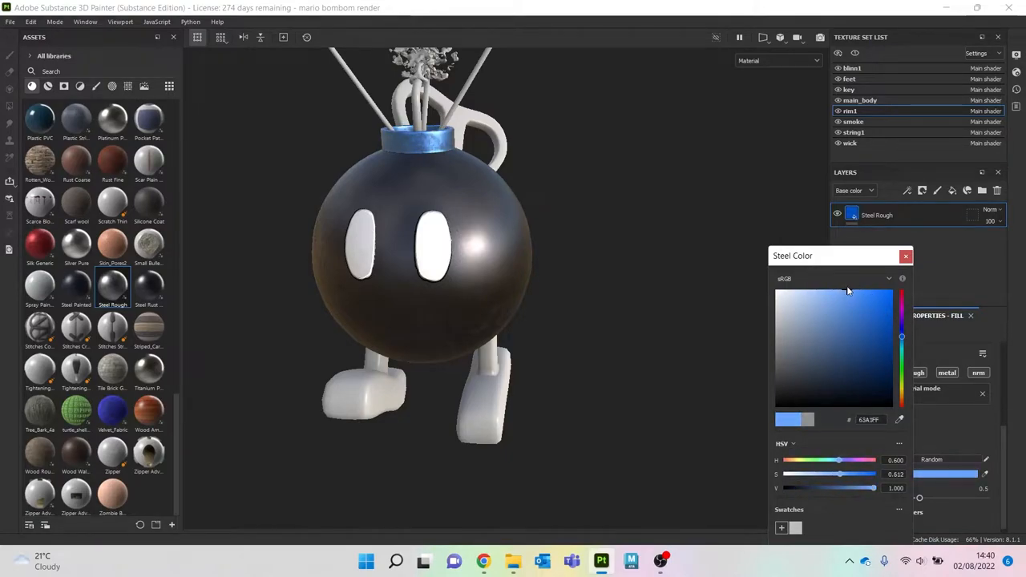
pyautogui.click(906, 256)
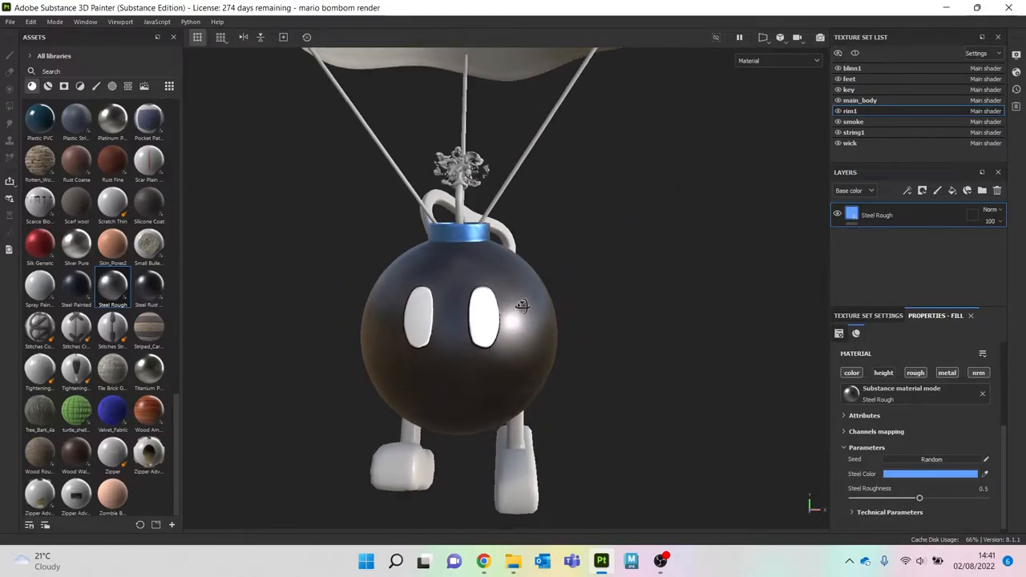
# Step: Browse the fabric materials for the wick, applying Fabric Rough Aligned as a fill layer
pyautogui.moveTo(521, 305); pyautogui.dragTo(485, 313)
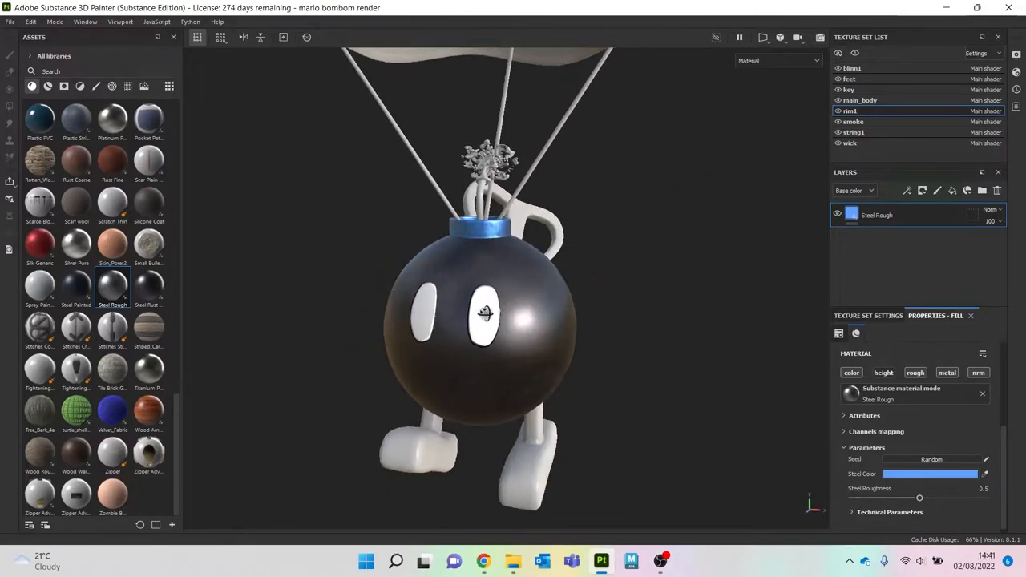
pyautogui.moveTo(513, 321); pyautogui.dragTo(497, 280)
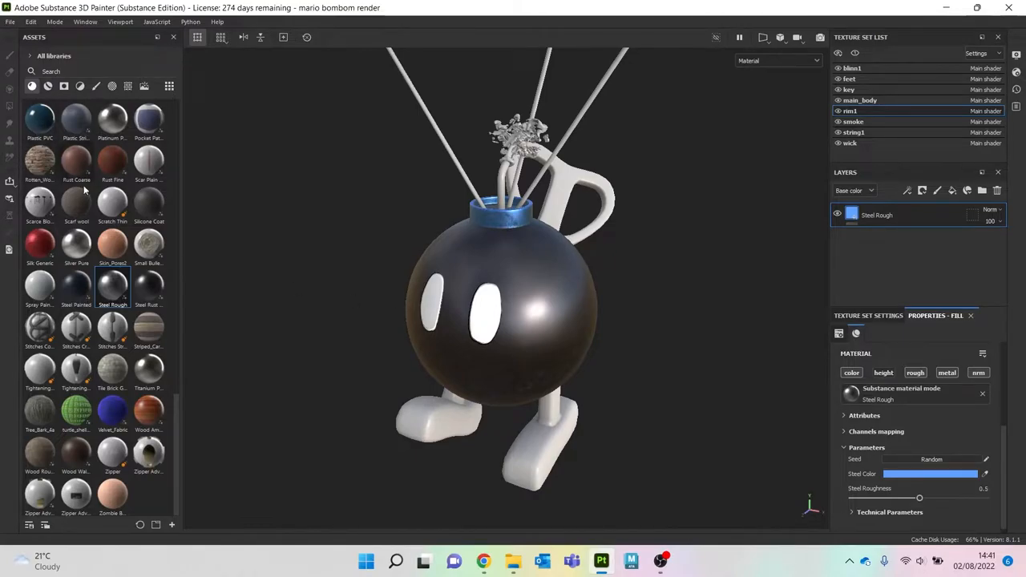
pyautogui.moveTo(112, 410)
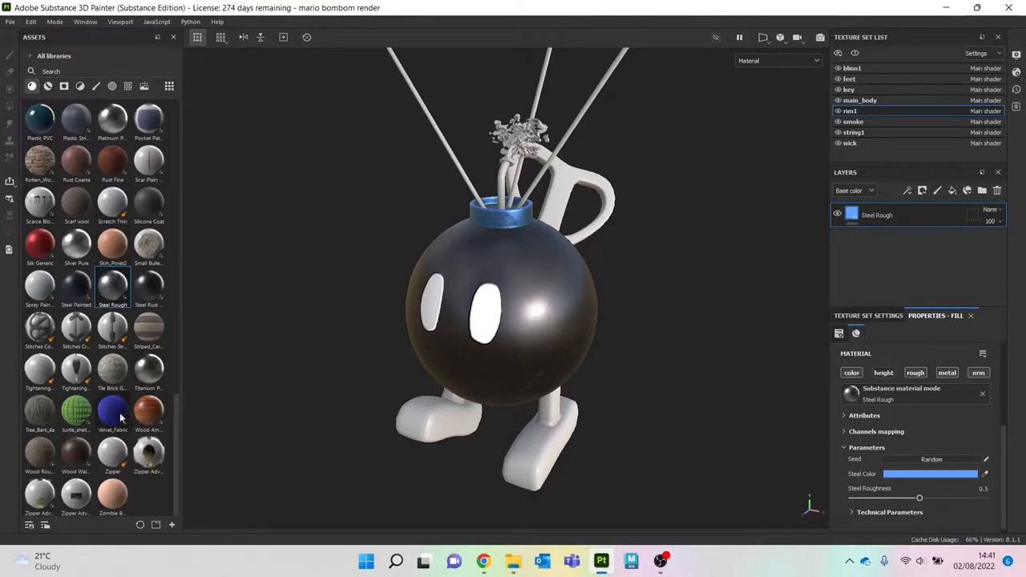
pyautogui.moveTo(112, 408)
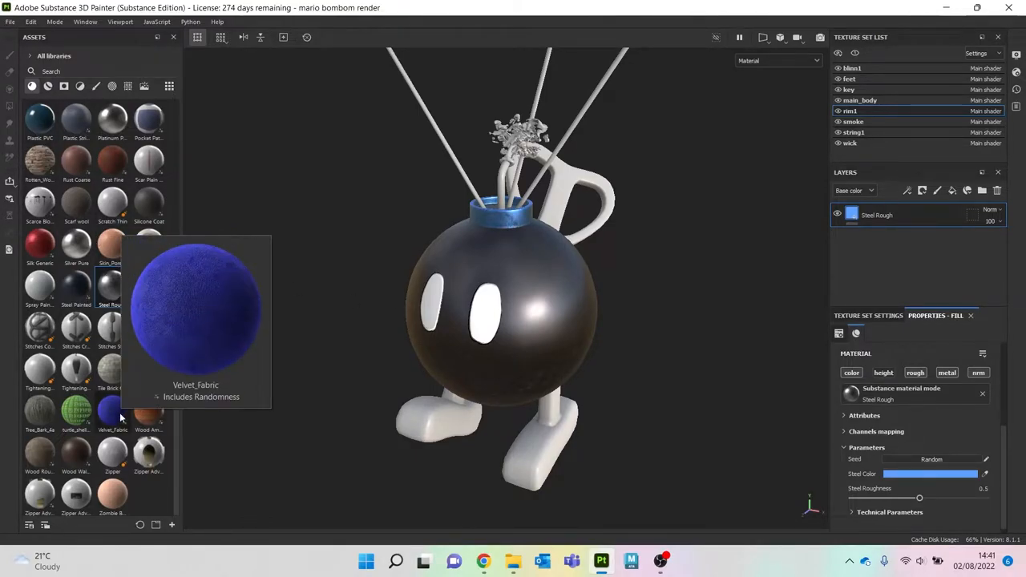
pyautogui.moveTo(77, 225)
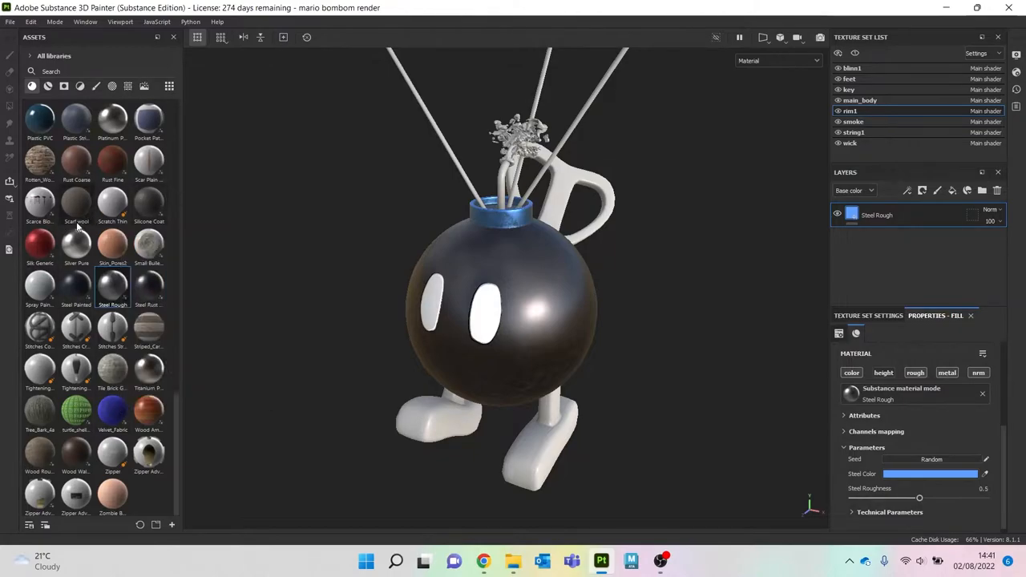
pyautogui.scroll(3)
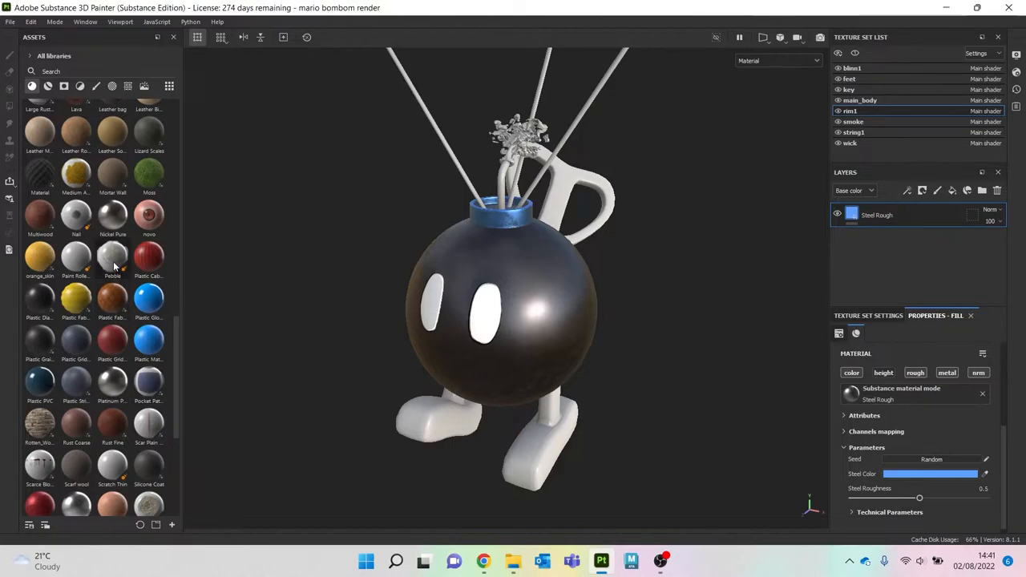
pyautogui.scroll(3)
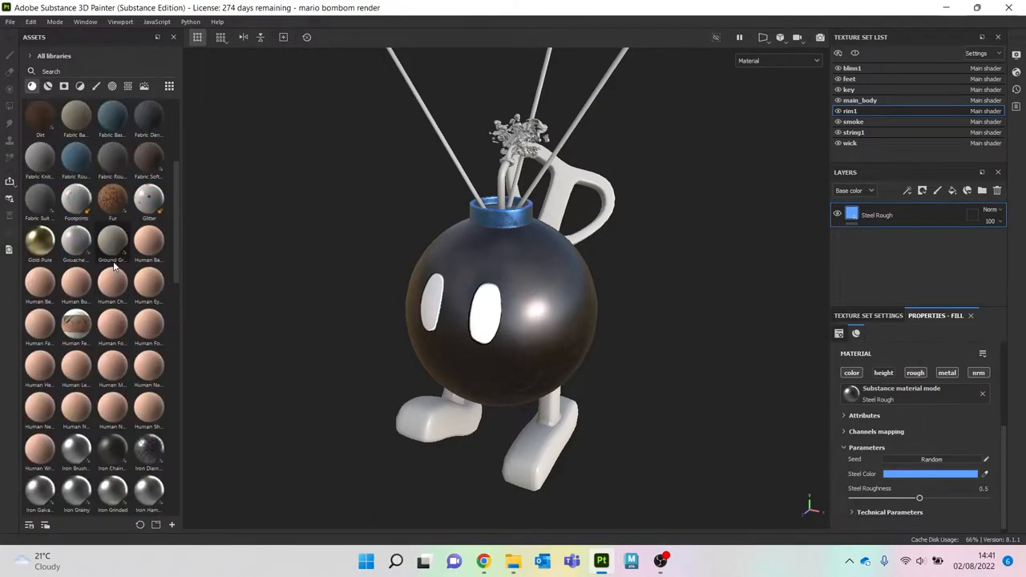
pyautogui.scroll(3)
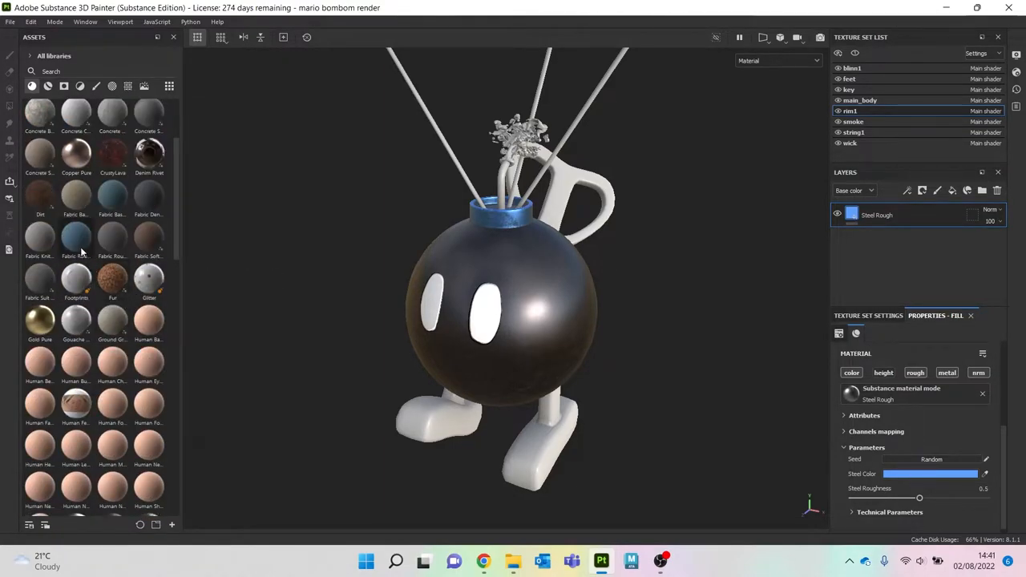
pyautogui.moveTo(77, 238)
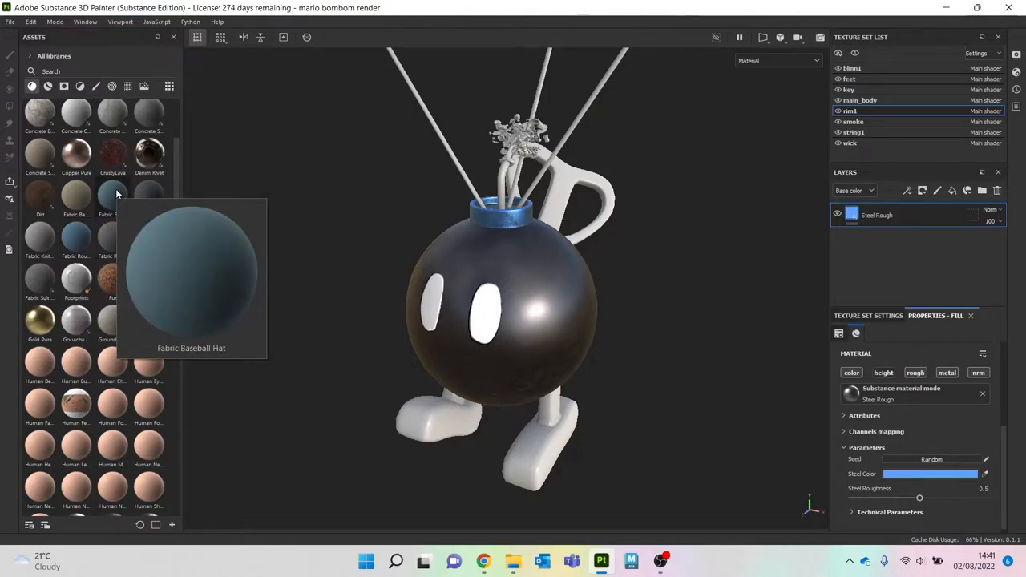
pyautogui.moveTo(40, 235)
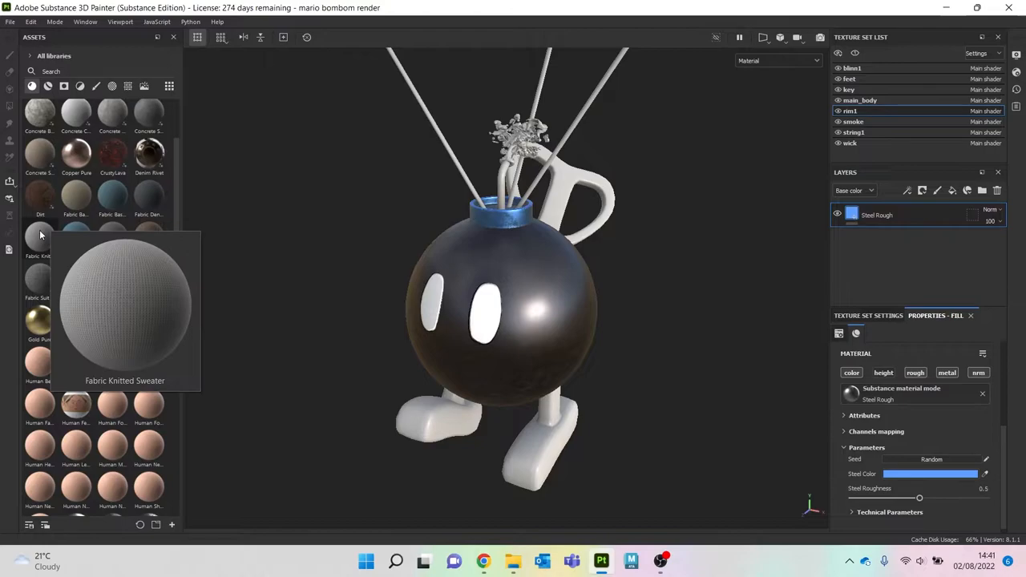
pyautogui.moveTo(113, 237)
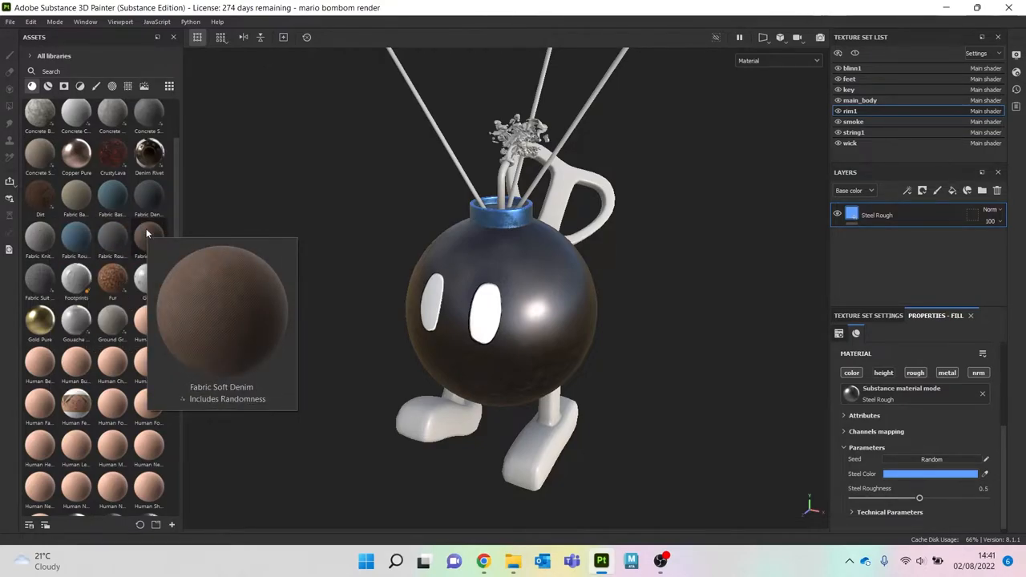
pyautogui.moveTo(40, 274)
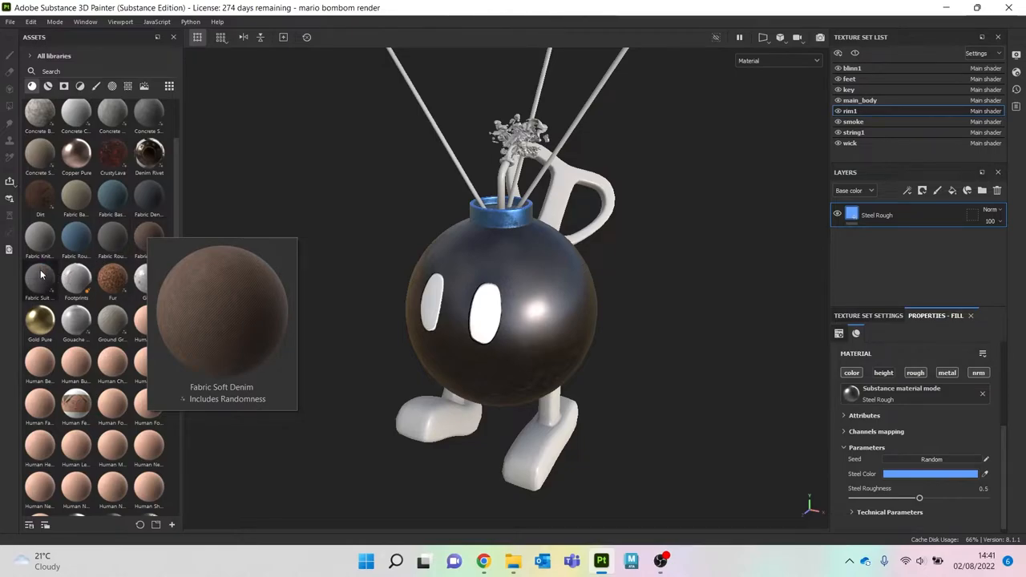
pyautogui.moveTo(40, 276)
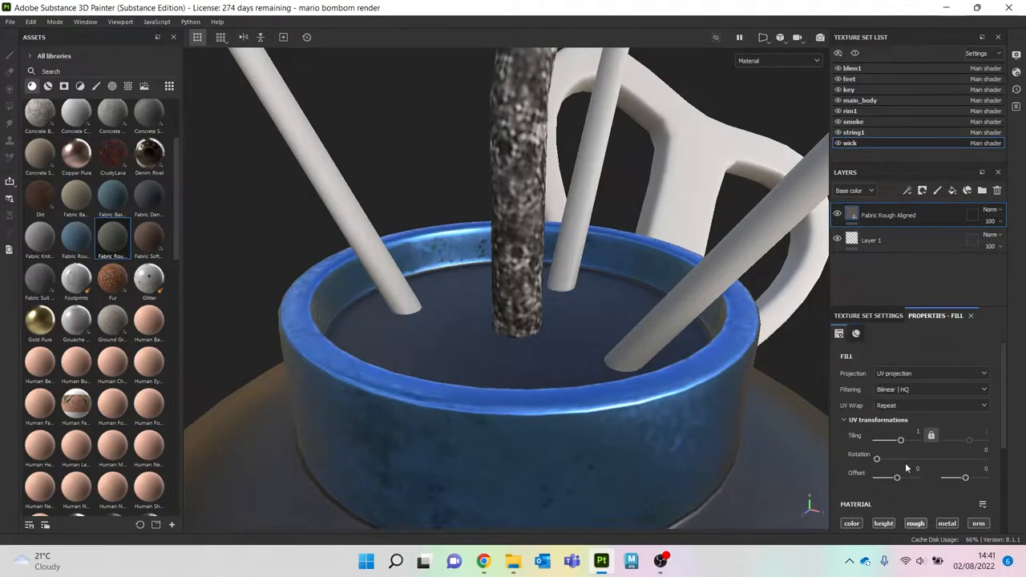
# Step: Switch the wick fabric fill from UV to Tri-planar projection and select Layer 1 beneath it
pyautogui.click(929, 372)
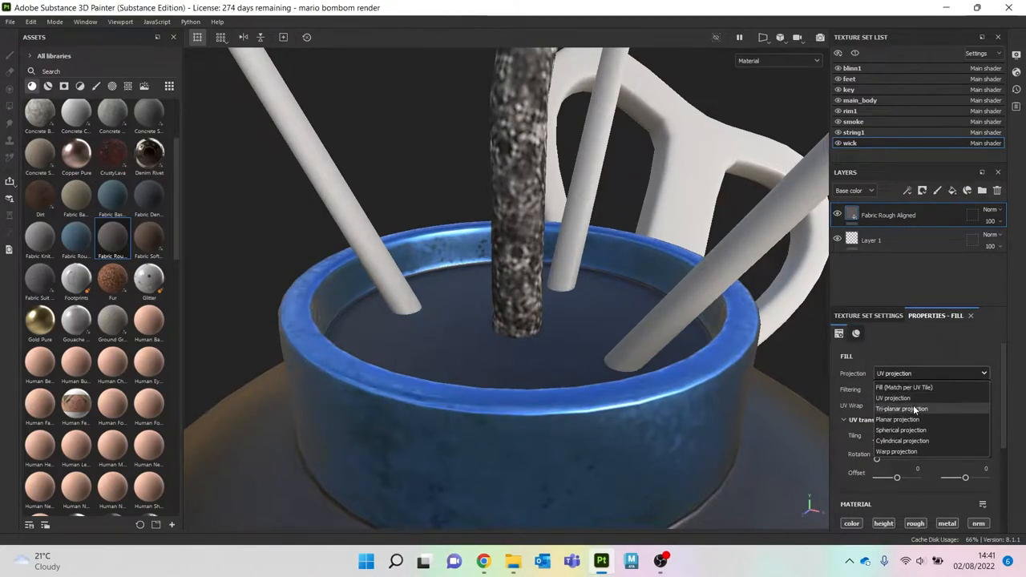
pyautogui.click(901, 409)
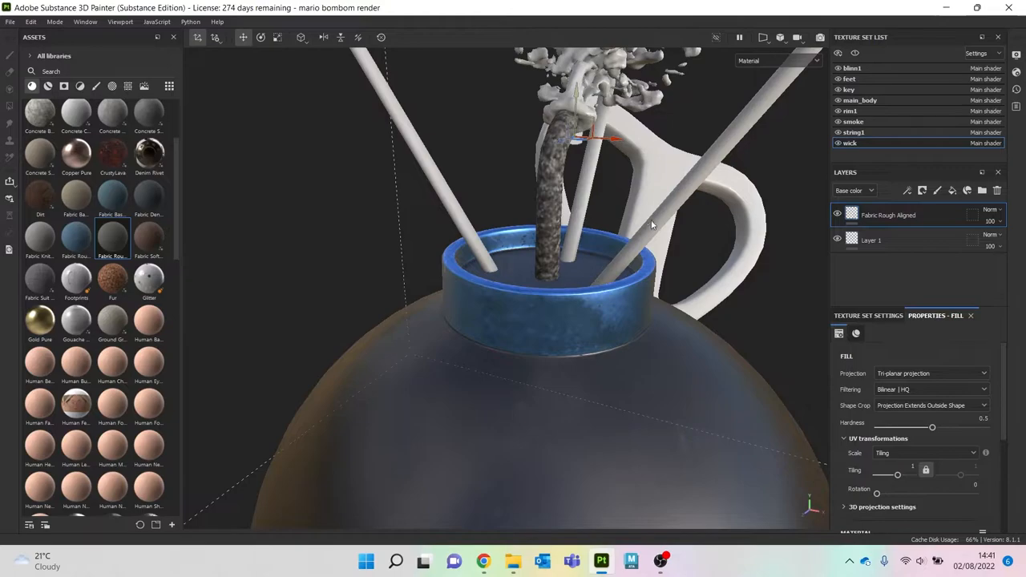
pyautogui.scroll(-3)
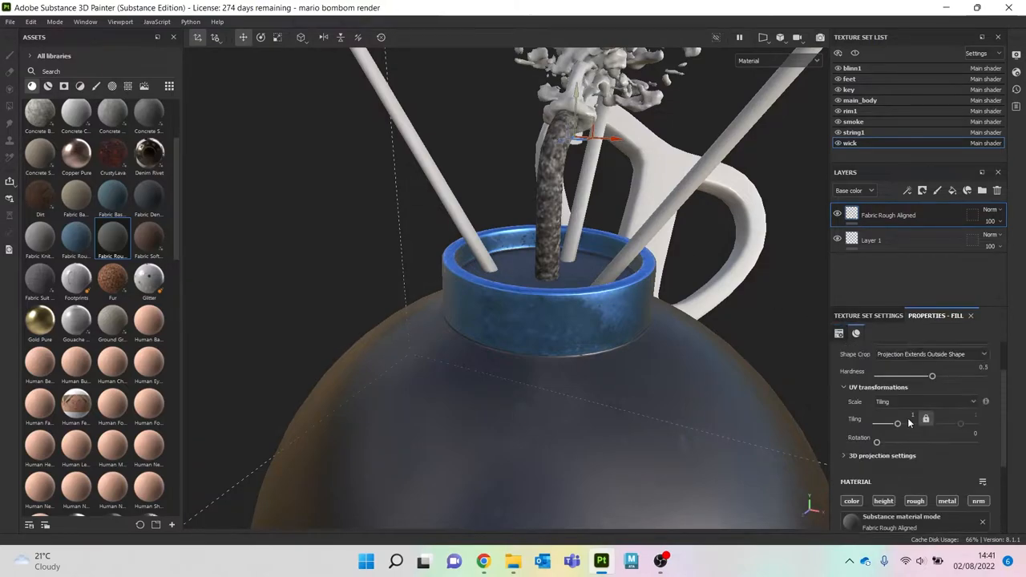
pyautogui.scroll(3)
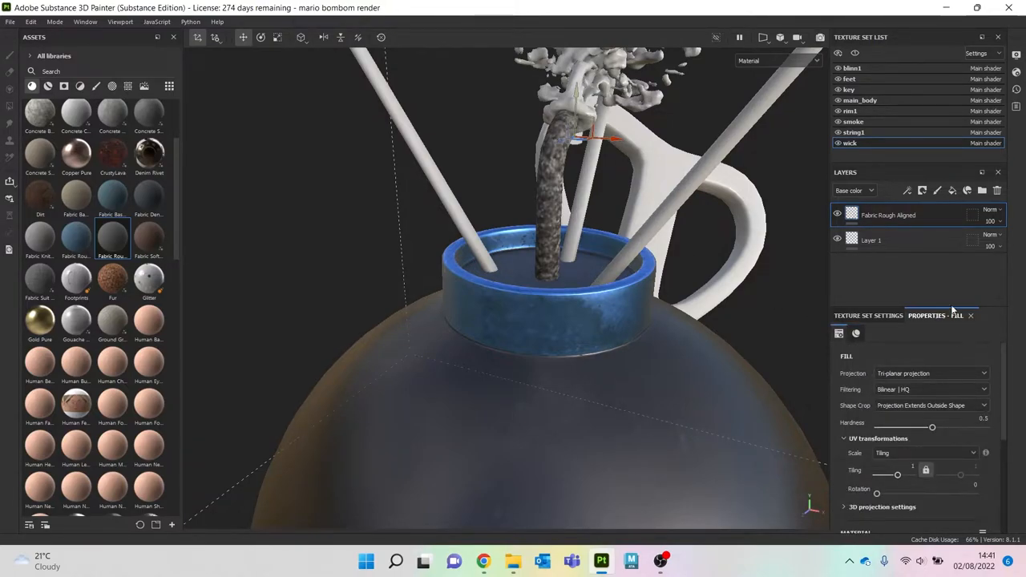
pyautogui.click(882, 240)
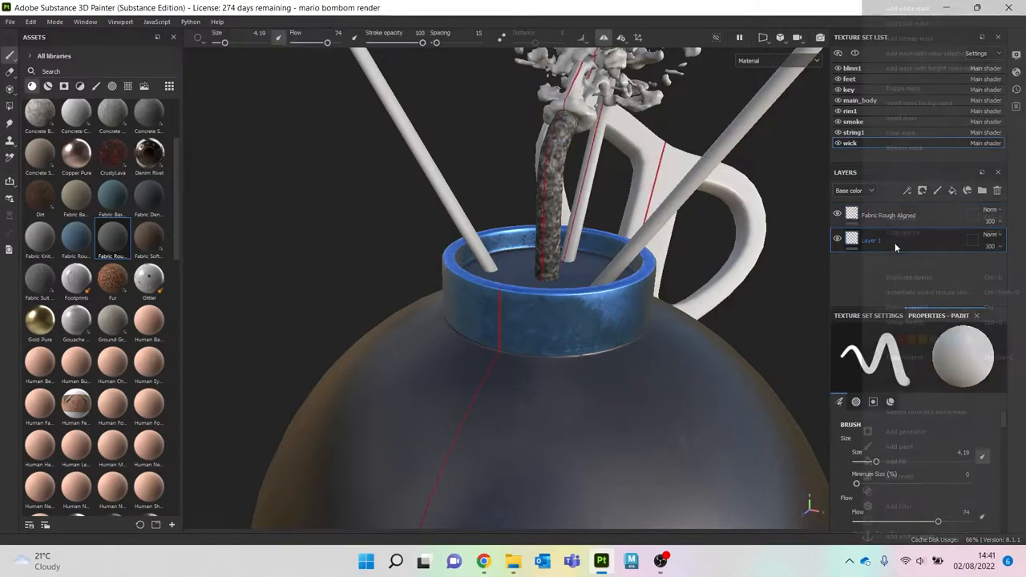
# Step: Remove the wick's empty Layer 1 and add a white Plastic Matte Pure layer
pyautogui.rightClick(872, 240)
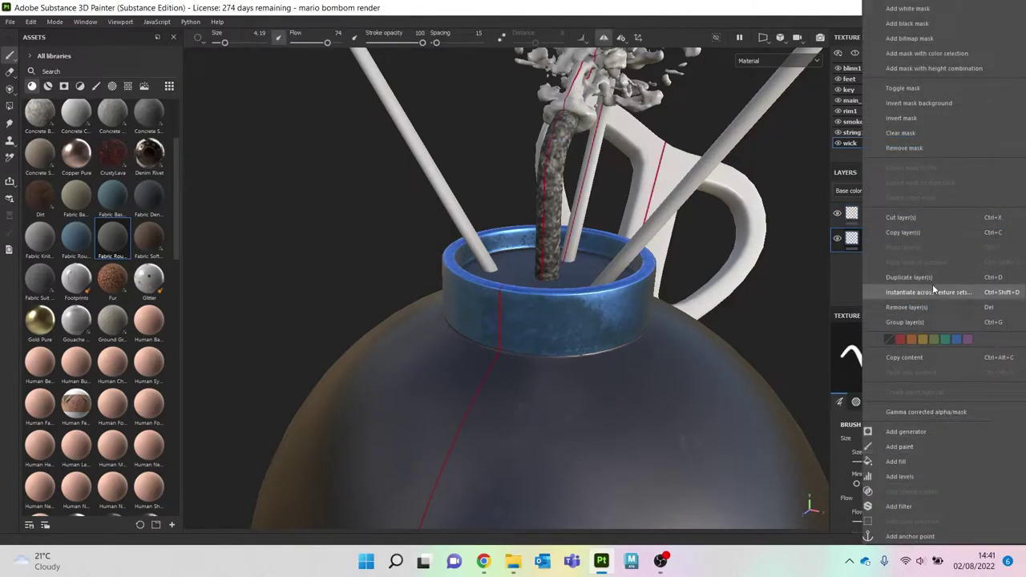
pyautogui.click(895, 461)
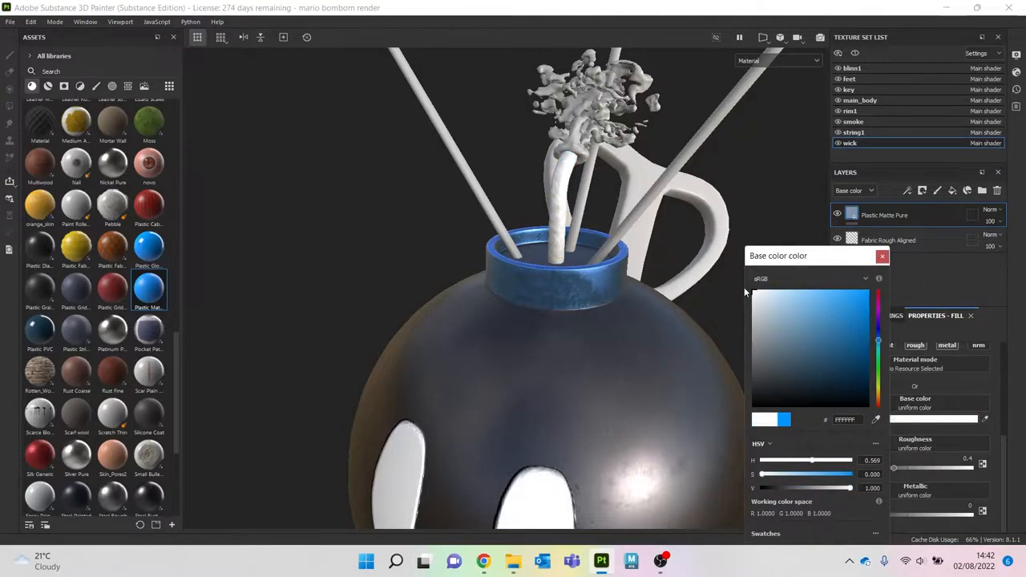
pyautogui.click(991, 210)
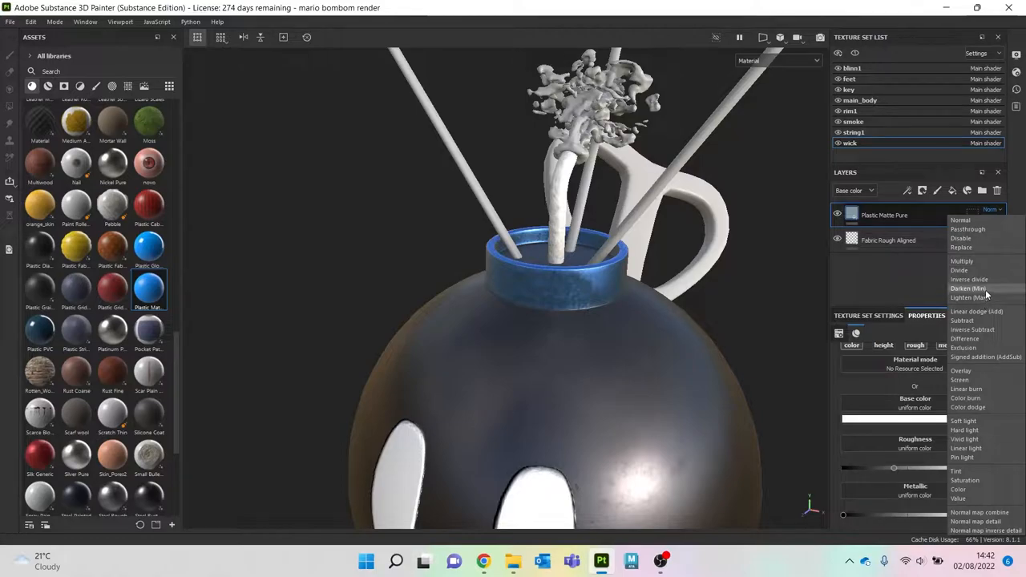
# Step: Blend the white plastic layer over the fabric with Overlay mode
pyautogui.click(967, 289)
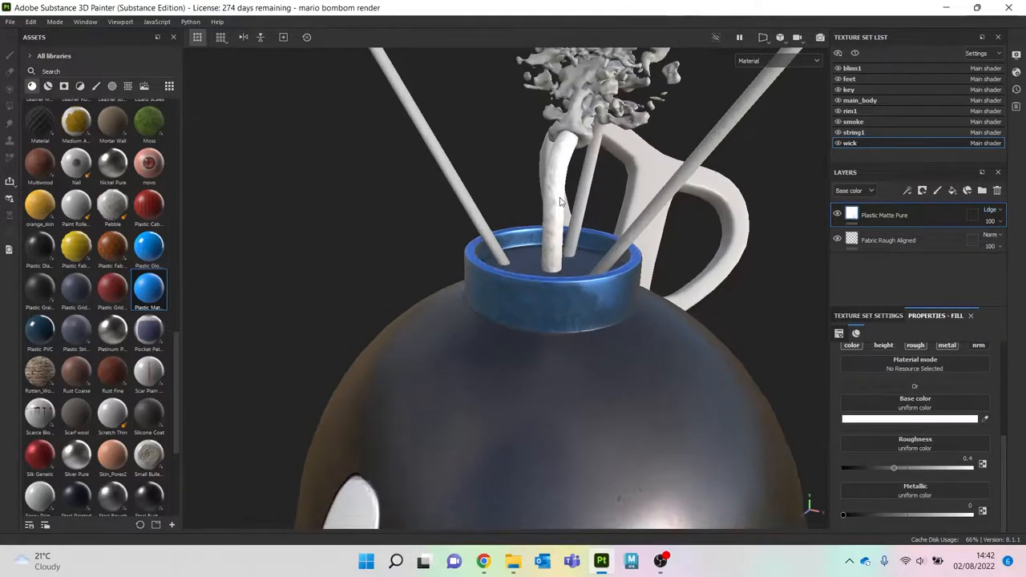
pyautogui.click(990, 210)
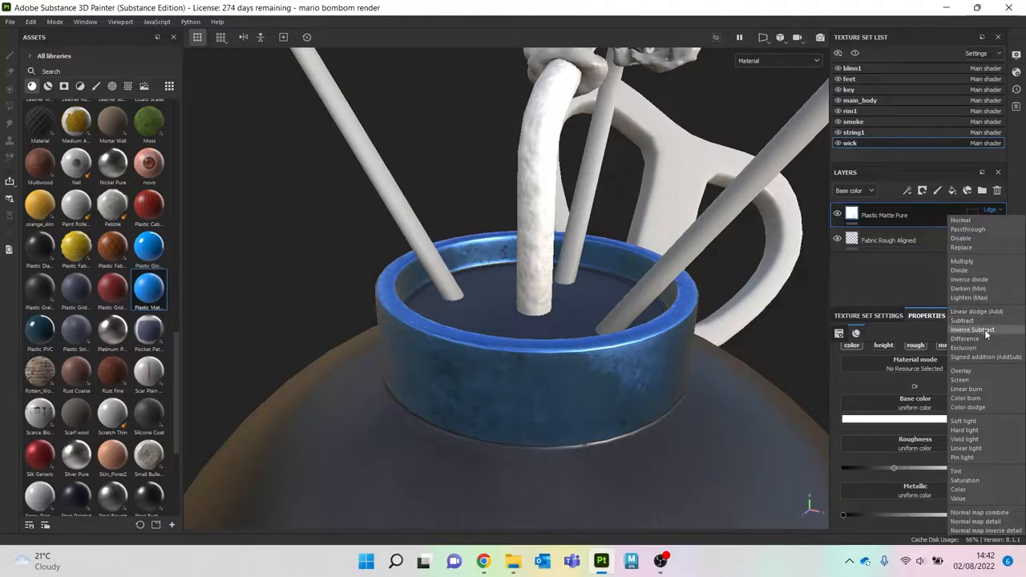
pyautogui.click(960, 370)
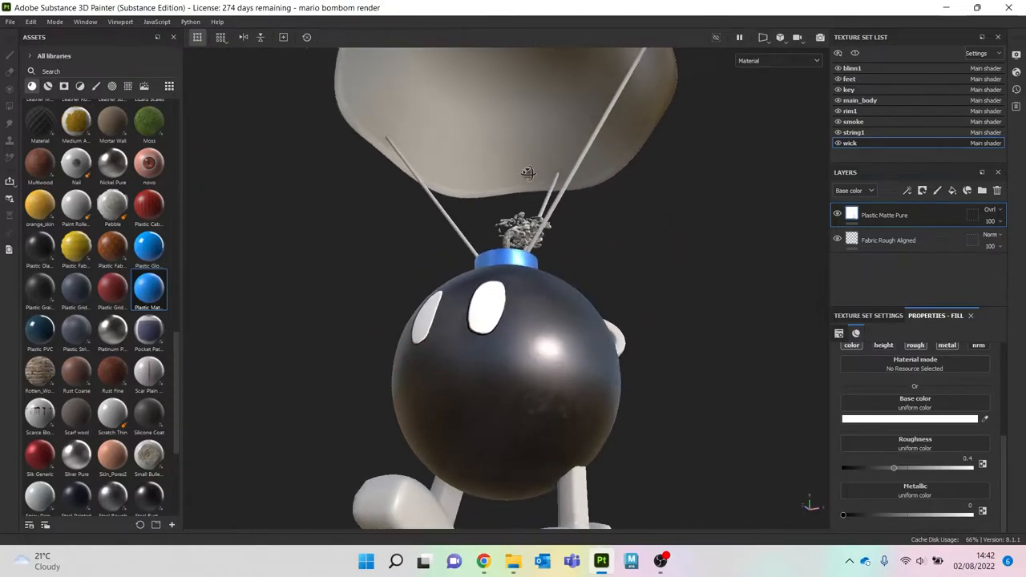
pyautogui.moveTo(528, 174); pyautogui.dragTo(528, 265)
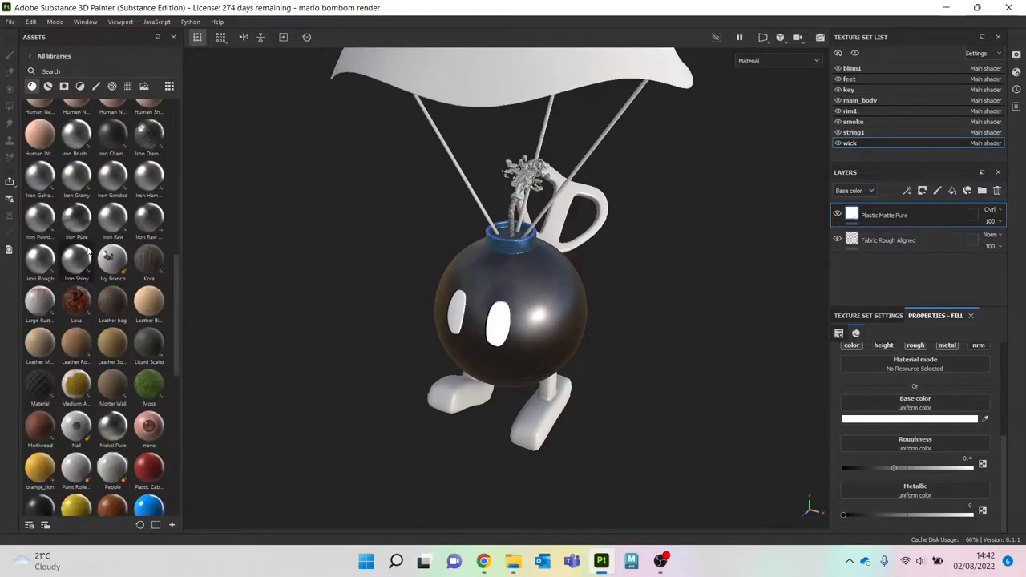
# Step: Search assets for 'leather' and apply Leather Soft Grain to the feet texture set
pyautogui.scroll(-3)
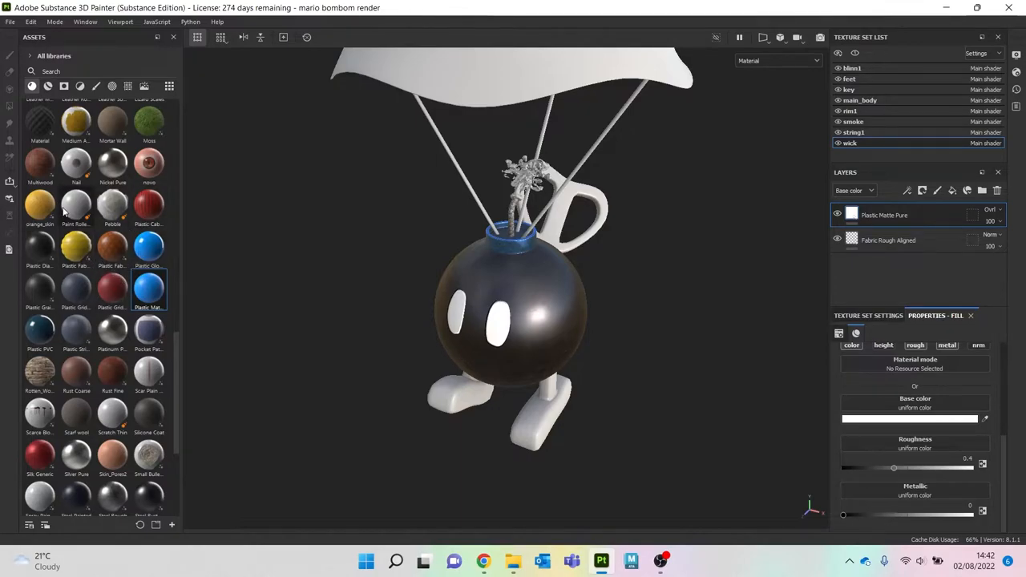
pyautogui.moveTo(77, 249)
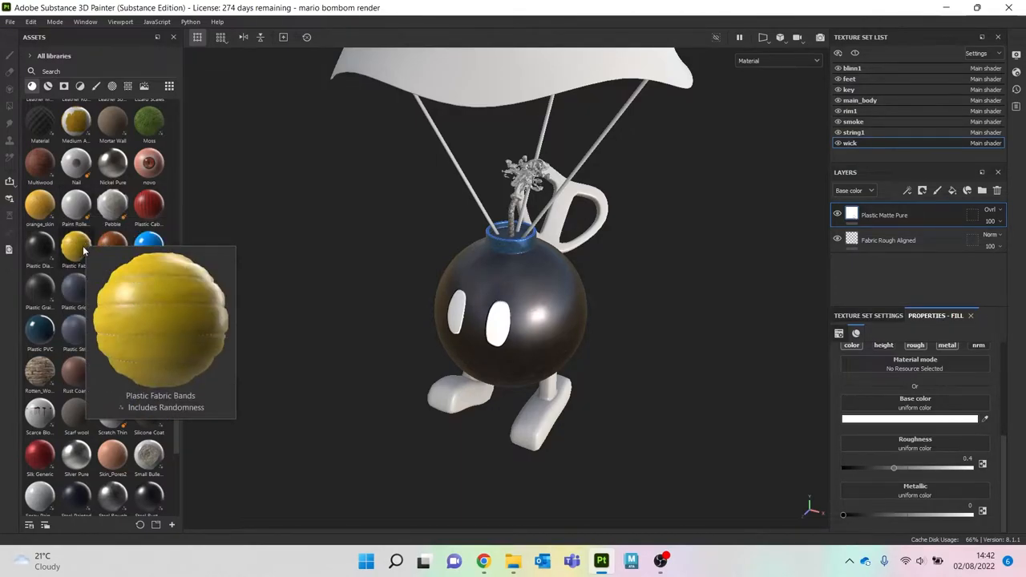
pyautogui.scroll(-3)
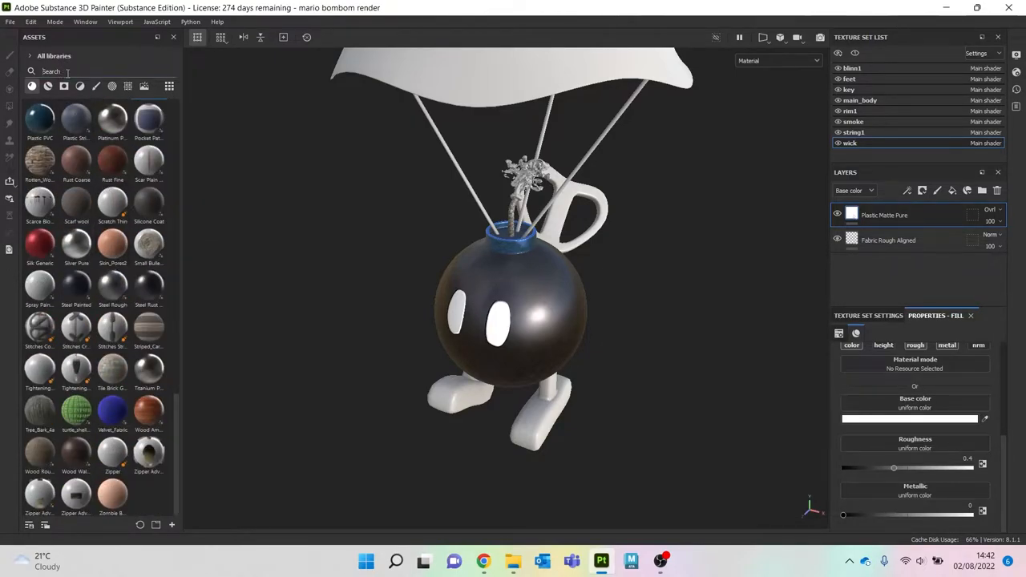
pyautogui.write('leather')
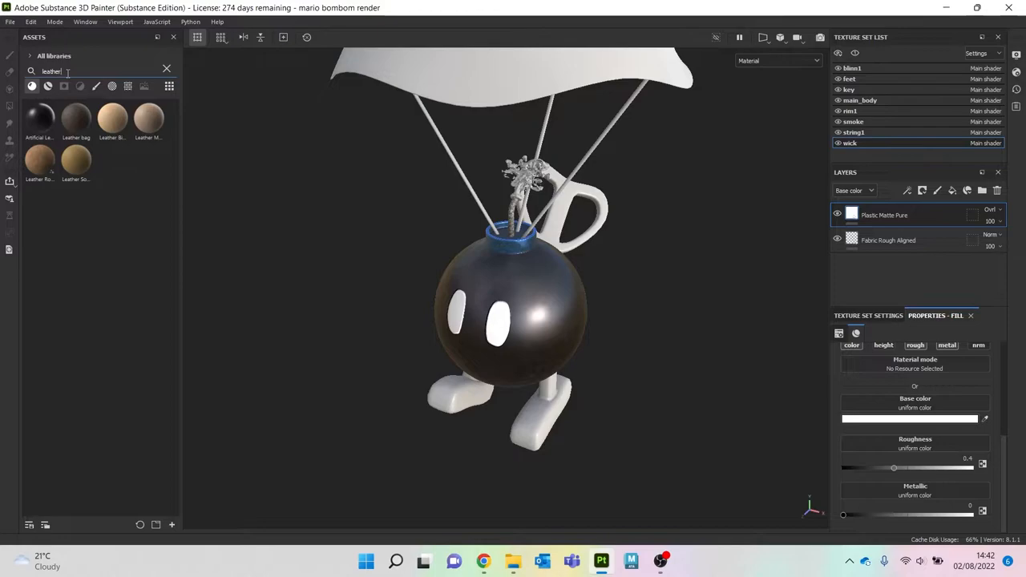
pyautogui.moveTo(112, 119)
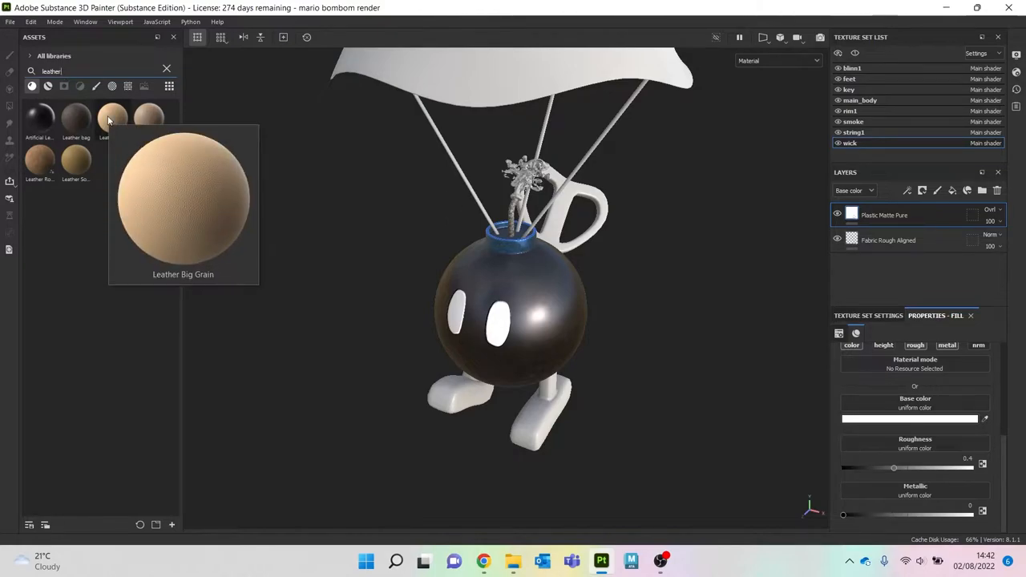
pyautogui.moveTo(40, 158)
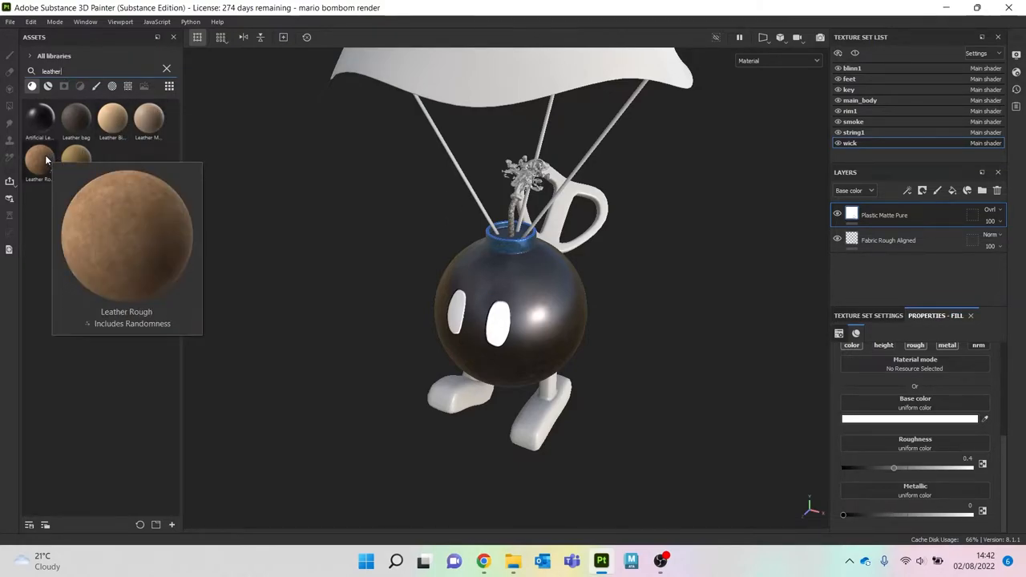
pyautogui.moveTo(77, 160)
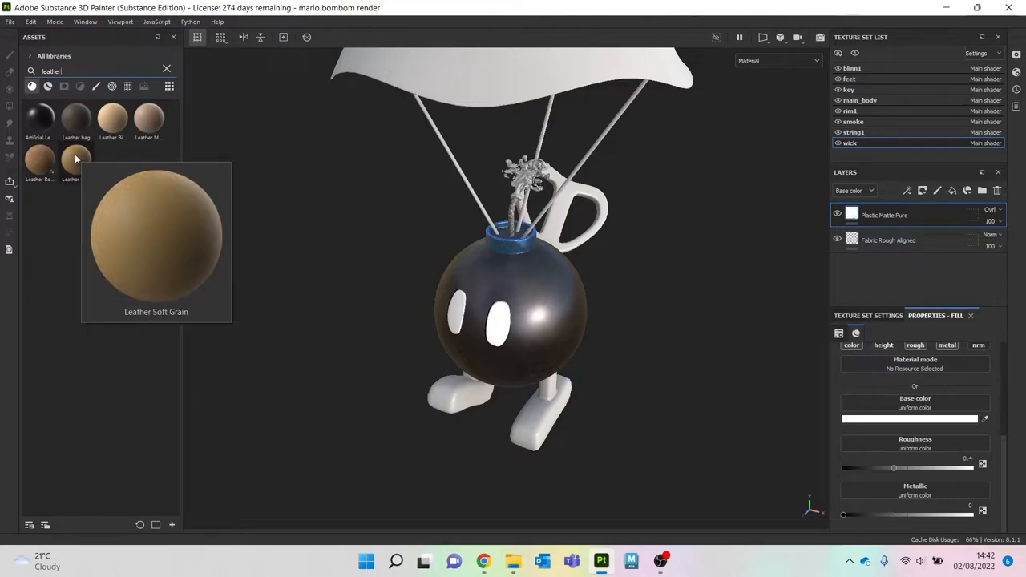
pyautogui.doubleClick(75, 161)
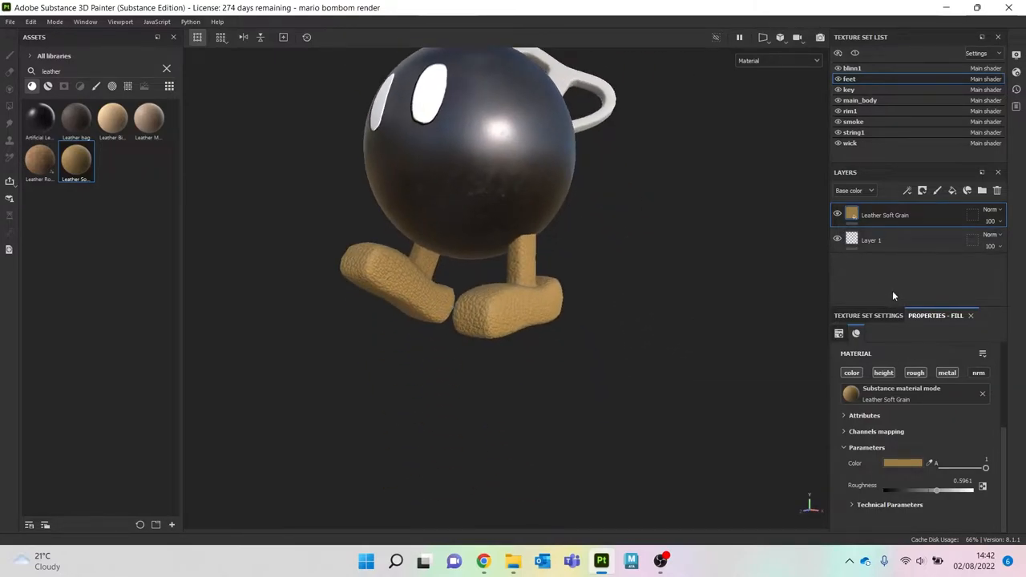
# Step: Set the feet leather fill to Tri-planar projection scaled by a custom physical size
pyautogui.click(930, 372)
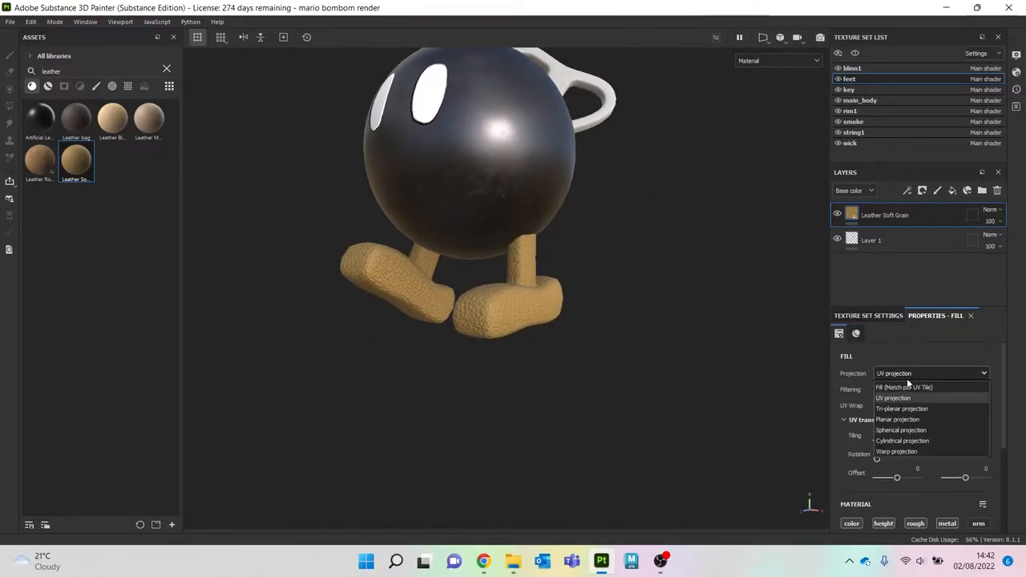
pyautogui.click(901, 408)
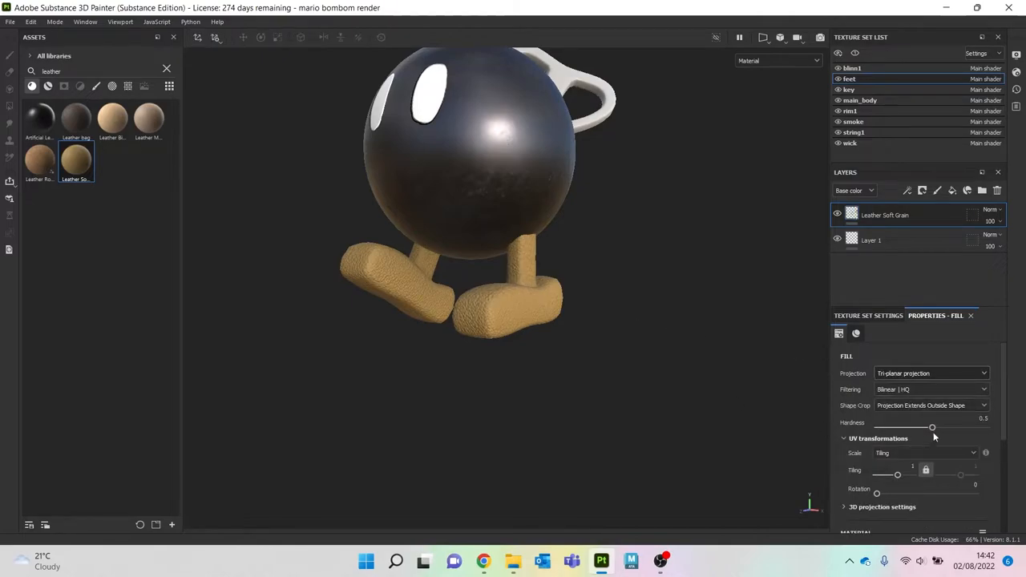
pyautogui.click(926, 452)
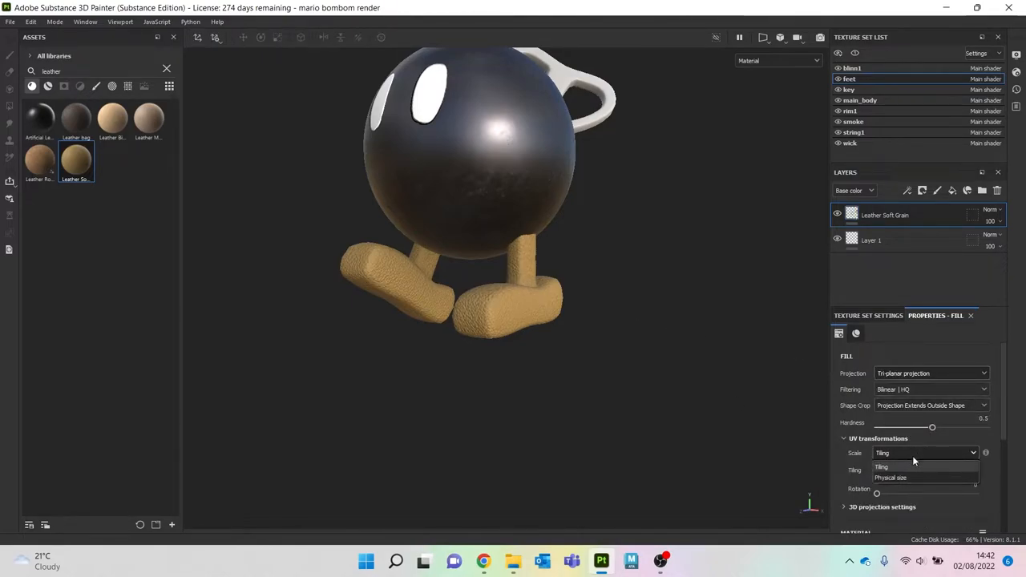
pyautogui.click(891, 478)
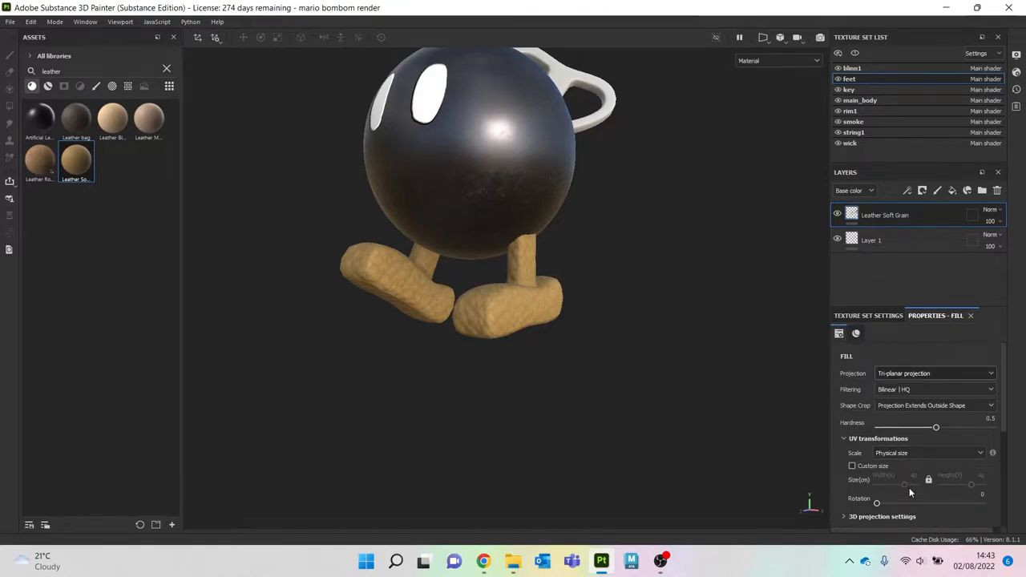
pyautogui.click(853, 465)
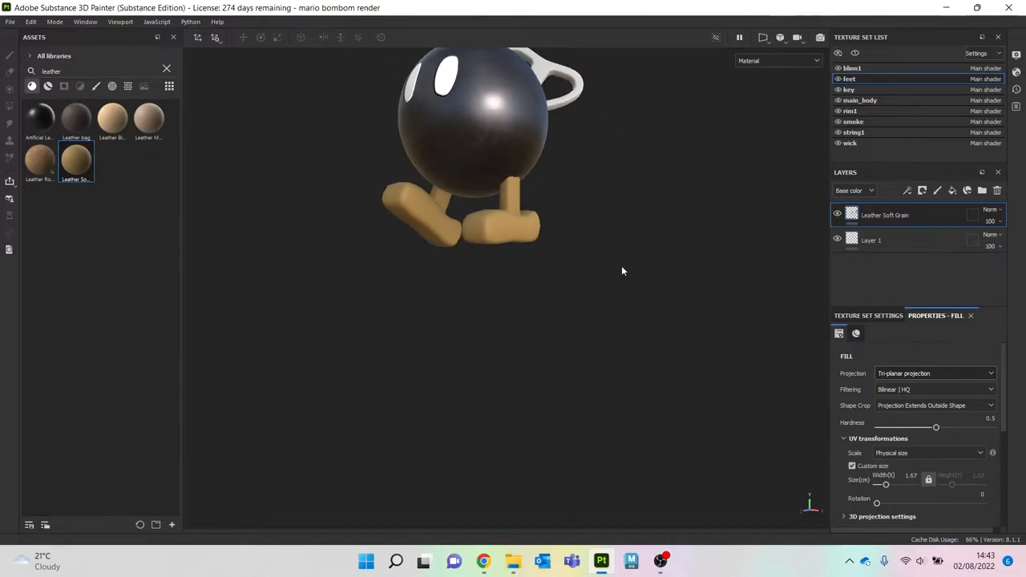
pyautogui.moveTo(622, 269); pyautogui.dragTo(635, 346)
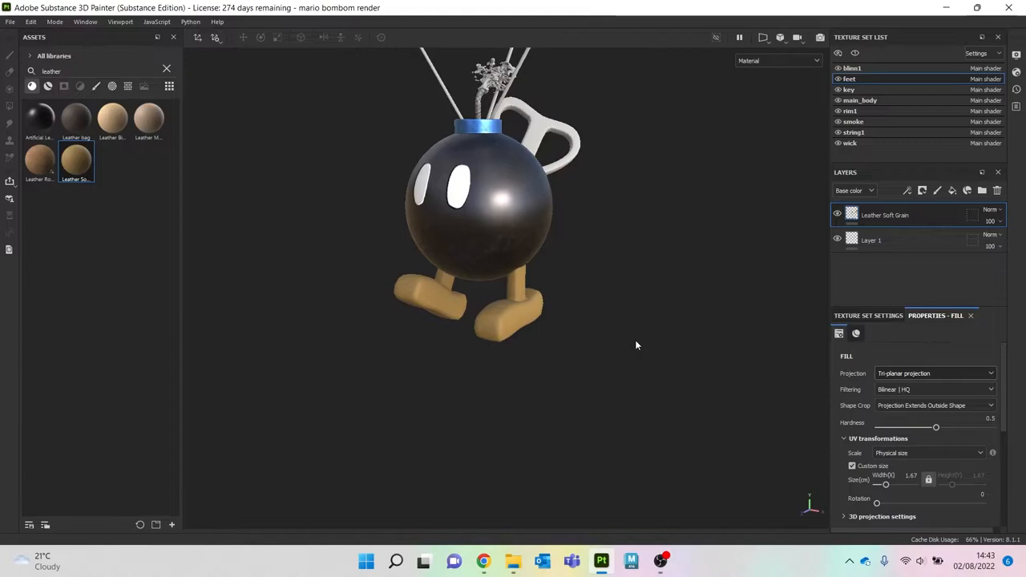
pyautogui.scroll(-3)
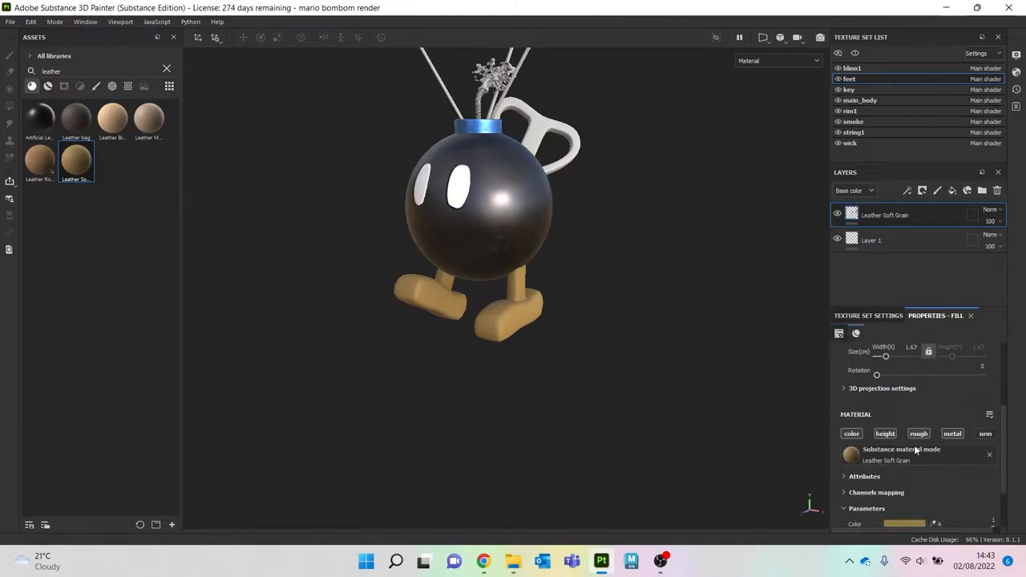
# Step: Recolour the leather feet to a bright saturated yellow
pyautogui.click(904, 522)
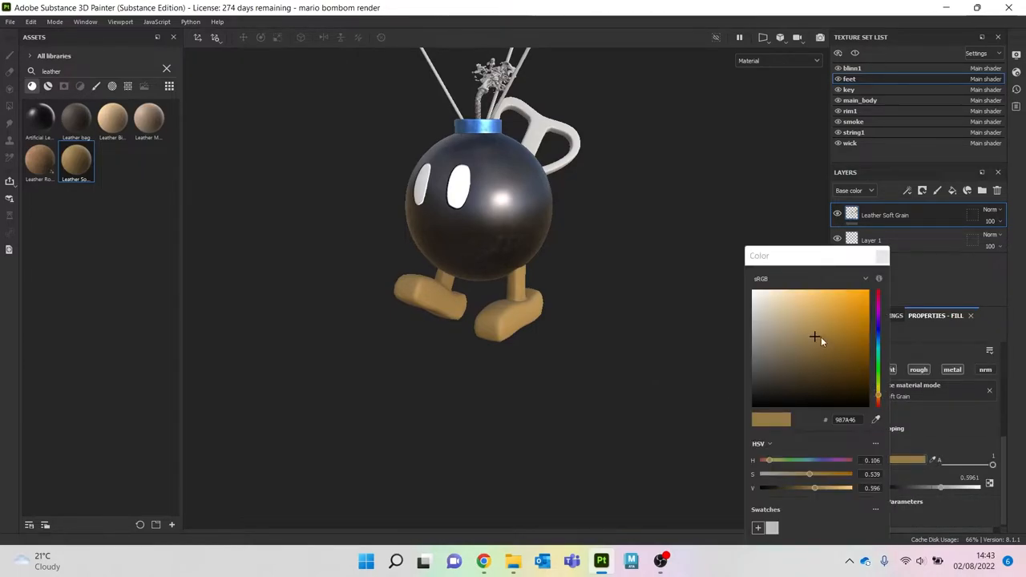
pyautogui.click(878, 393)
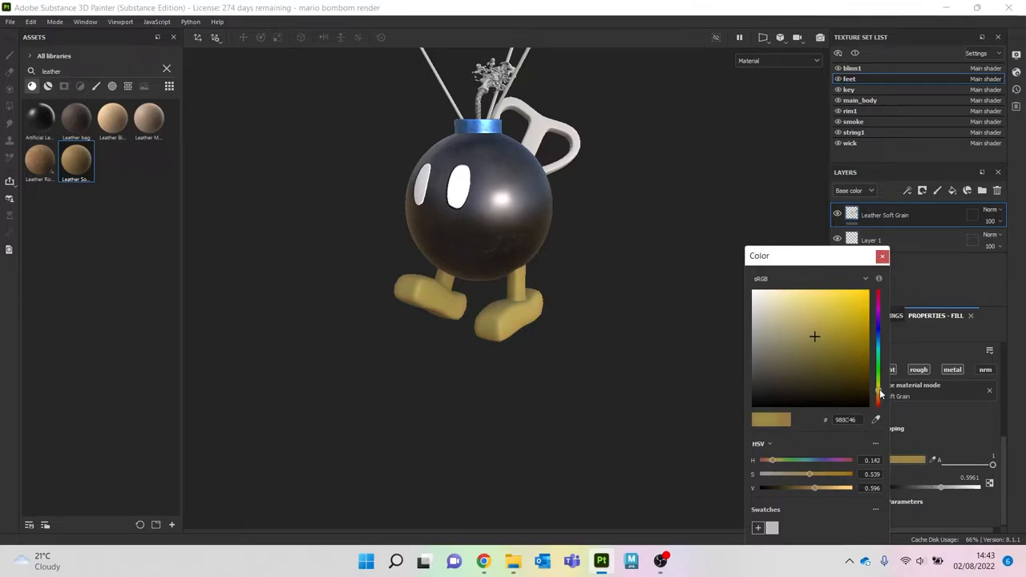
pyautogui.click(814, 337)
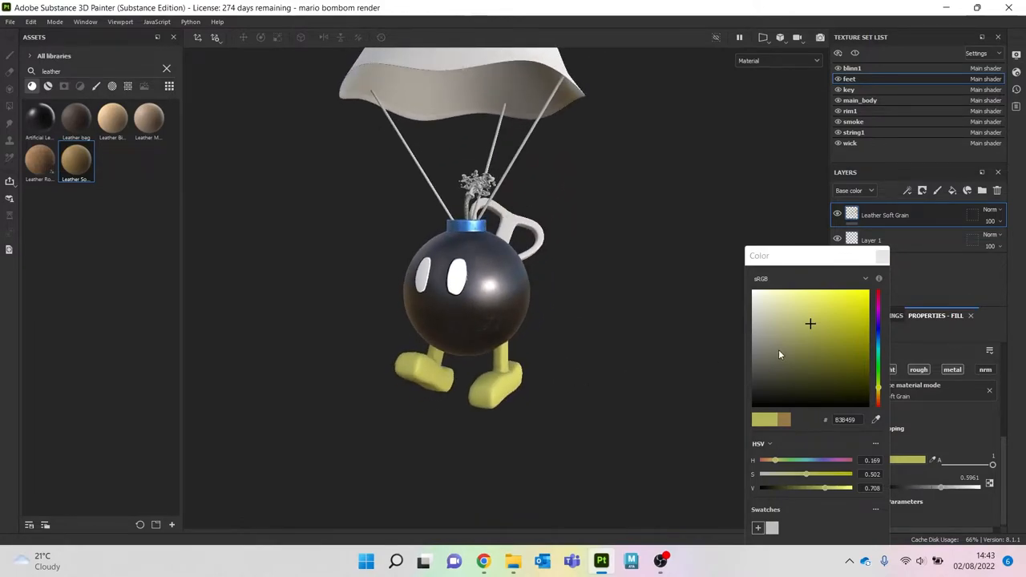
pyautogui.click(801, 324)
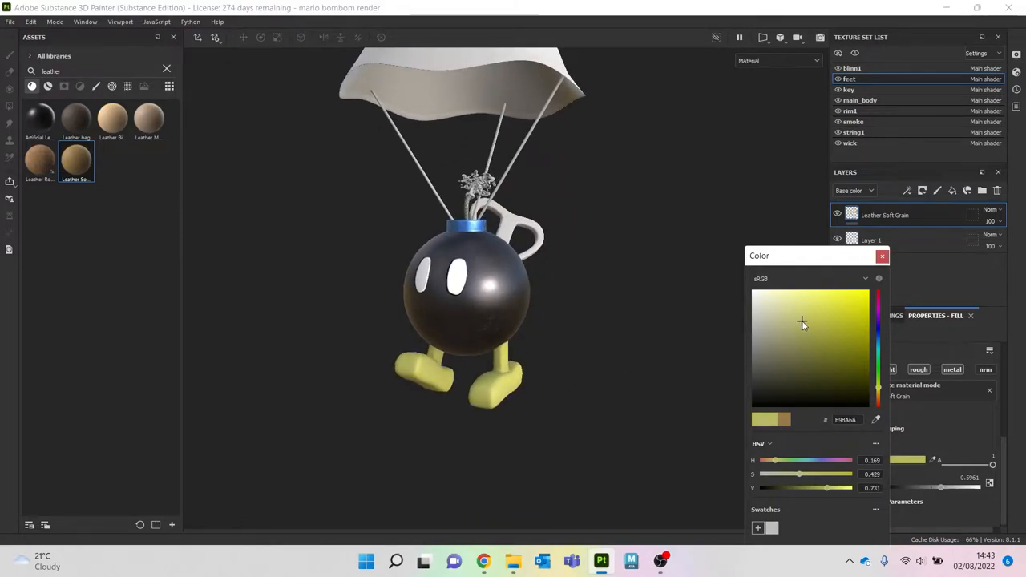
pyautogui.click(878, 392)
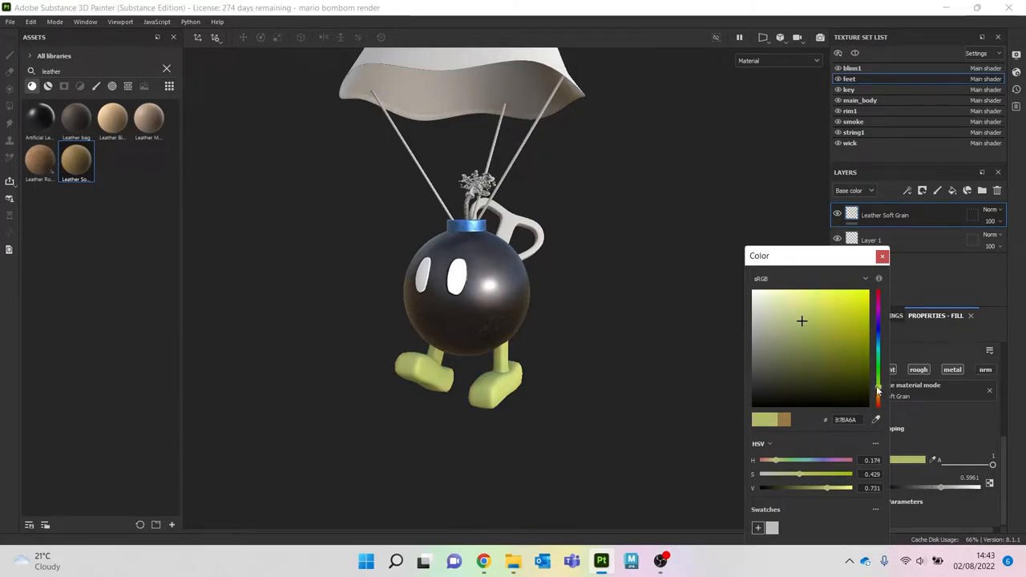
pyautogui.click(805, 319)
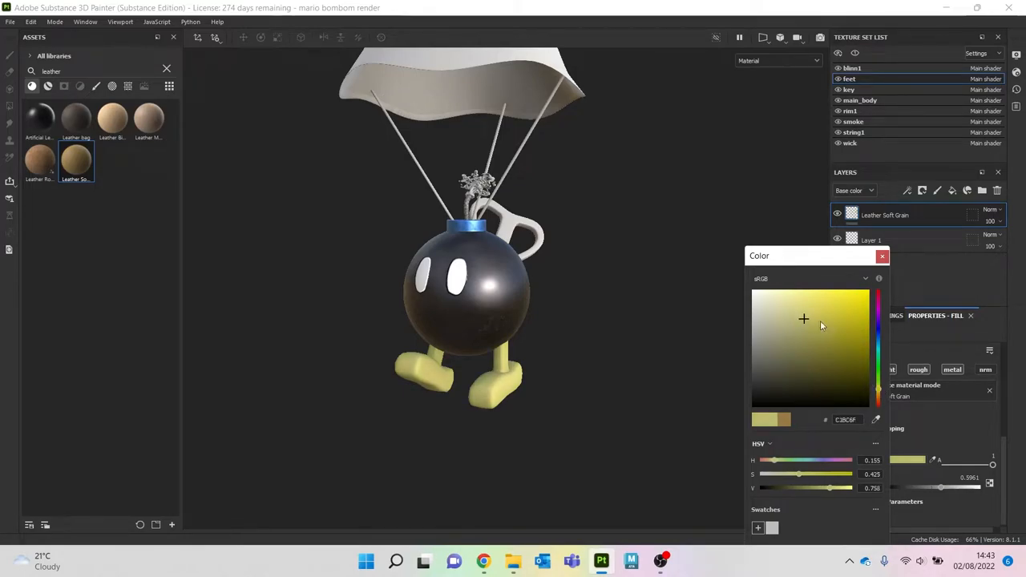
pyautogui.click(838, 295)
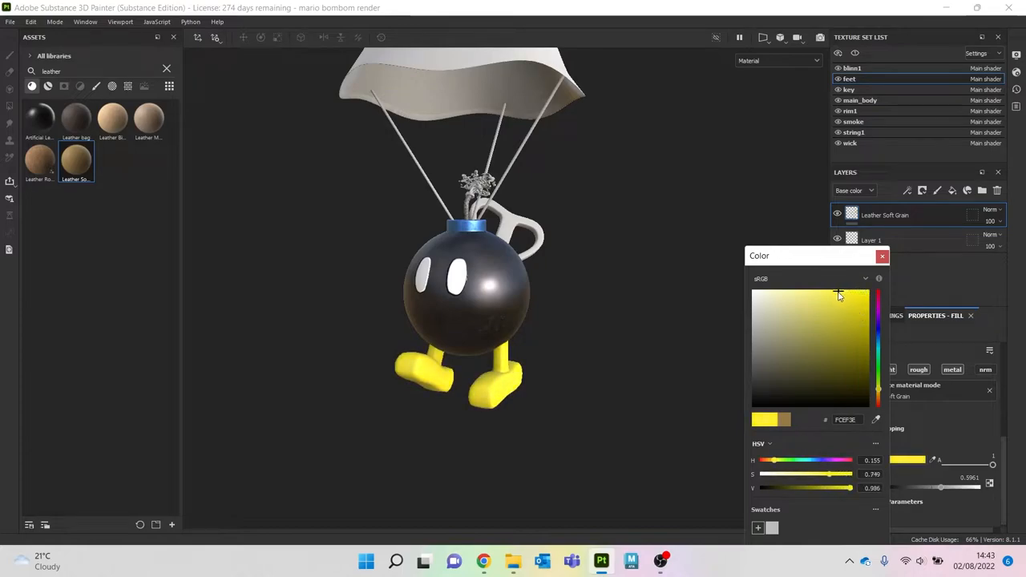
pyautogui.click(865, 308)
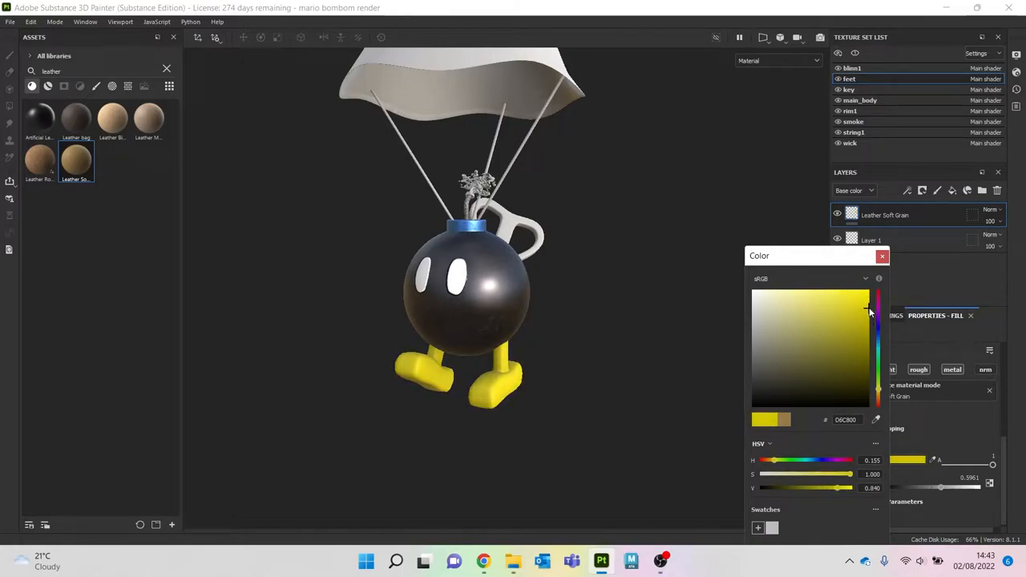
pyautogui.click(843, 312)
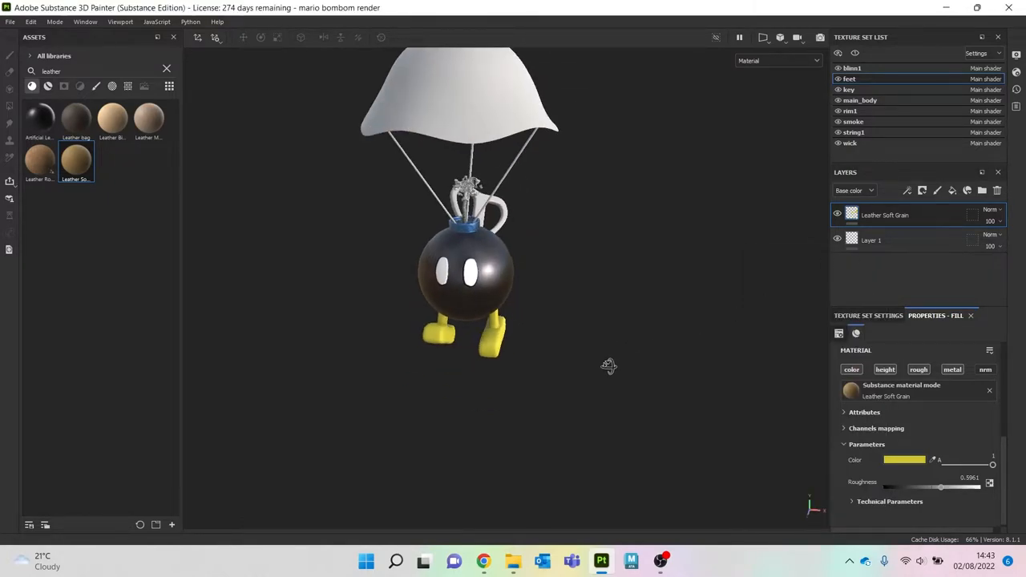
pyautogui.moveTo(609, 367); pyautogui.dragTo(467, 317)
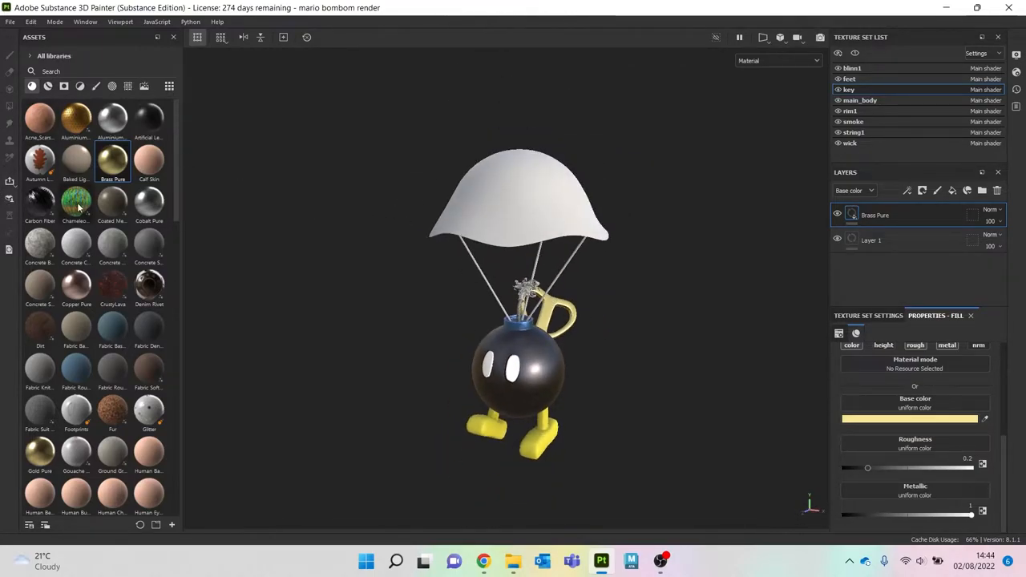
# Step: Scroll down the Assets materials shelf toward the Velvet_Fabric material for the blimp set
pyautogui.scroll(-3)
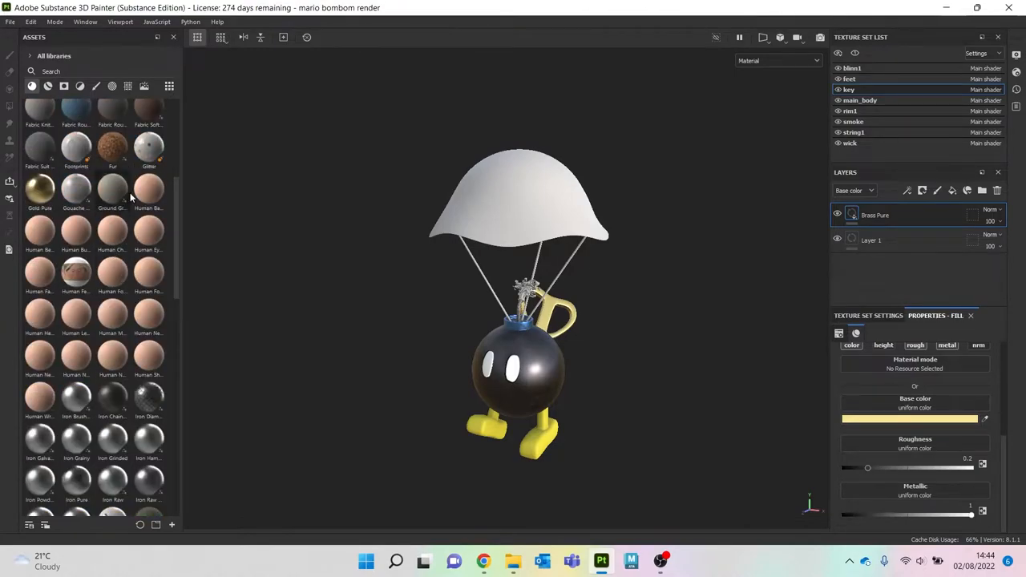
pyautogui.scroll(-3)
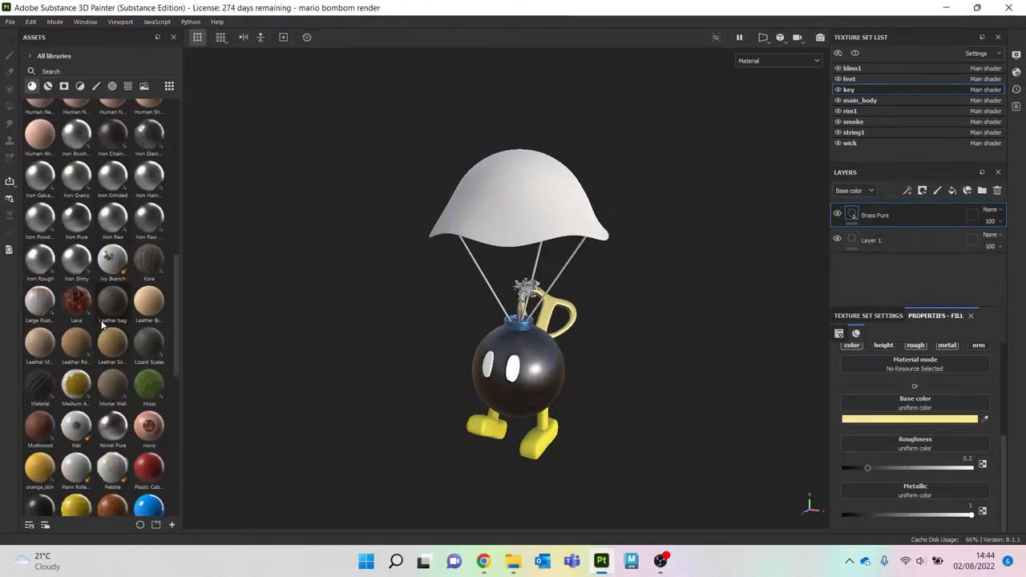
pyautogui.scroll(-3)
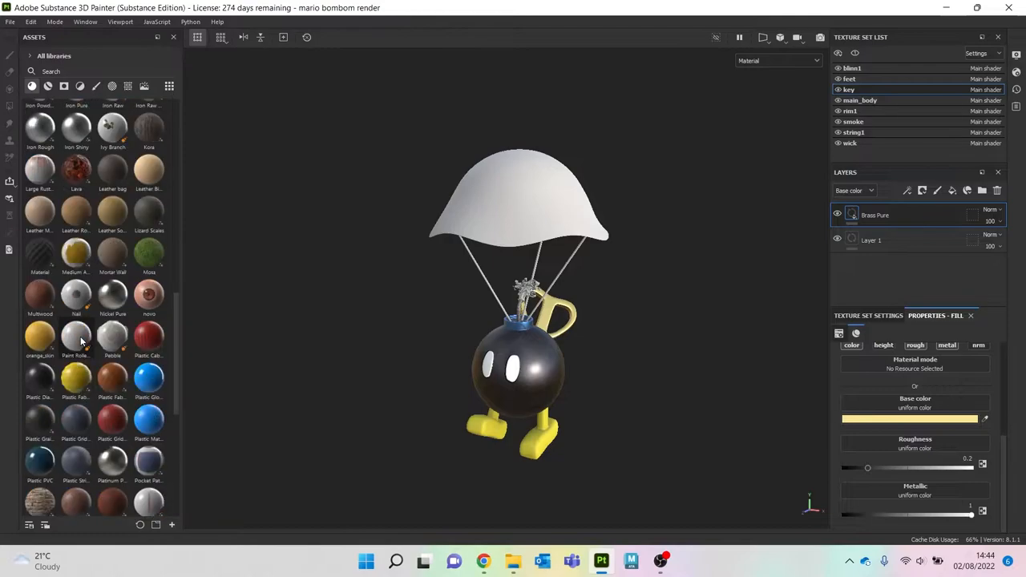
pyautogui.scroll(-3)
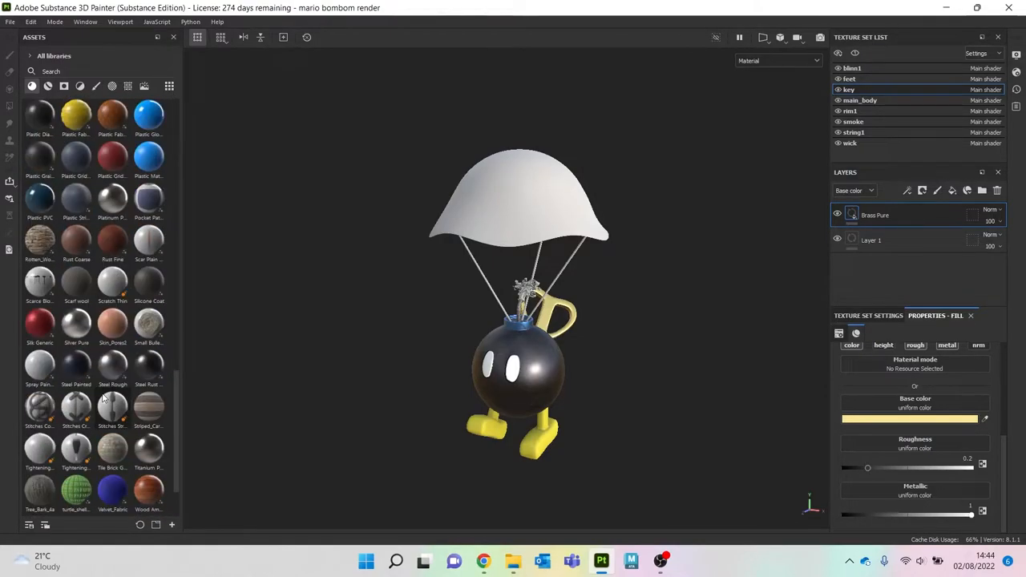
pyautogui.moveTo(40, 365)
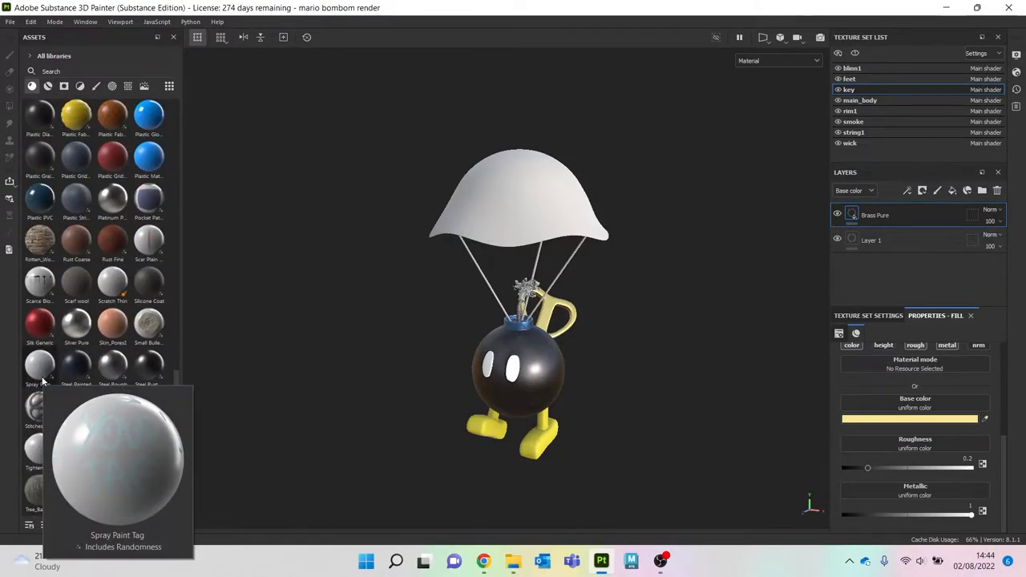
pyautogui.moveTo(112, 240)
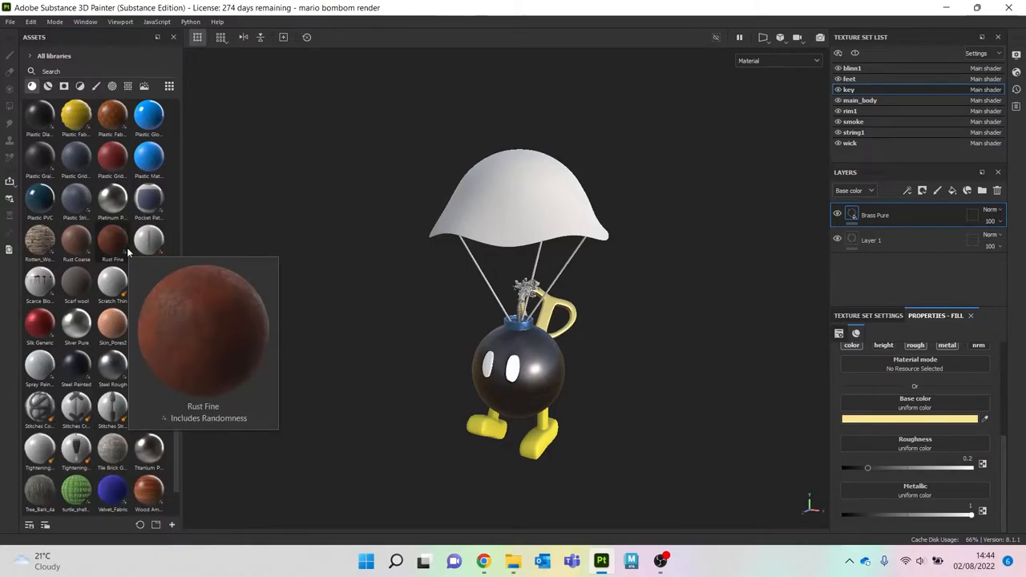
pyautogui.scroll(-3)
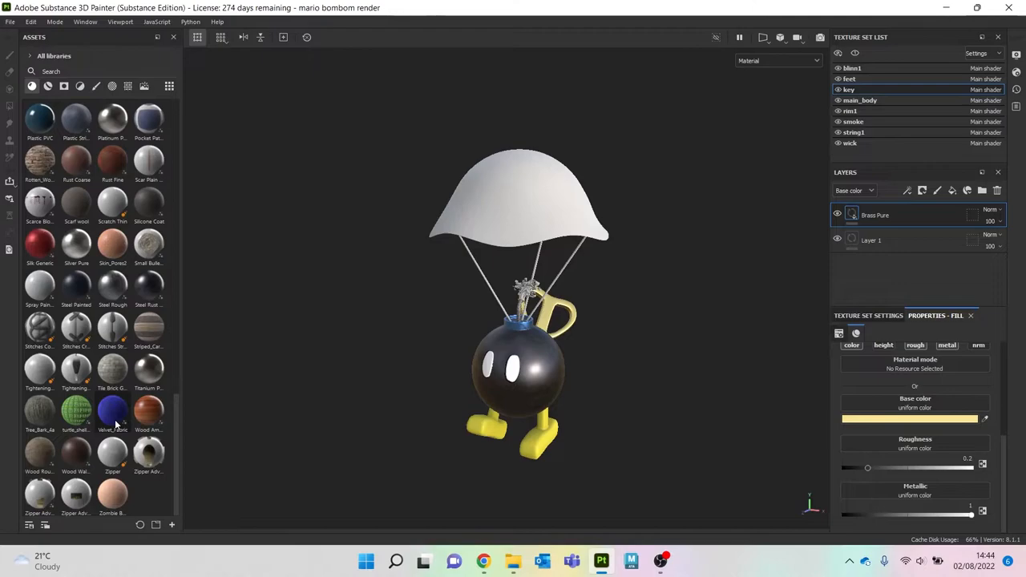
pyautogui.moveTo(112, 414)
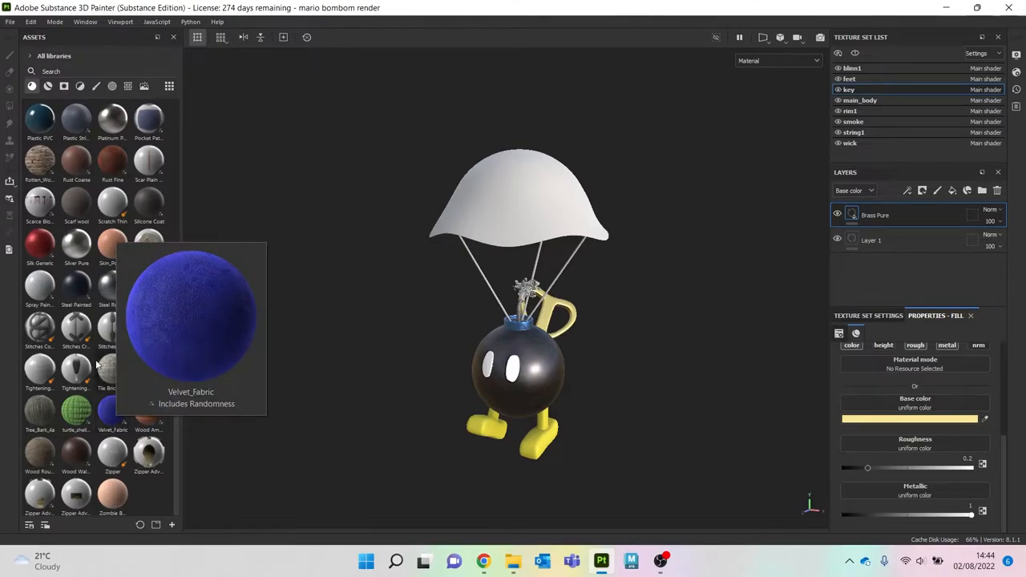
pyautogui.moveTo(112, 420)
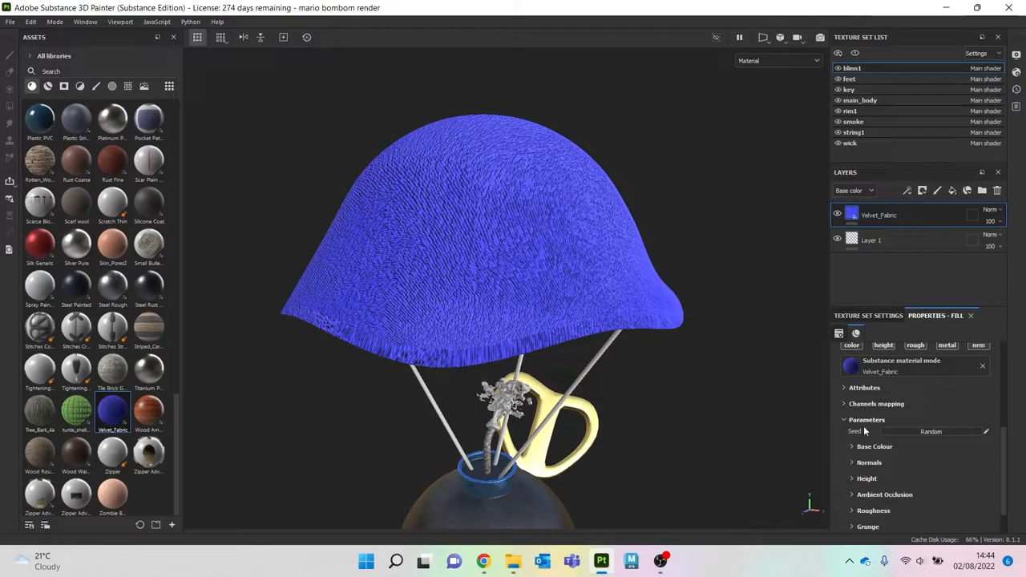
# Step: Set the canopy's velvet fill to Tri-planar projection
pyautogui.click(930, 374)
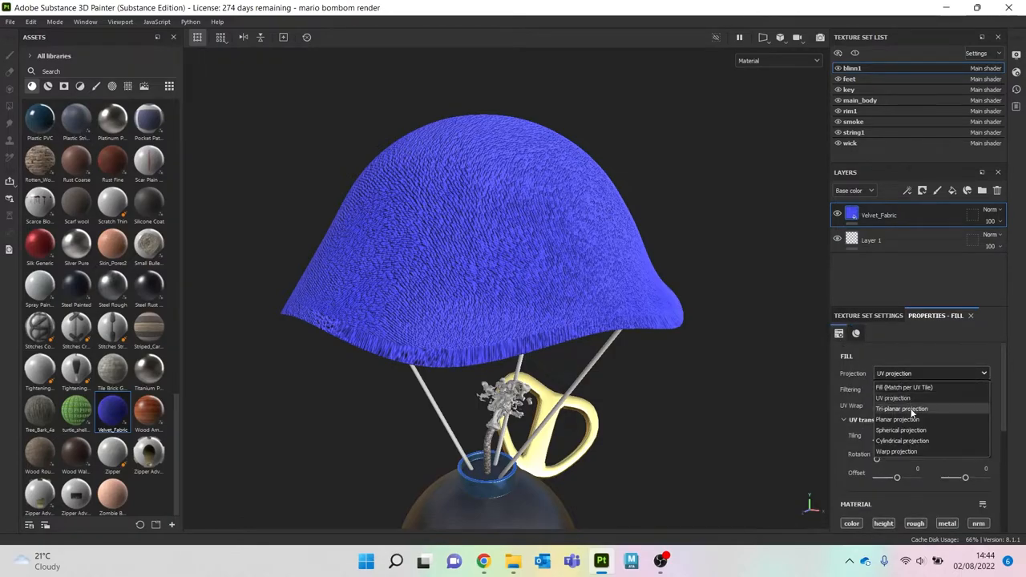
pyautogui.click(901, 409)
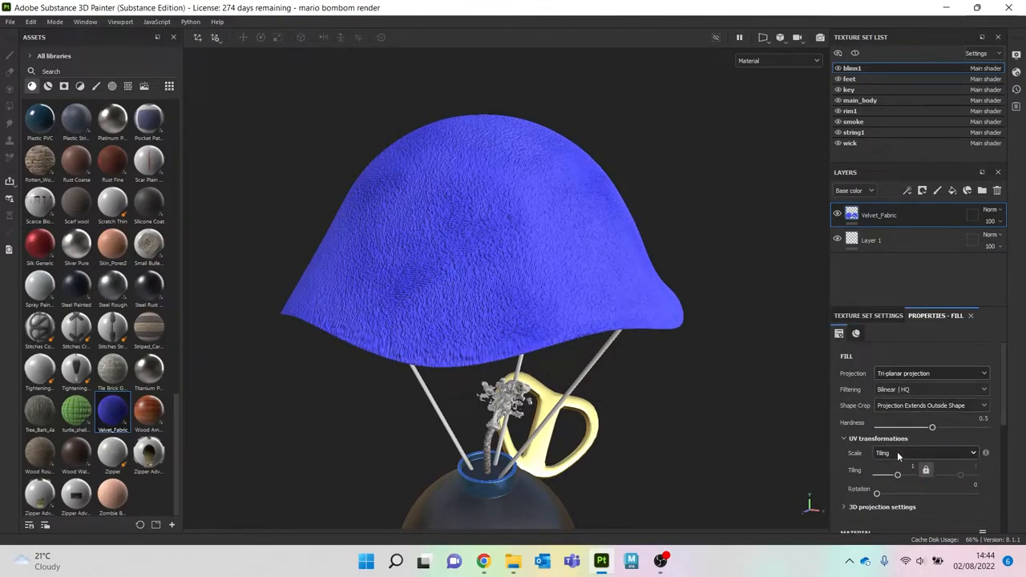
pyautogui.click(930, 452)
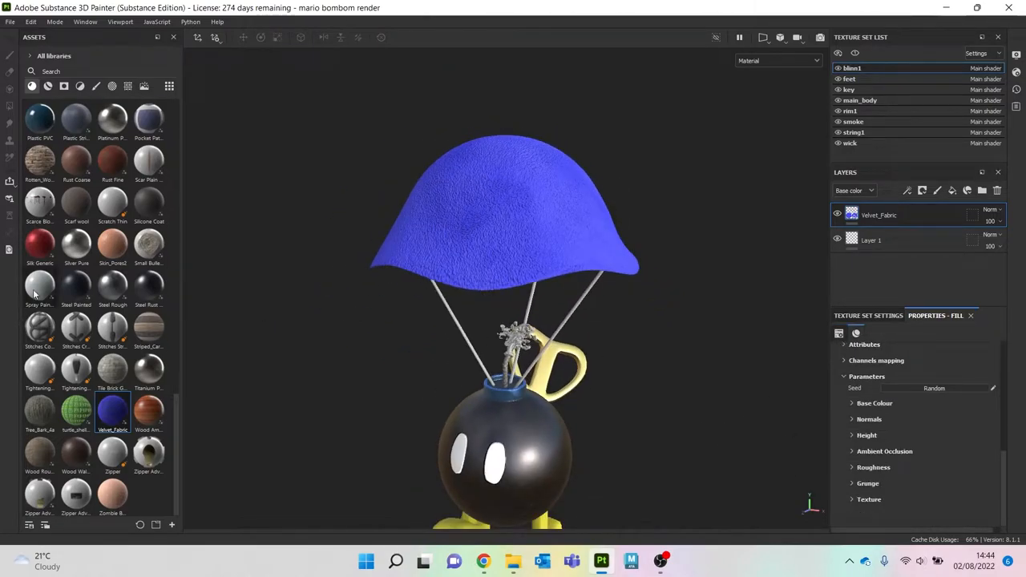
# Step: Set the canopy's Fabric Rough fill to Tri-planar projection with Physical size scale
pyautogui.scroll(3)
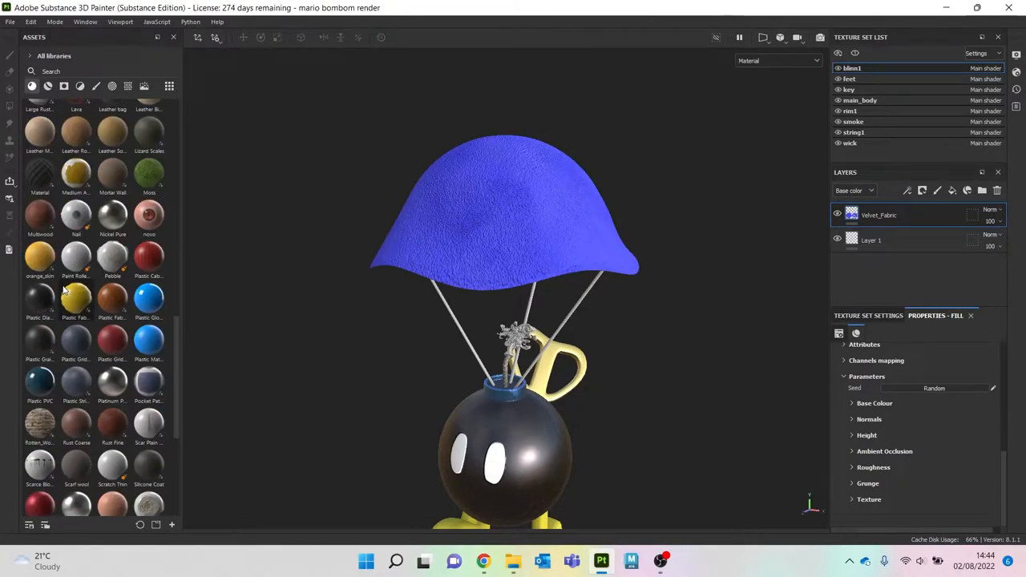
pyautogui.scroll(3)
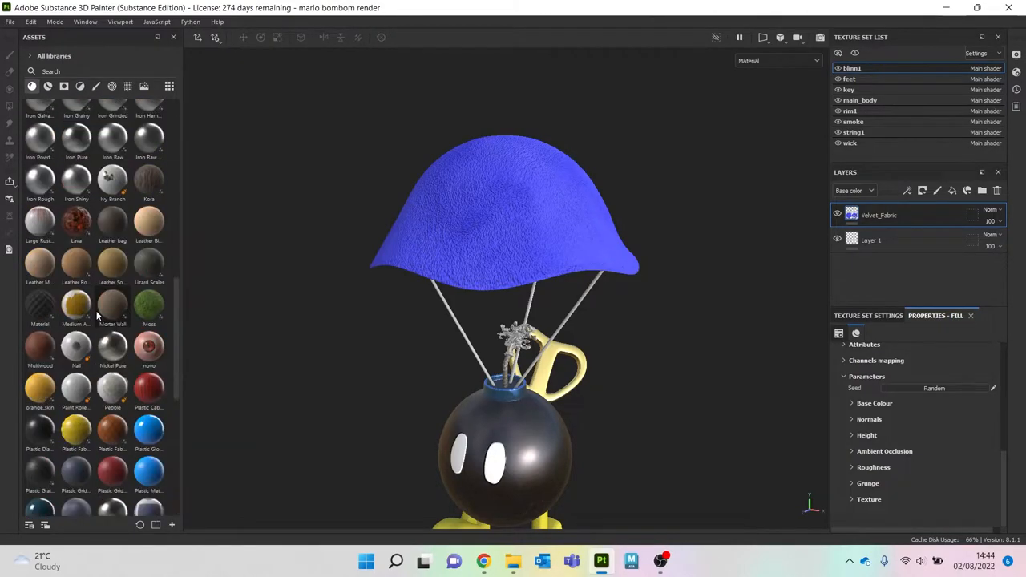
pyautogui.scroll(3)
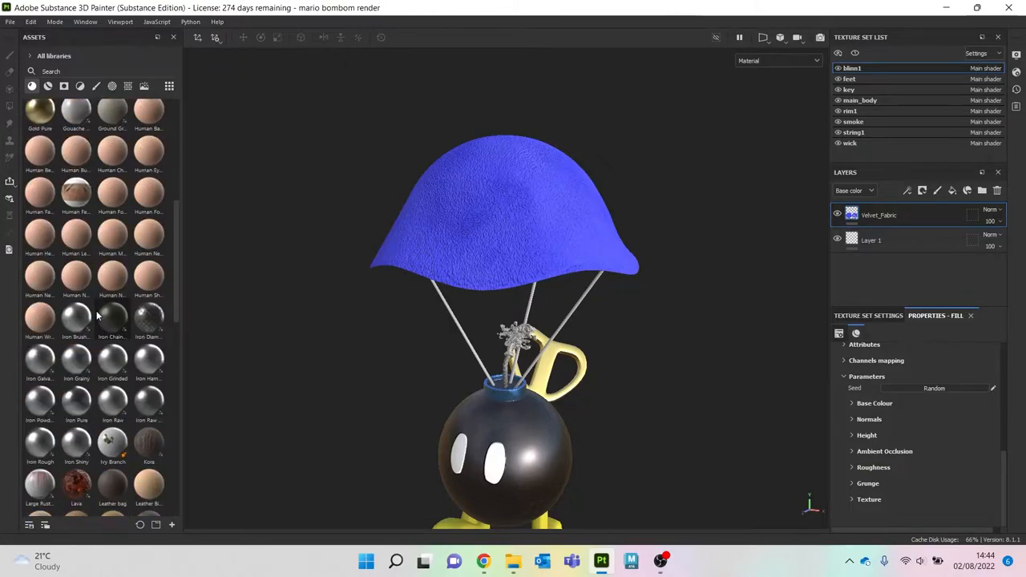
pyautogui.scroll(3)
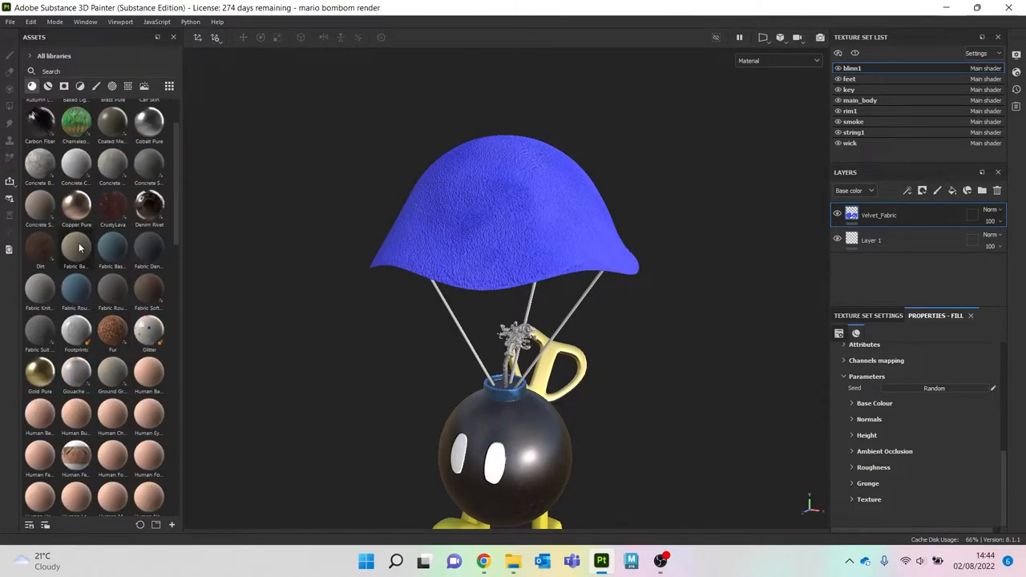
pyautogui.moveTo(40, 289)
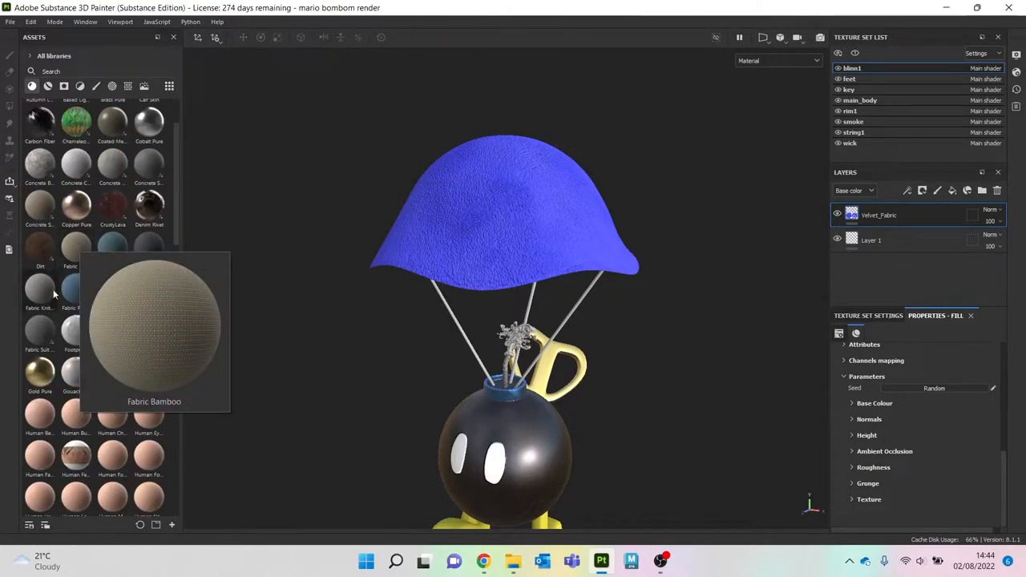
pyautogui.moveTo(77, 289)
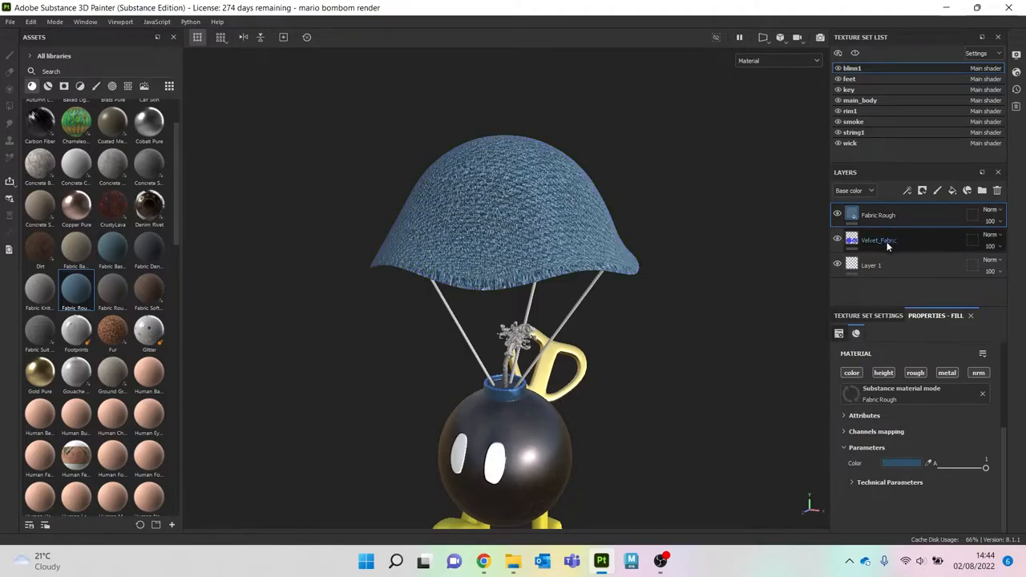
pyautogui.click(836, 241)
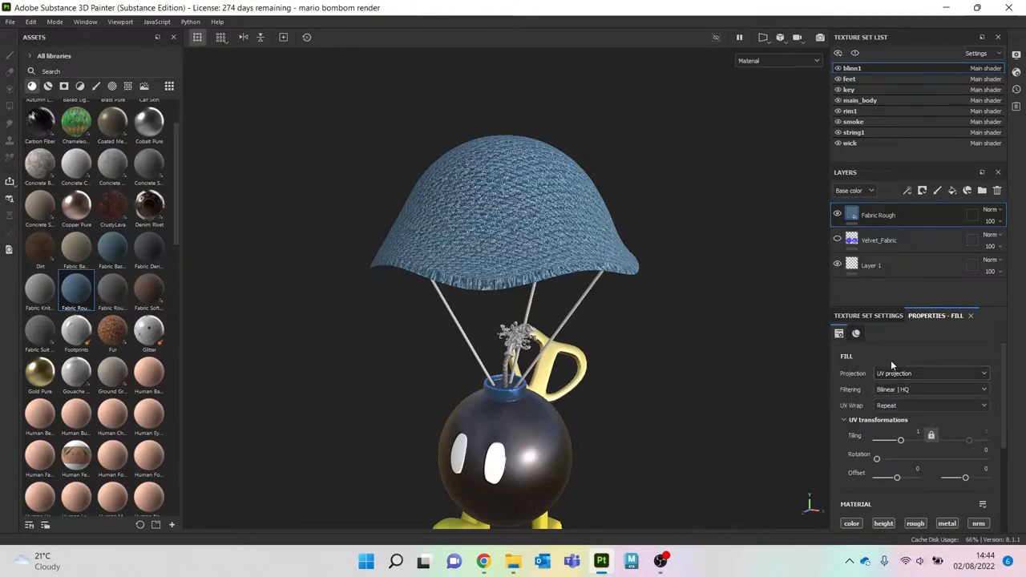
pyautogui.click(929, 372)
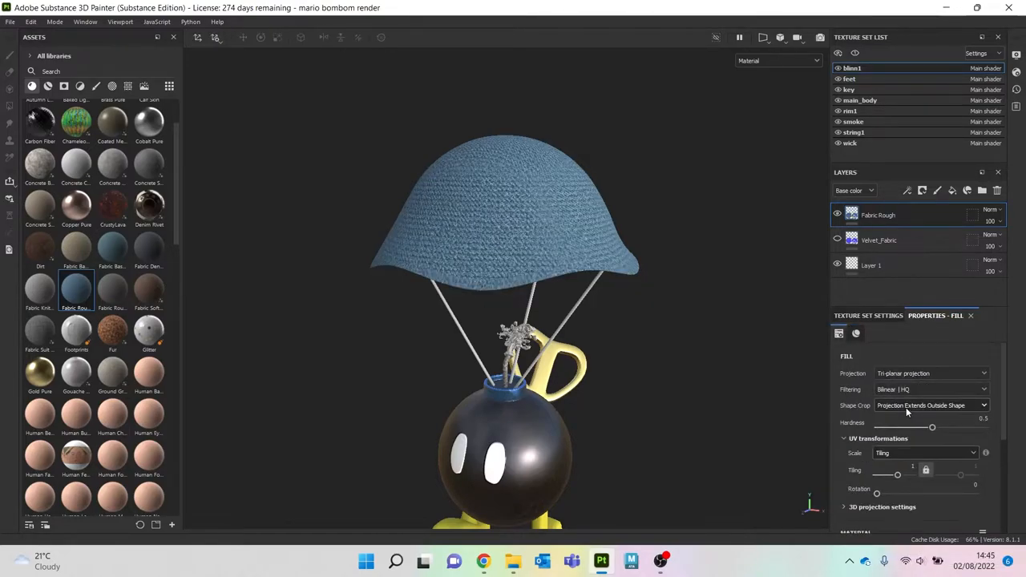
pyautogui.click(926, 452)
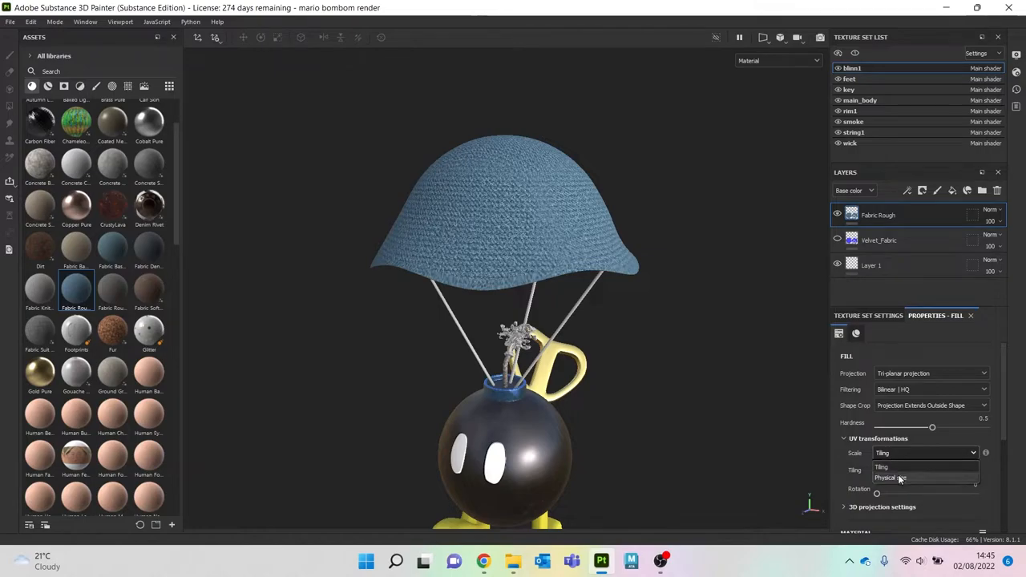
pyautogui.click(890, 478)
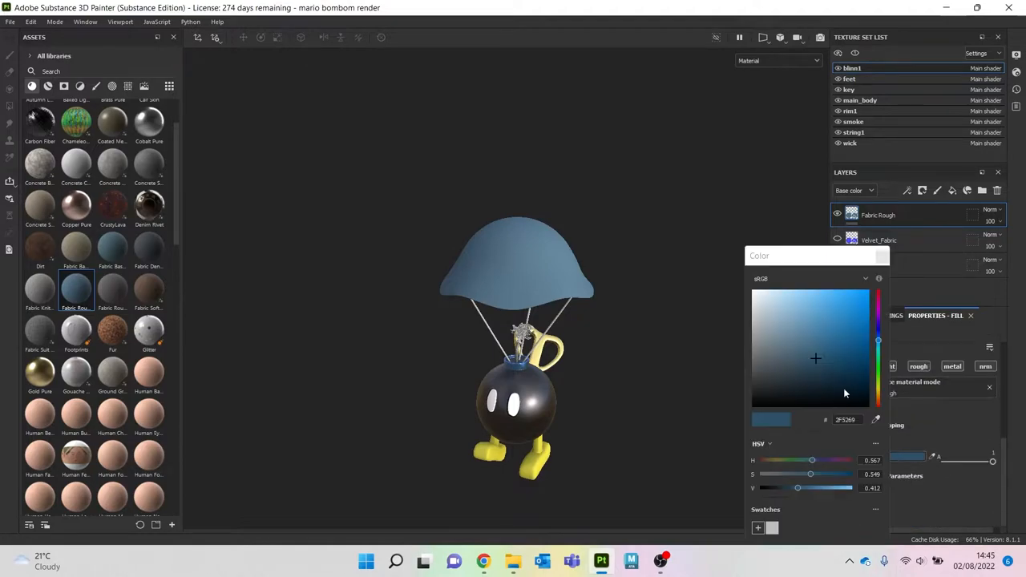
# Step: Set the strings' Fabric Rough Aligned fill to Tri-planar projection at Physical size
pyautogui.click(753, 292)
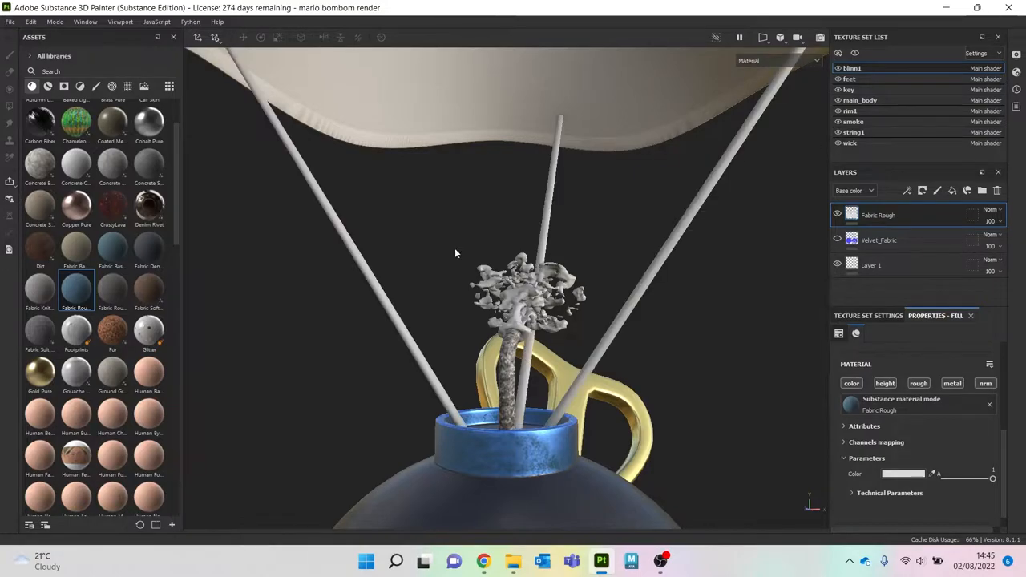
pyautogui.moveTo(77, 288)
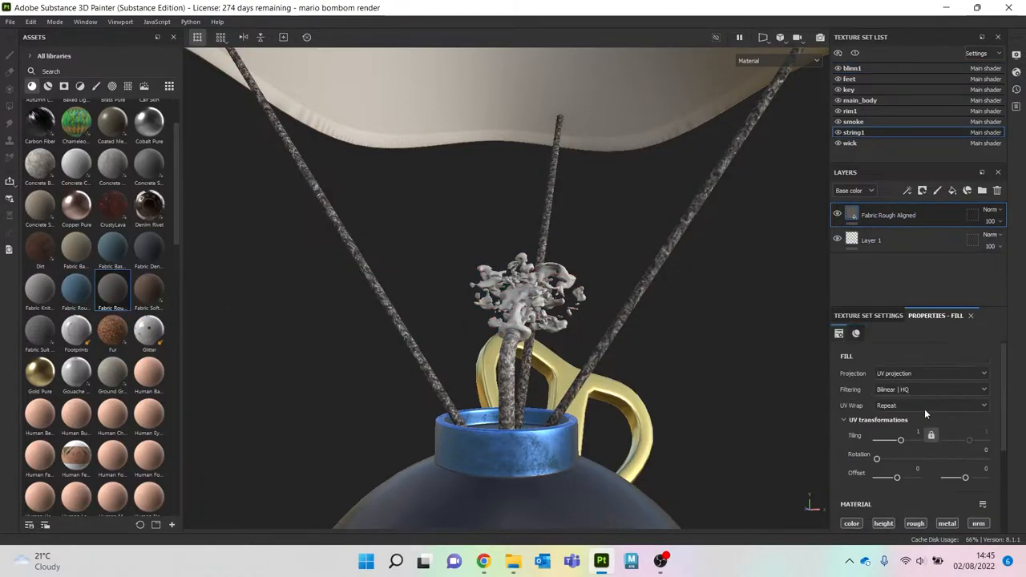
pyautogui.click(929, 372)
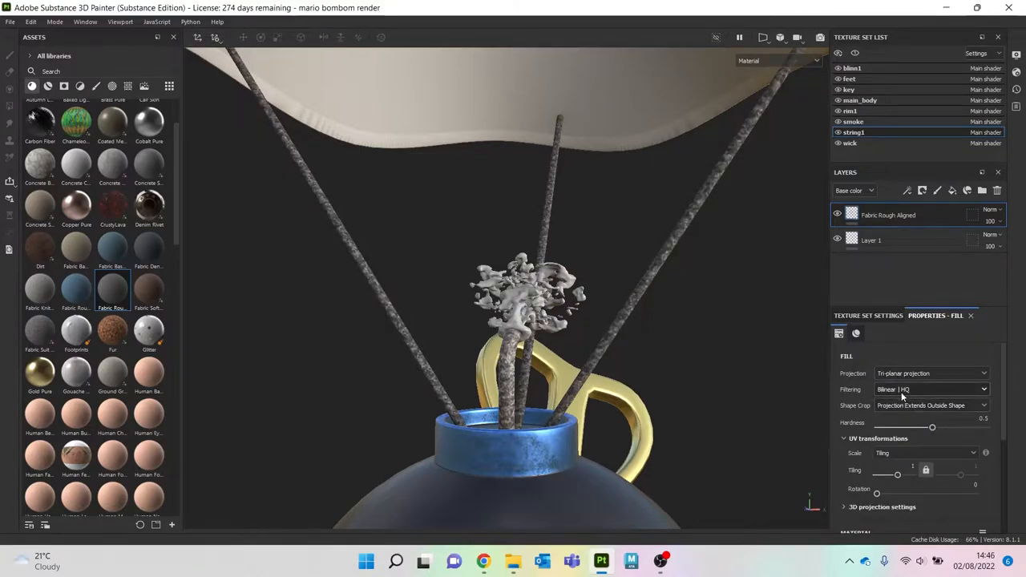
pyautogui.click(927, 452)
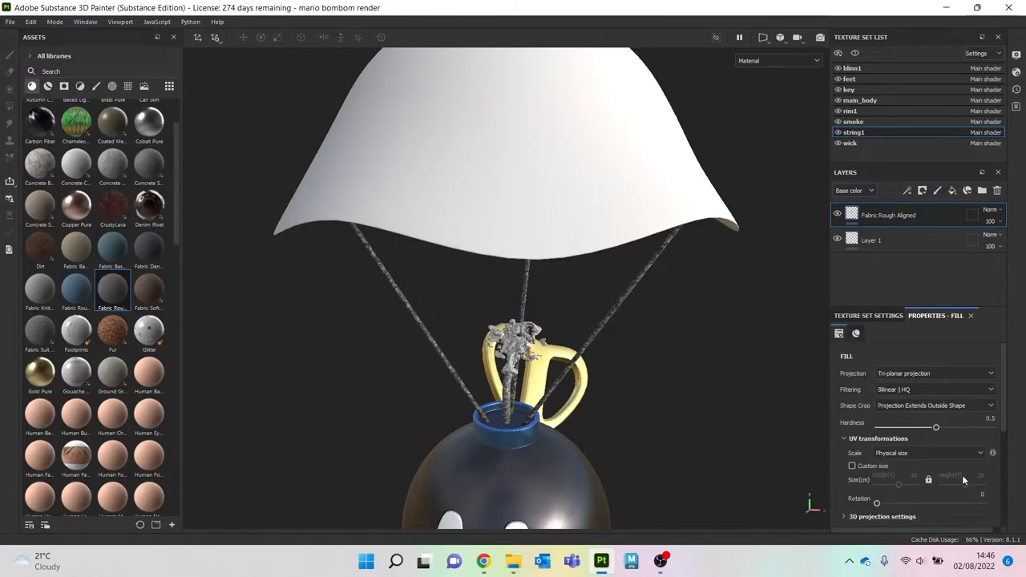
pyautogui.moveTo(883, 475)
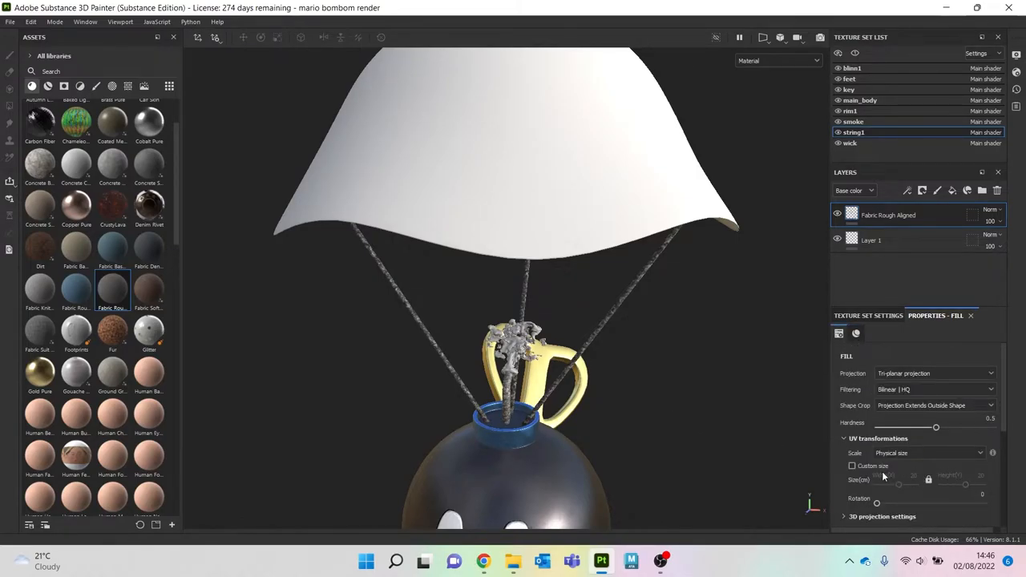
# Step: Add a Plastic Matte Pure fill over the strings' fabric with a white base color
pyautogui.scroll(3)
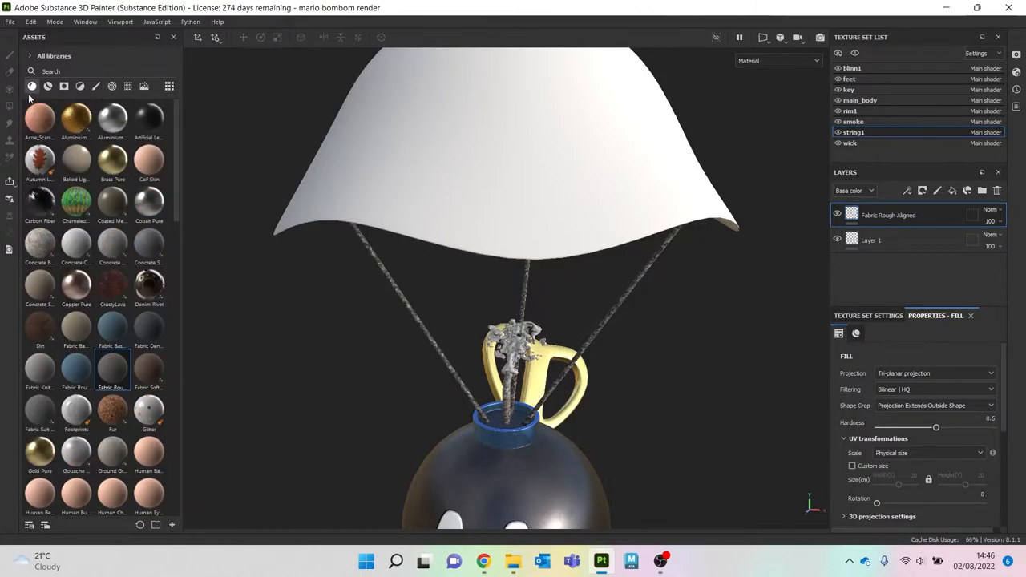
pyautogui.scroll(-3)
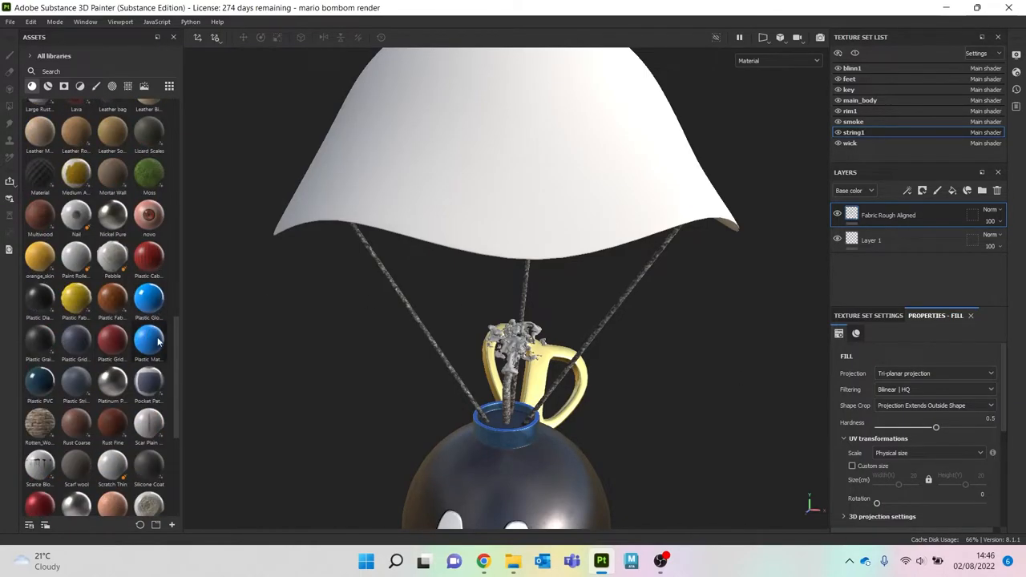
pyautogui.doubleClick(148, 340)
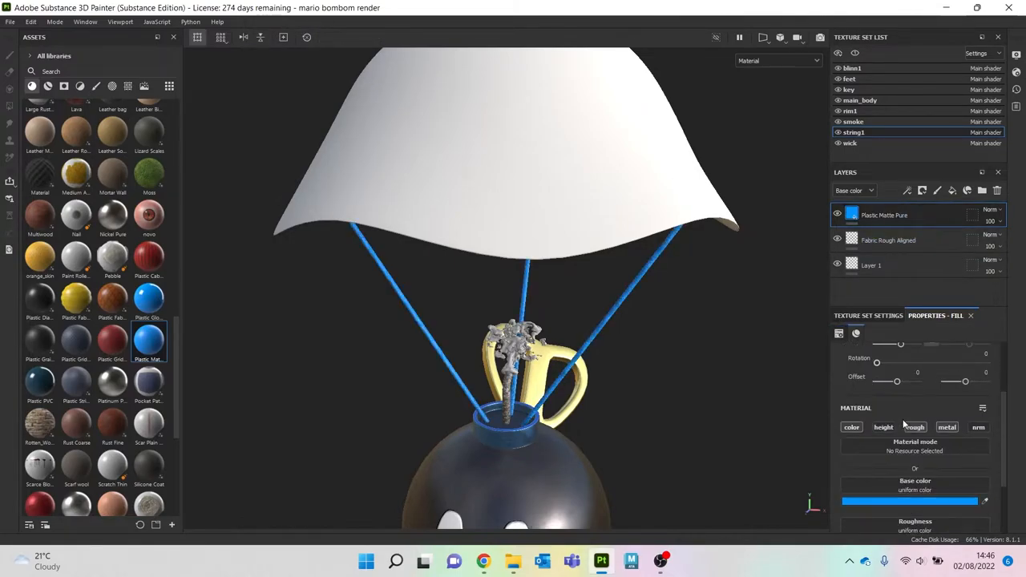
pyautogui.click(910, 501)
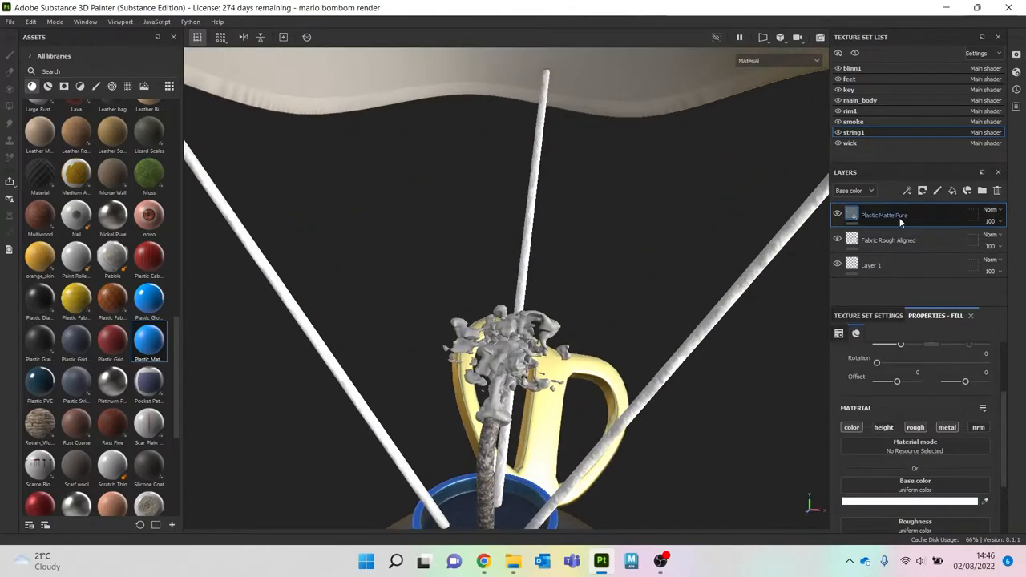
pyautogui.click(991, 208)
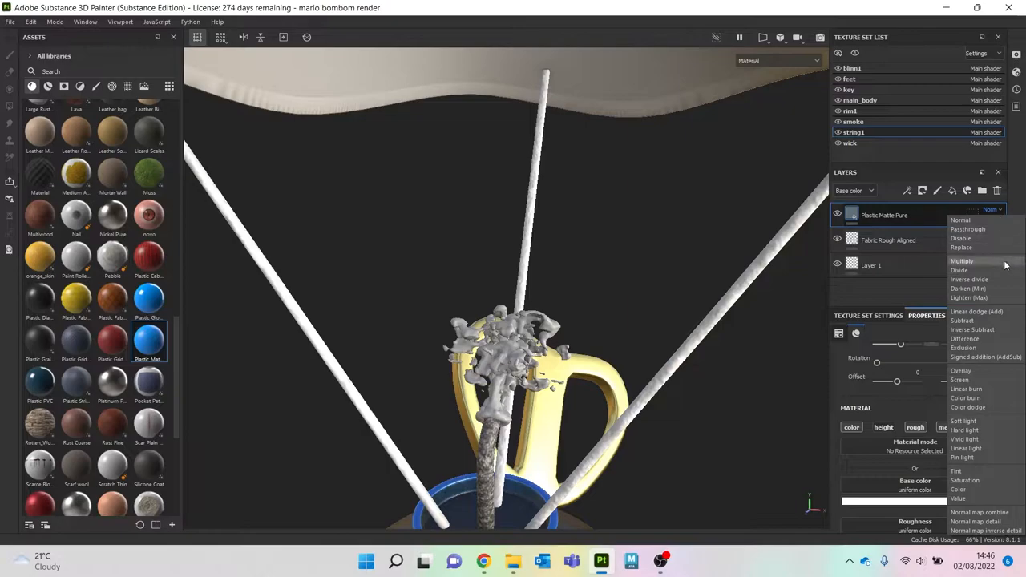
pyautogui.moveTo(991, 338)
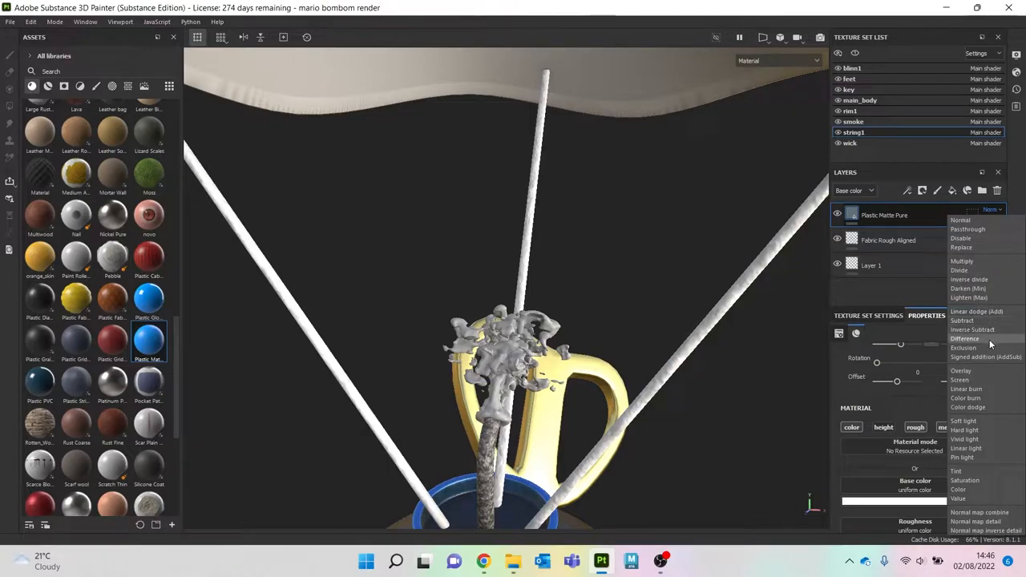
pyautogui.moveTo(981, 324)
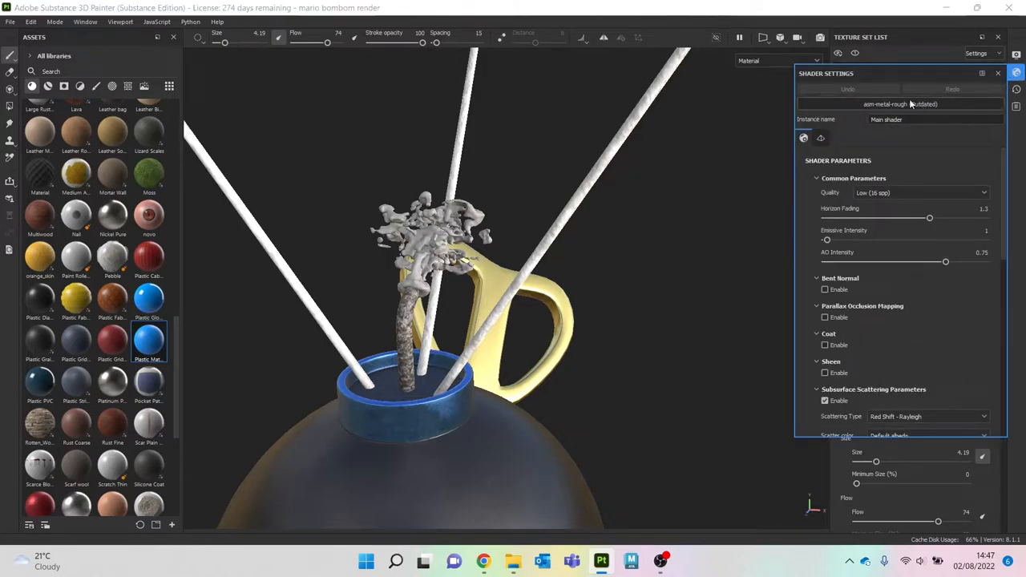
# Step: Switch the shader to pbr-metal-rough-with-alpha-blending
pyautogui.click(889, 103)
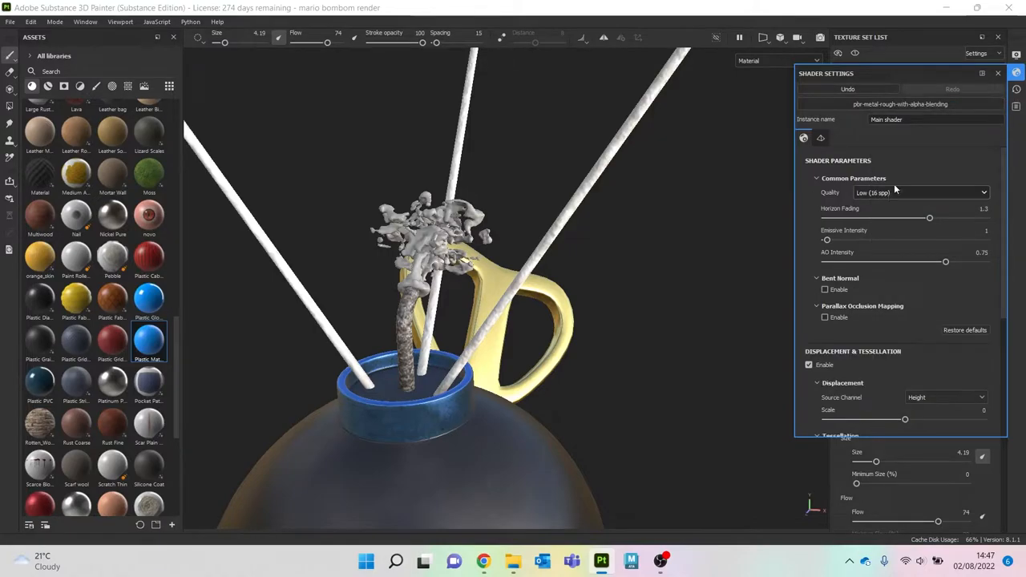
pyautogui.click(997, 74)
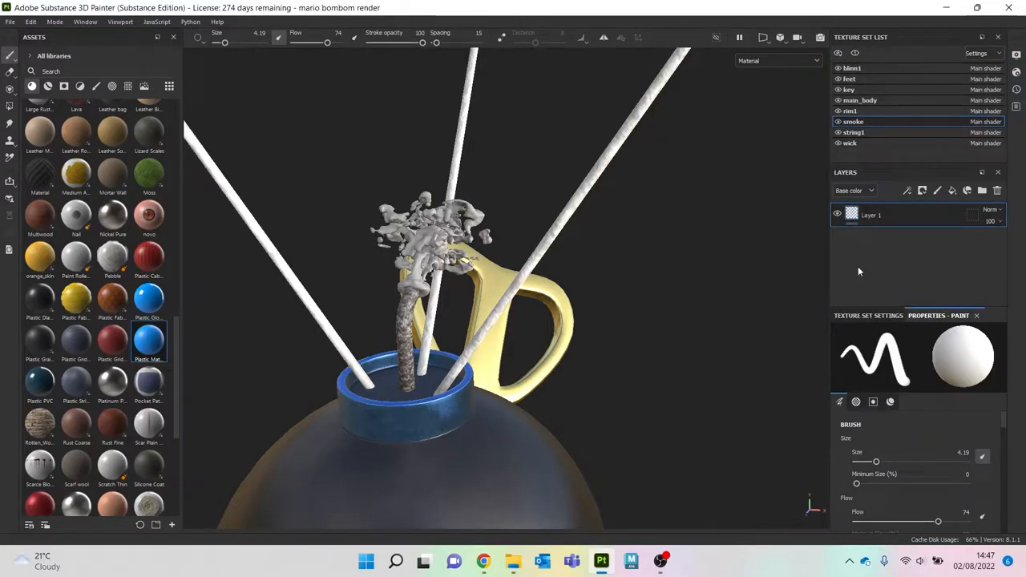
# Step: Add Plastic Matte Pure to the smoke and give its texture set an Opacity channel
pyautogui.moveTo(148, 340); pyautogui.dragTo(625, 354)
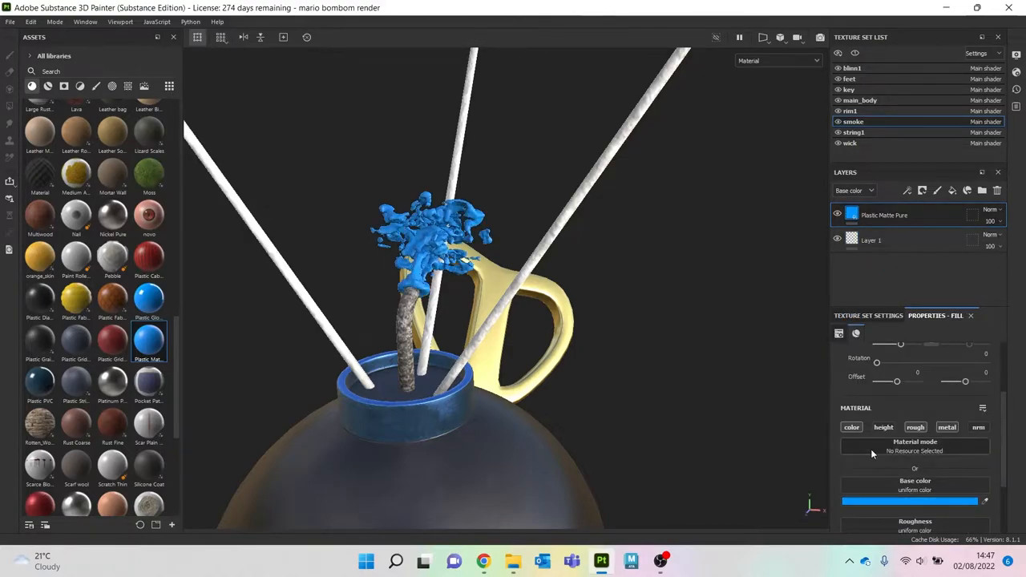
pyautogui.click(869, 315)
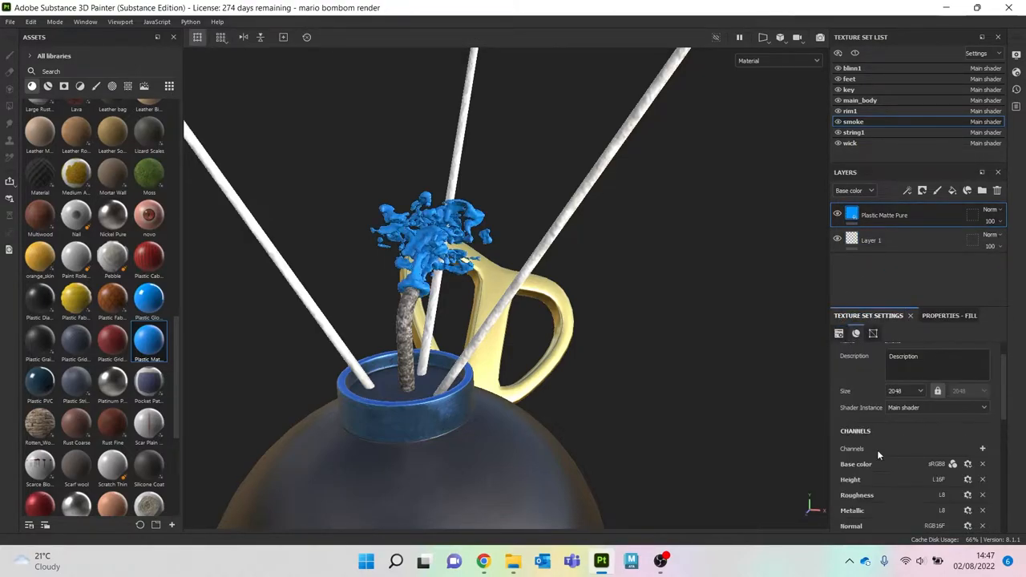
pyautogui.click(981, 426)
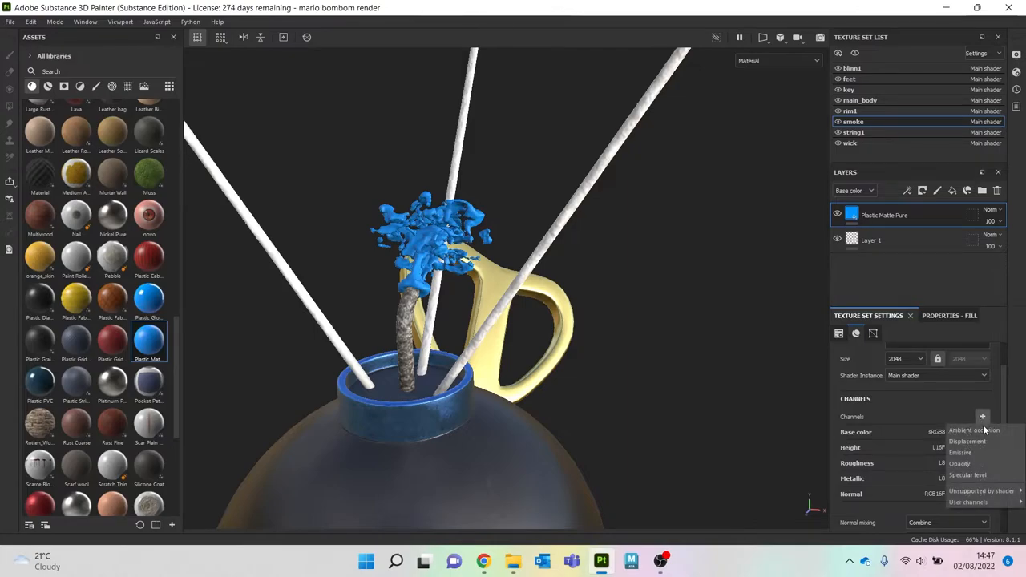
pyautogui.click(959, 463)
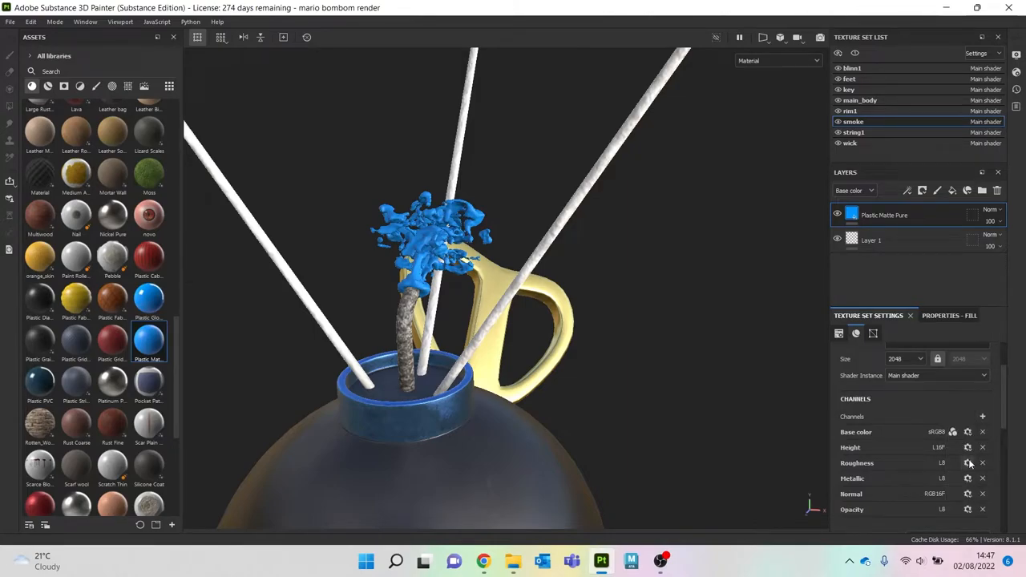
# Step: Lower the smoke fill's opacity and set its base color to grey
pyautogui.click(949, 314)
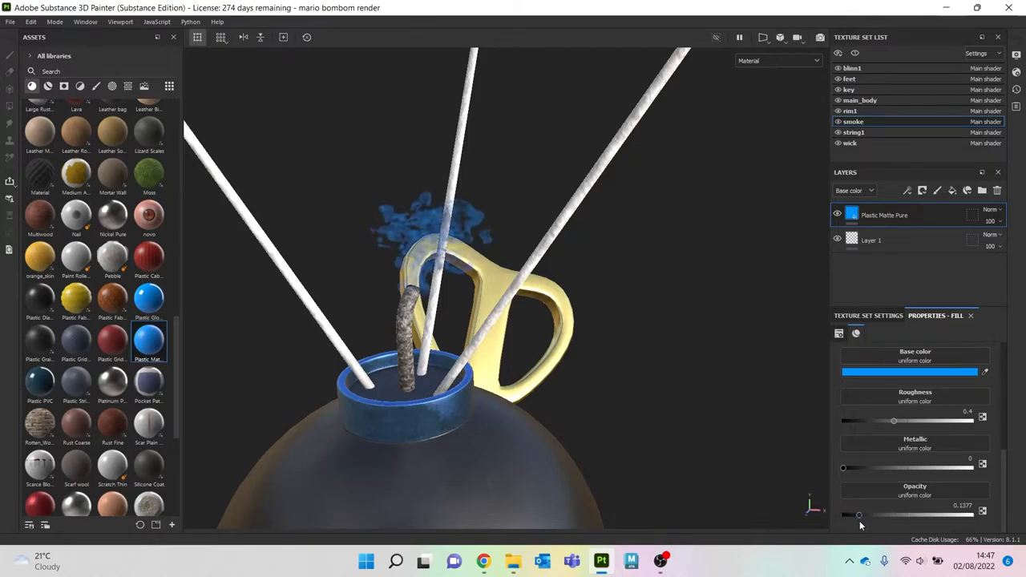
pyautogui.click(911, 371)
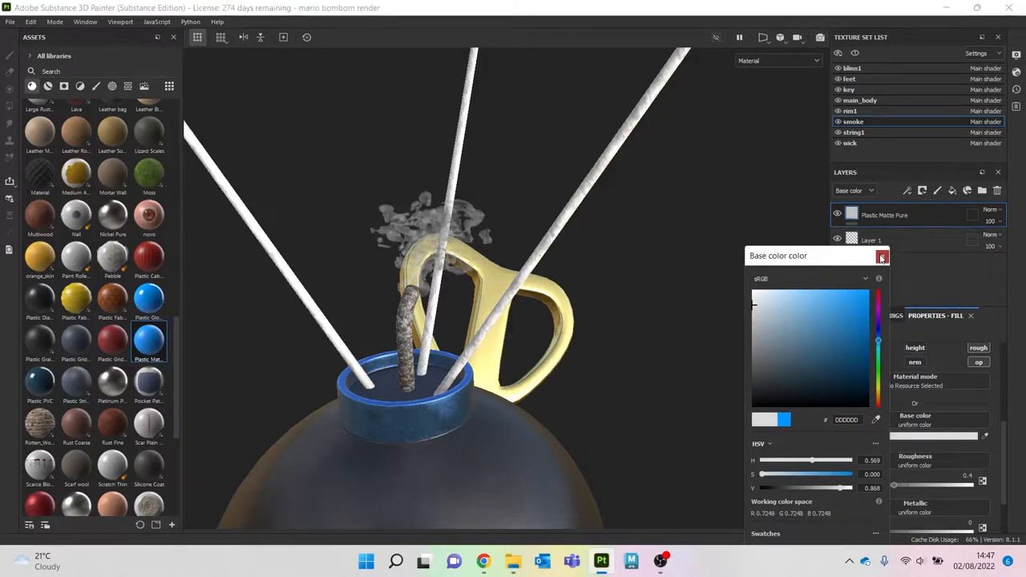
pyautogui.click(881, 255)
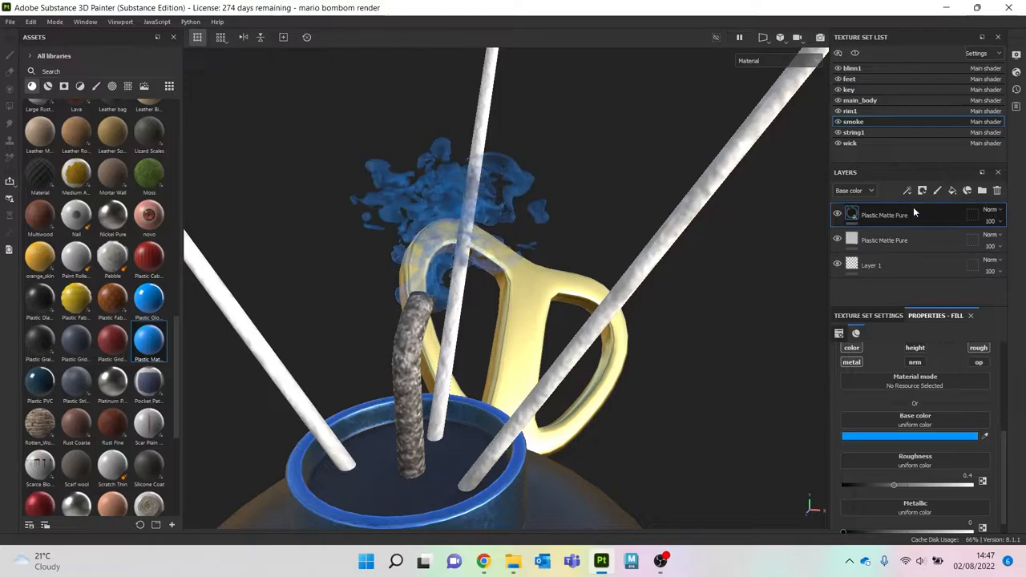
# Step: Give the red and orange plastic smoke fills black masks, tinting the first one red
pyautogui.click(922, 189)
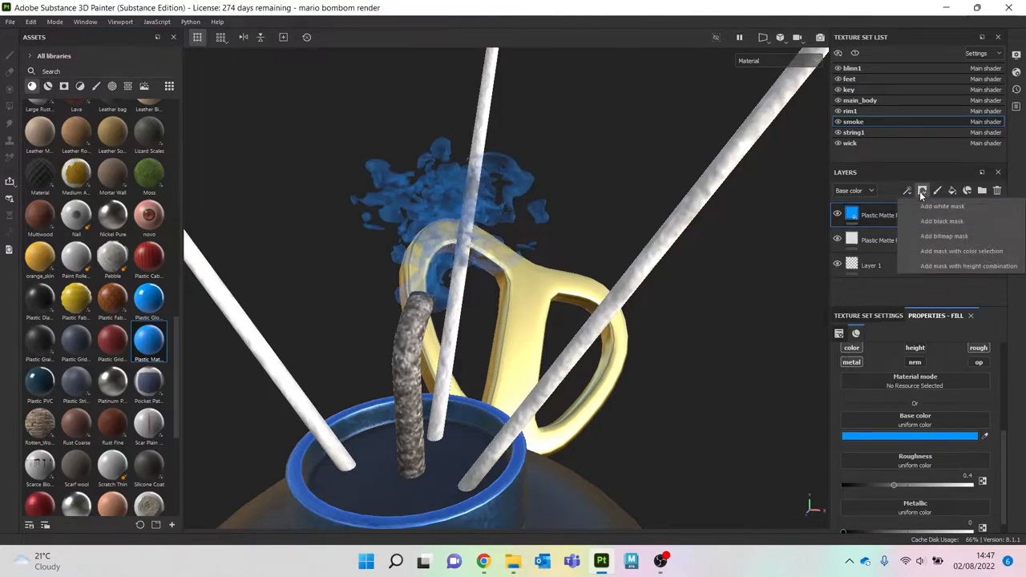
pyautogui.click(943, 205)
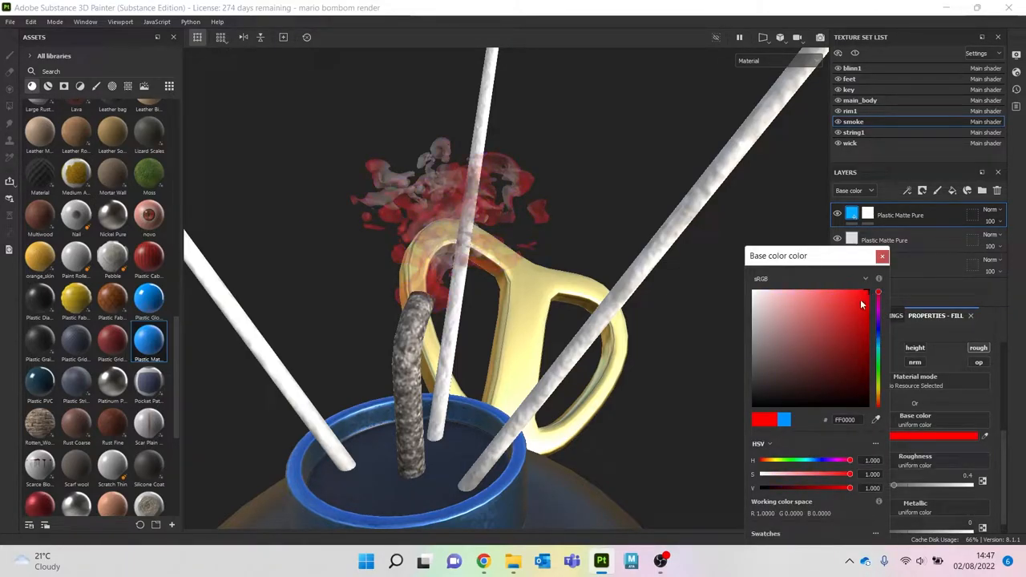
pyautogui.click(859, 336)
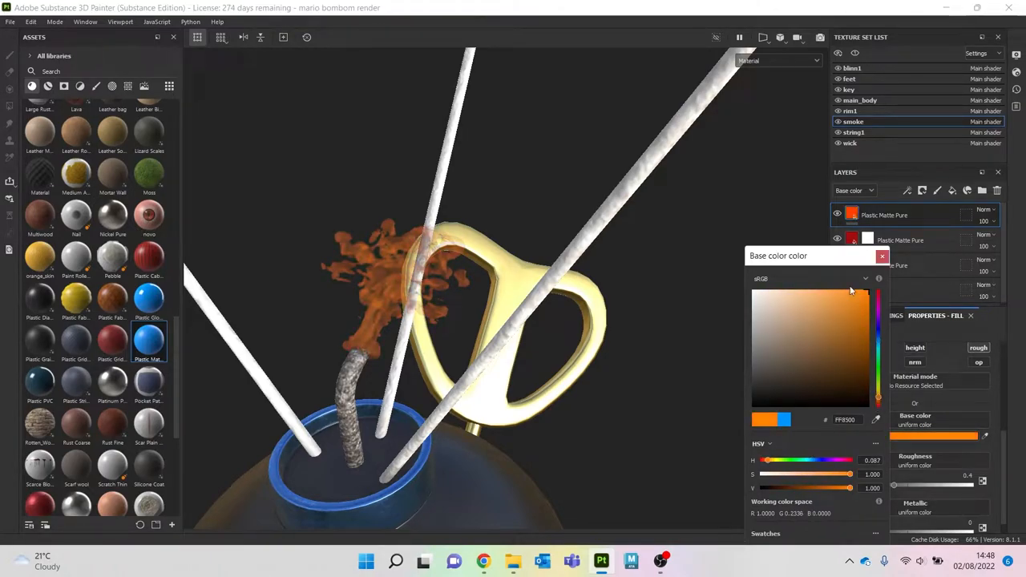
pyautogui.click(922, 191)
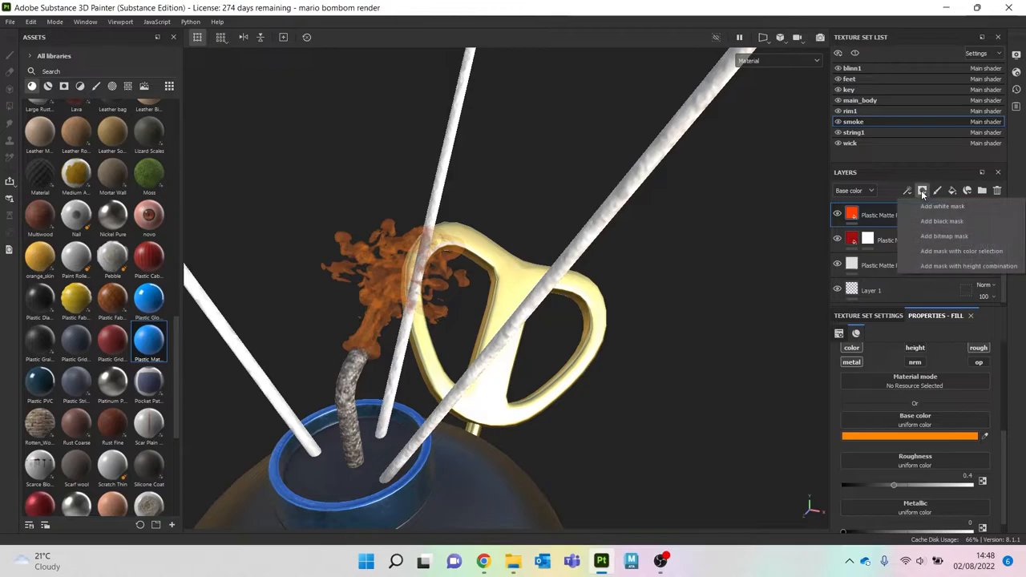
pyautogui.click(943, 206)
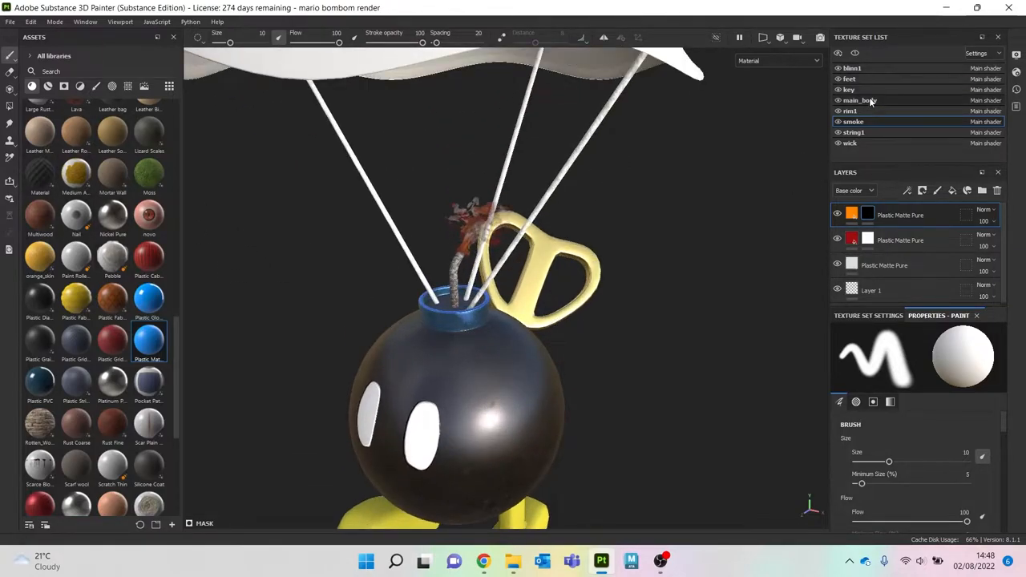
# Step: Switch to the bomb body texture set and select the Rust Coarse layer's mask
pyautogui.click(860, 99)
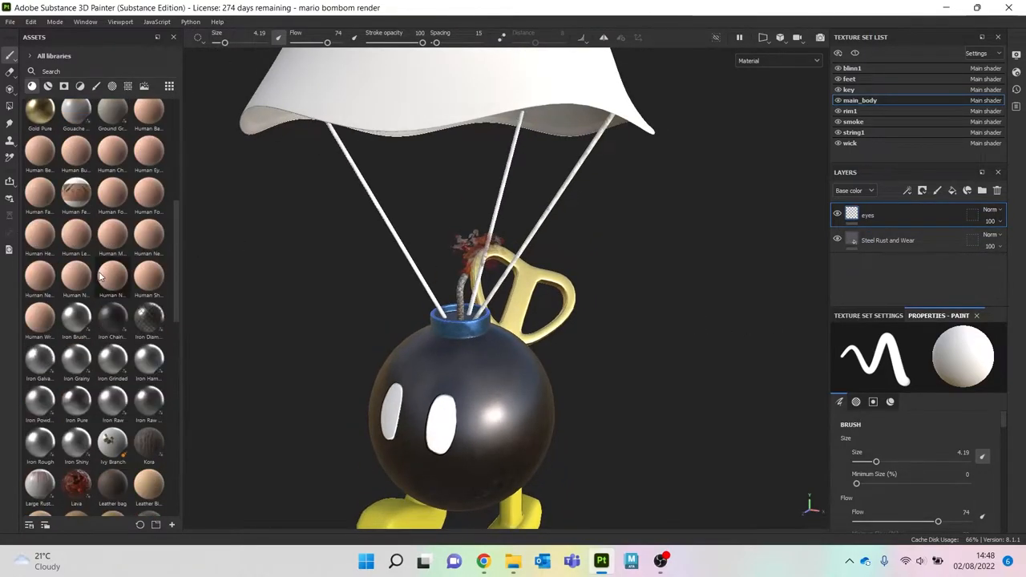
pyautogui.scroll(3)
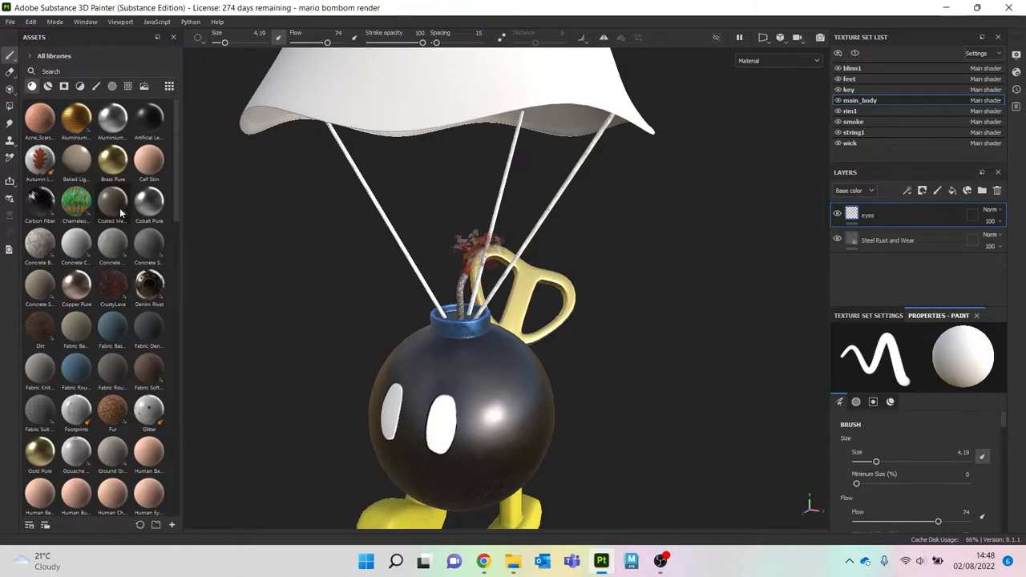
pyautogui.scroll(-3)
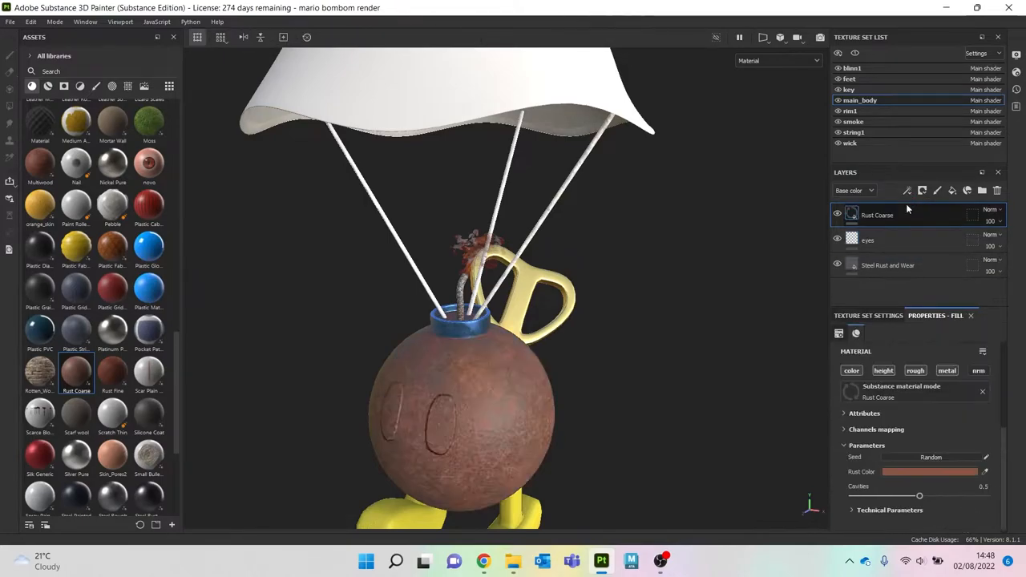
pyautogui.click(921, 191)
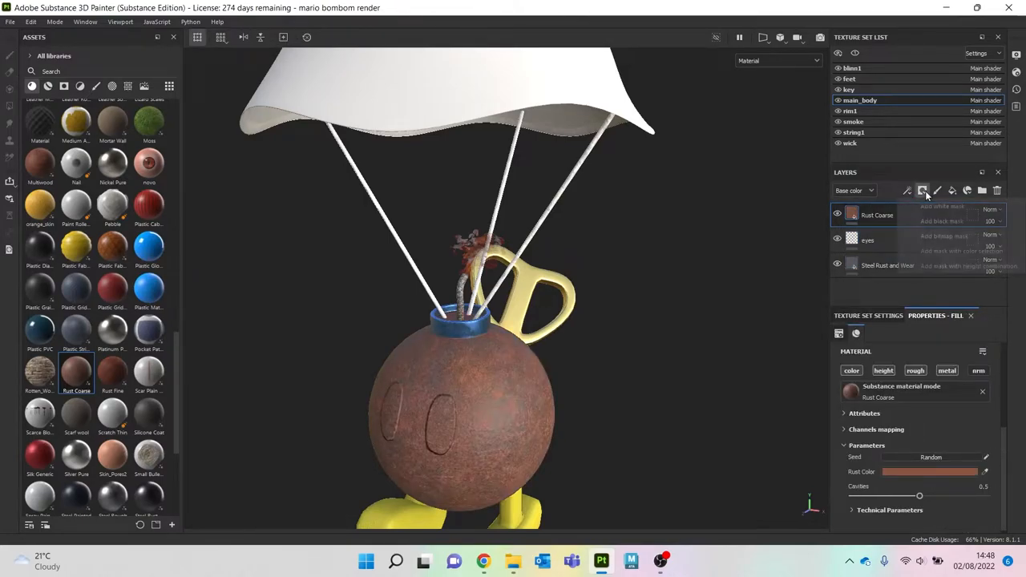
pyautogui.click(922, 191)
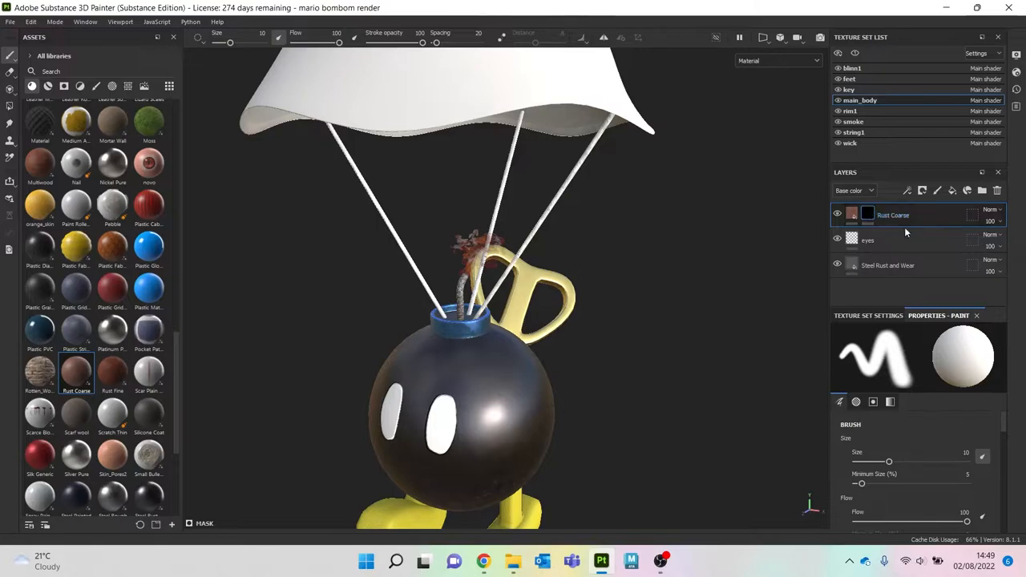
pyautogui.moveTo(925, 208)
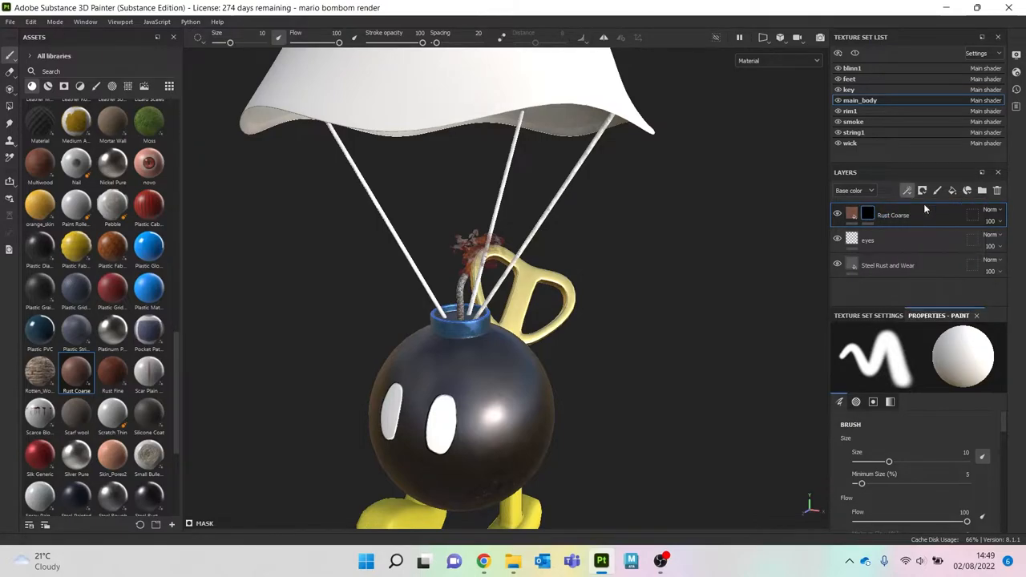
# Step: Fill the rust mask with a Dirt generator at about 0.86 Dirt Level
pyautogui.click(952, 189)
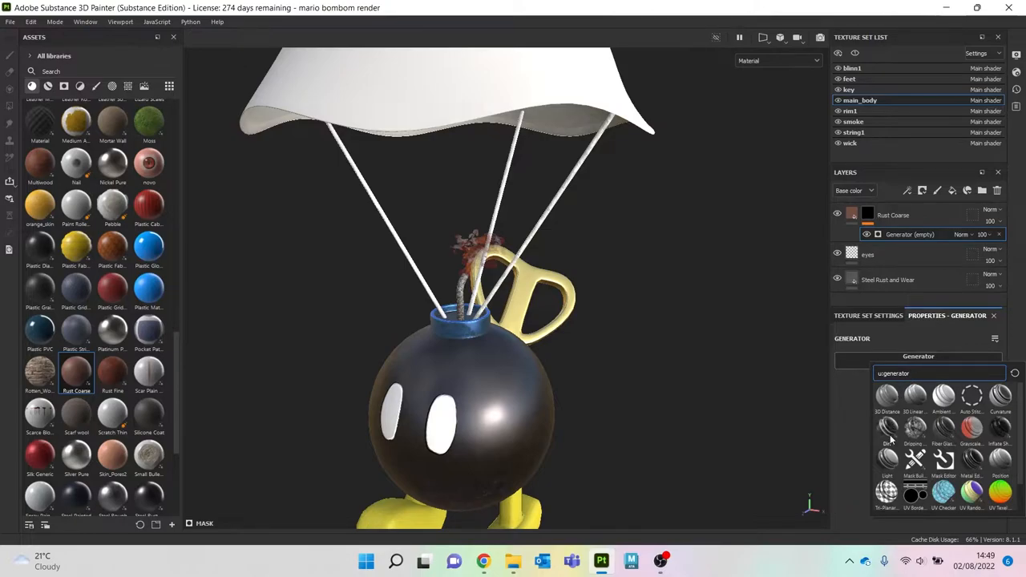
pyautogui.click(885, 439)
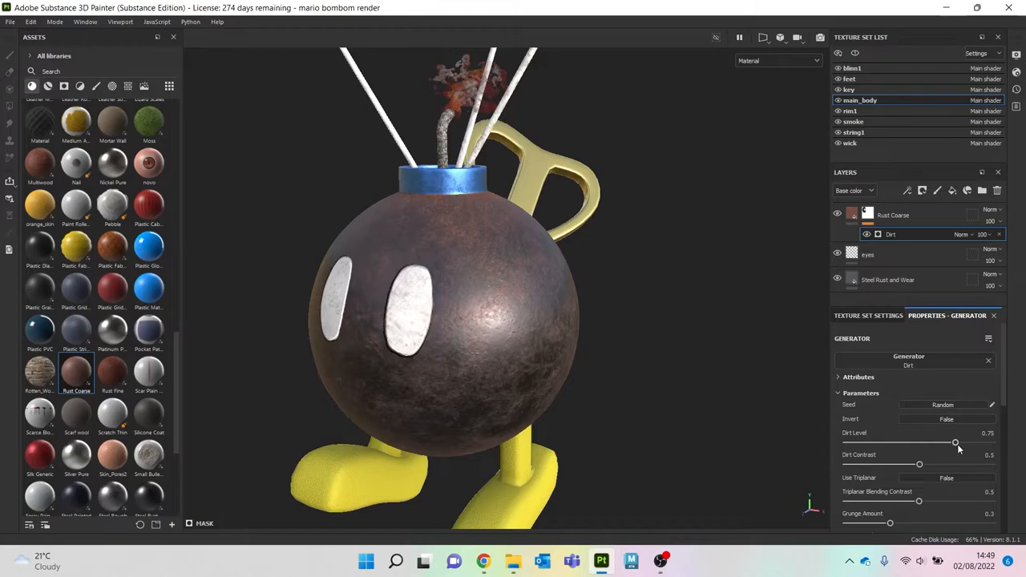
pyautogui.moveTo(956, 443); pyautogui.dragTo(943, 442)
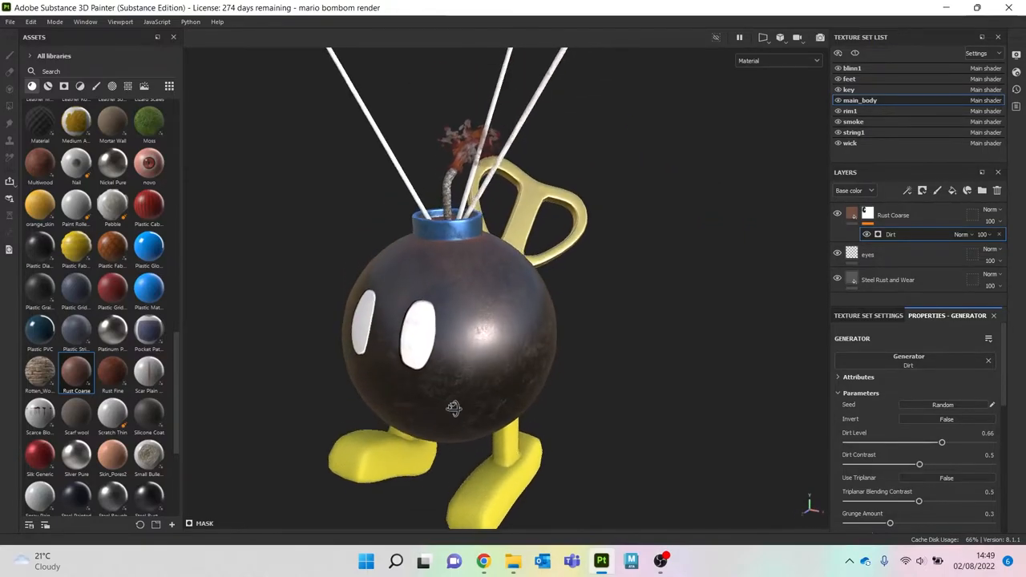
pyautogui.moveTo(456, 407); pyautogui.dragTo(281, 260)
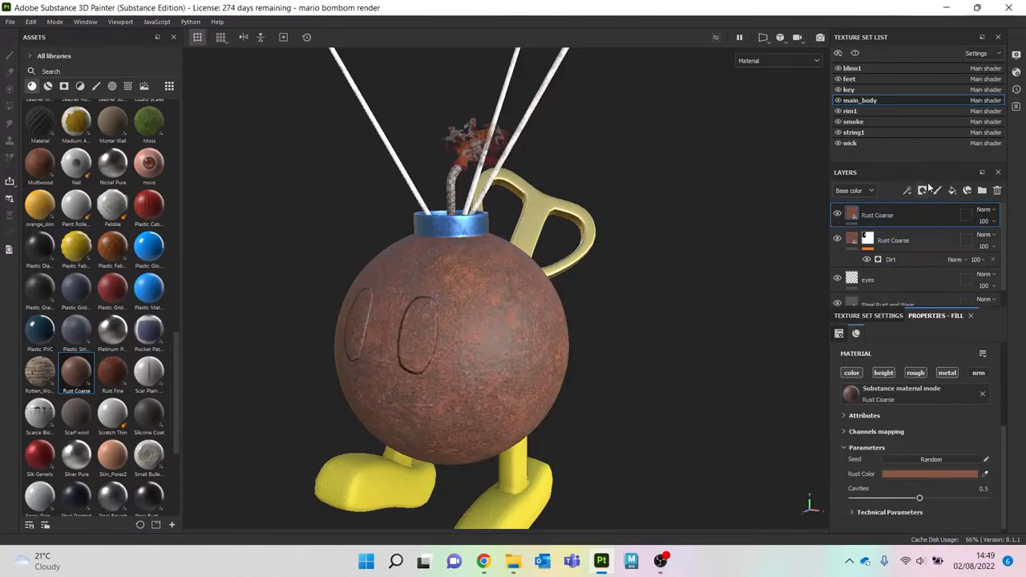
# Step: Mask the second Rust Coarse layer with Grunge Scratches Rough, Balance -0.18, Scratch Quality 0.77
pyautogui.click(908, 190)
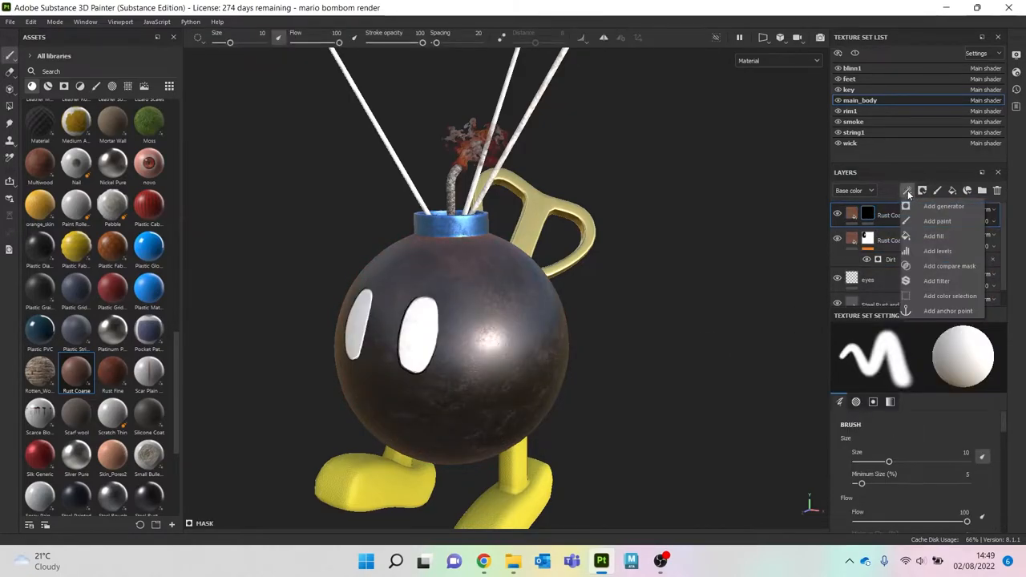
pyautogui.click(933, 236)
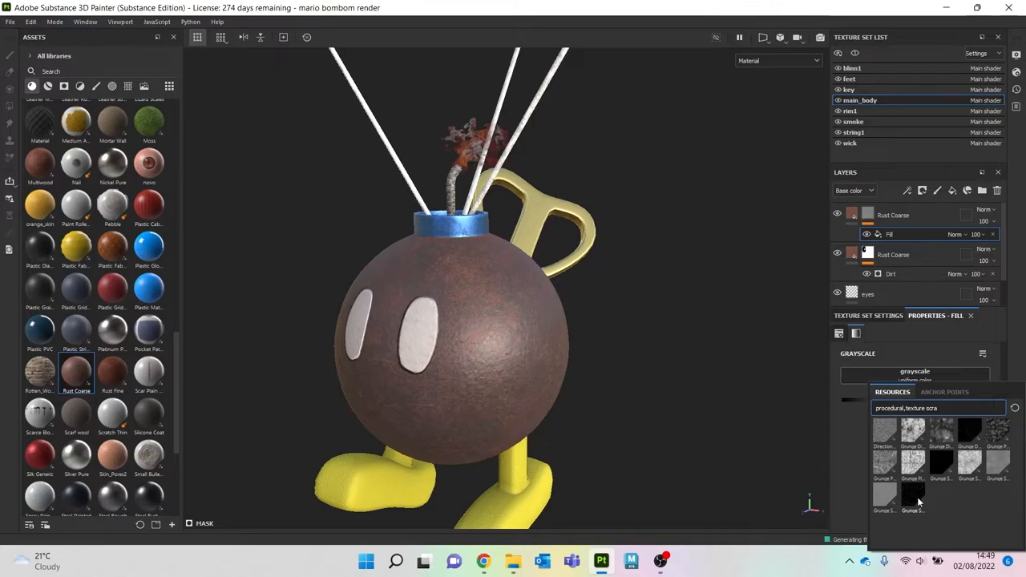
pyautogui.click(914, 497)
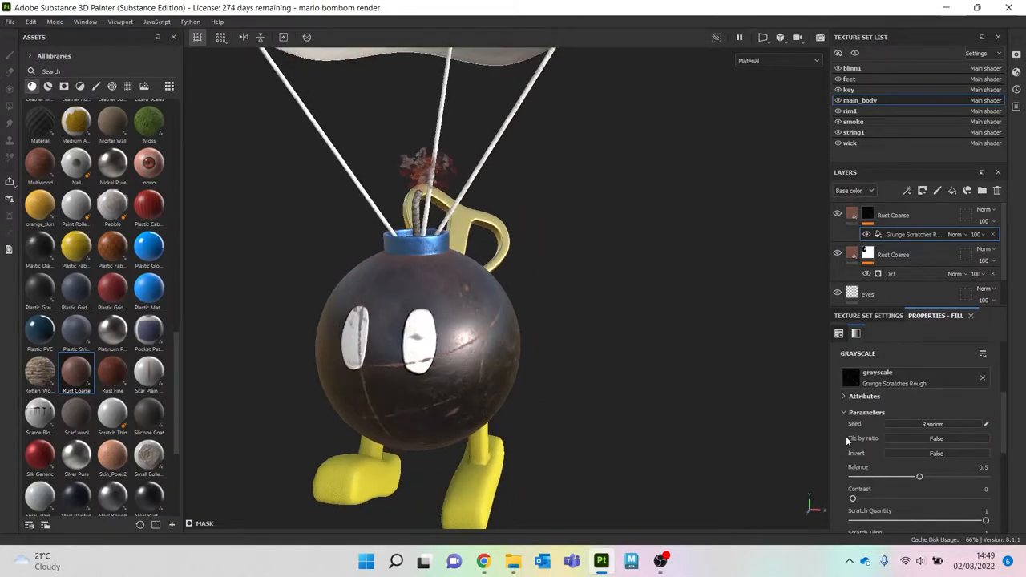
pyautogui.moveTo(920, 476); pyautogui.dragTo(891, 476)
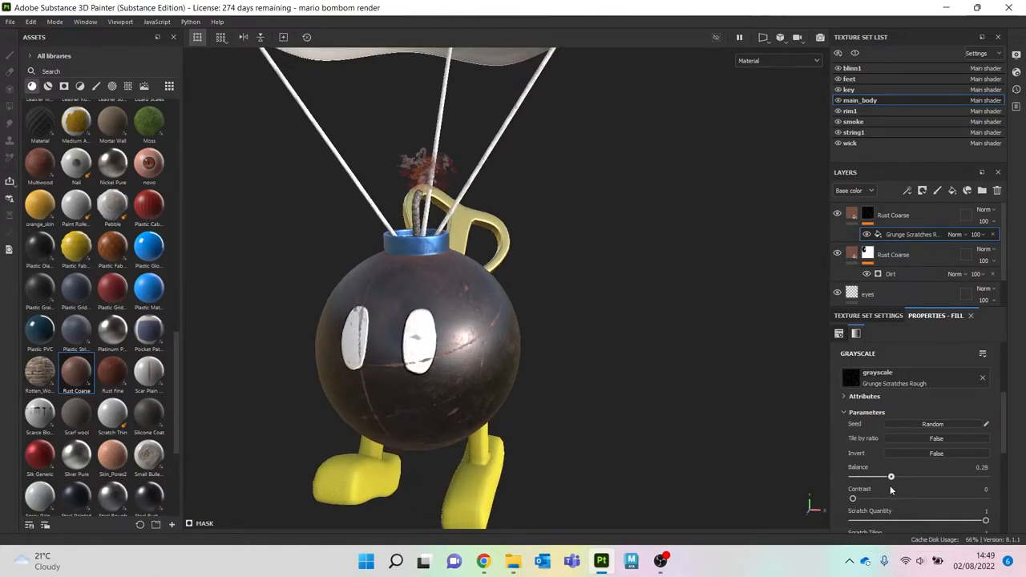
pyautogui.moveTo(891, 476); pyautogui.dragTo(872, 476)
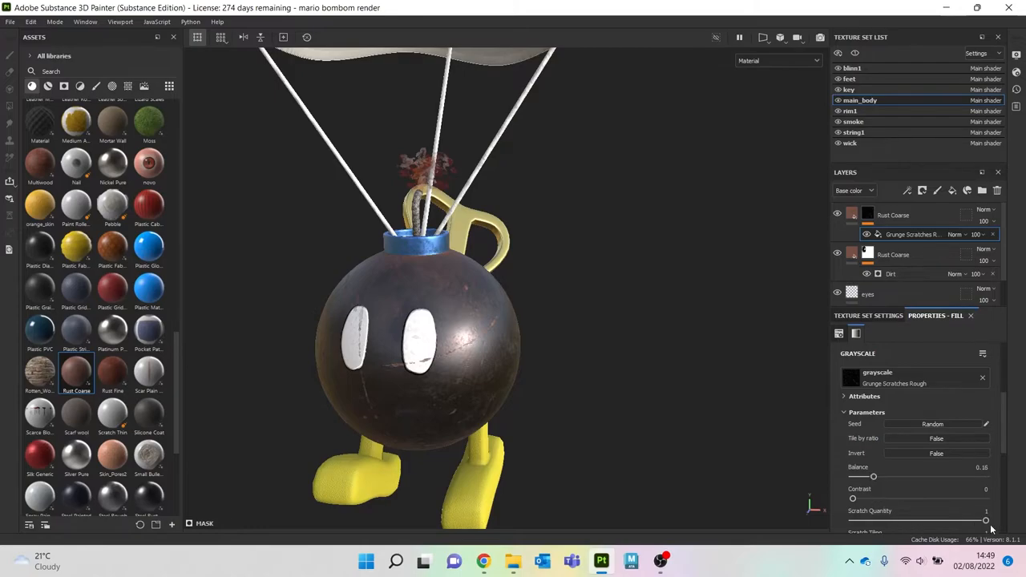
pyautogui.moveTo(986, 521); pyautogui.dragTo(954, 521)
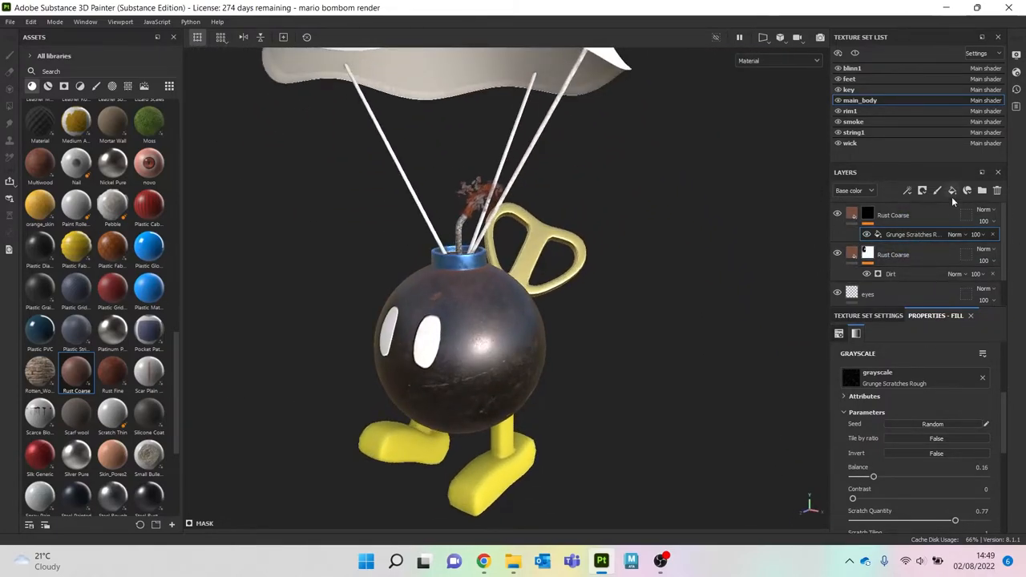
# Step: Add a fill layer on the body masked by Metal Edge Wear, wear level about 0.52
pyautogui.click(922, 191)
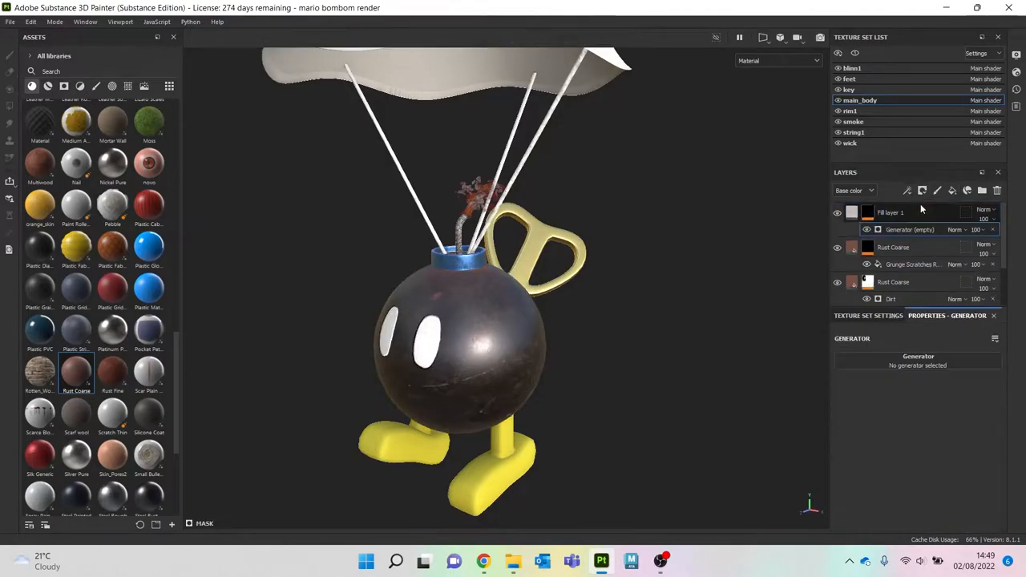
pyautogui.click(917, 366)
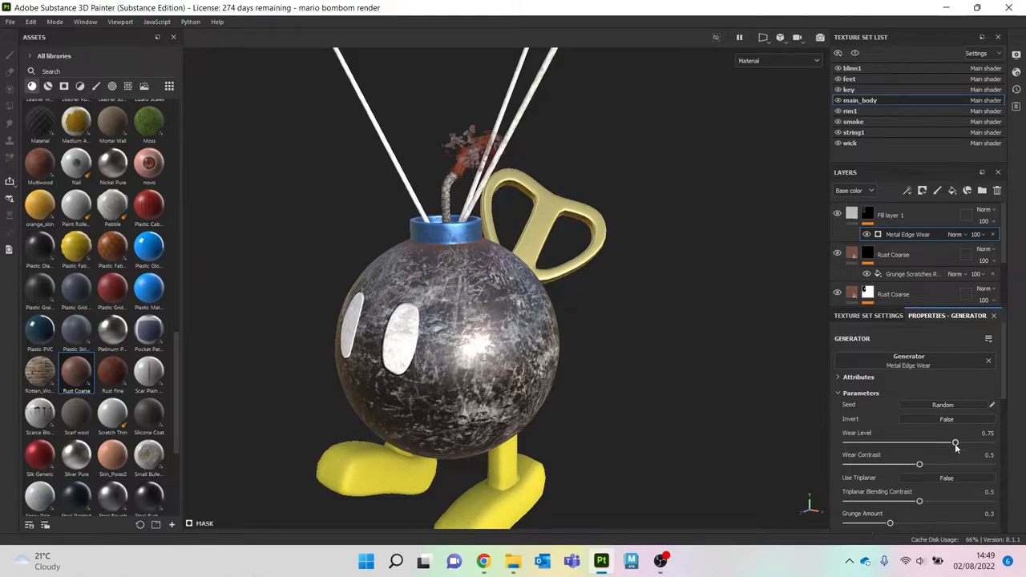
pyautogui.moveTo(956, 442); pyautogui.dragTo(917, 442)
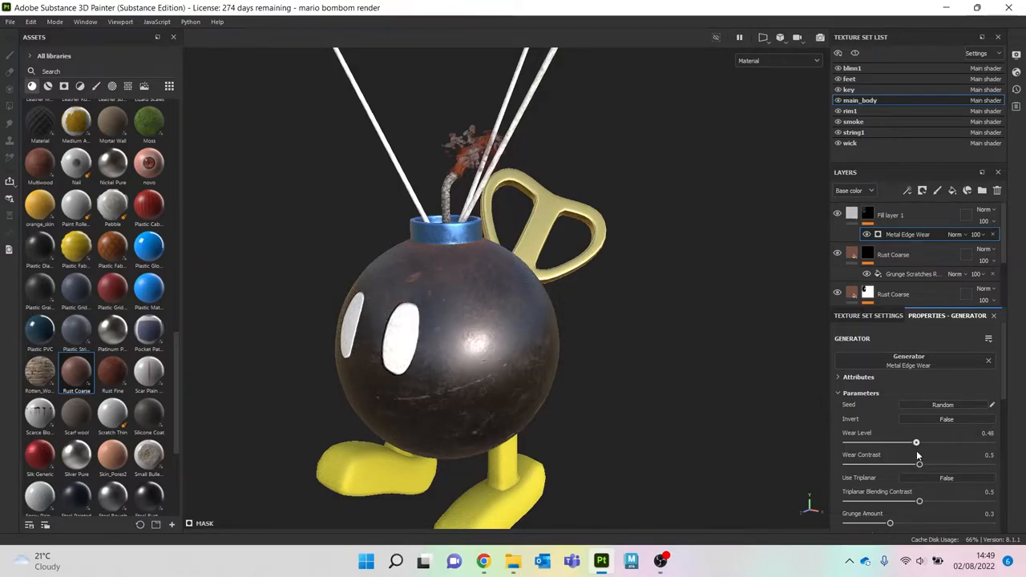
pyautogui.moveTo(917, 443); pyautogui.dragTo(922, 443)
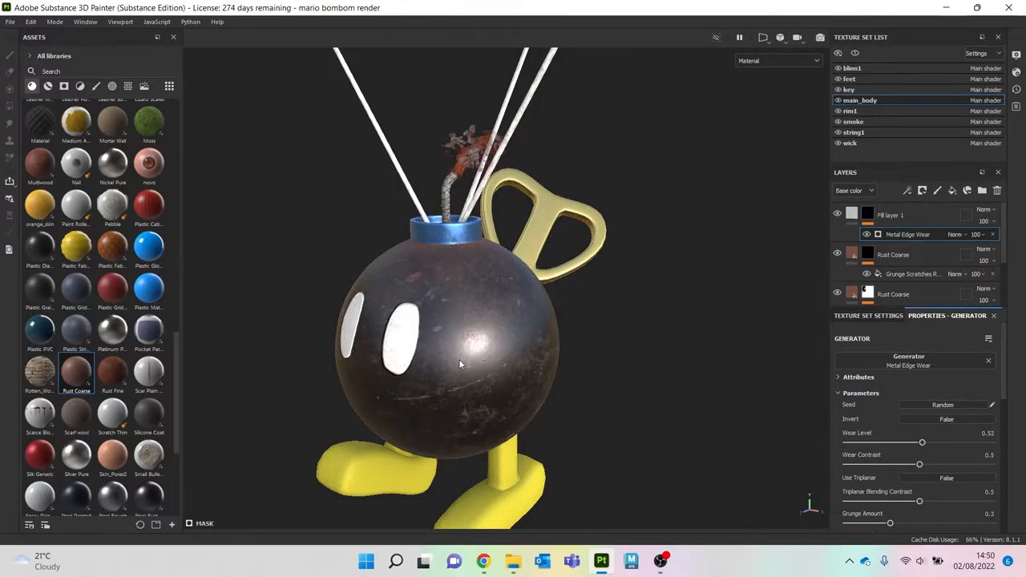
pyautogui.moveTo(462, 365); pyautogui.dragTo(433, 420)
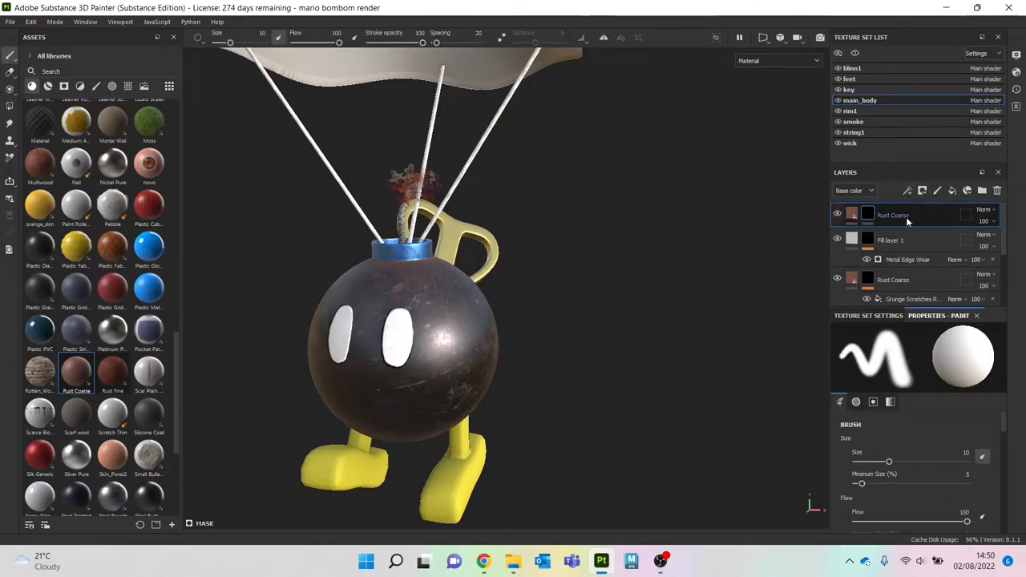
# Step: Give the top Rust Coarse mask a Metal Edge Wear generator (replacing Fiber Glass Edge Wear) at wear 0.62
pyautogui.click(907, 189)
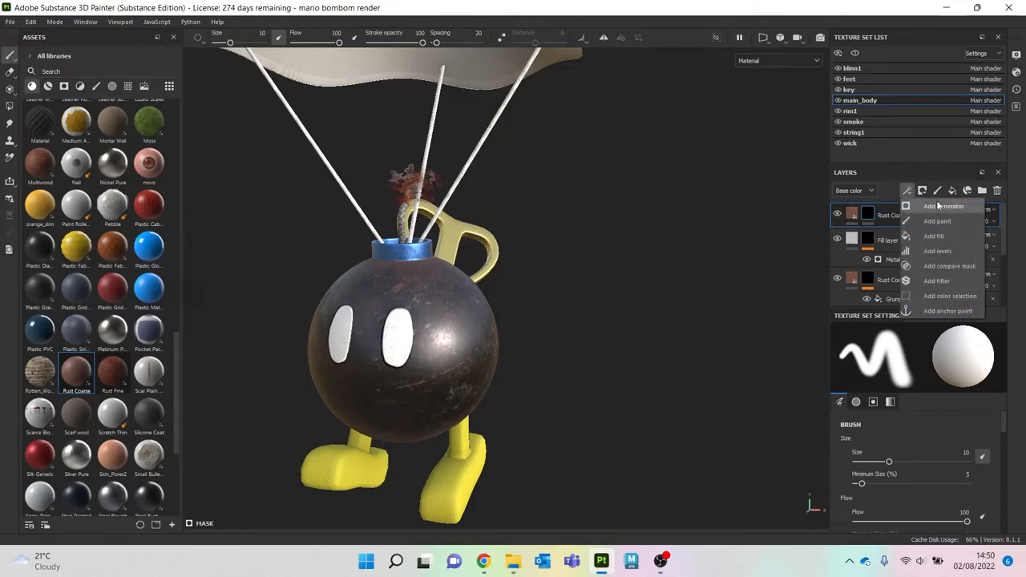
pyautogui.click(945, 205)
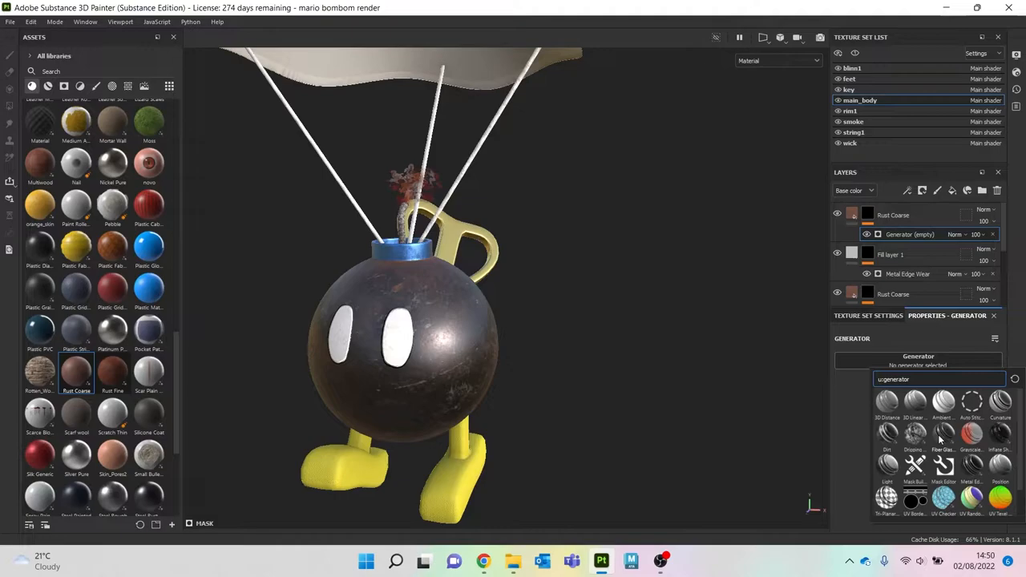
pyautogui.click(943, 433)
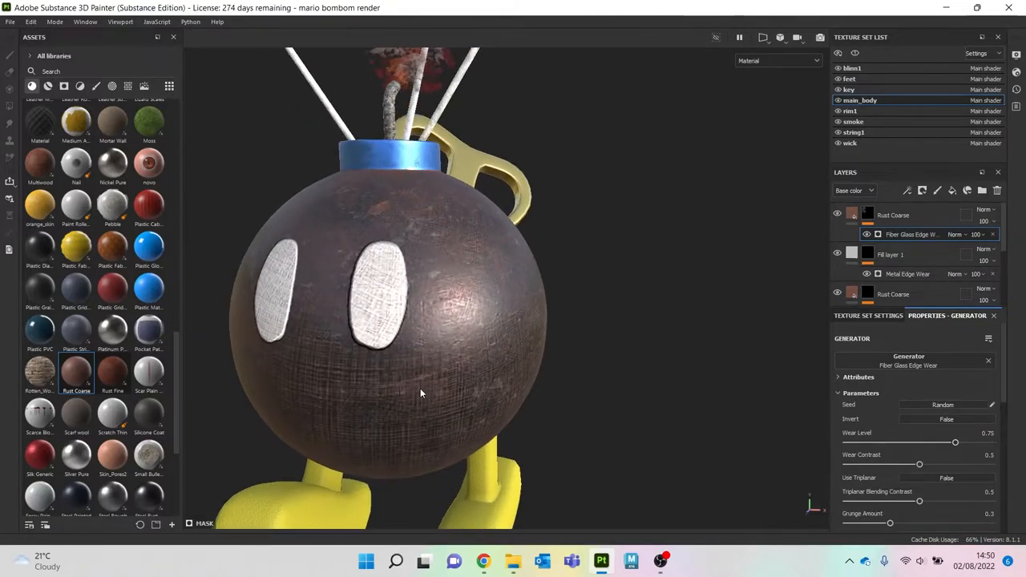
pyautogui.click(908, 356)
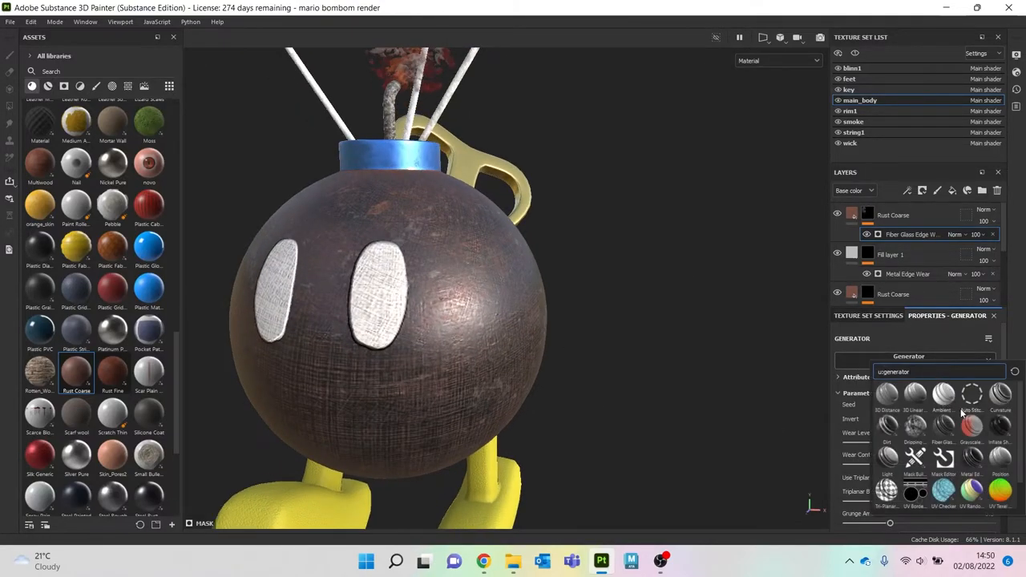
pyautogui.click(971, 457)
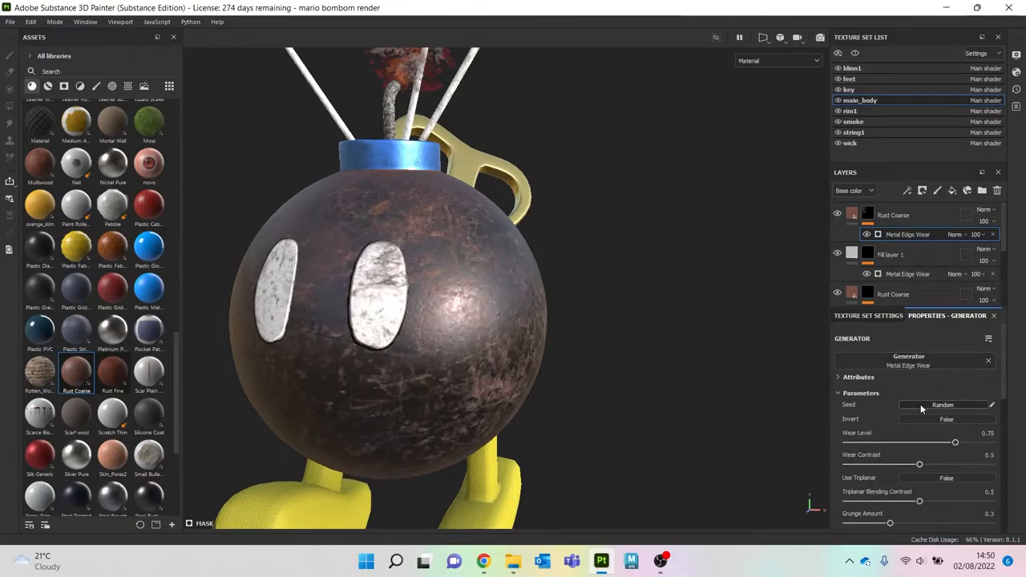
pyautogui.moveTo(955, 442); pyautogui.dragTo(939, 443)
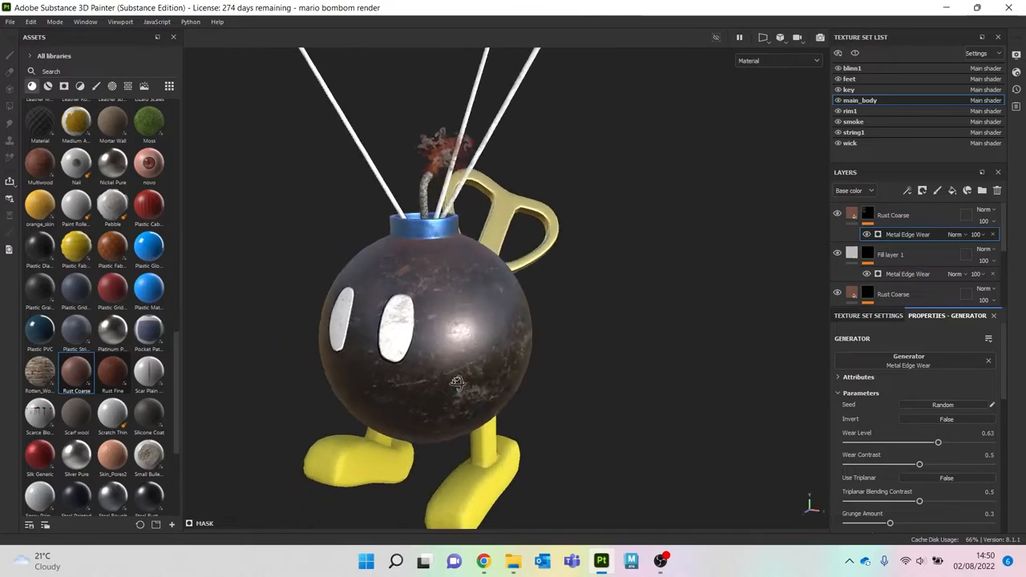
pyautogui.moveTo(457, 381); pyautogui.dragTo(527, 404)
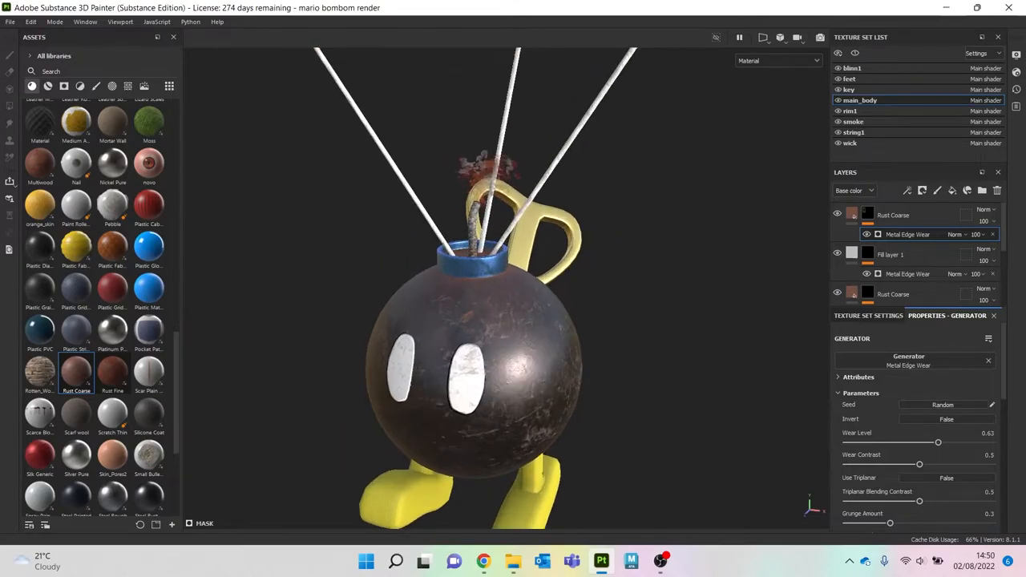
# Step: On the vent texture set, mask the rust layer with a lowered Metal Edge Wear generator
pyautogui.click(839, 110)
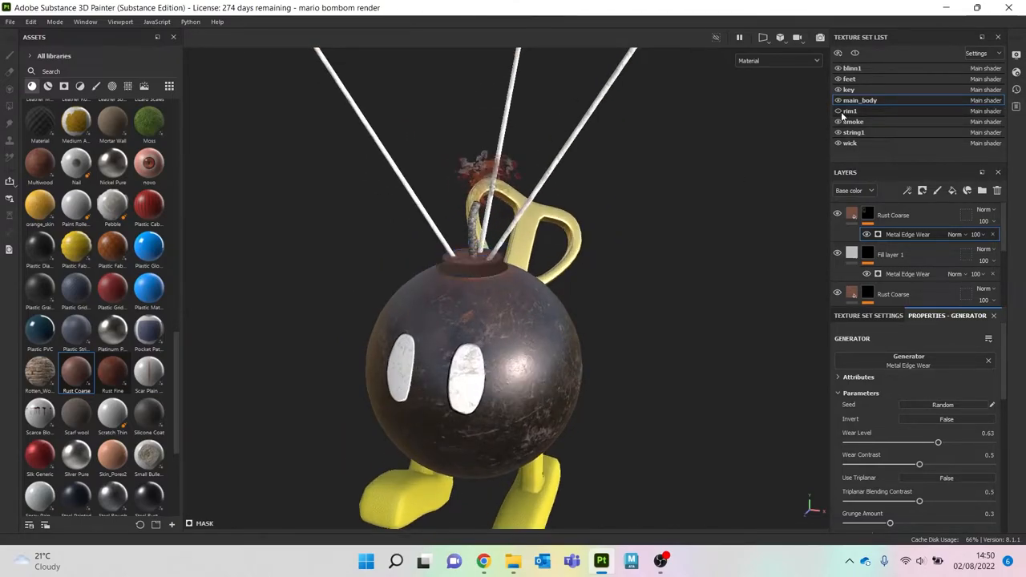
pyautogui.click(850, 111)
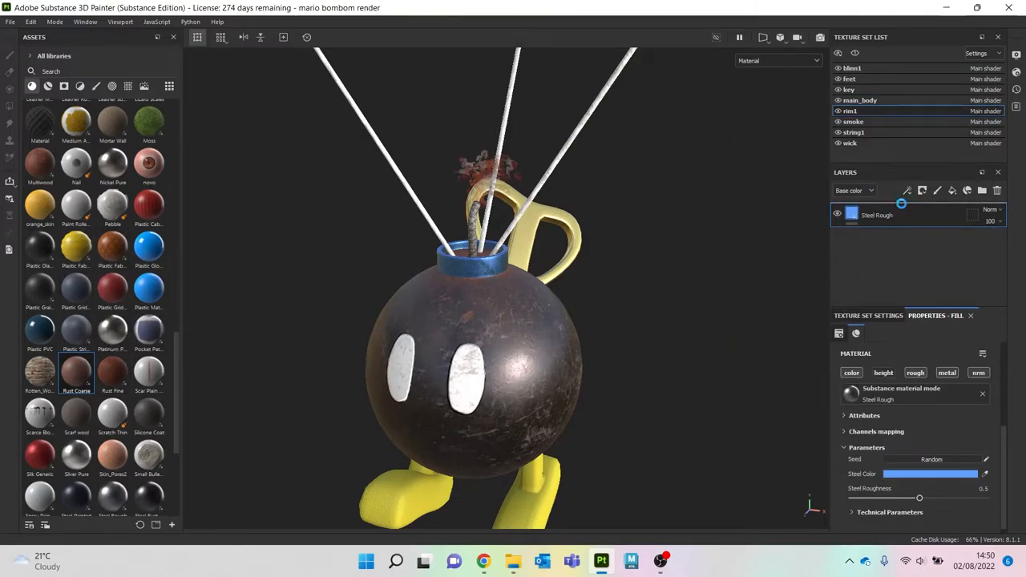
pyautogui.click(922, 191)
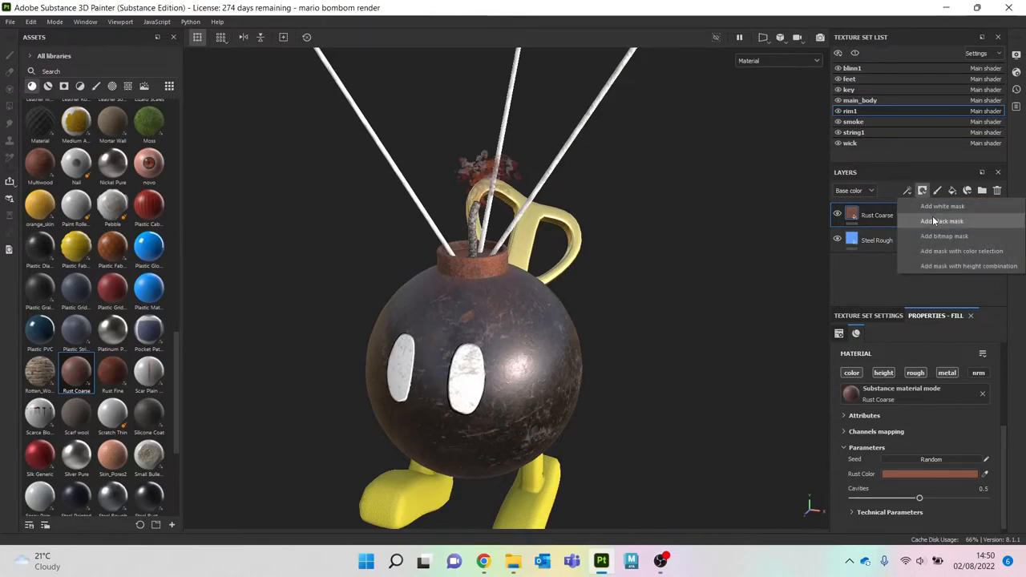
pyautogui.click(943, 221)
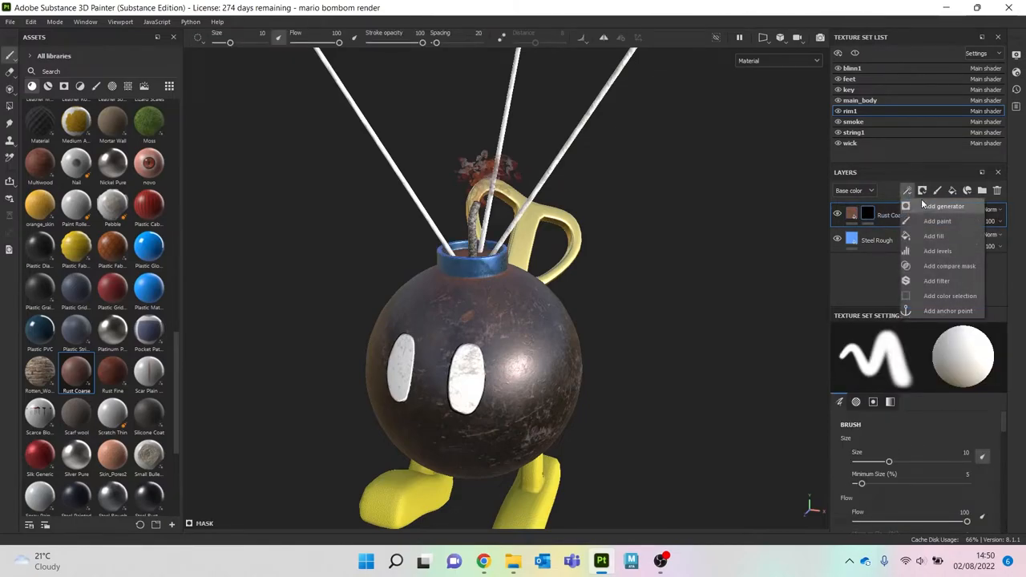
pyautogui.click(943, 206)
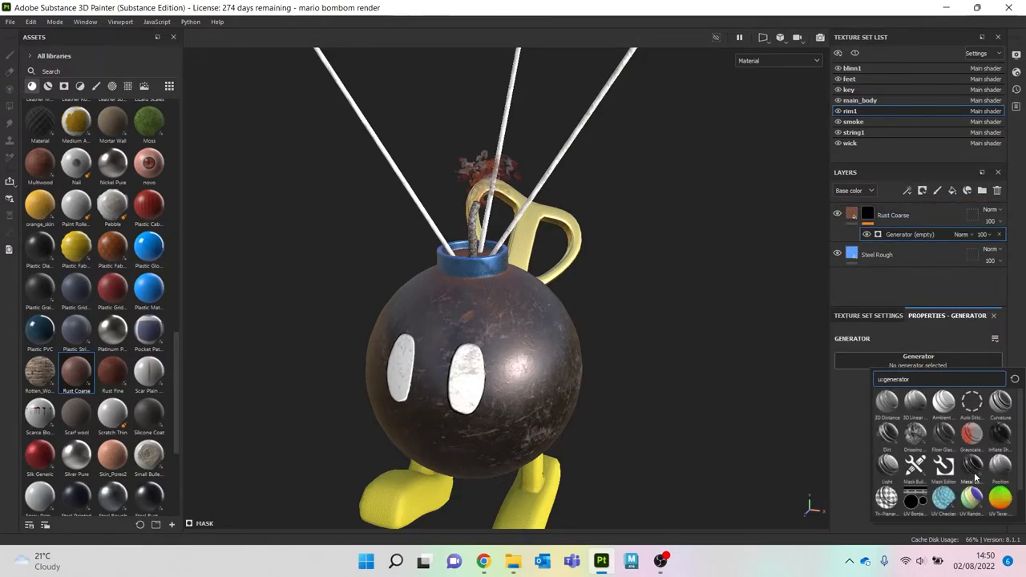
pyautogui.click(972, 465)
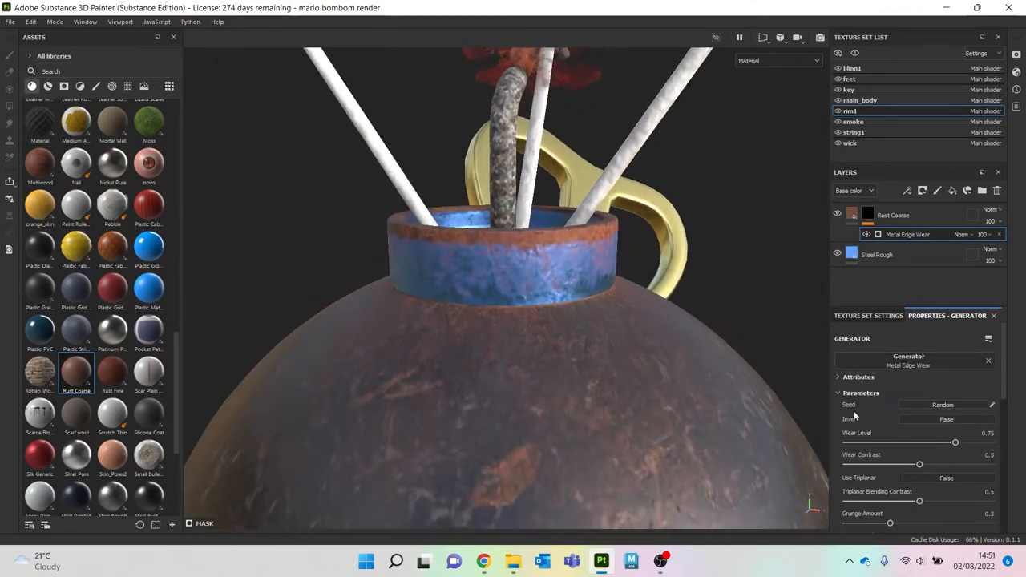
pyautogui.moveTo(955, 442); pyautogui.dragTo(920, 443)
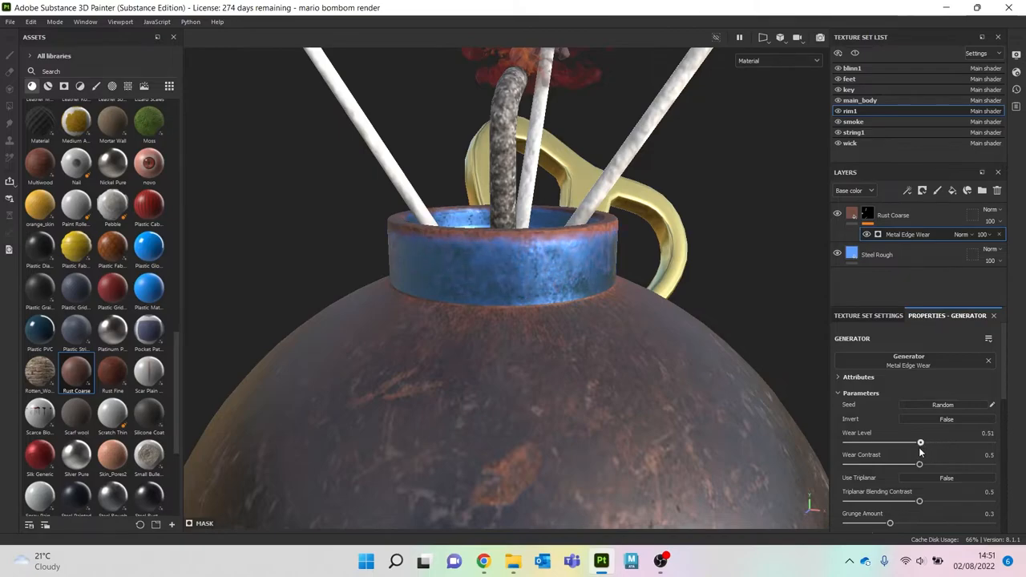
pyautogui.moveTo(920, 443); pyautogui.dragTo(904, 443)
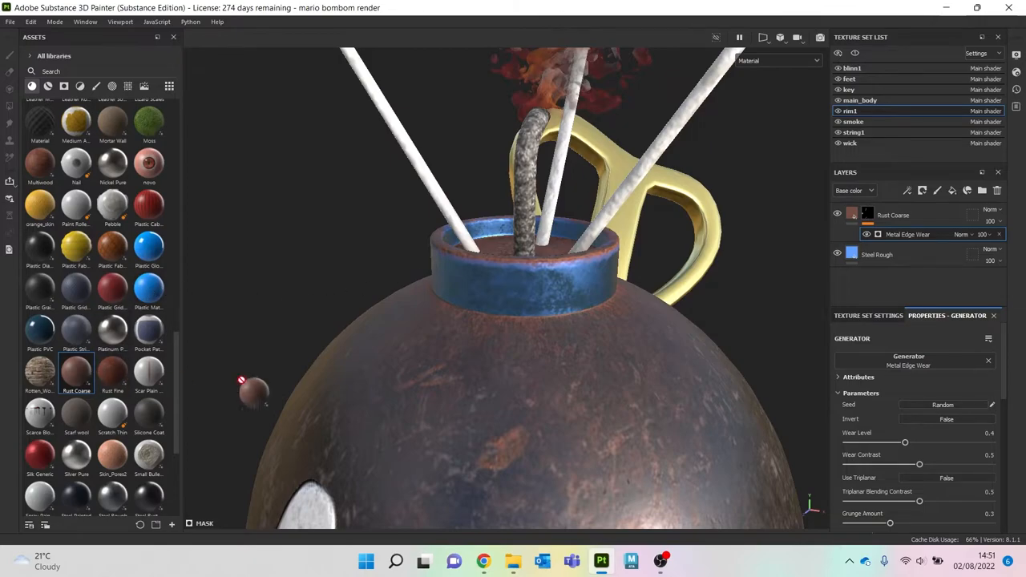
# Step: Mask the Rust Coarse layer with a Dirt generator so rust appears only in patches
pyautogui.click(923, 191)
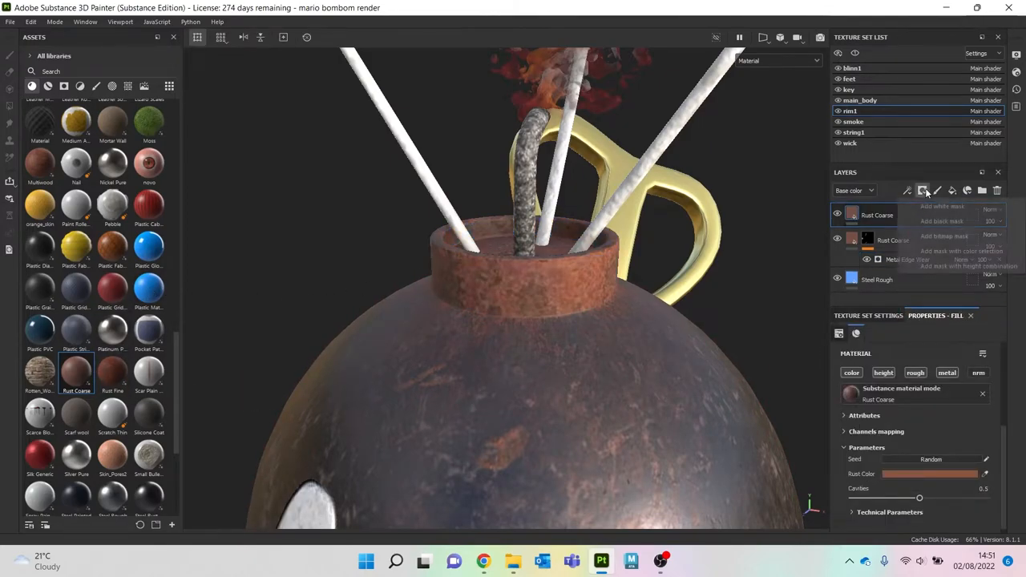
pyautogui.click(923, 191)
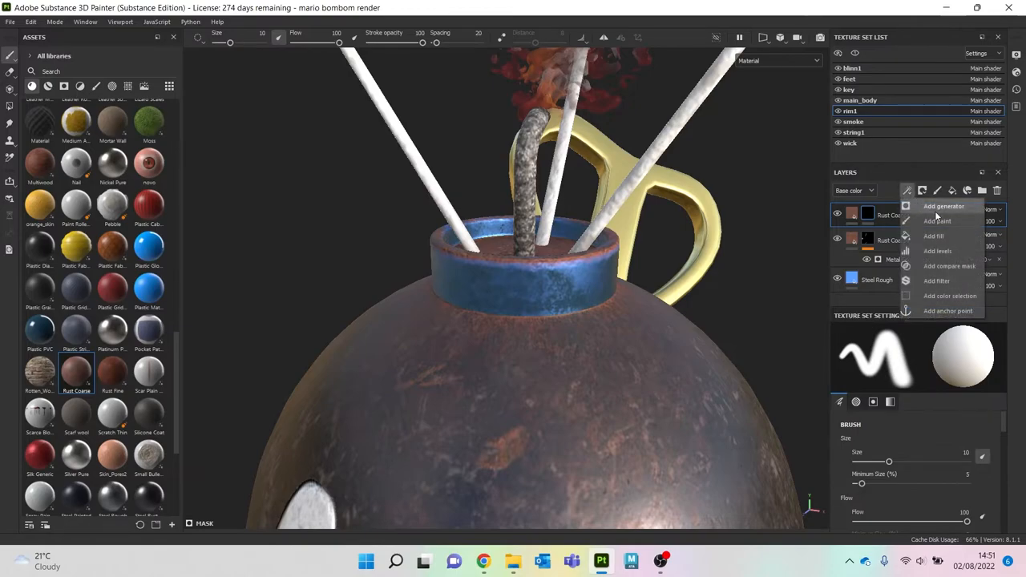
pyautogui.click(943, 206)
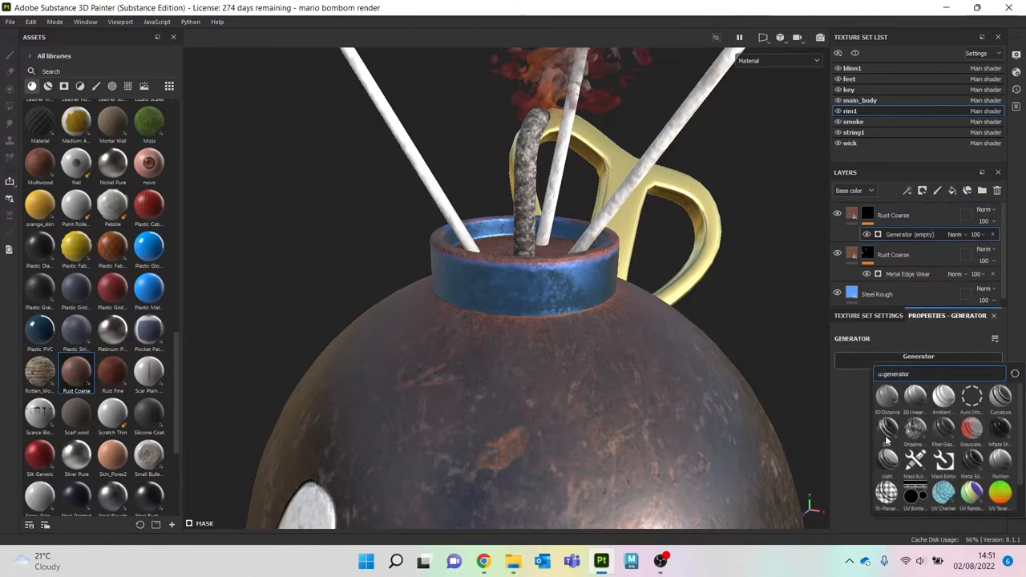
pyautogui.click(885, 427)
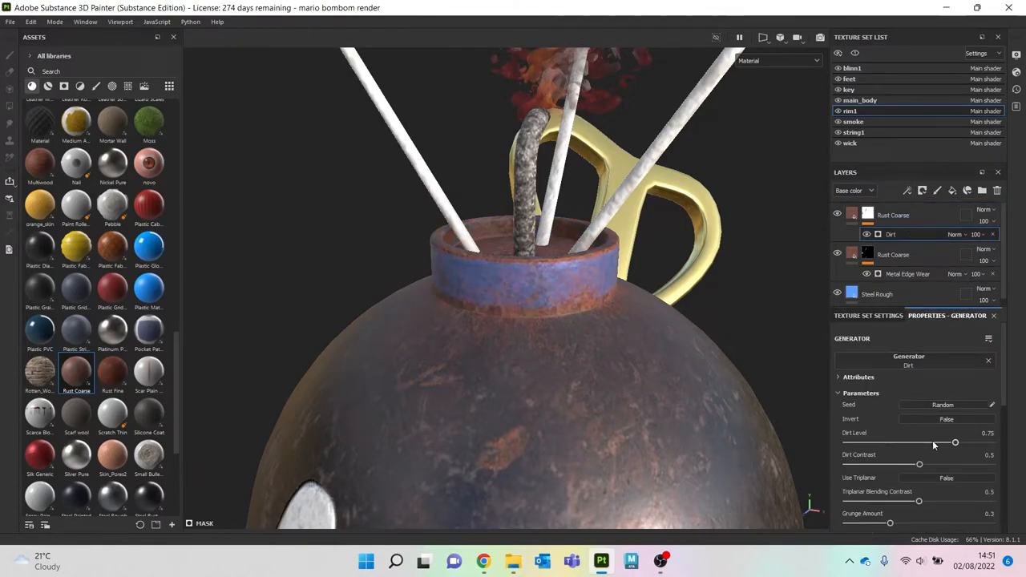
pyautogui.moveTo(956, 442); pyautogui.dragTo(930, 442)
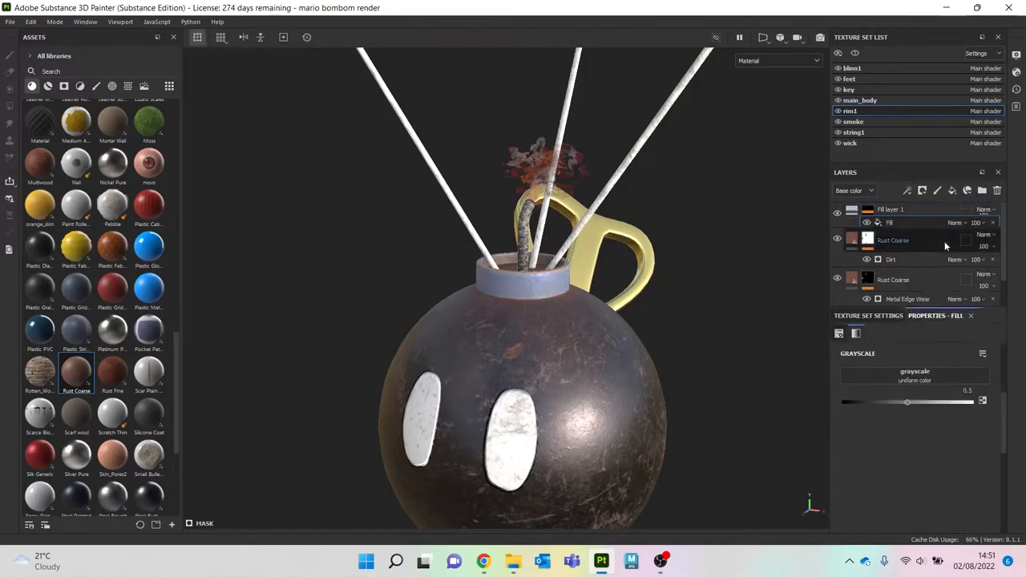
# Step: Use Grunge Scratches Rough as the mask fill's grayscale texture and inspect the bomb's neck
pyautogui.click(914, 372)
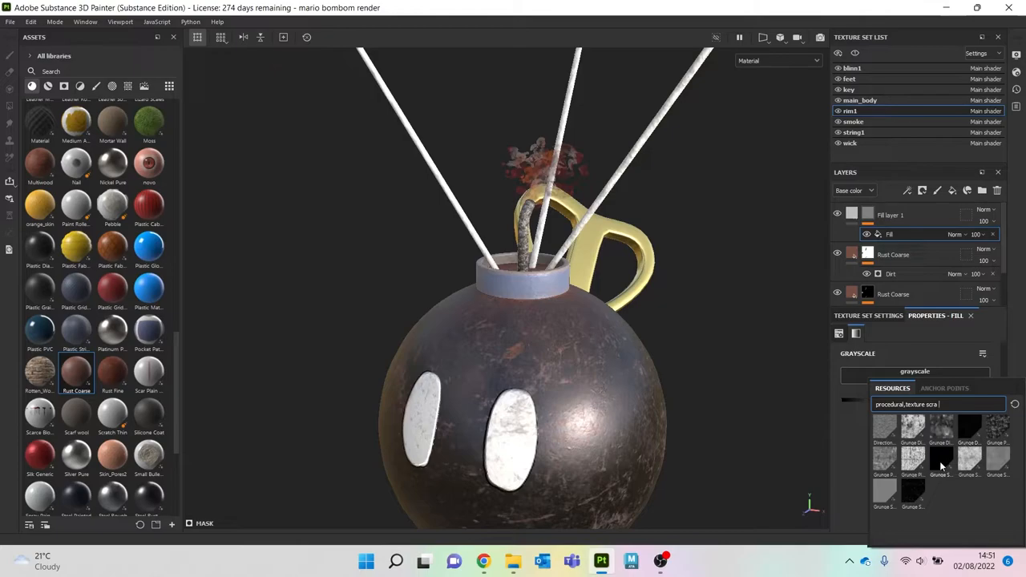
pyautogui.doubleClick(943, 461)
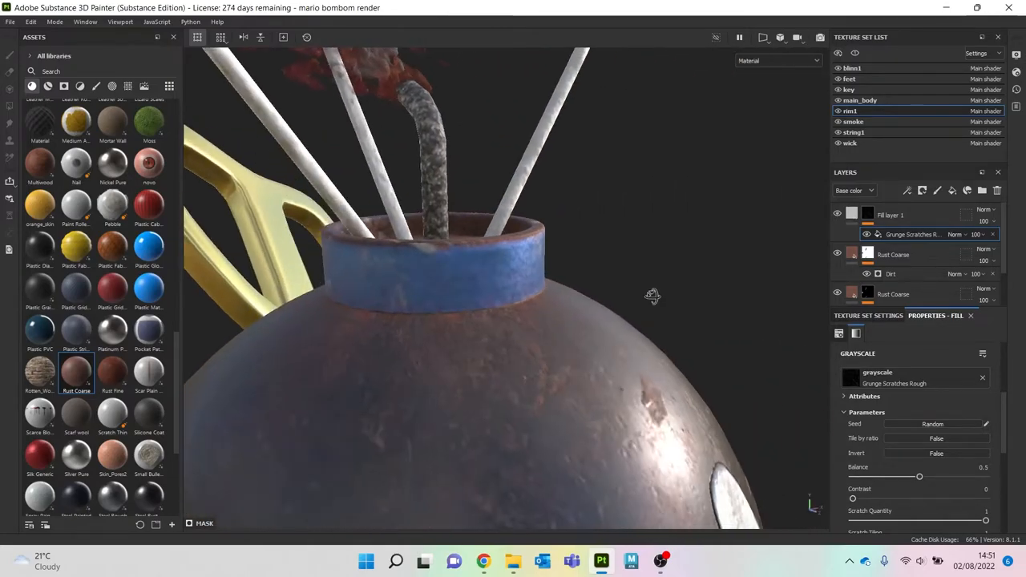
pyautogui.moveTo(653, 295); pyautogui.dragTo(481, 332)
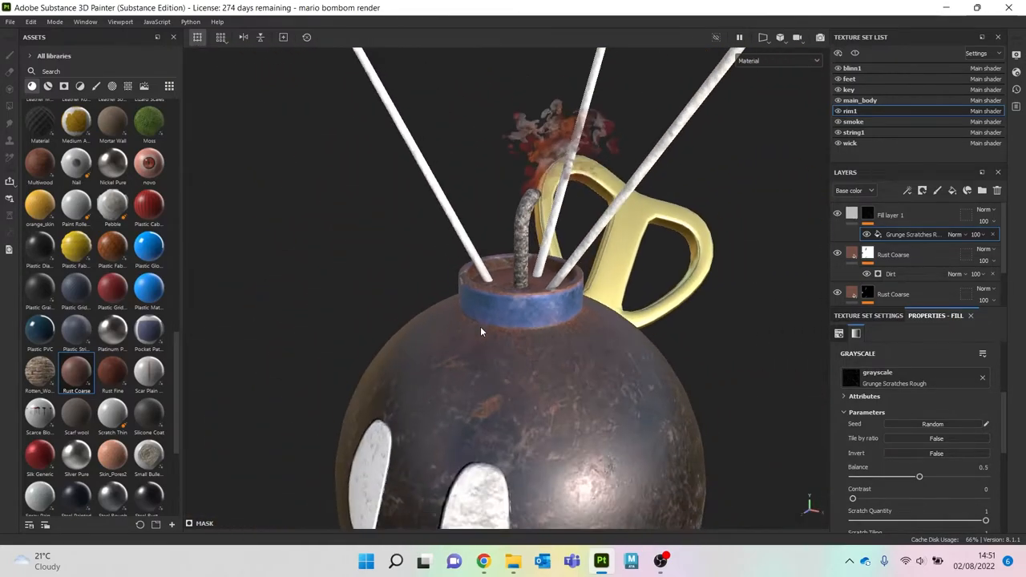
pyautogui.moveTo(481, 332); pyautogui.dragTo(479, 173)
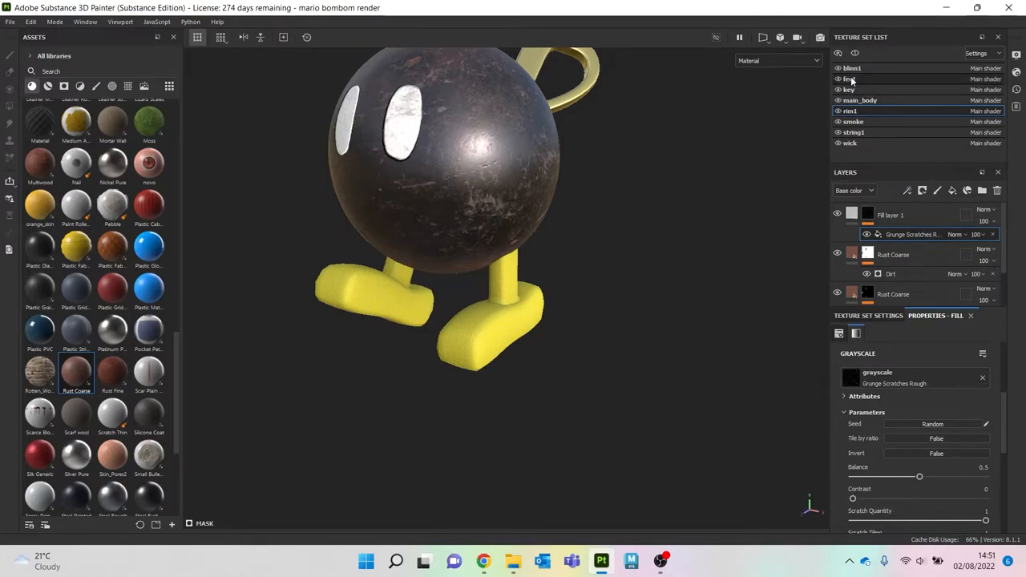
# Step: On the feet texture set, add a Dirt material layer kept on UV projection
pyautogui.rightClick(852, 237)
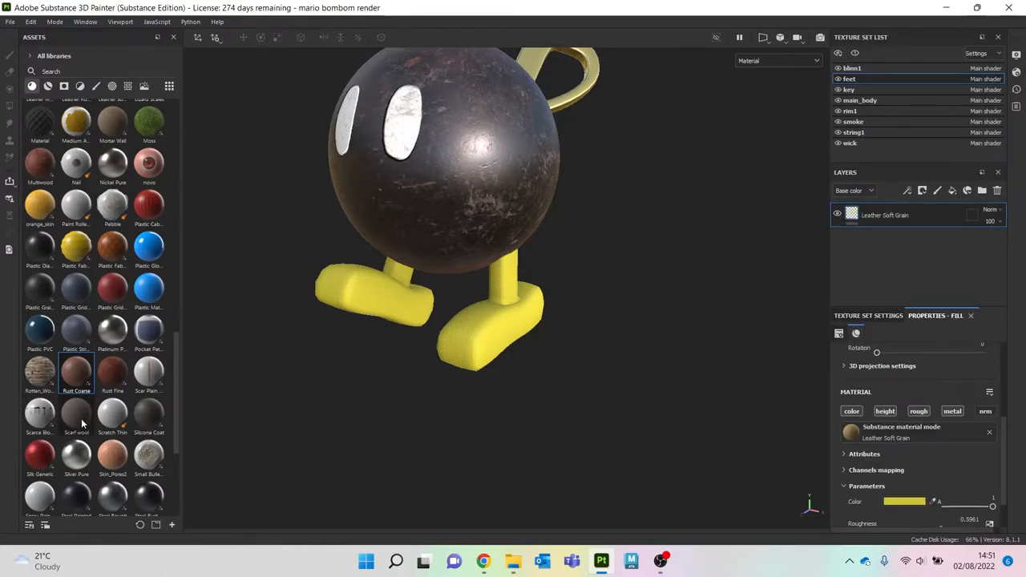
pyautogui.moveTo(90, 318)
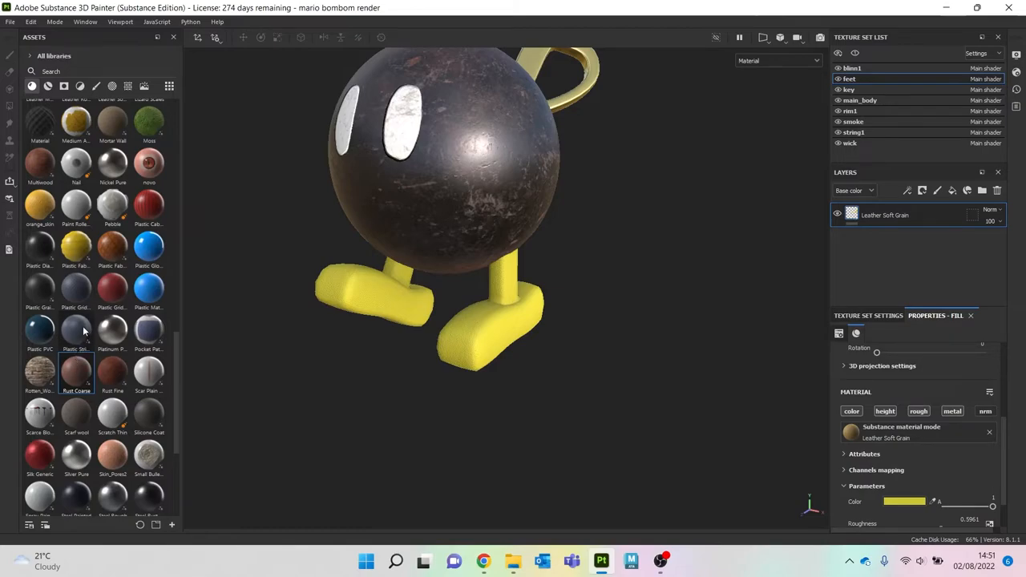
pyautogui.scroll(3)
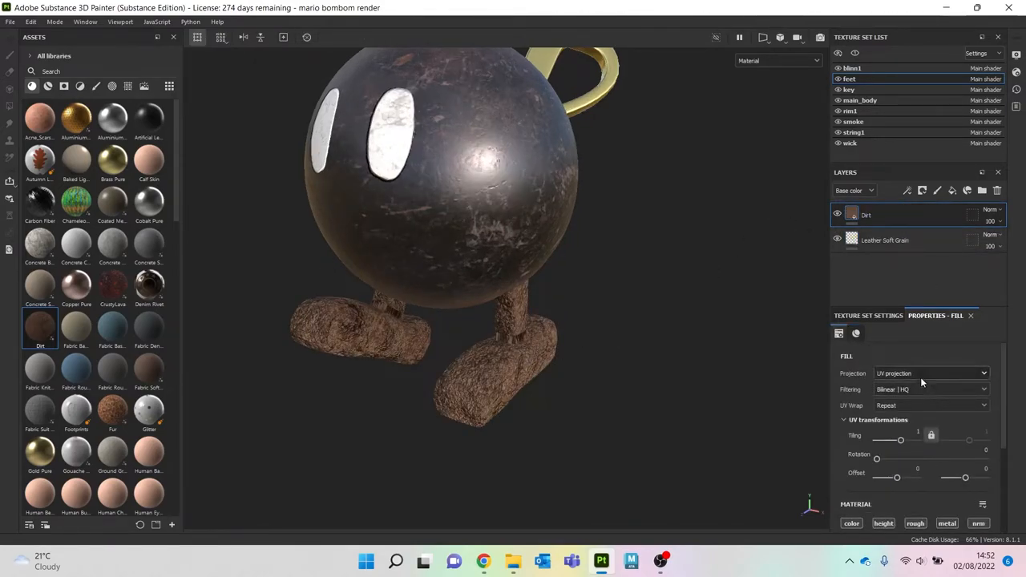
pyautogui.click(930, 372)
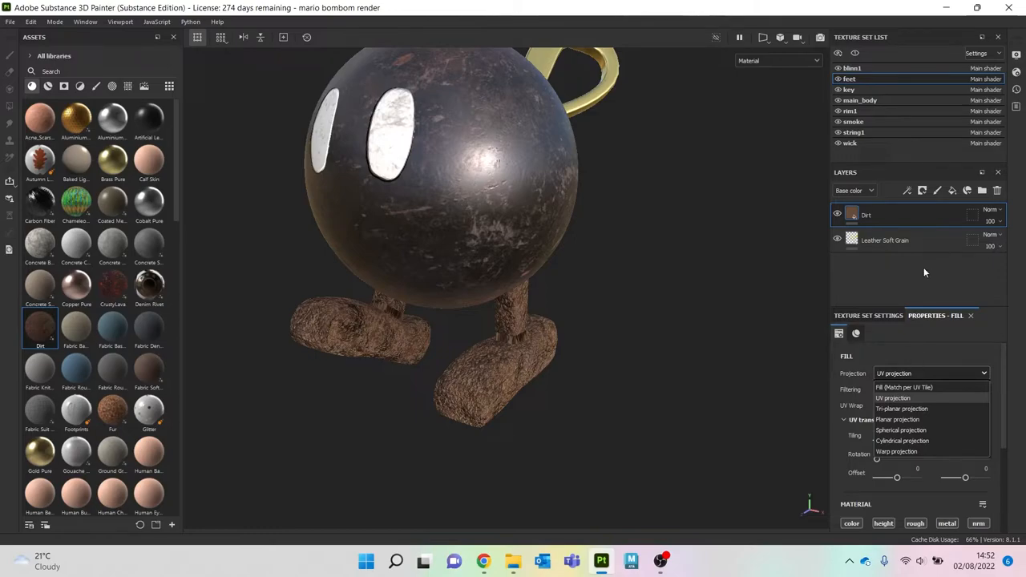
pyautogui.click(893, 397)
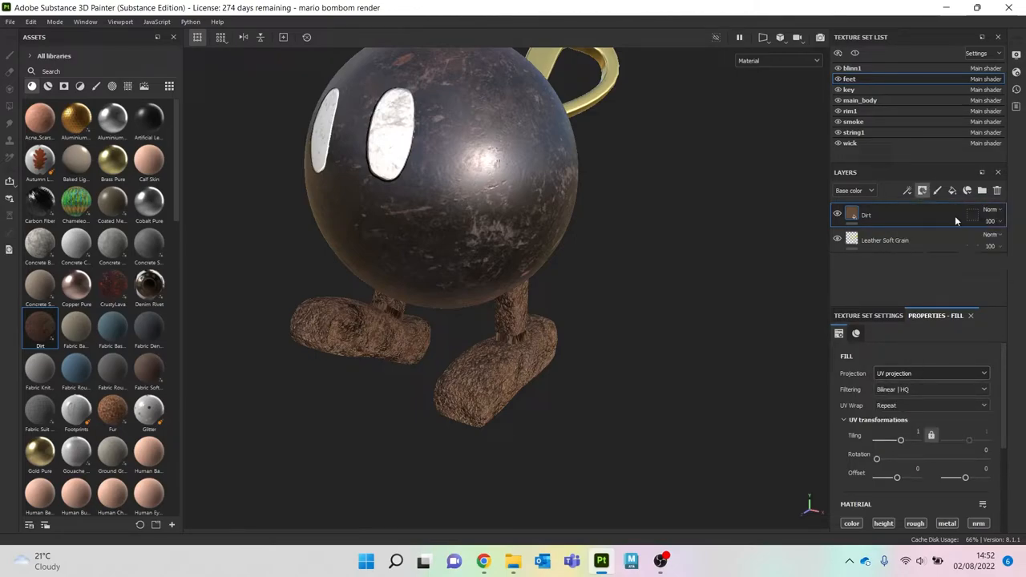
# Step: Mask the feet's Dirt layer with a Metal Edge Wear generator limited to the edges
pyautogui.click(921, 191)
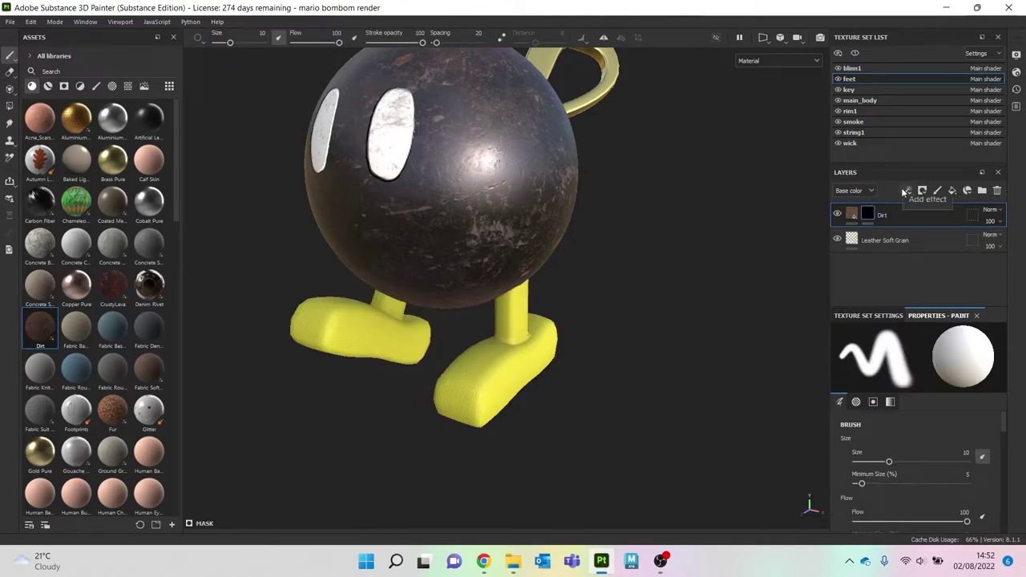
pyautogui.click(908, 190)
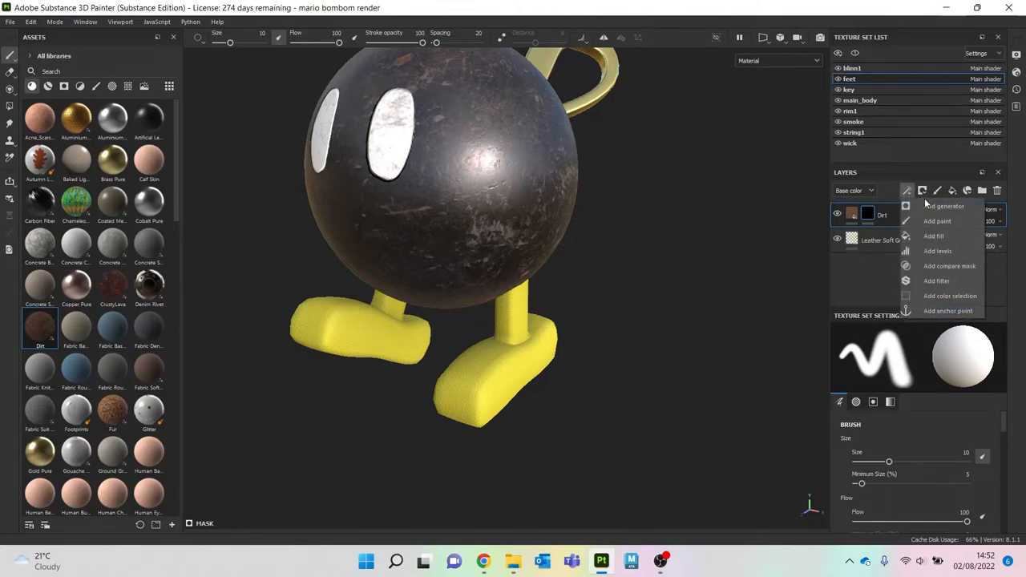
pyautogui.click(943, 205)
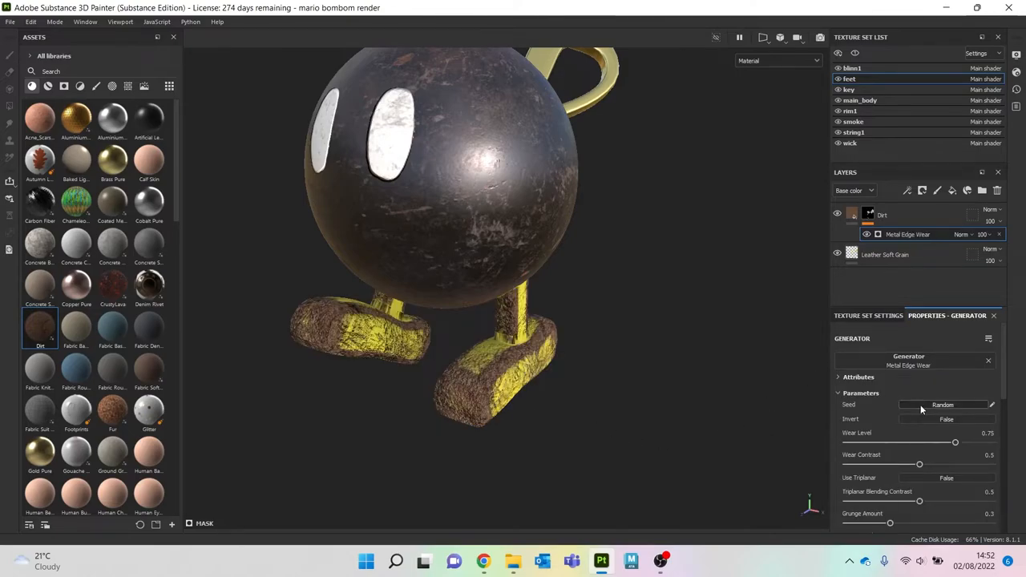
pyautogui.moveTo(952, 446)
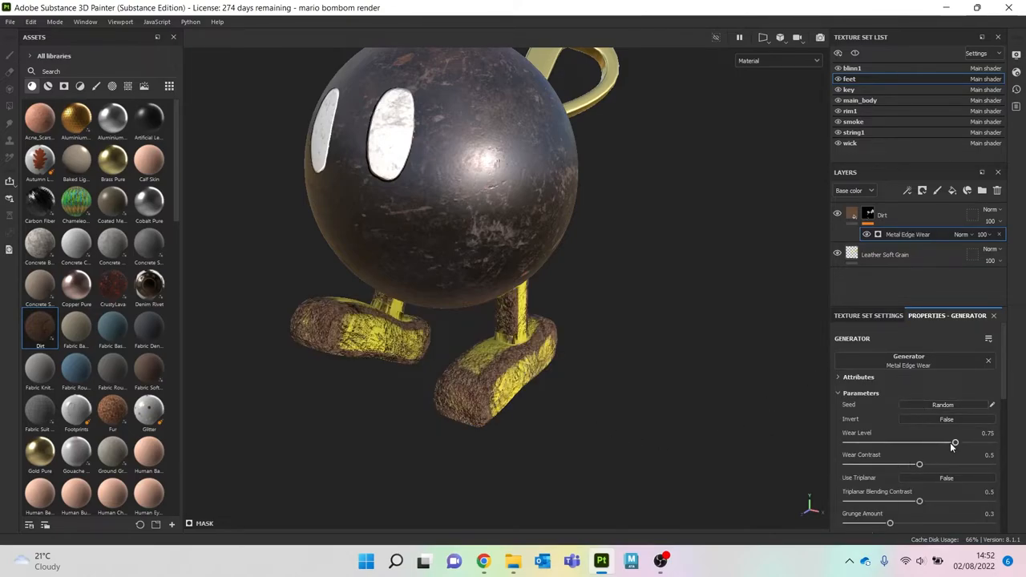
pyautogui.moveTo(956, 442); pyautogui.dragTo(935, 443)
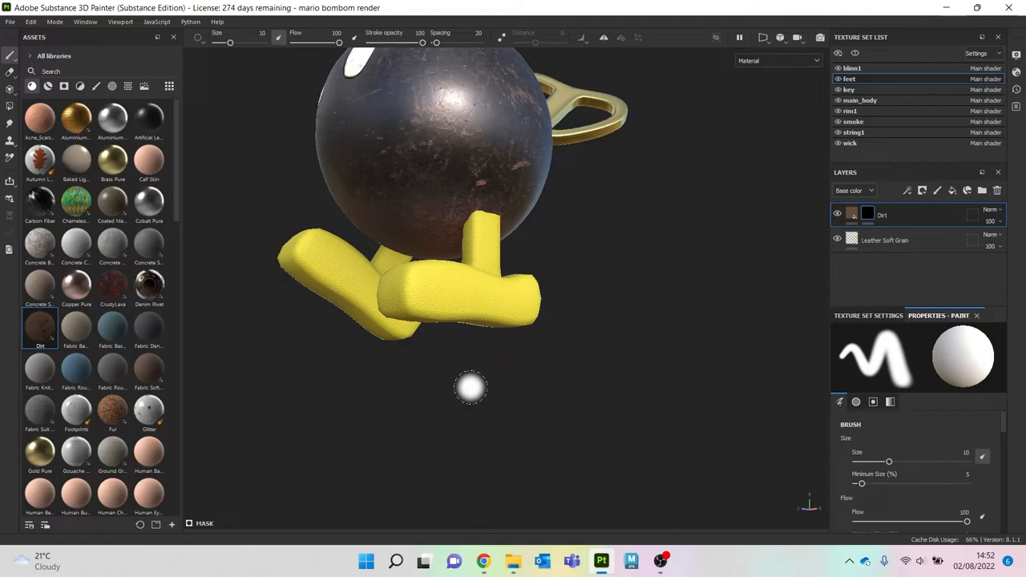
# Step: Choose a Basic Soft brush with flow around 25 and a larger size
pyautogui.moveTo(965, 521); pyautogui.dragTo(933, 521)
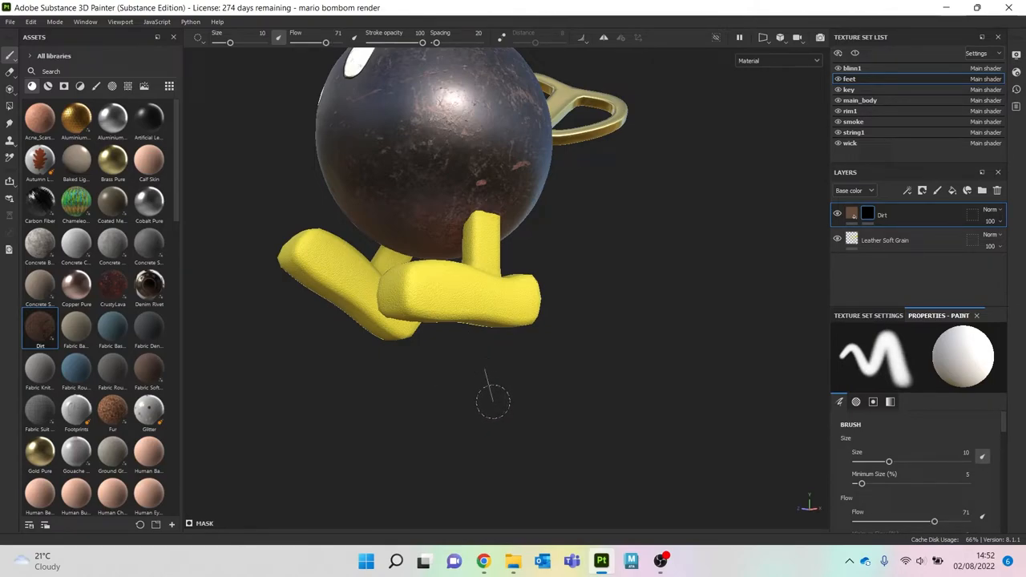
pyautogui.moveTo(464, 385)
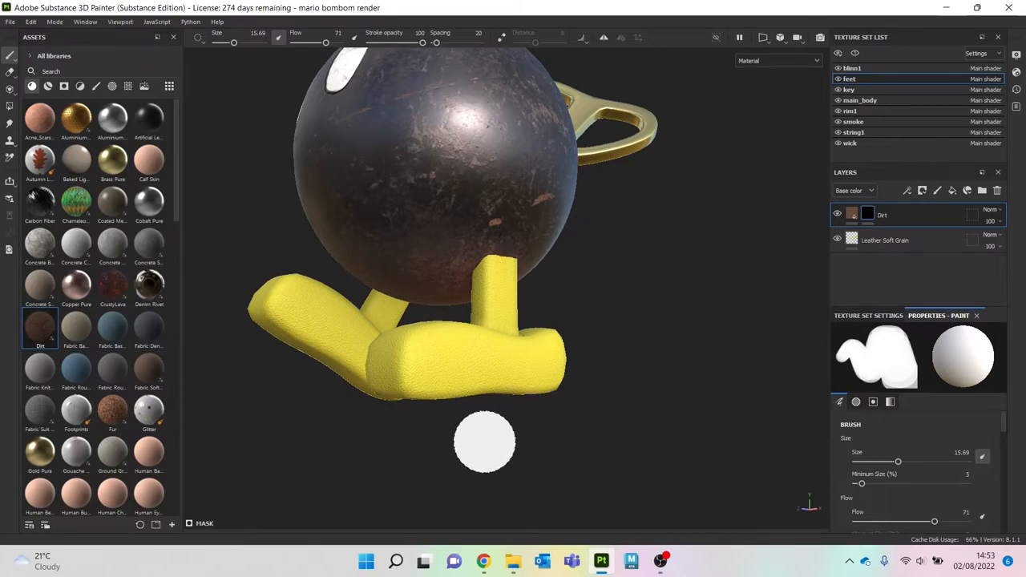
pyautogui.click(481, 369)
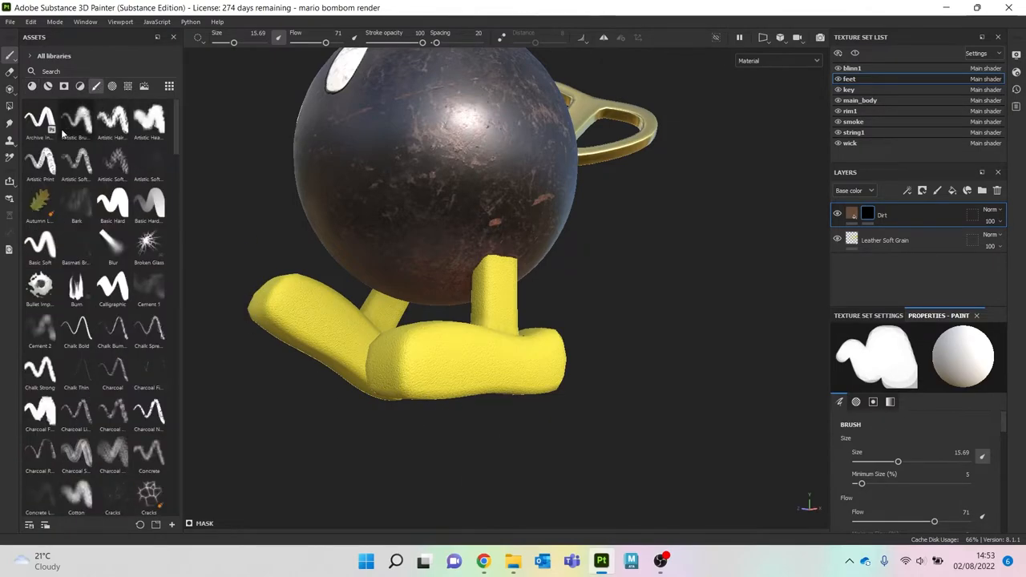
pyautogui.click(39, 244)
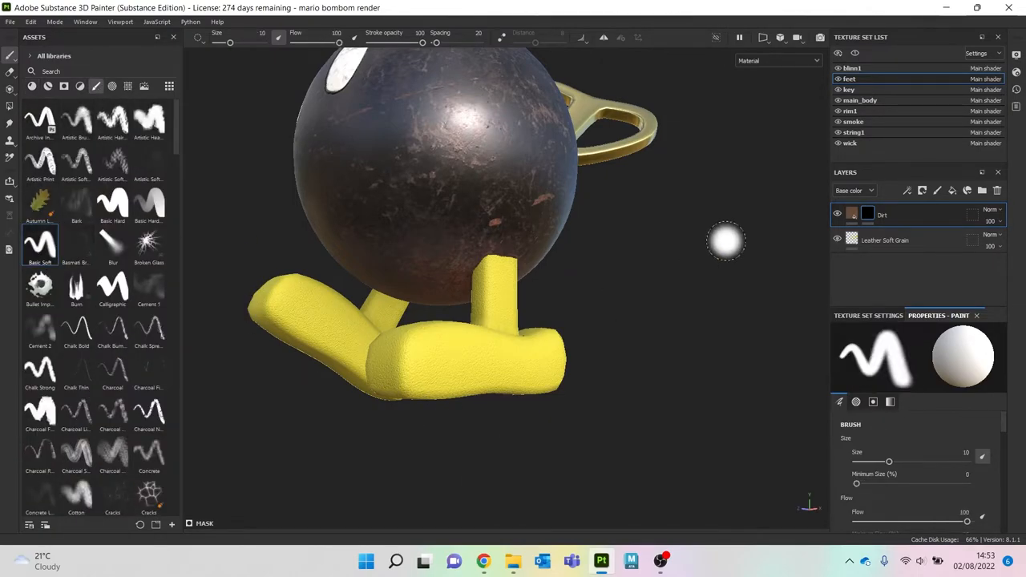
pyautogui.scroll(-3)
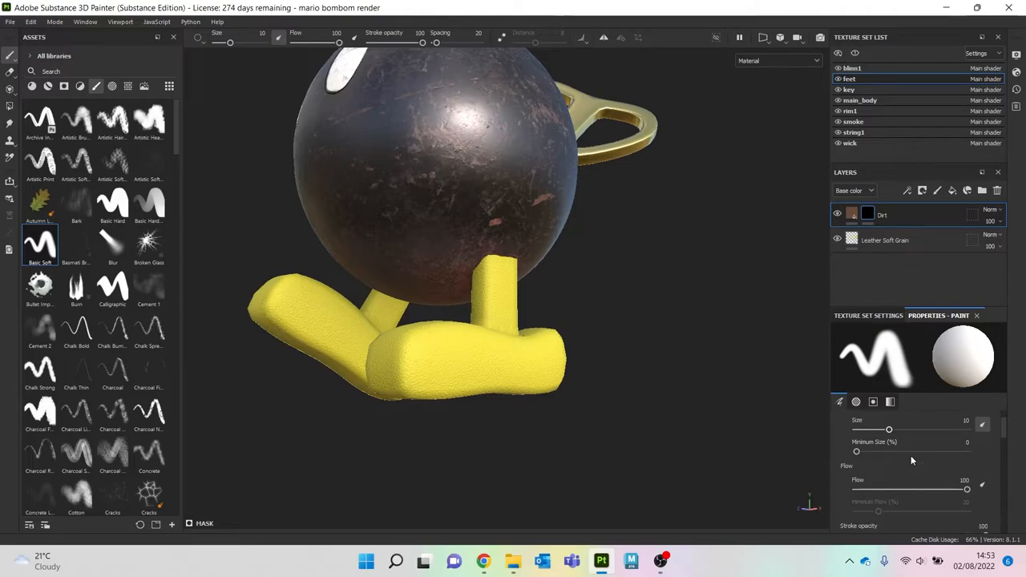
pyautogui.moveTo(967, 489); pyautogui.dragTo(879, 489)
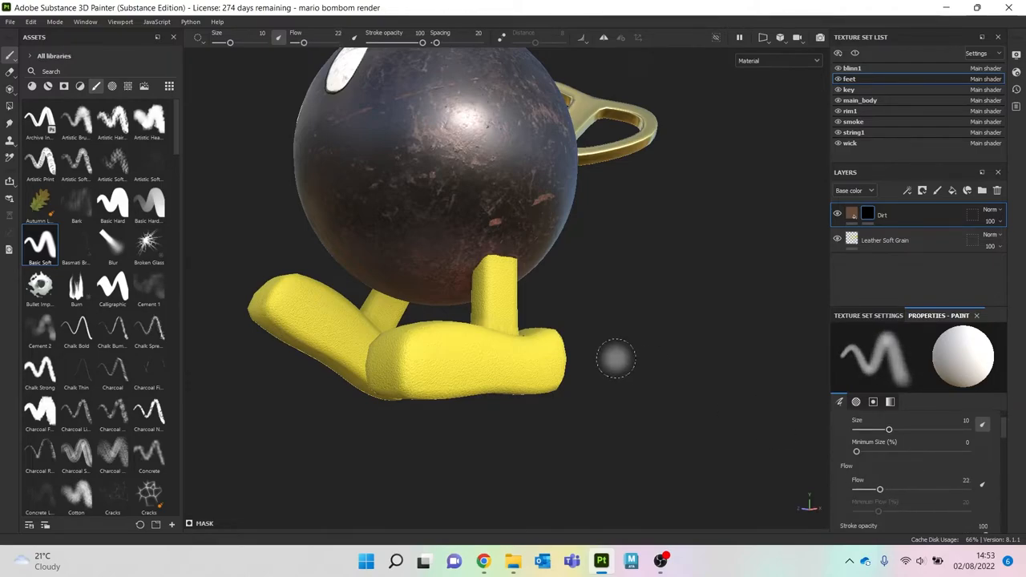
pyautogui.moveTo(615, 359); pyautogui.dragTo(526, 376)
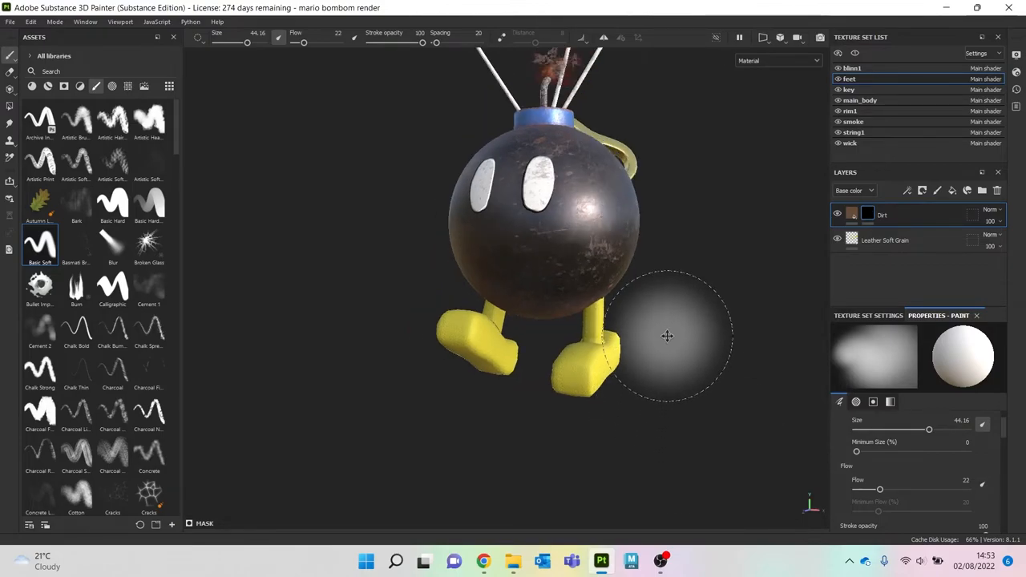
# Step: Replace the feet's Dirt layer with a dark tri-planar fill masked by Grunge Scratches Rough
pyautogui.rightClick(882, 215)
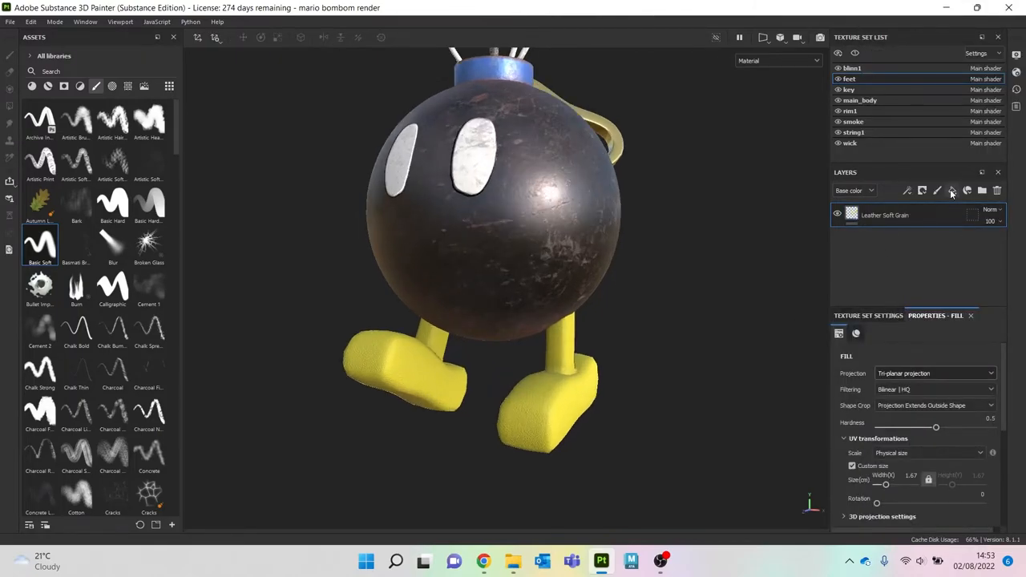
pyautogui.click(922, 191)
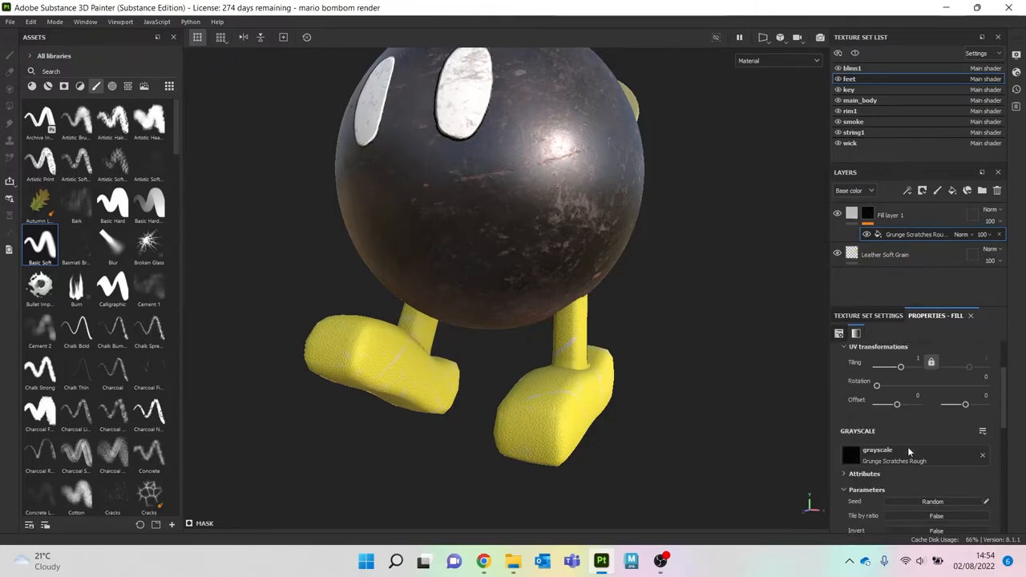
pyautogui.click(930, 373)
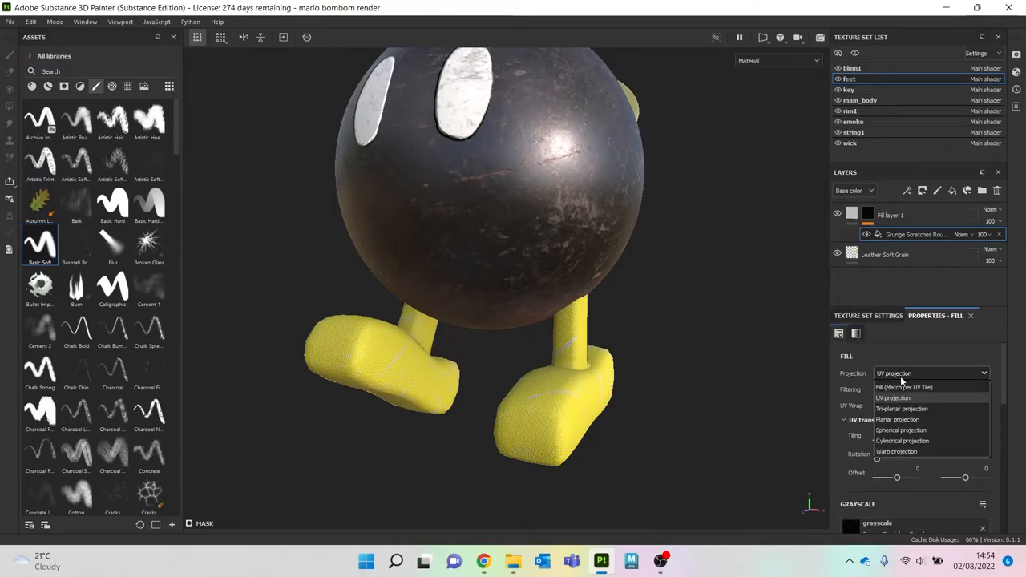
pyautogui.click(901, 409)
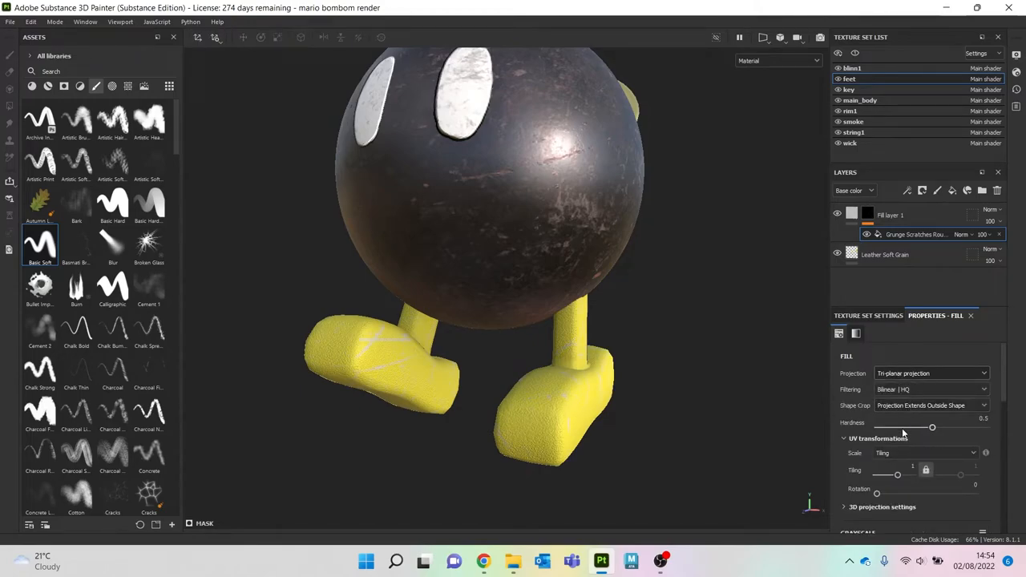
pyautogui.click(927, 452)
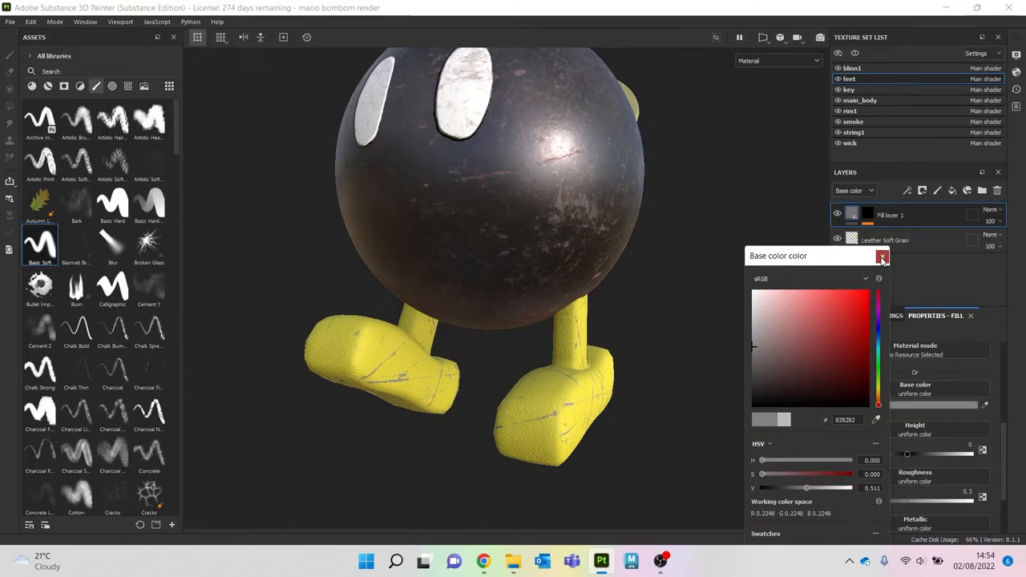
pyautogui.click(882, 256)
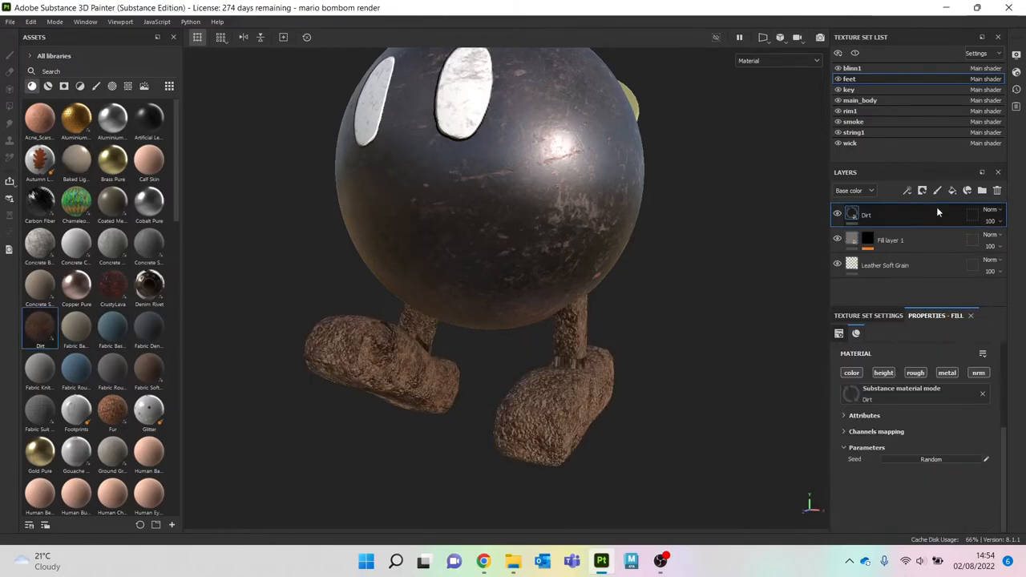
# Step: Mask the feet's Dirt layer with a Dirt generator
pyautogui.click(922, 190)
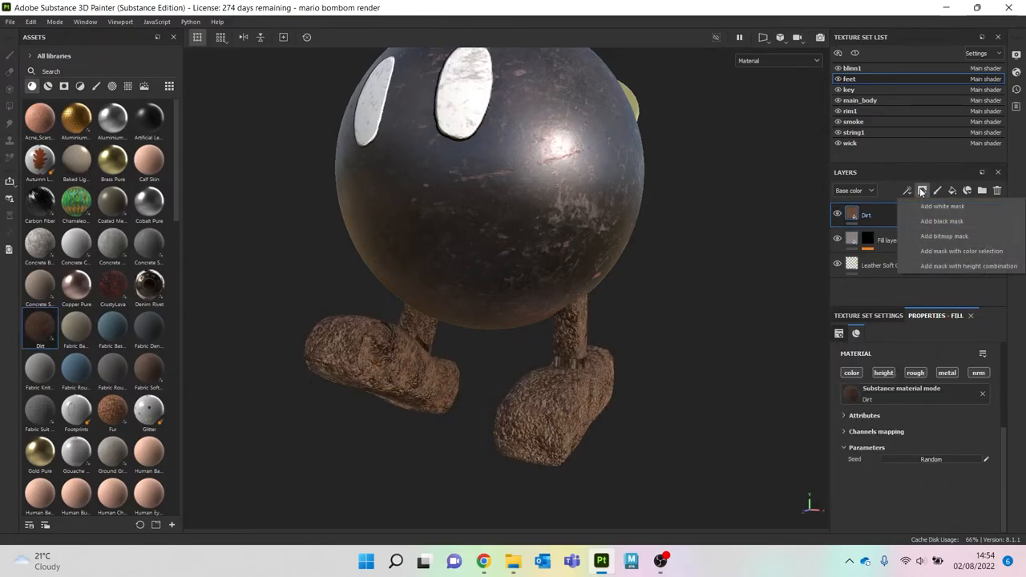
pyautogui.click(907, 191)
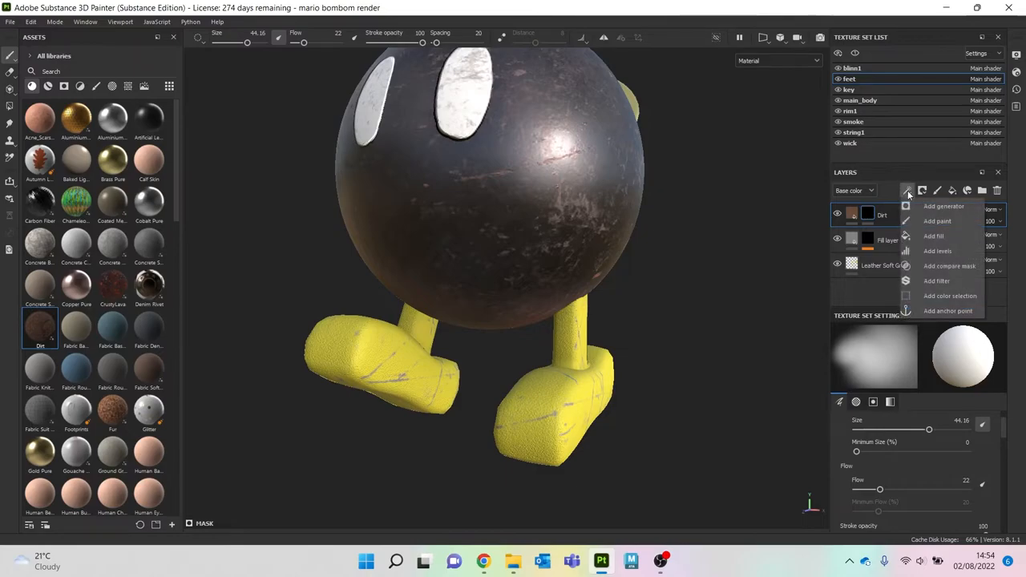
pyautogui.click(943, 205)
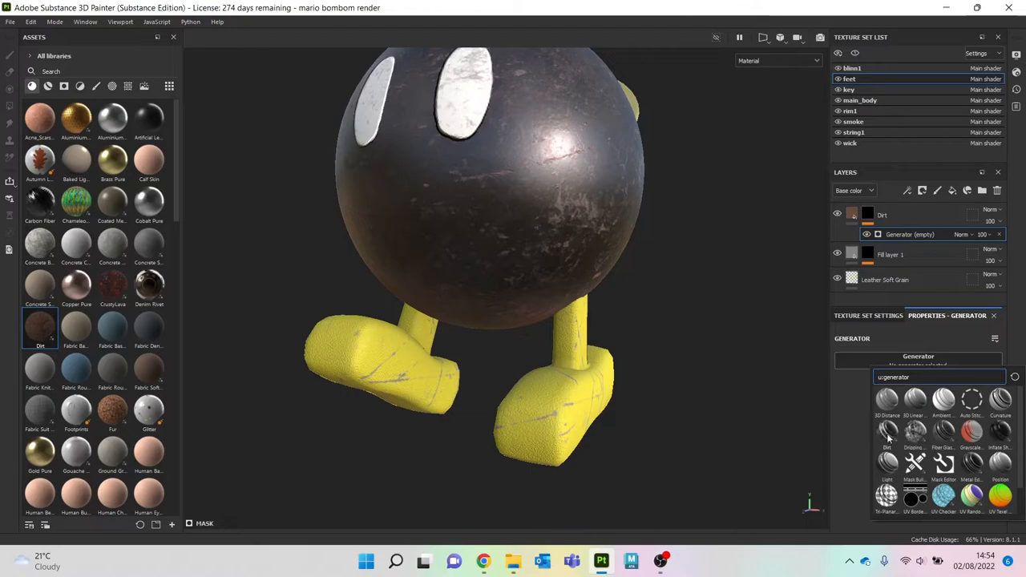
pyautogui.click(887, 433)
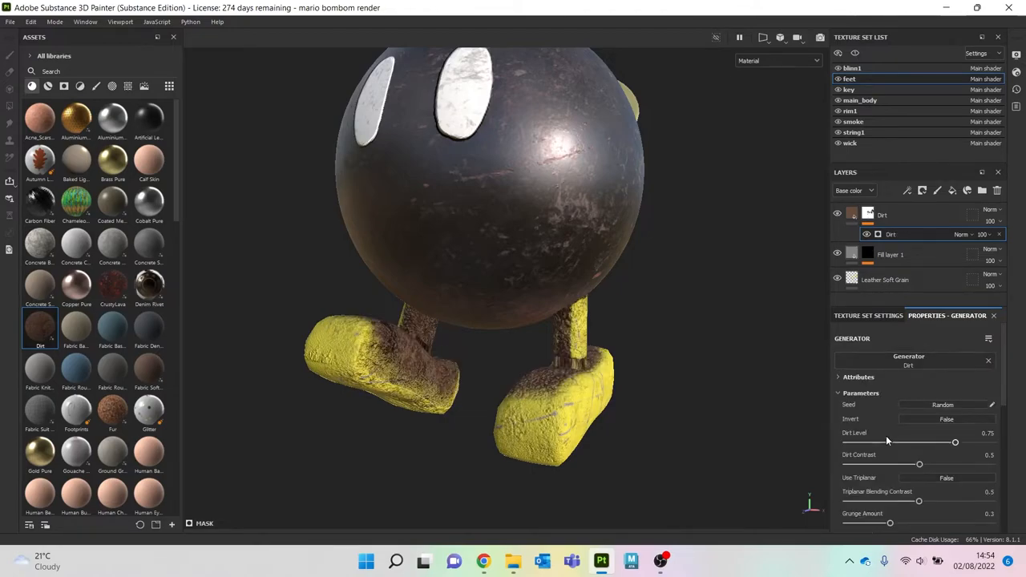
# Step: Set the dirt fill to tri-planar projection and lower Dirt Level to about 0.57
pyautogui.click(885, 279)
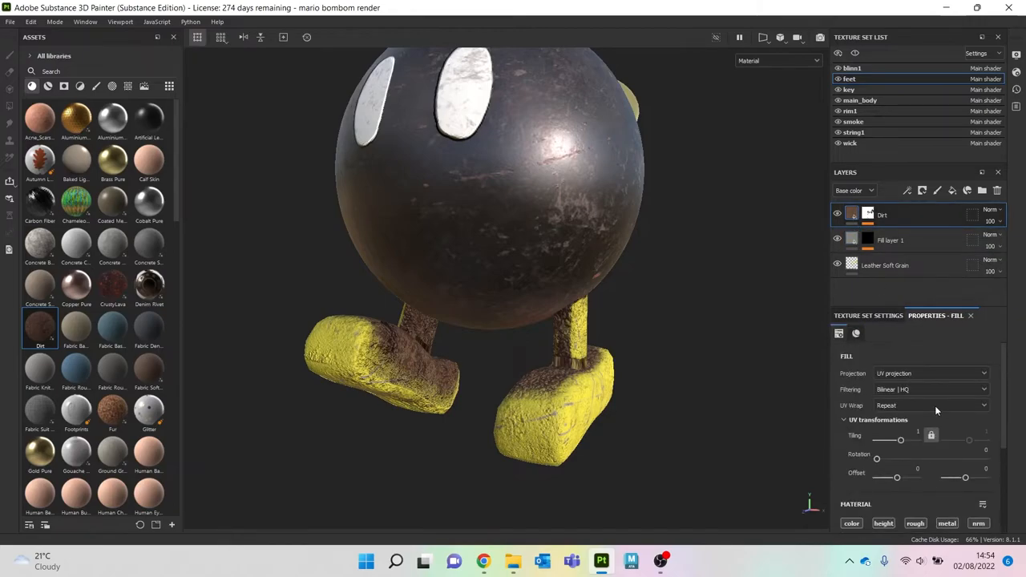
pyautogui.click(930, 374)
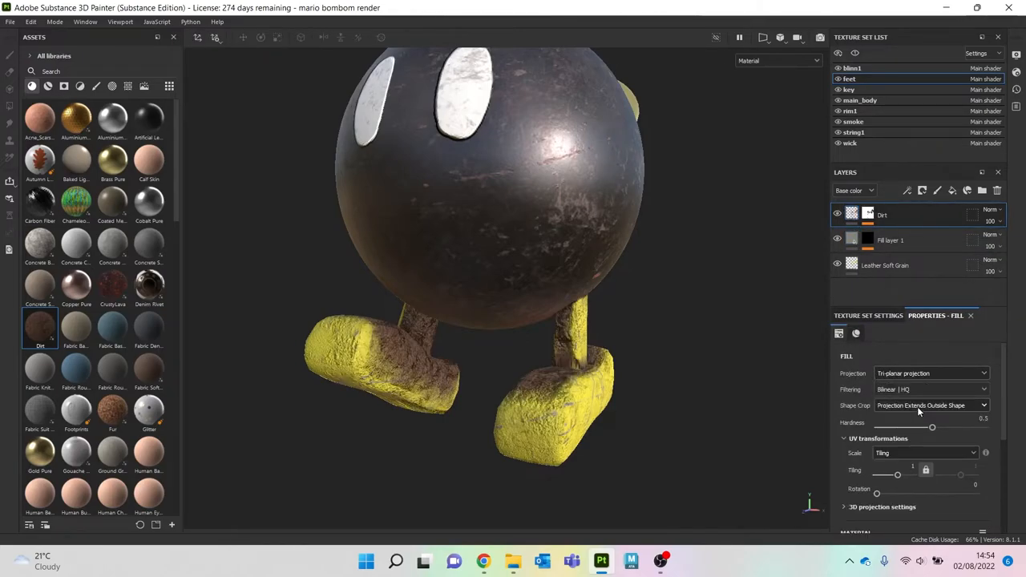
pyautogui.click(927, 452)
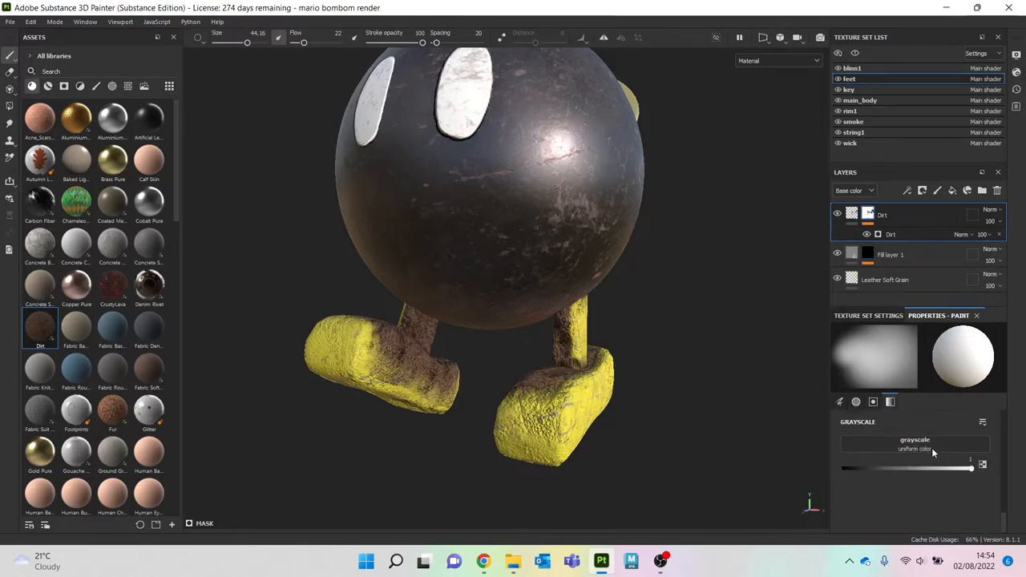
pyautogui.click(840, 401)
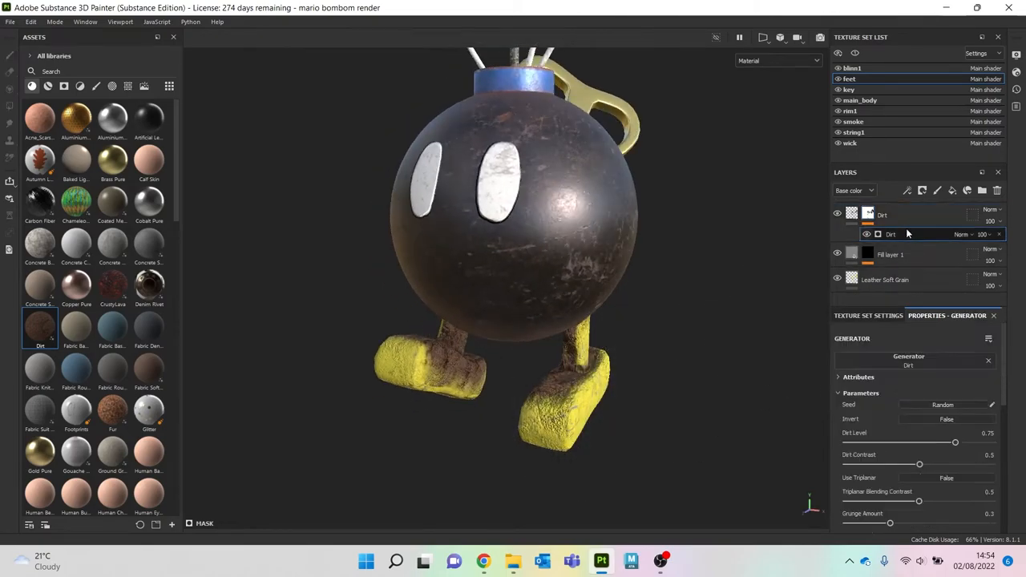
pyautogui.moveTo(955, 442); pyautogui.dragTo(929, 442)
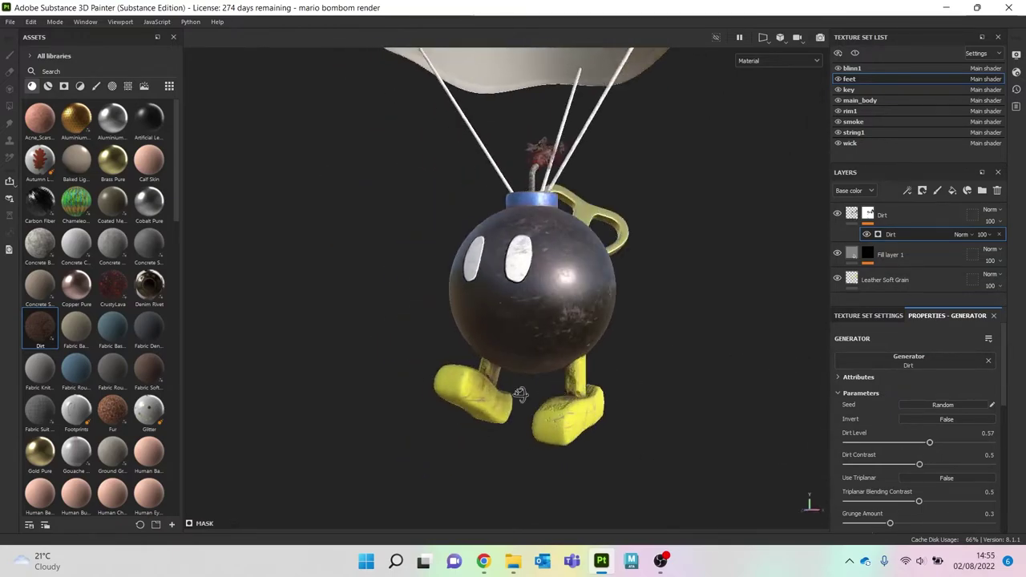
pyautogui.moveTo(521, 393); pyautogui.dragTo(271, 397)
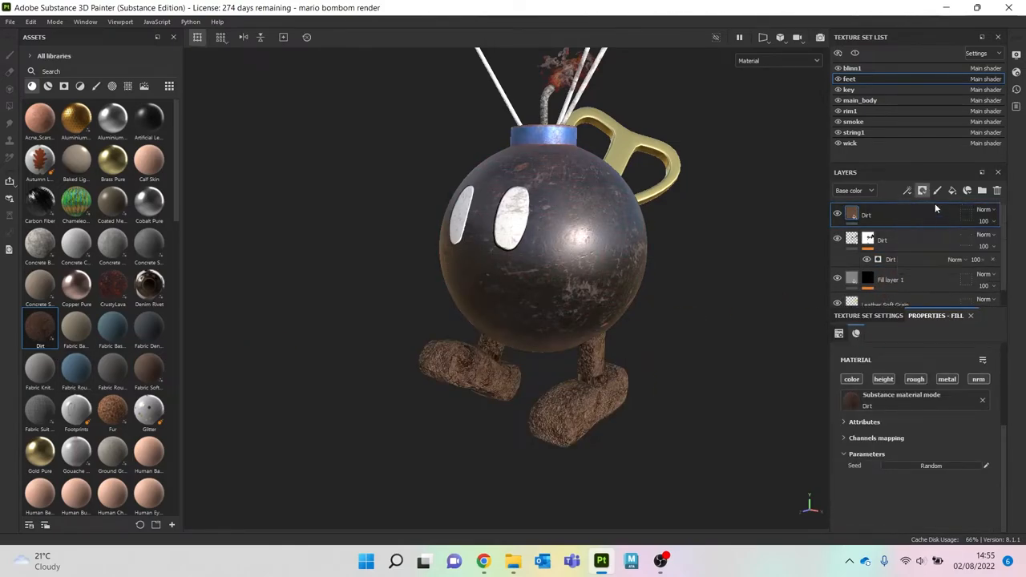
# Step: Mask the upper Dirt layer with Grunge Scratches Rough, tri-planar at physical size scale
pyautogui.click(921, 189)
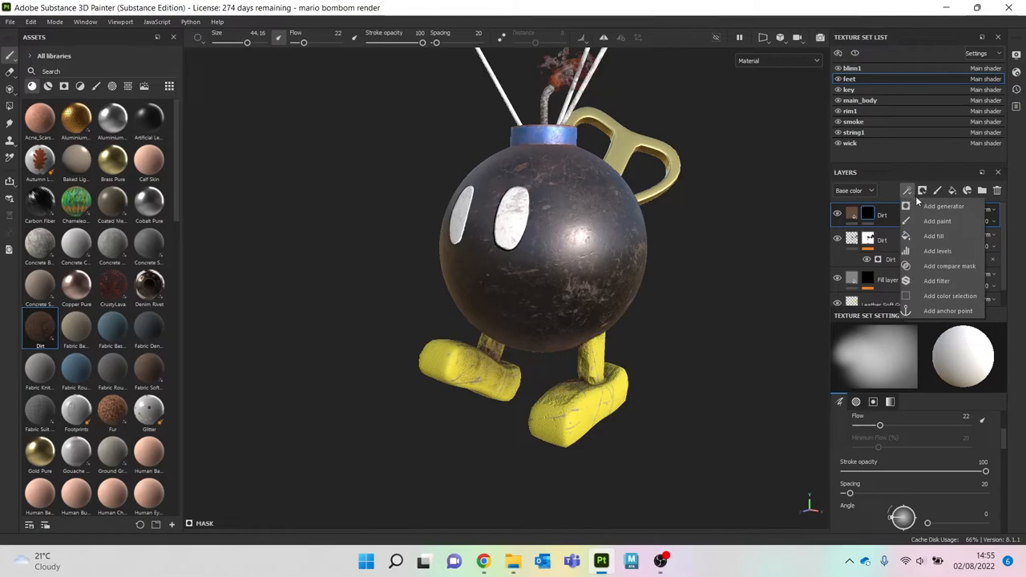
pyautogui.click(933, 236)
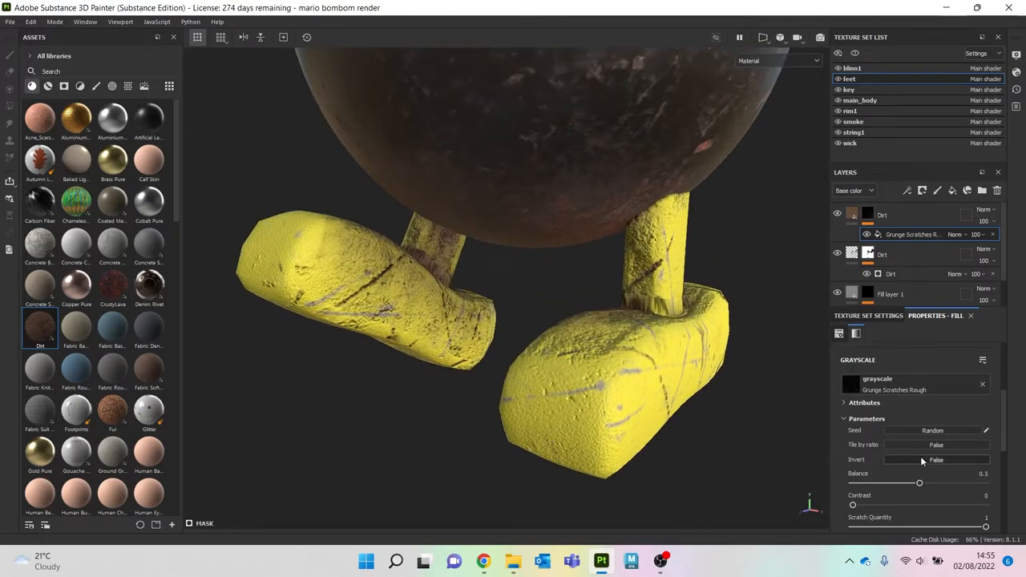
pyautogui.click(930, 372)
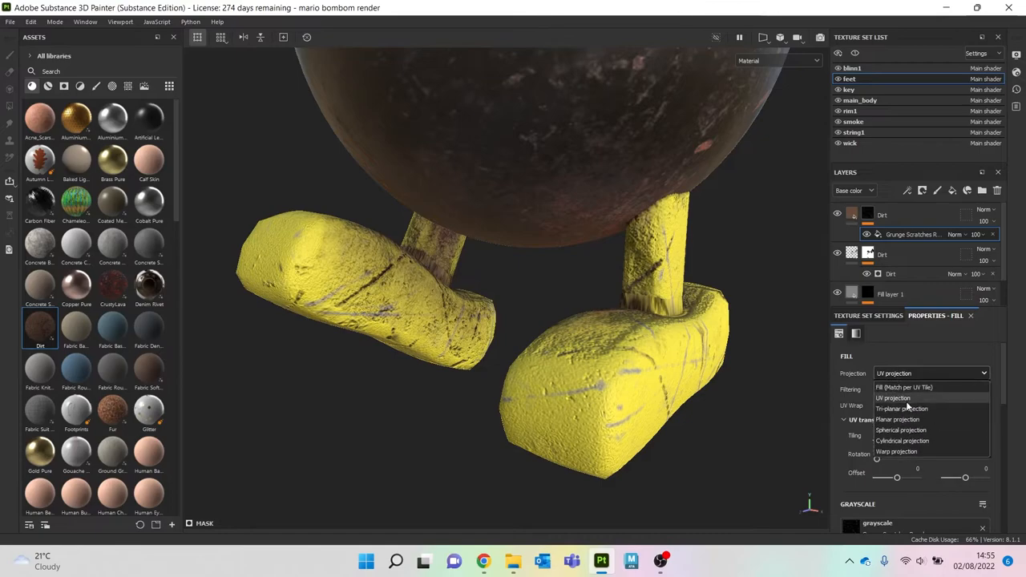
pyautogui.click(901, 408)
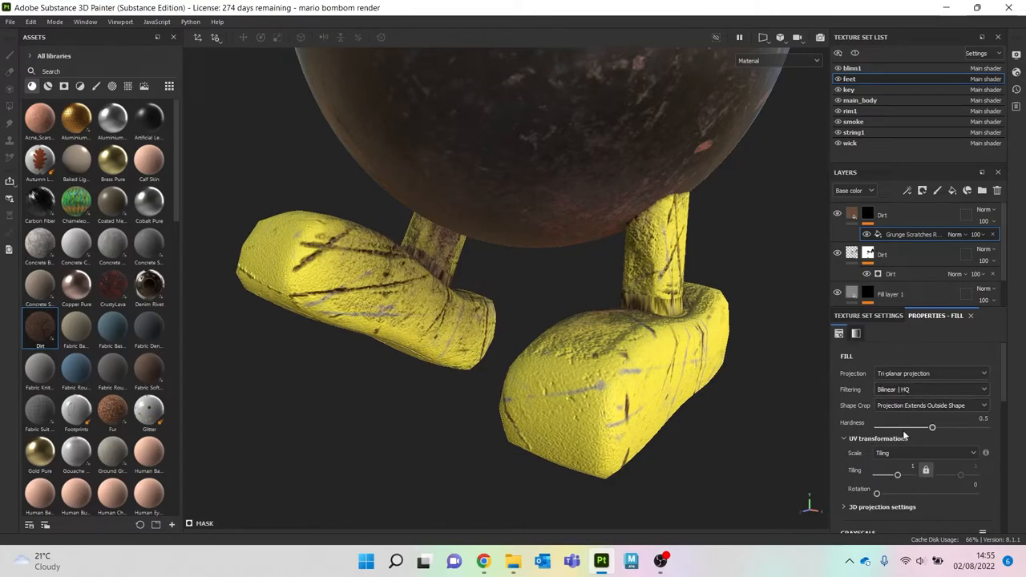
pyautogui.click(930, 452)
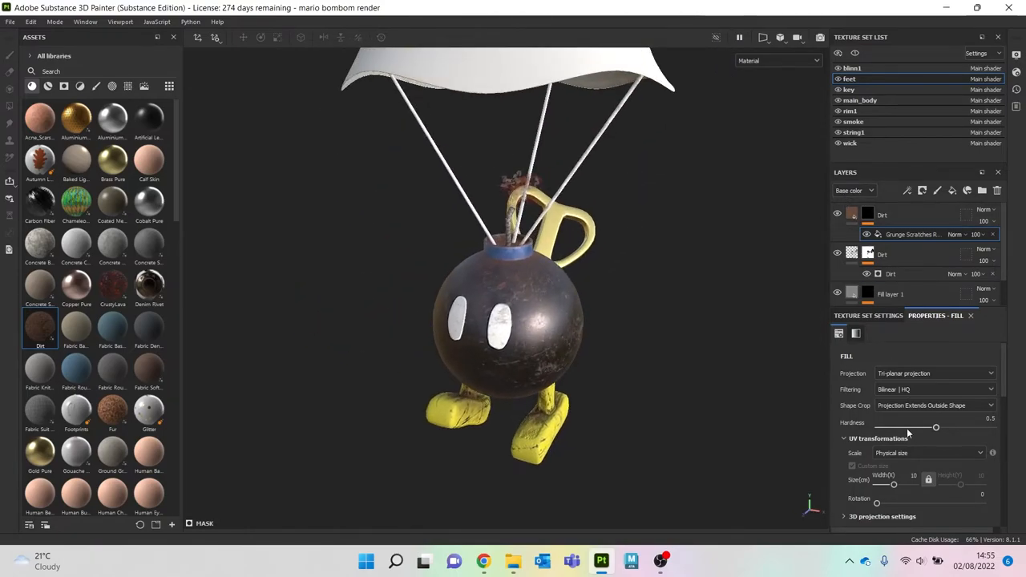
pyautogui.click(933, 372)
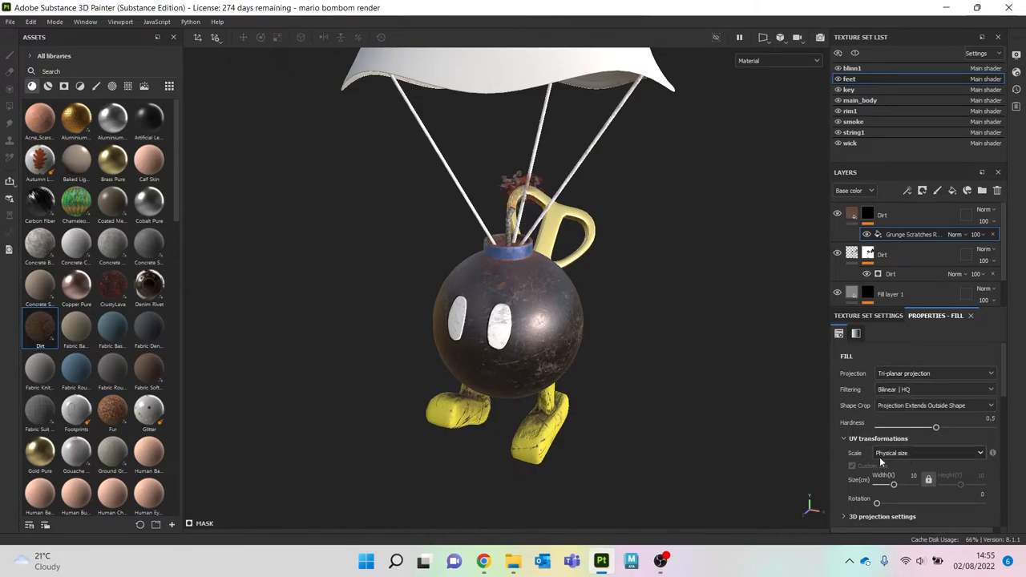
pyautogui.moveTo(368, 314)
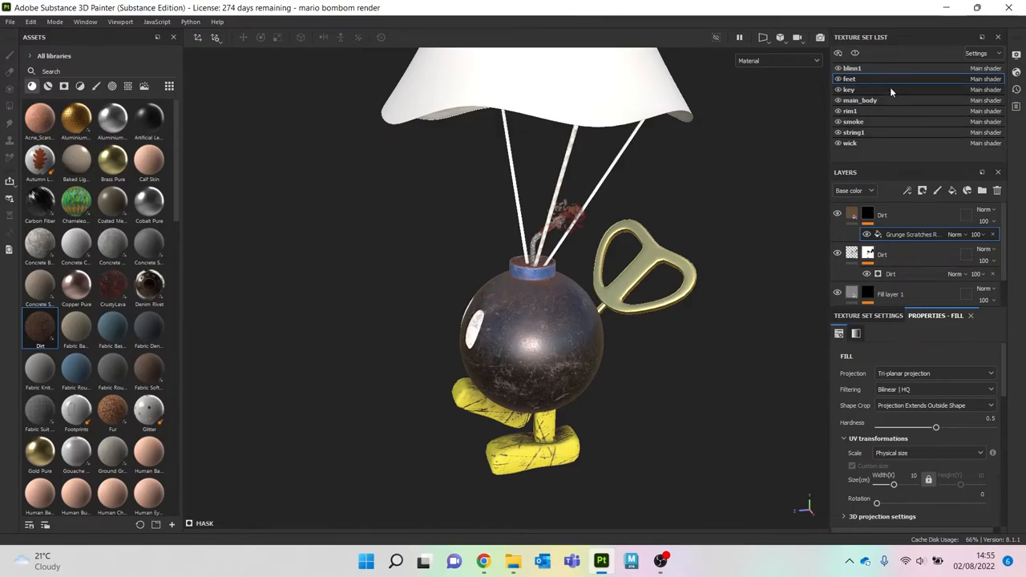
# Step: Switch to the key's texture set and layer Rust Fine over the Brass Pure
pyautogui.click(848, 90)
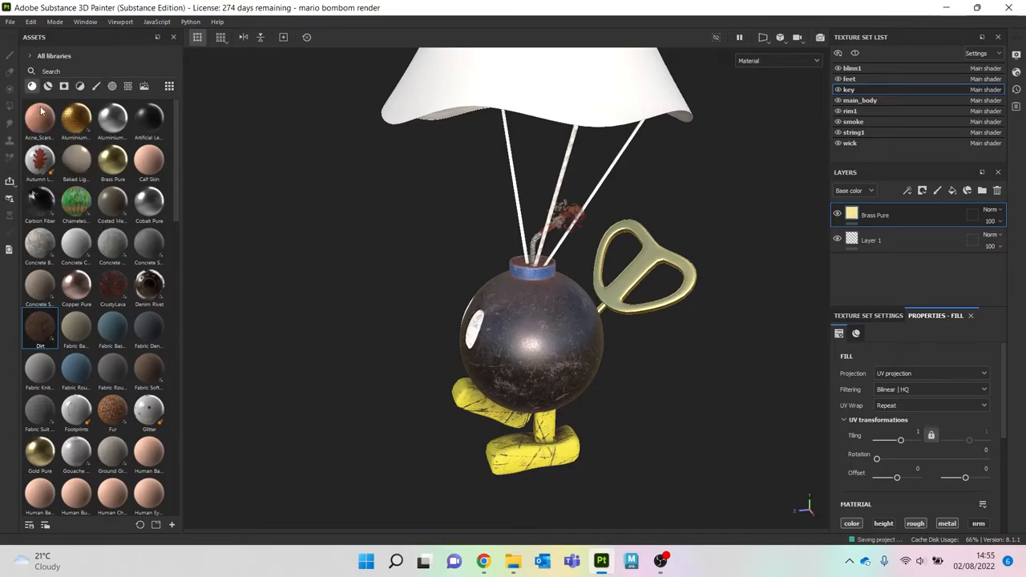
pyautogui.moveTo(670, 350)
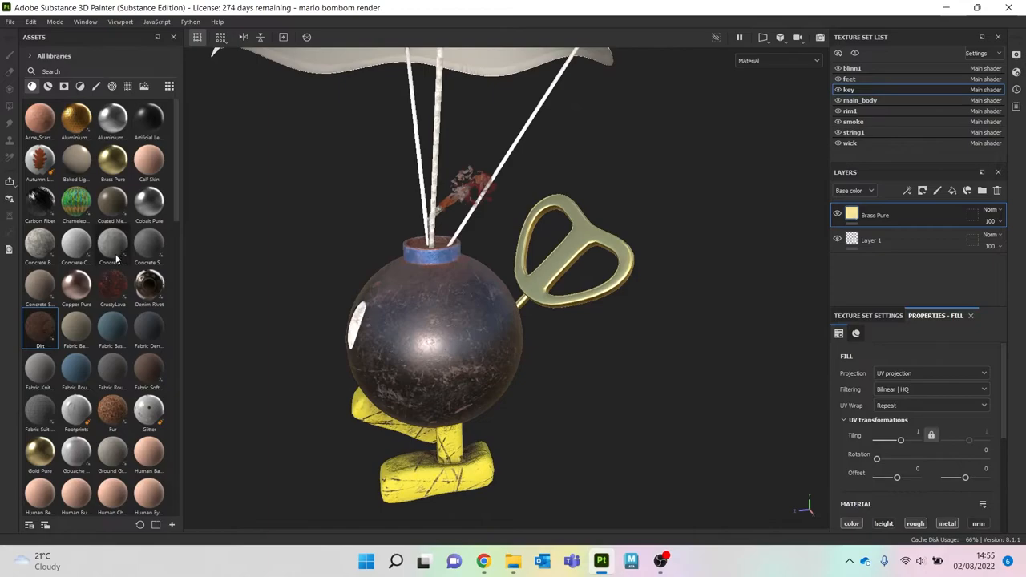
pyautogui.scroll(-3)
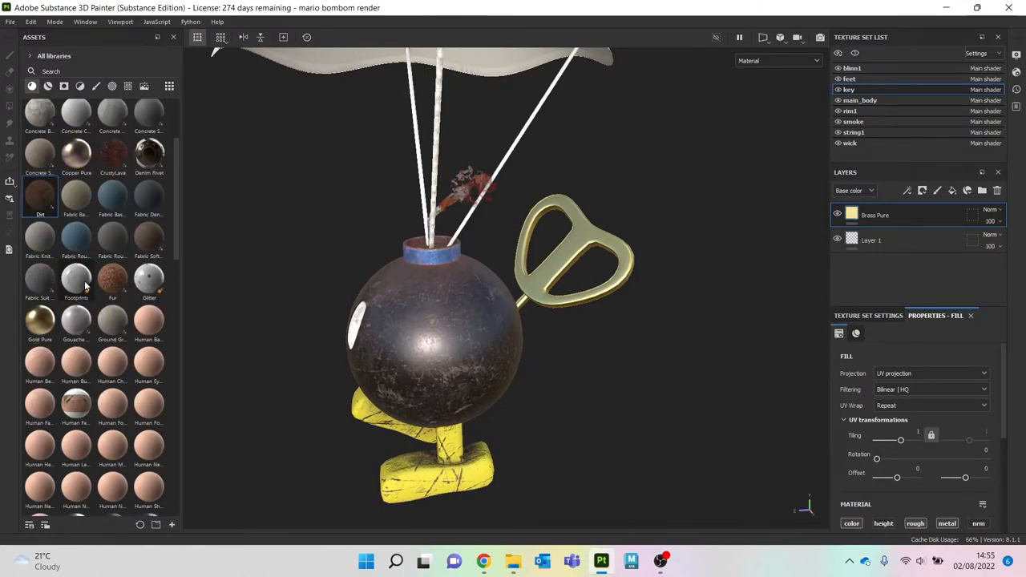
pyautogui.scroll(-3)
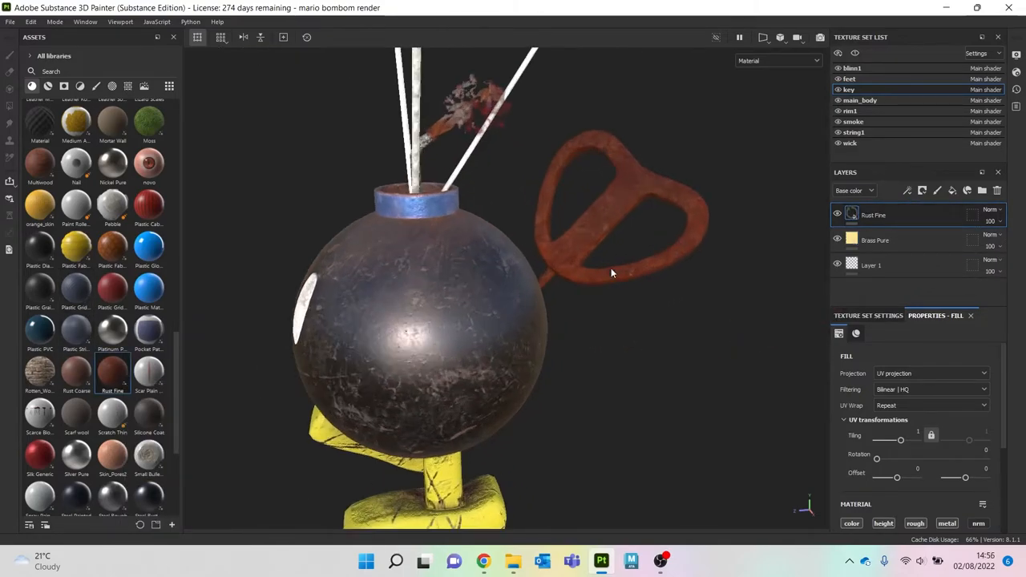
# Step: Mask the key's Rust Fine layer with a Metal Edge Wear generator at Wear Level 0.29
pyautogui.click(922, 191)
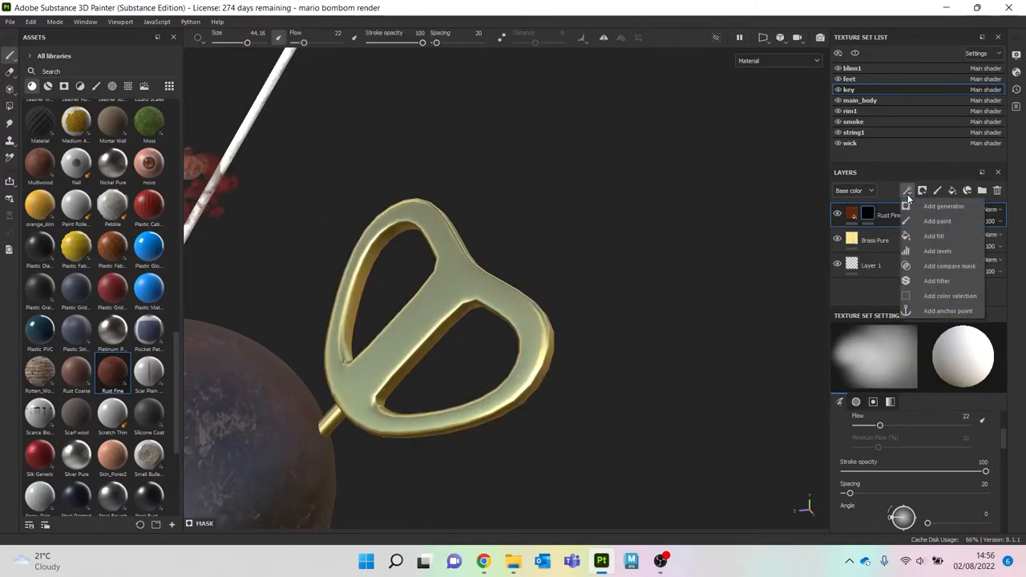
pyautogui.click(943, 205)
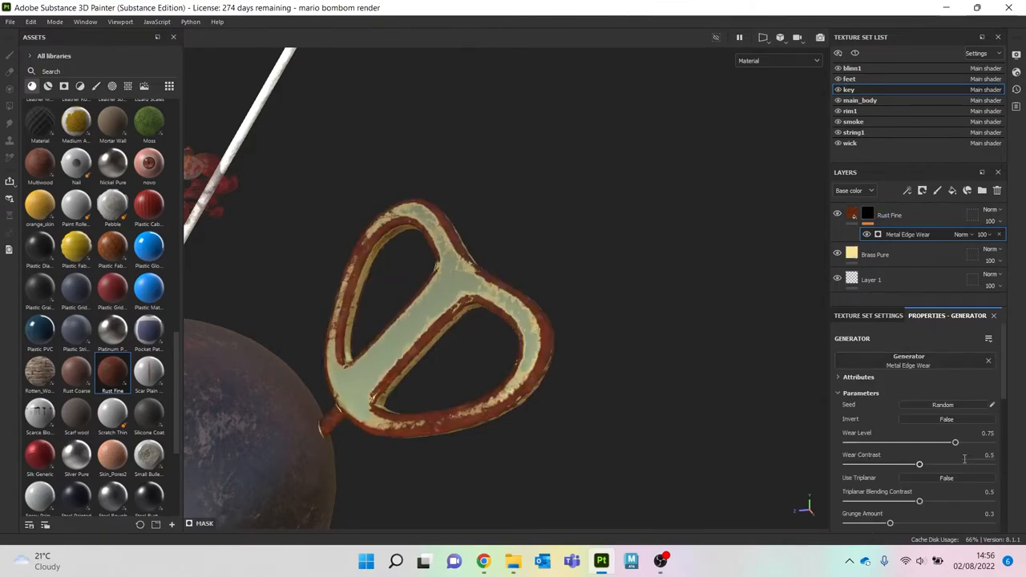
pyautogui.moveTo(955, 443); pyautogui.dragTo(882, 442)
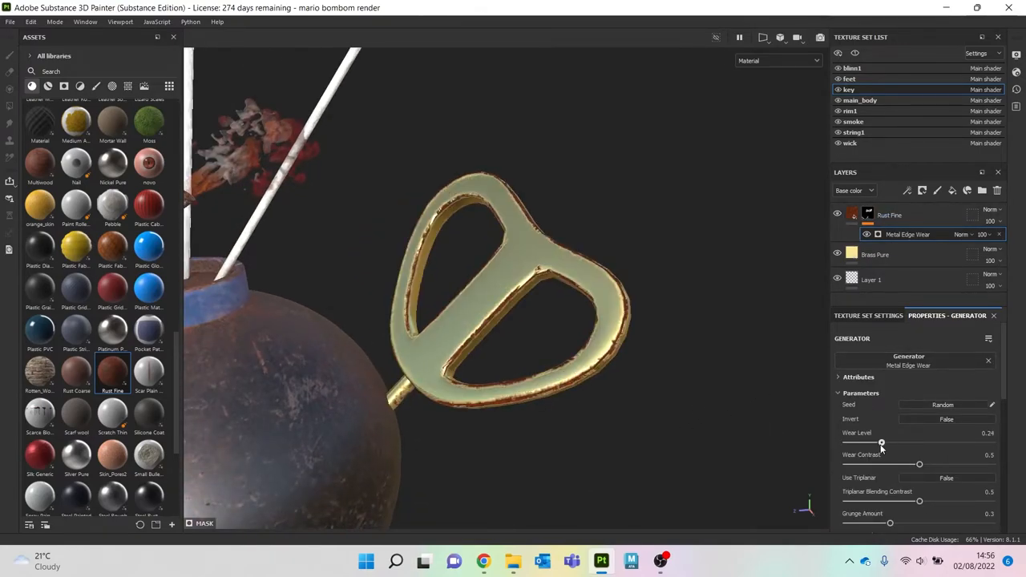
pyautogui.moveTo(882, 442); pyautogui.dragTo(879, 442)
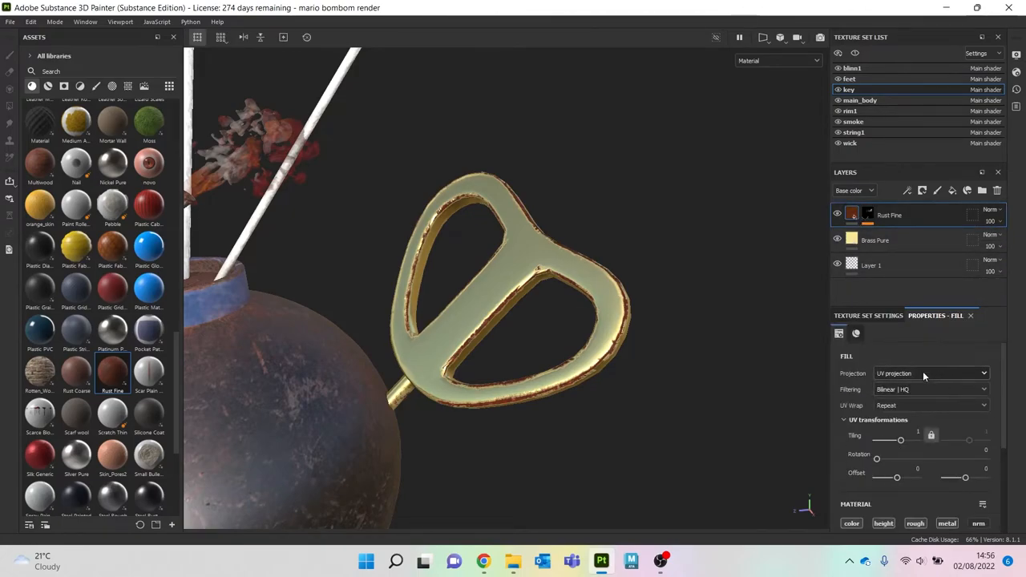
# Step: Set the rust fill to Tri-planar projection with Physical size scaling, then add another Rust Fine layer
pyautogui.click(930, 372)
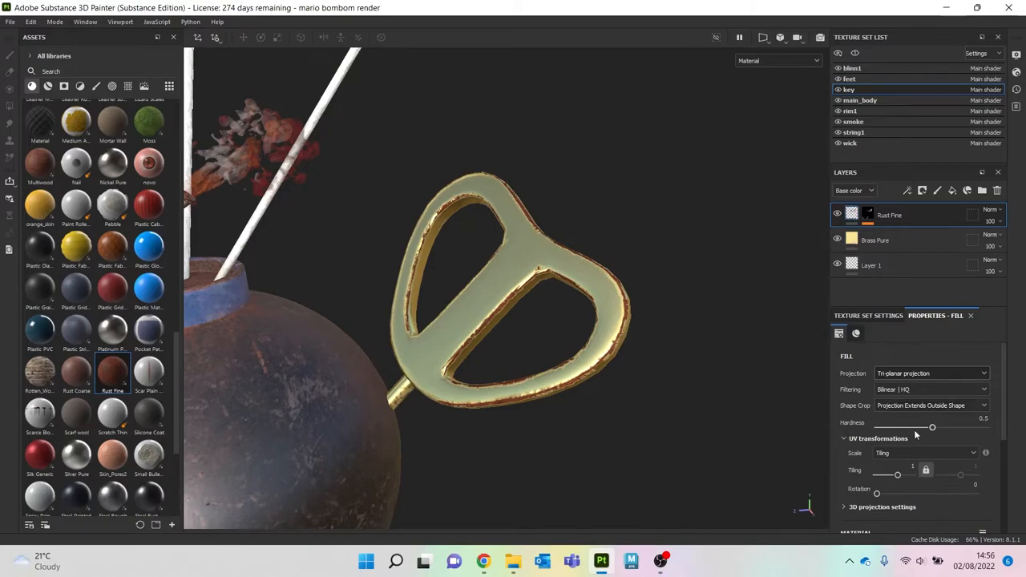
pyautogui.click(927, 452)
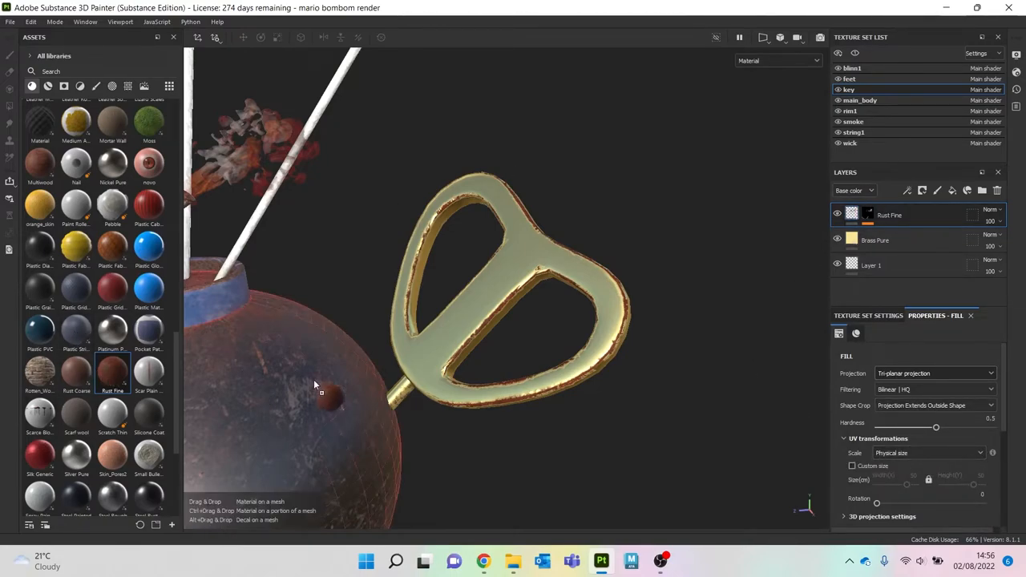
pyautogui.click(924, 191)
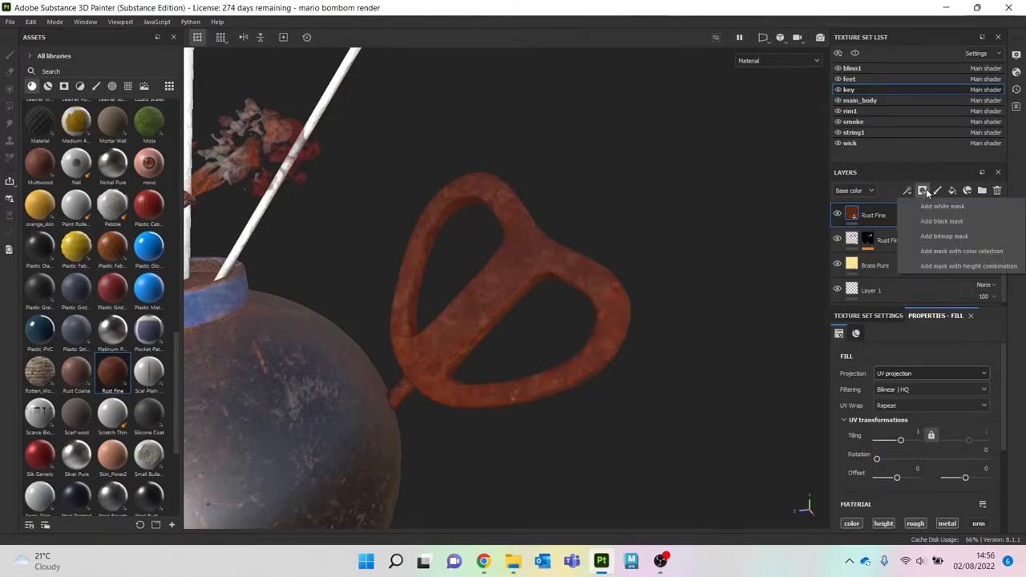
# Step: Add a masked fill to the new Rust Fine layer using a Grunge Scratches Rough texture
pyautogui.rightClick(874, 215)
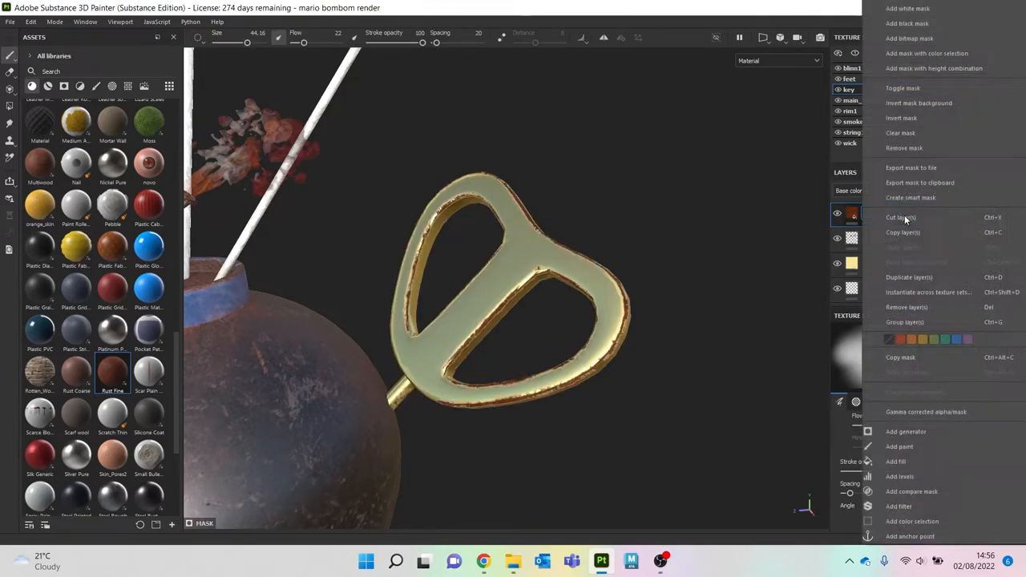
pyautogui.click(894, 462)
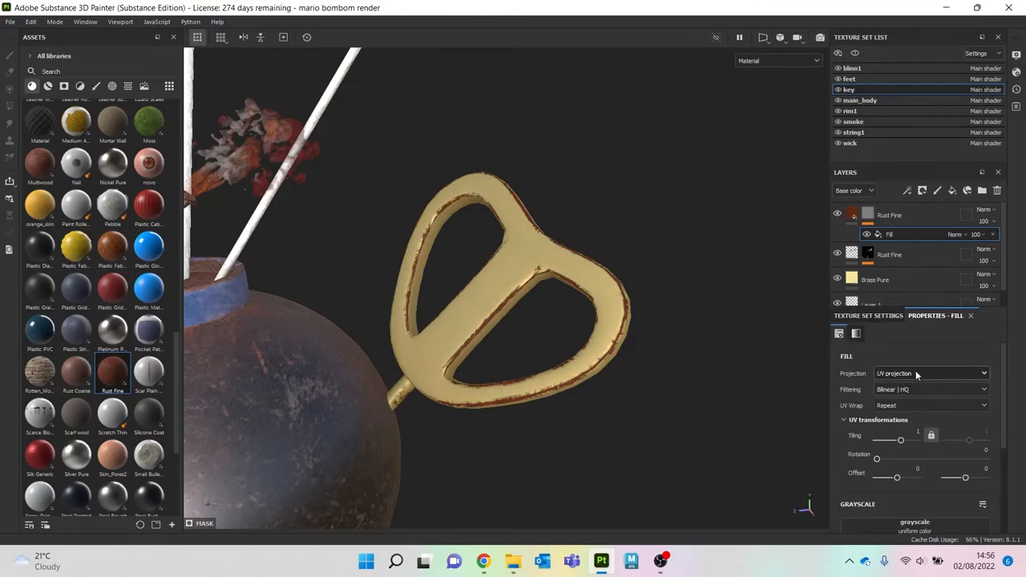
pyautogui.click(929, 372)
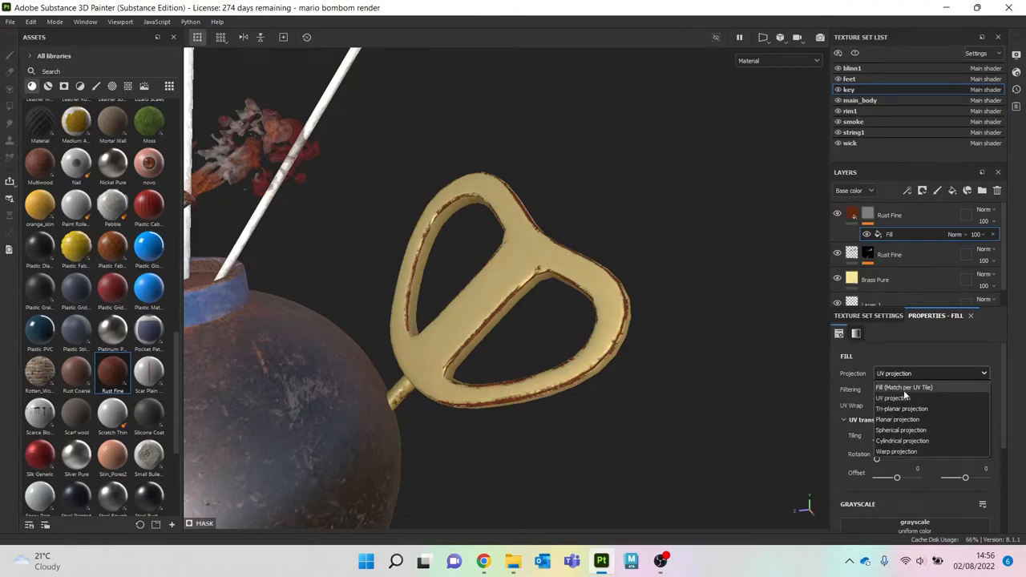
pyautogui.click(894, 398)
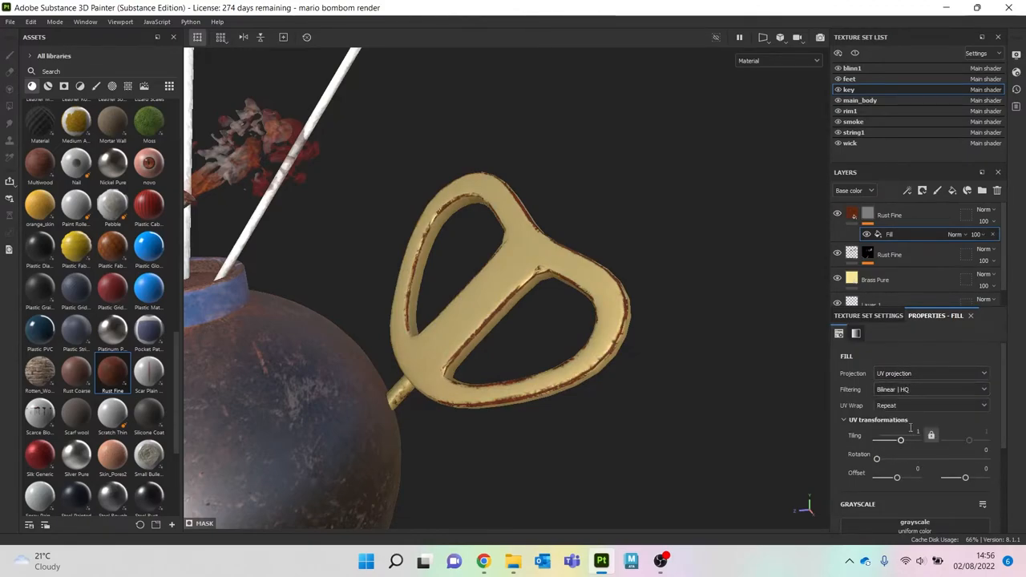
pyautogui.scroll(-3)
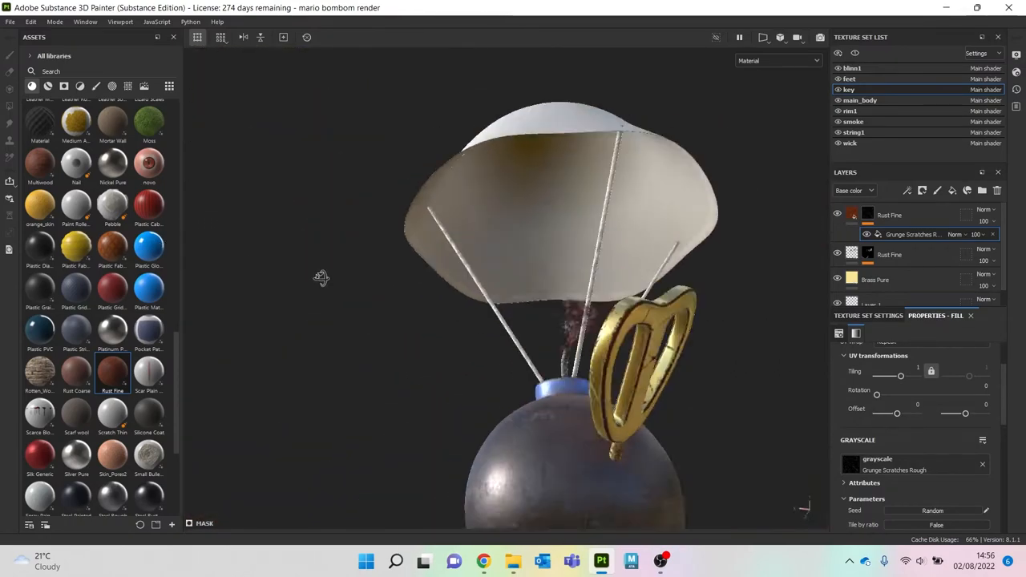
# Step: Switch the key's rust fill to Tri-planar projection so it wraps evenly
pyautogui.click(930, 374)
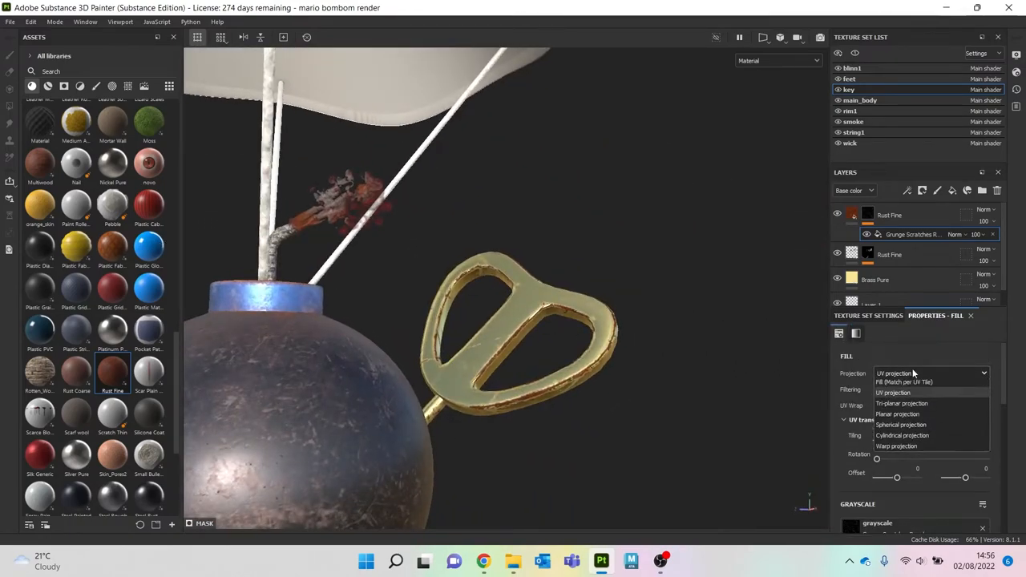
pyautogui.click(901, 404)
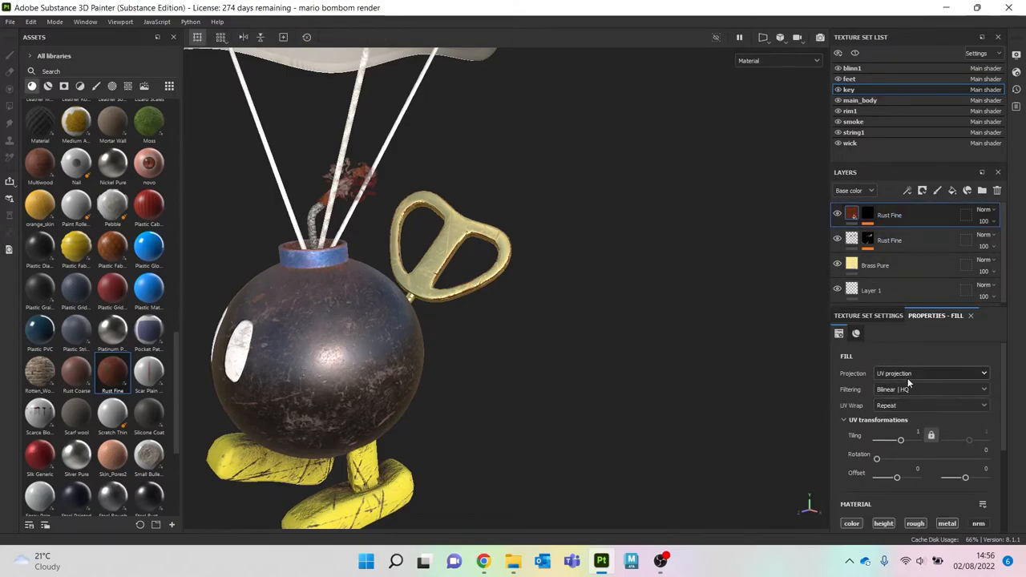
pyautogui.click(930, 374)
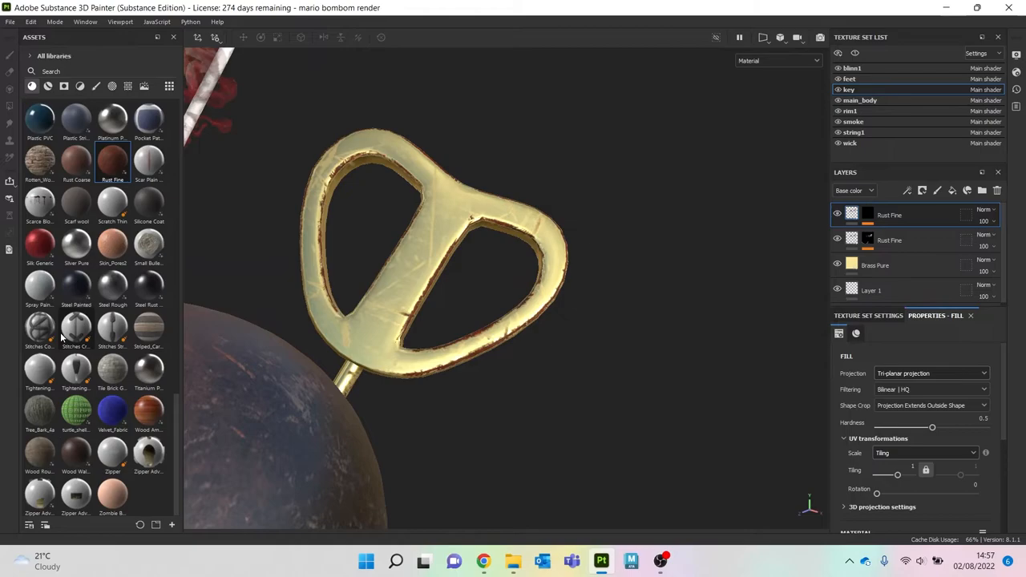
pyautogui.moveTo(77, 289)
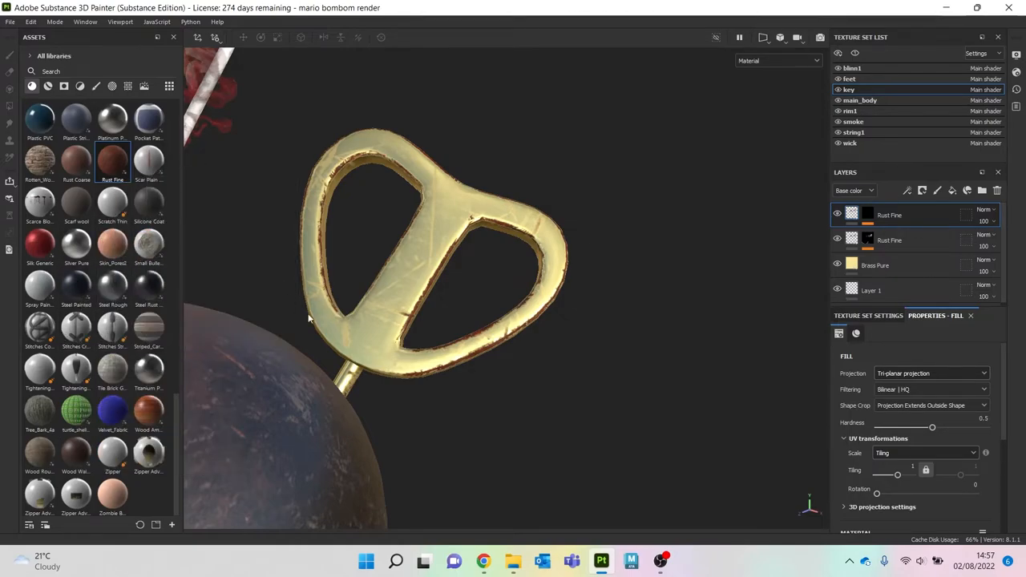
pyautogui.moveTo(147, 289)
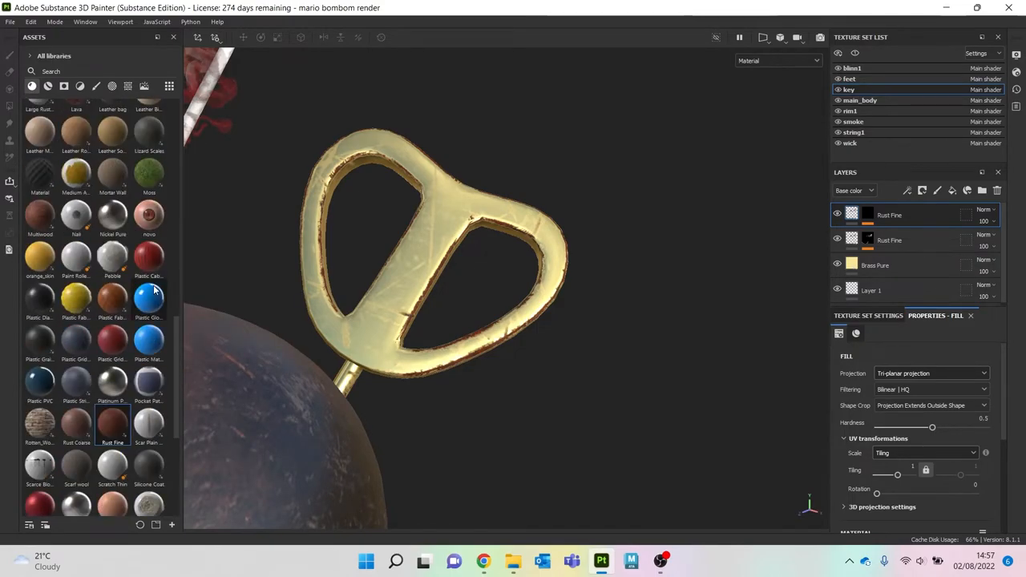
# Step: Add Steel Rust and Wear to the key with a black mask driven by a Dirt generator
pyautogui.scroll(-3)
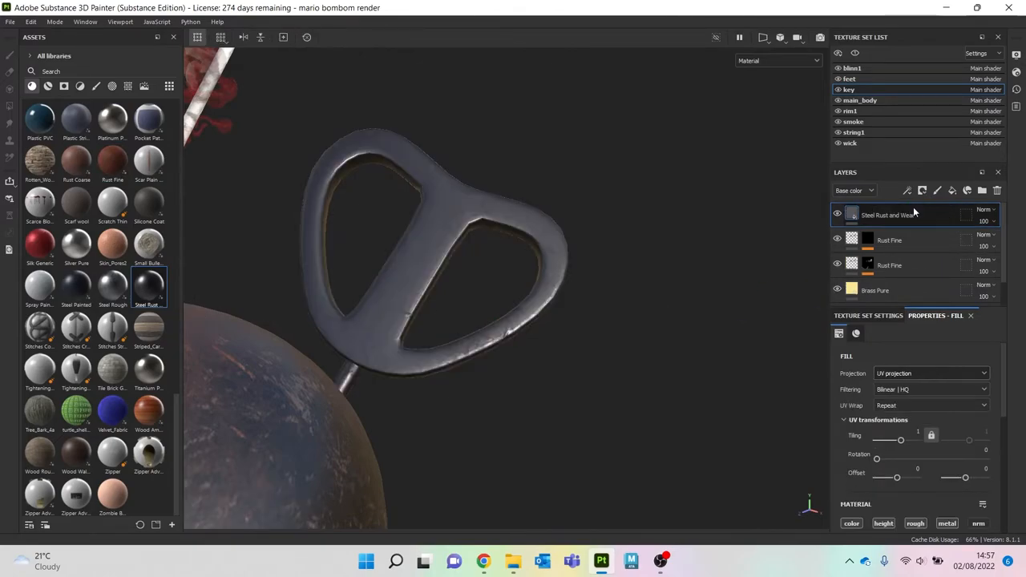
pyautogui.click(922, 191)
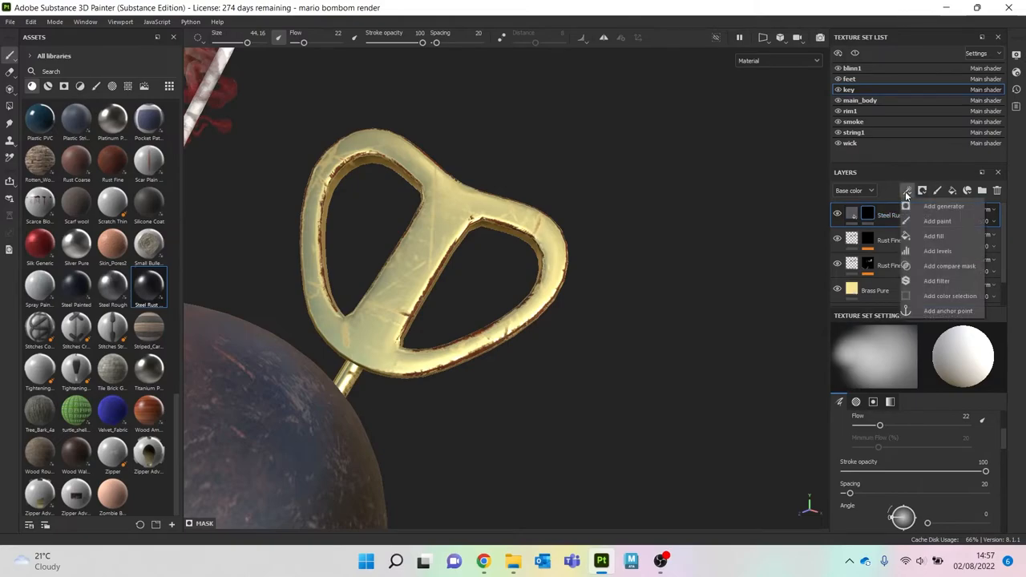
pyautogui.click(943, 205)
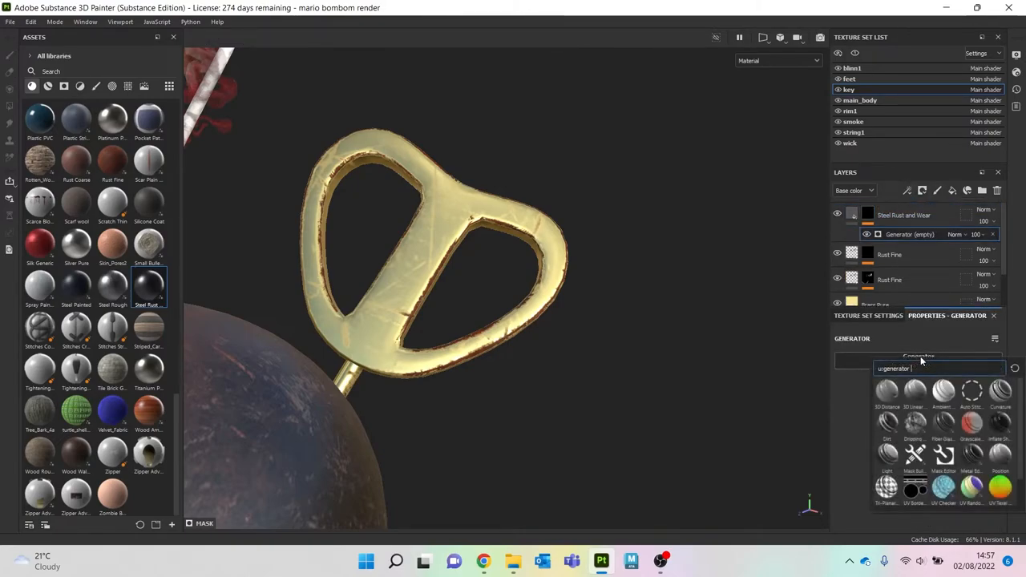
pyautogui.moveTo(972, 462)
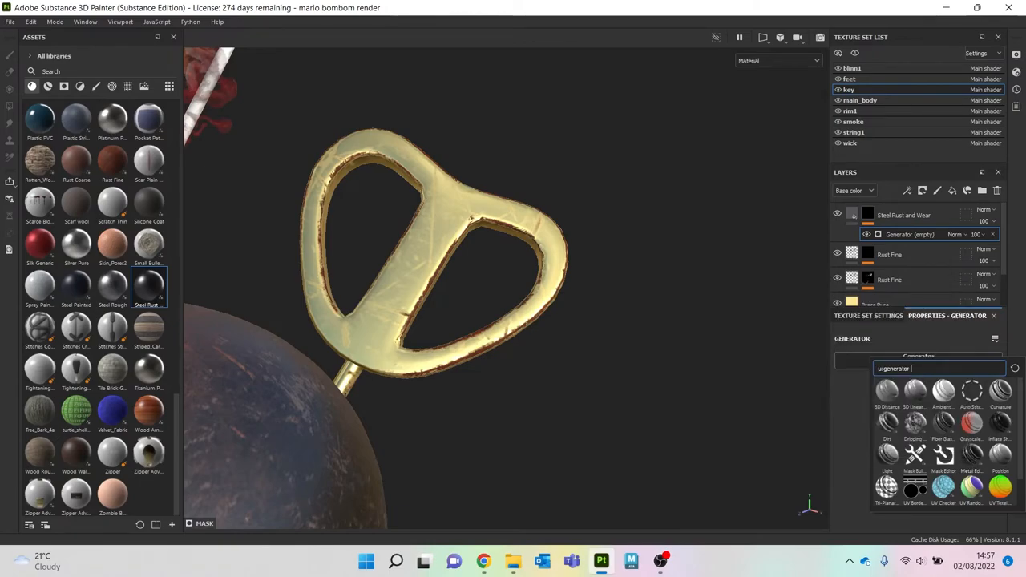
pyautogui.click(886, 424)
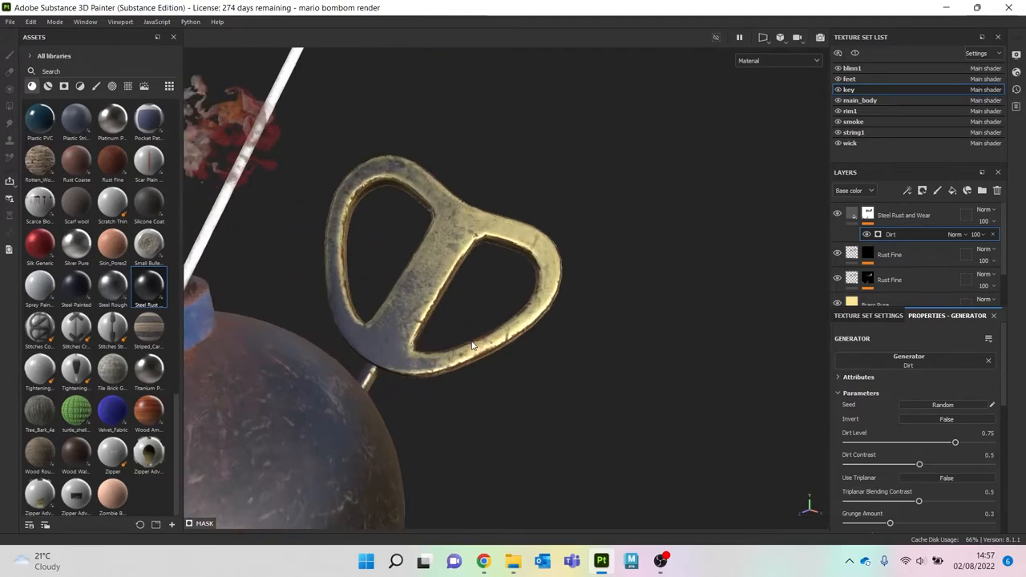
# Step: Project the Steel Rust and Wear fill Tri-planar and zoom out to the whole Bob-omb
pyautogui.click(852, 215)
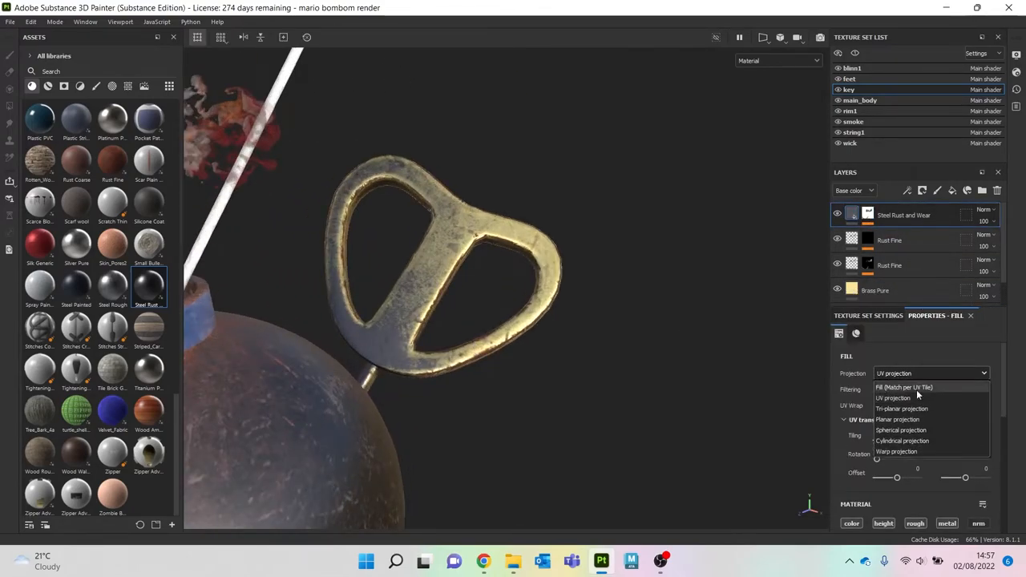
pyautogui.click(901, 408)
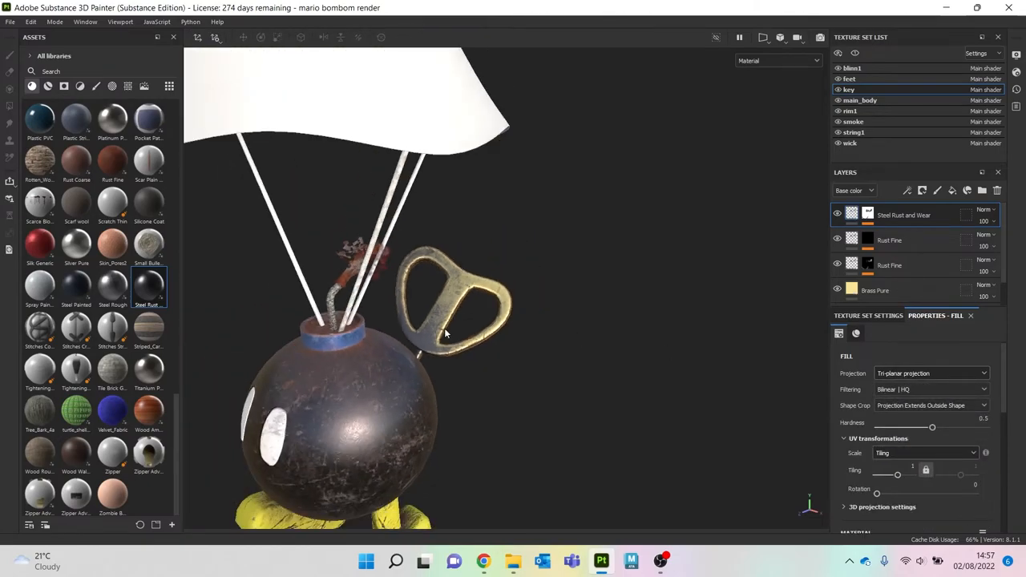
pyautogui.moveTo(441, 320); pyautogui.dragTo(553, 337)
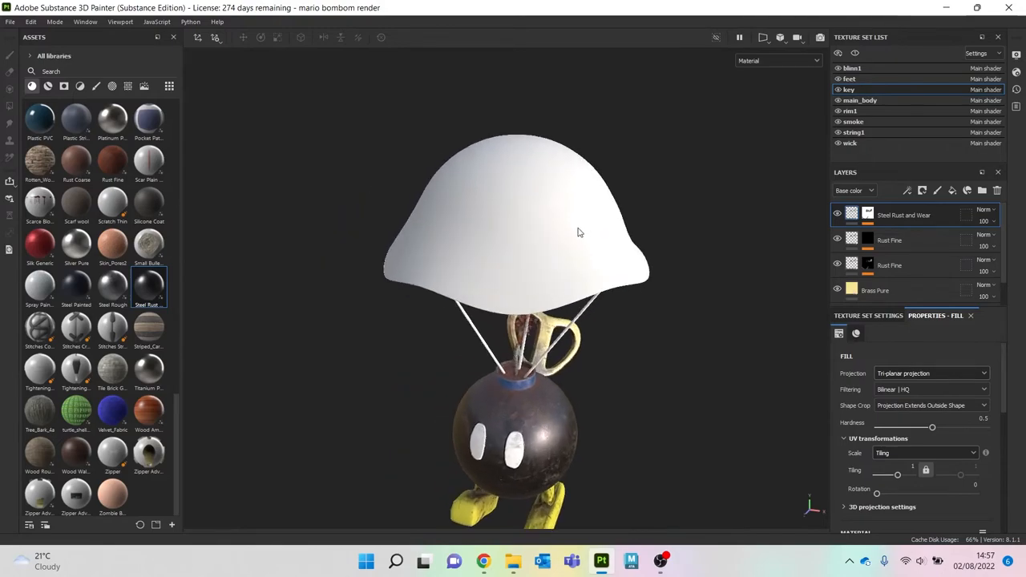
pyautogui.moveTo(882, 128)
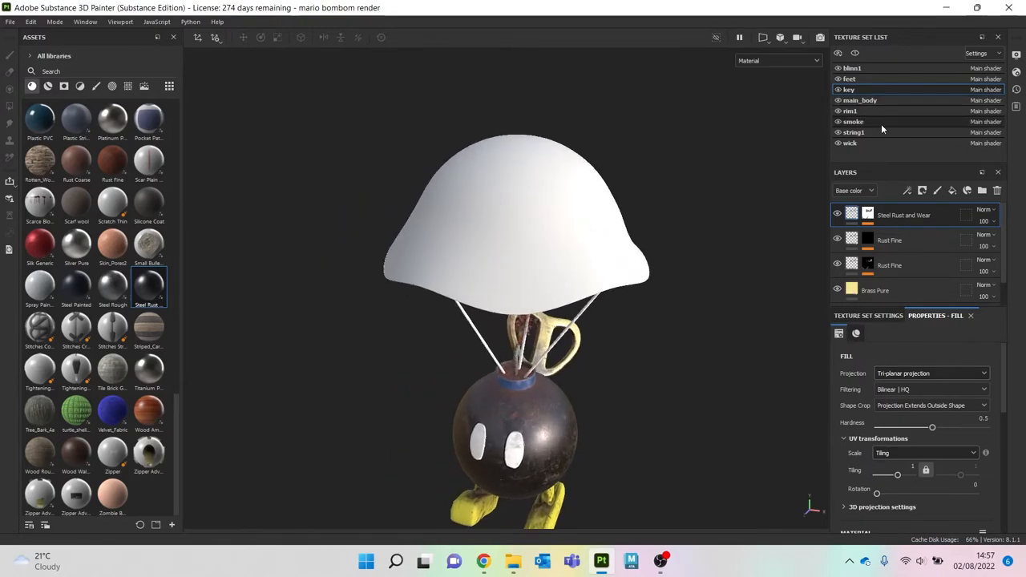
# Step: On the blimp1 texture set, add a paint layer with symmetry and a soft round brush
pyautogui.click(838, 67)
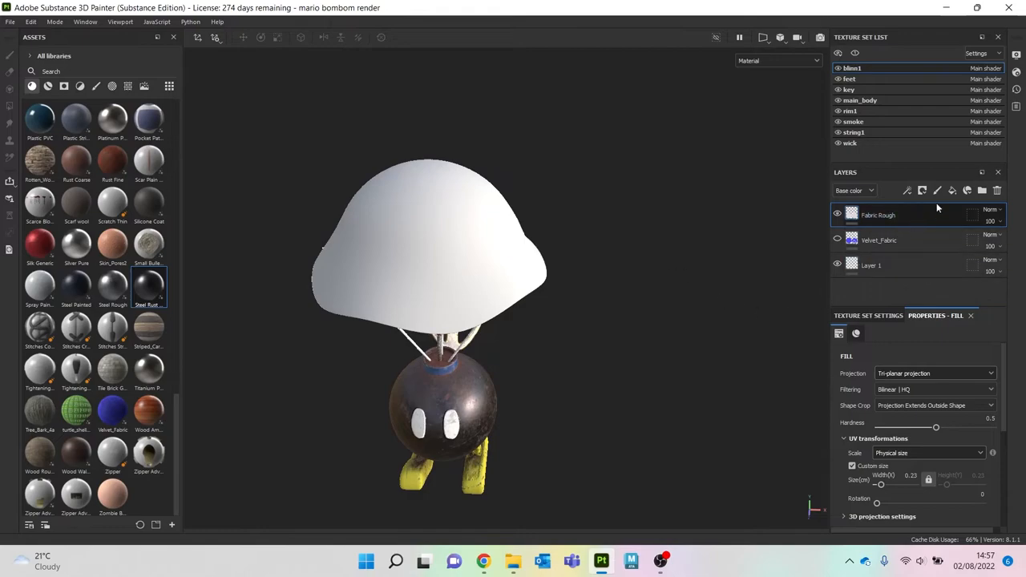
pyautogui.click(921, 189)
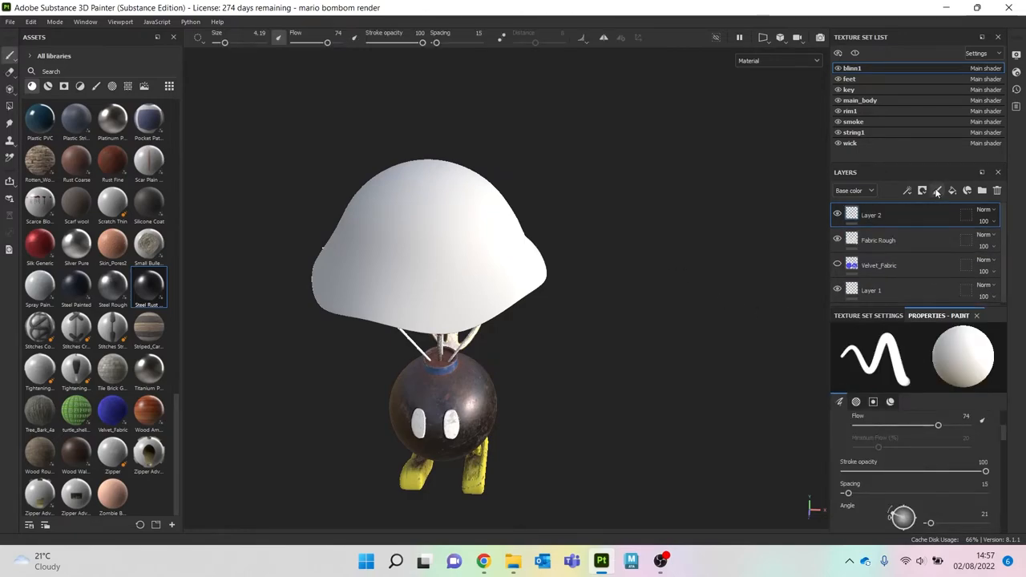
pyautogui.moveTo(425, 163); pyautogui.dragTo(433, 457)
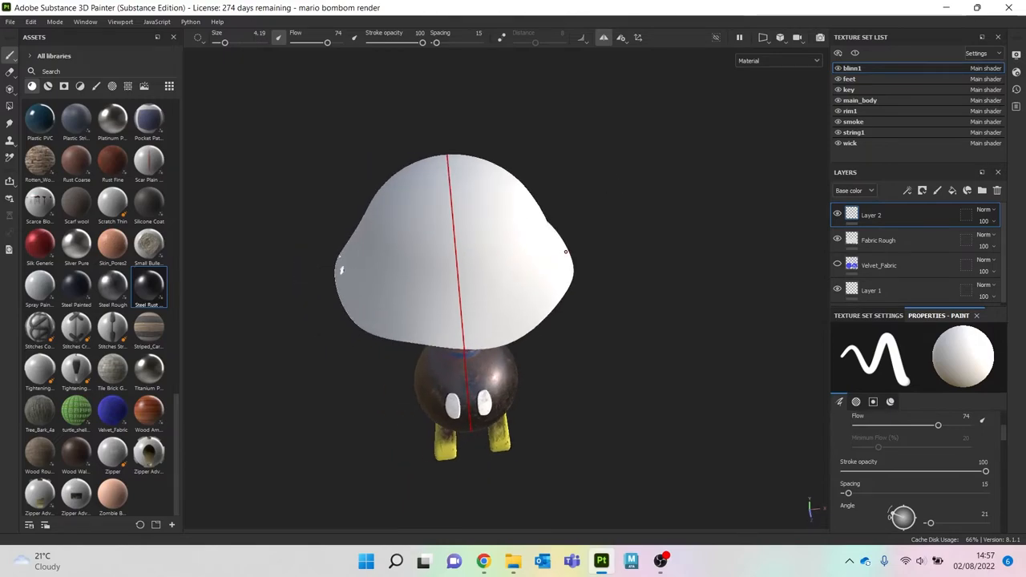
pyautogui.moveTo(32, 87)
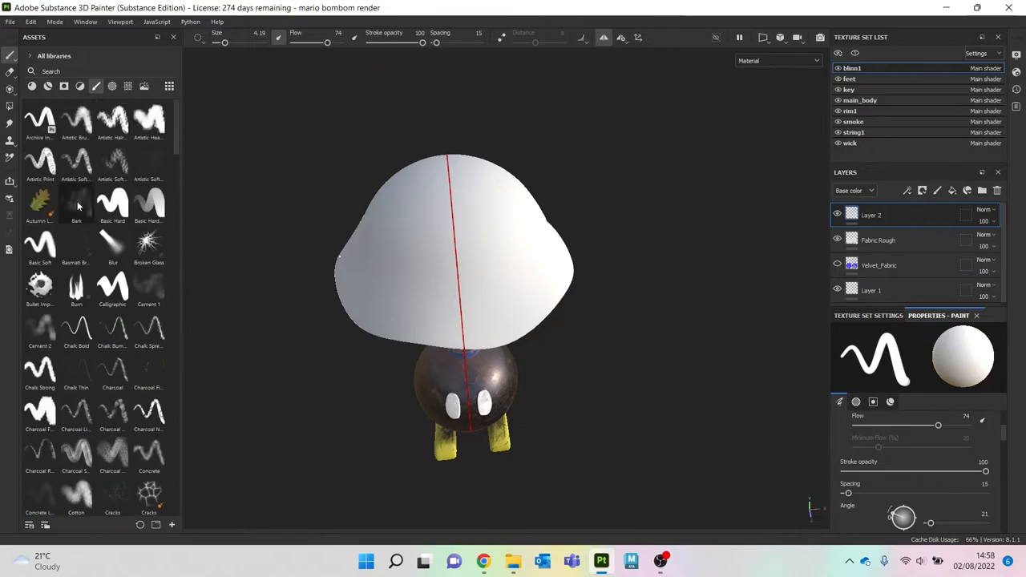
pyautogui.click(38, 247)
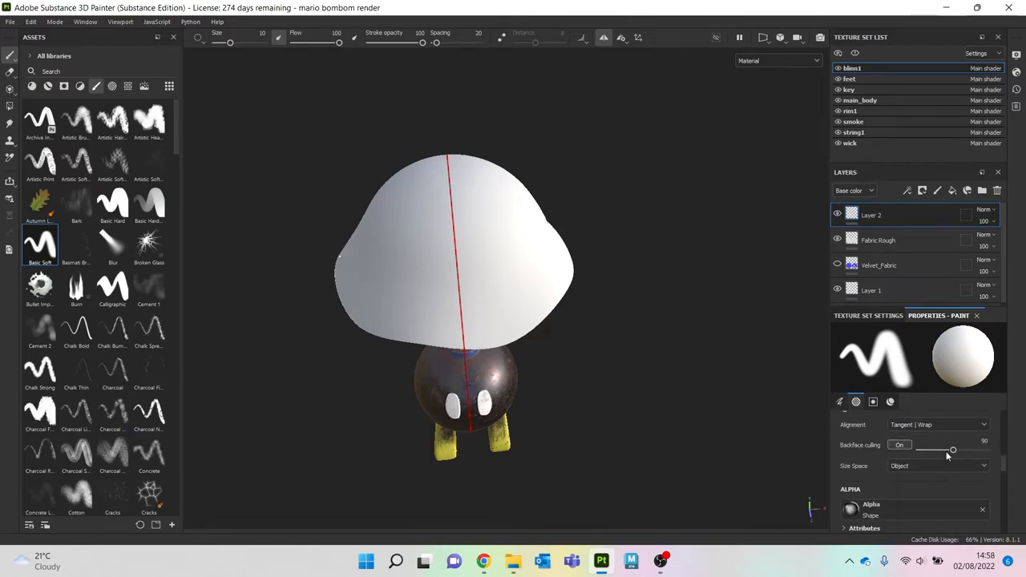
pyautogui.click(872, 400)
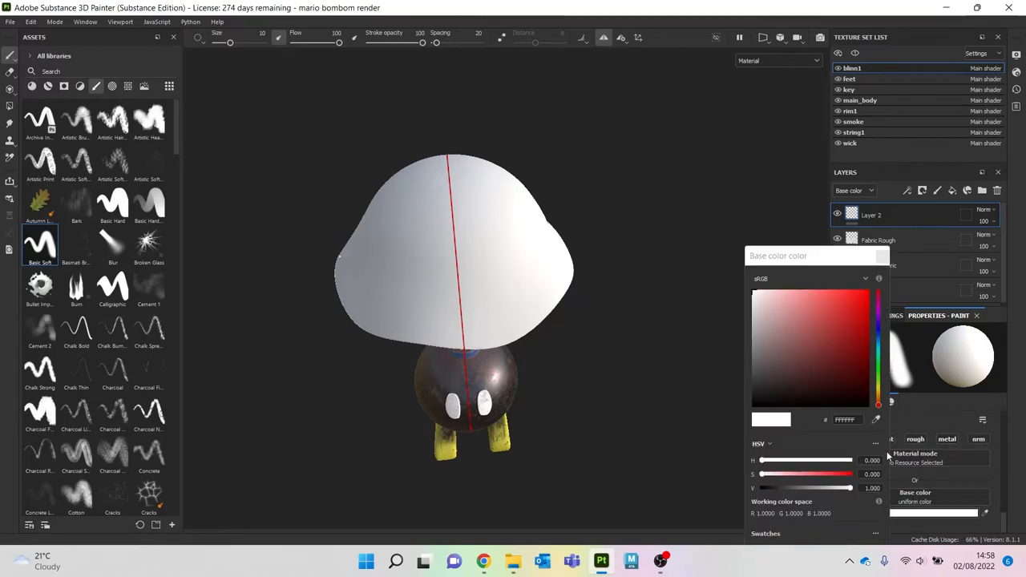
# Step: Brush light blue stripes over the parachute canopy, alternating with white panels
pyautogui.click(878, 336)
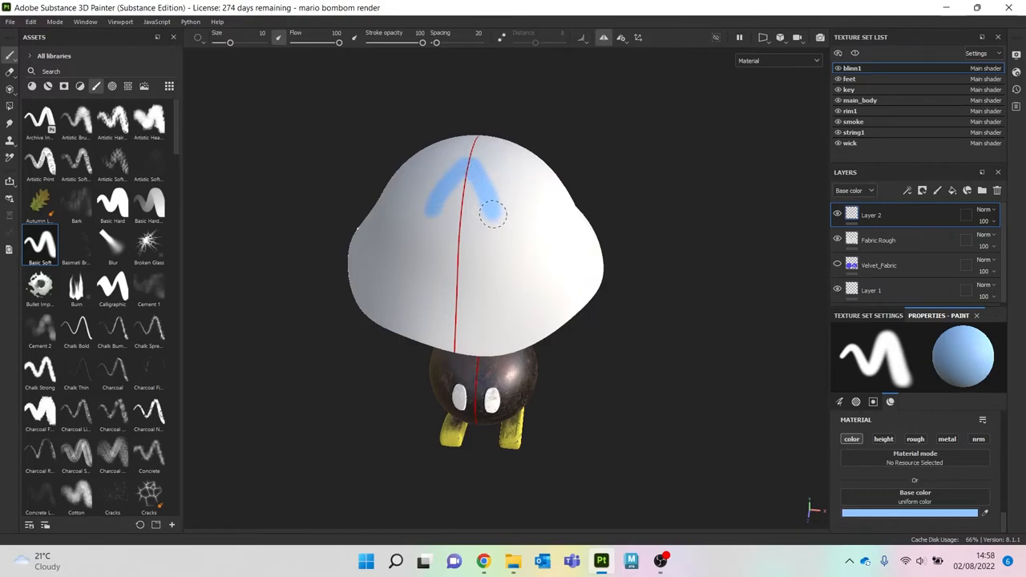
pyautogui.moveTo(493, 215); pyautogui.dragTo(555, 362)
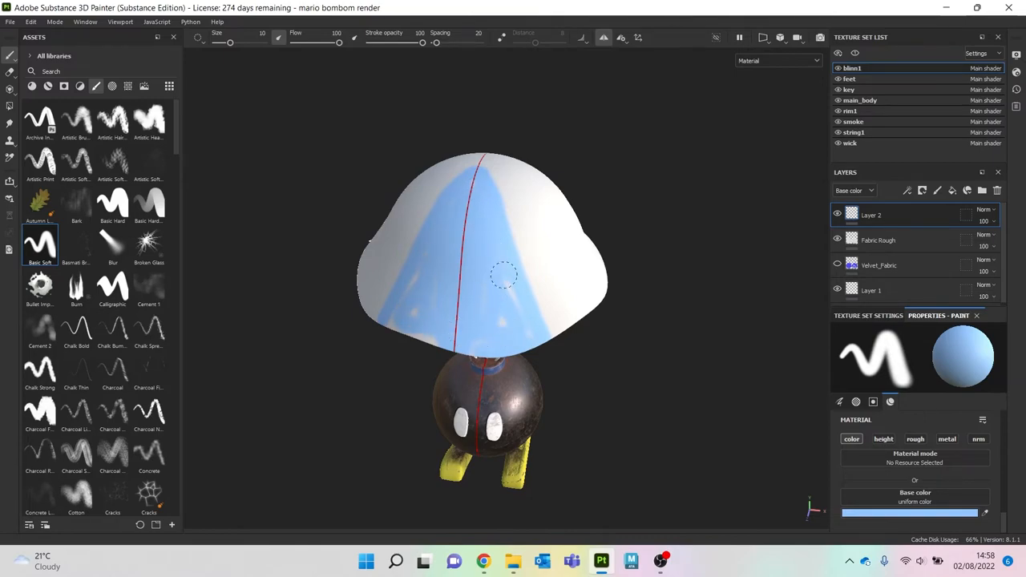
pyautogui.moveTo(433, 335)
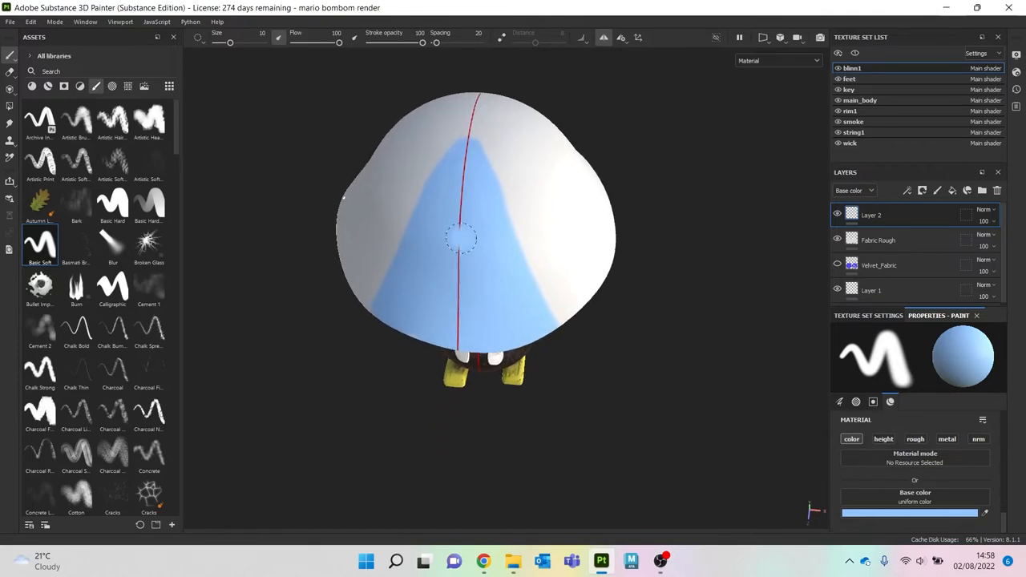
pyautogui.moveTo(452, 205)
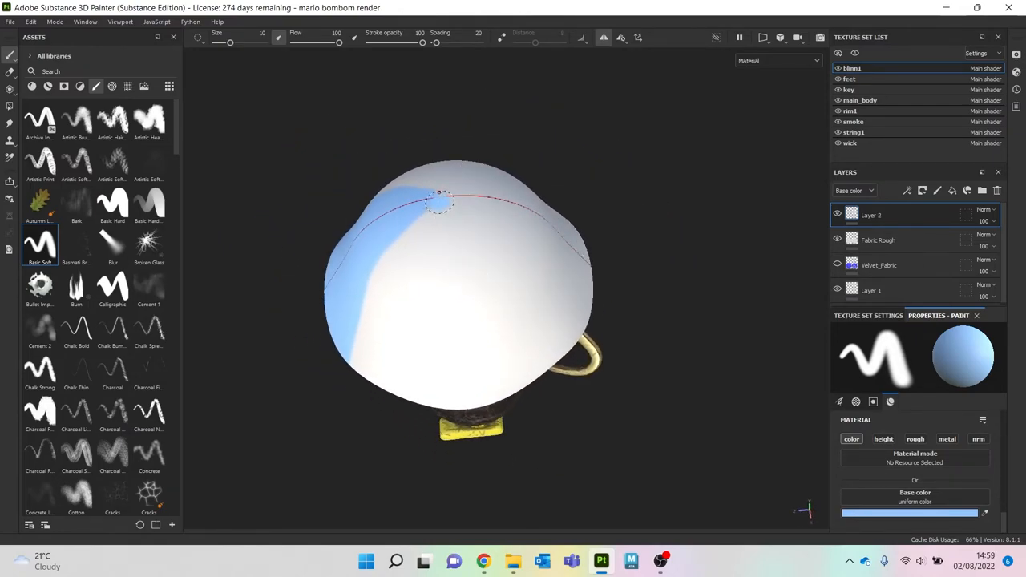
pyautogui.moveTo(439, 196); pyautogui.dragTo(423, 303)
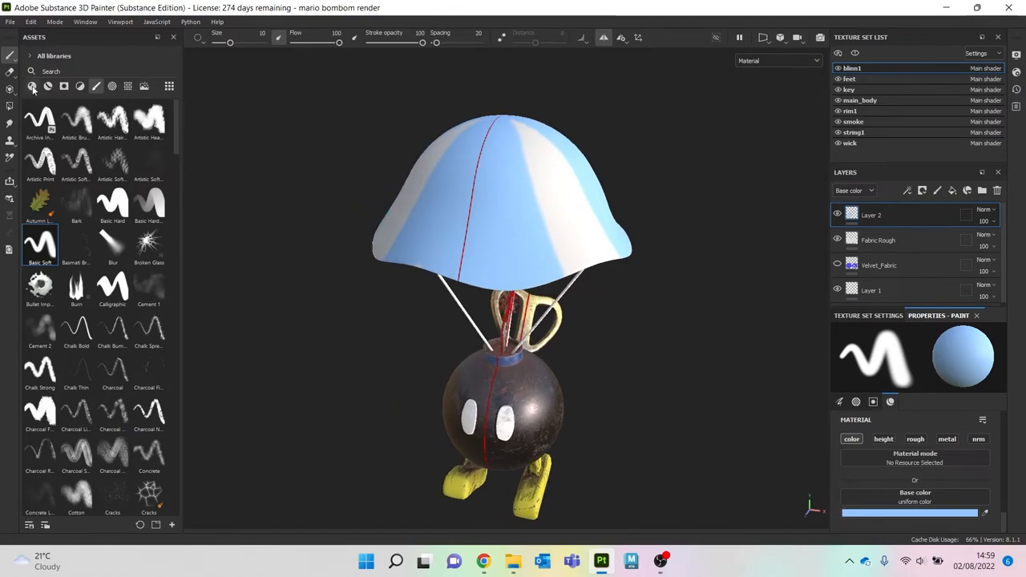
# Step: Add fill layers above the parachute stripes from the material assets
pyautogui.click(48, 87)
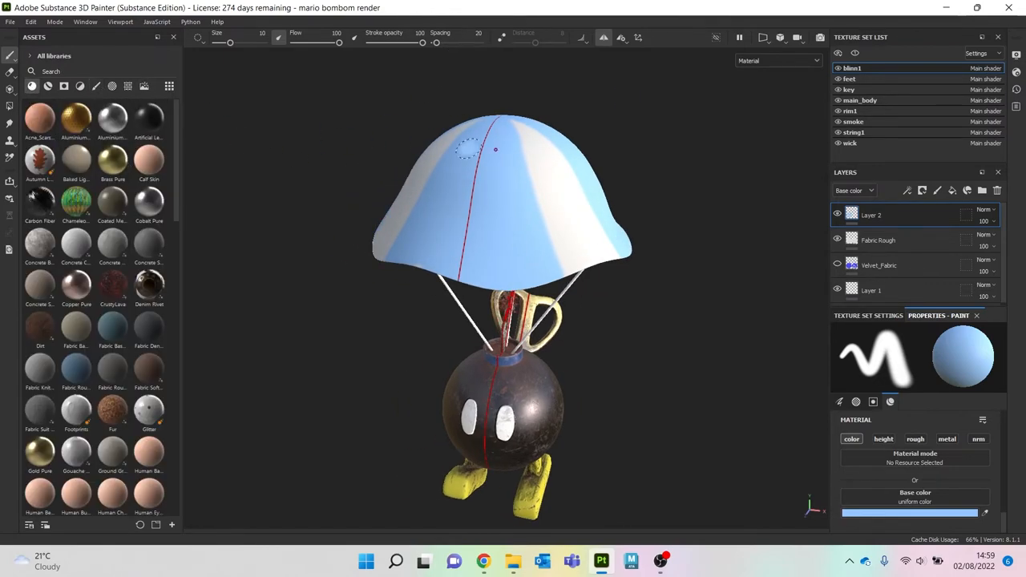
pyautogui.moveTo(316, 151)
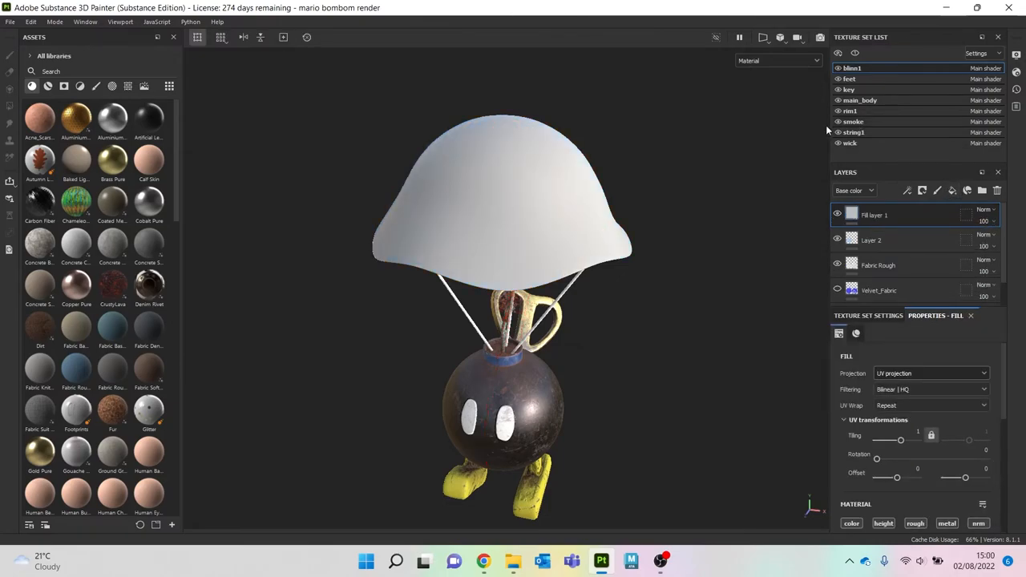
pyautogui.click(907, 189)
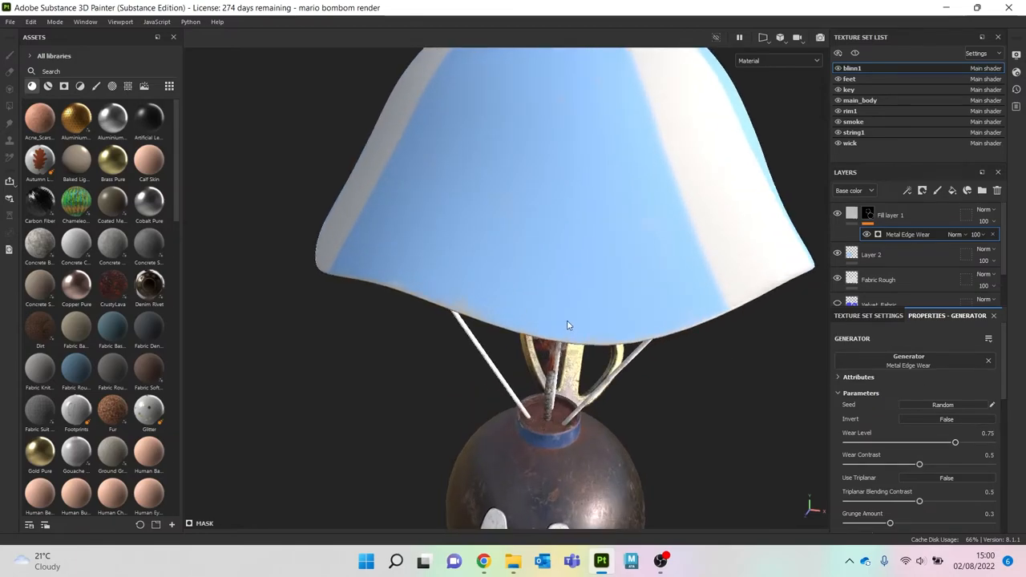
pyautogui.moveTo(568, 325); pyautogui.dragTo(494, 218)
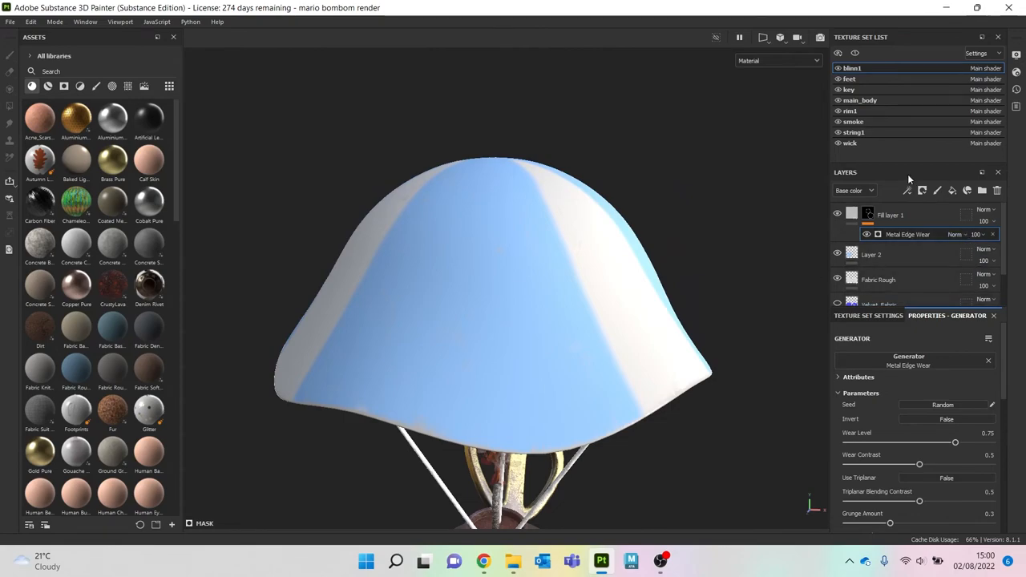
pyautogui.moveTo(938, 201)
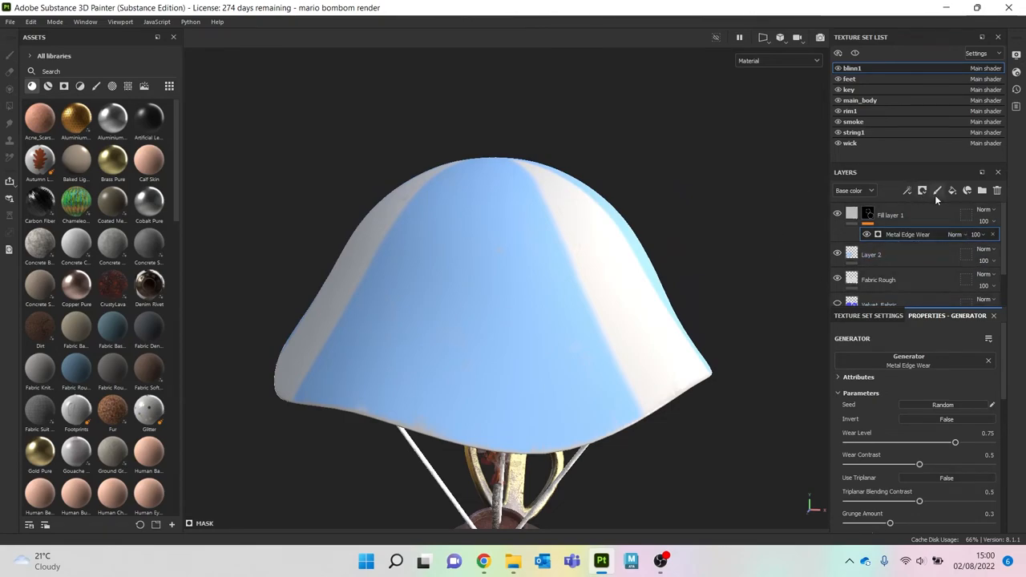
pyautogui.click(922, 191)
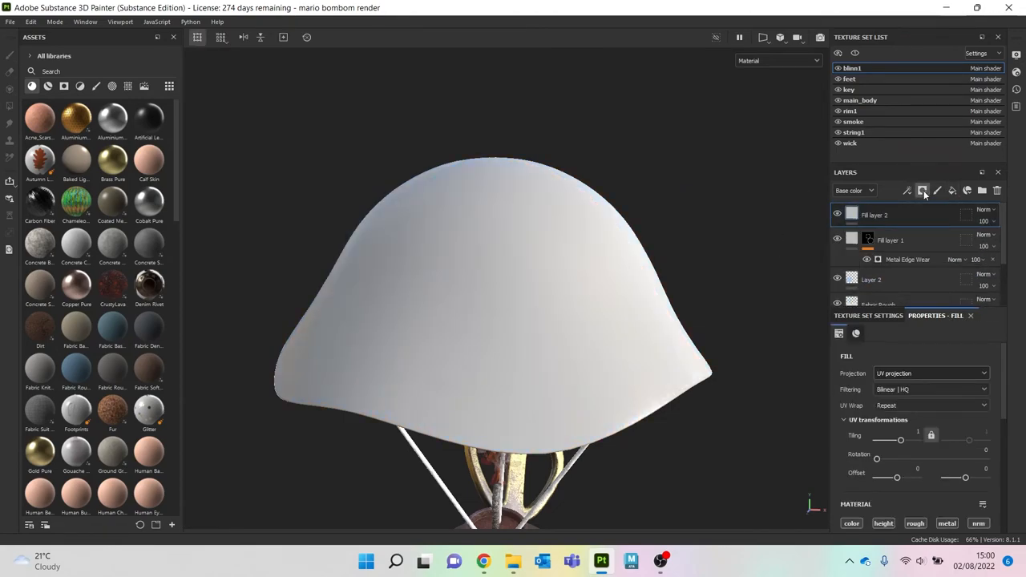
# Step: Mask the parachute fill with a Dirt generator and adjust Dirt Level and Contrast
pyautogui.click(908, 191)
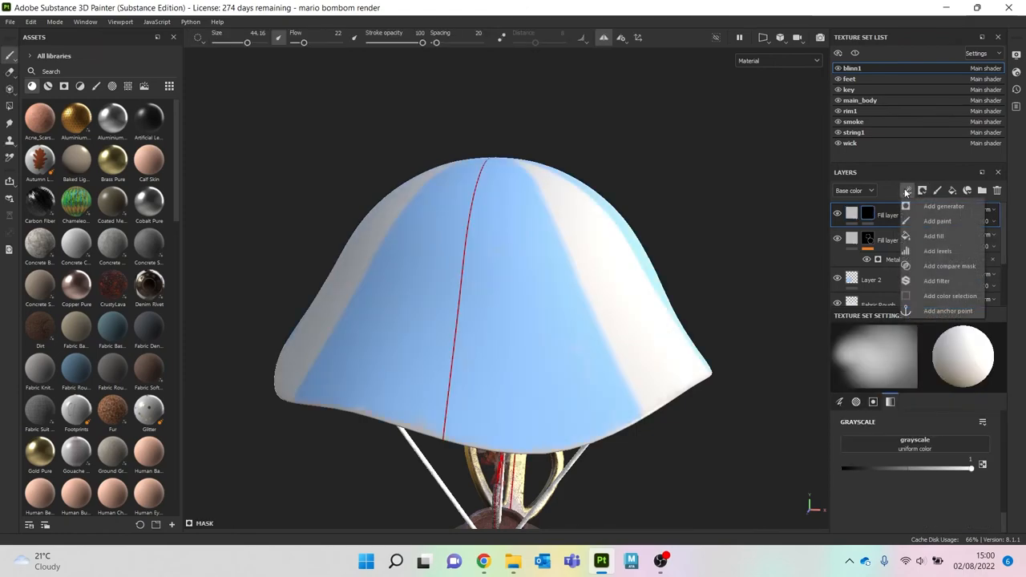
pyautogui.click(943, 205)
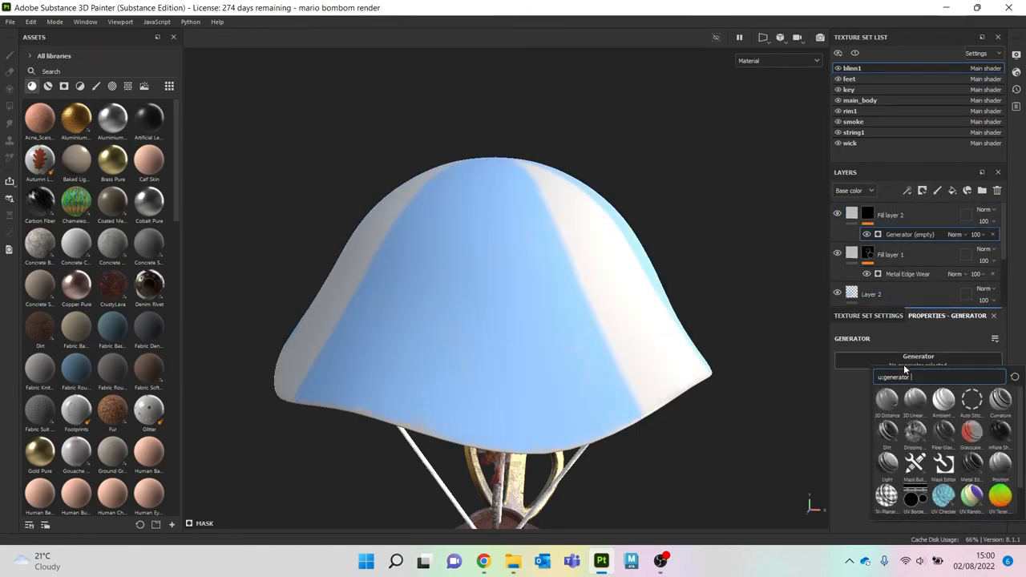
pyautogui.click(888, 433)
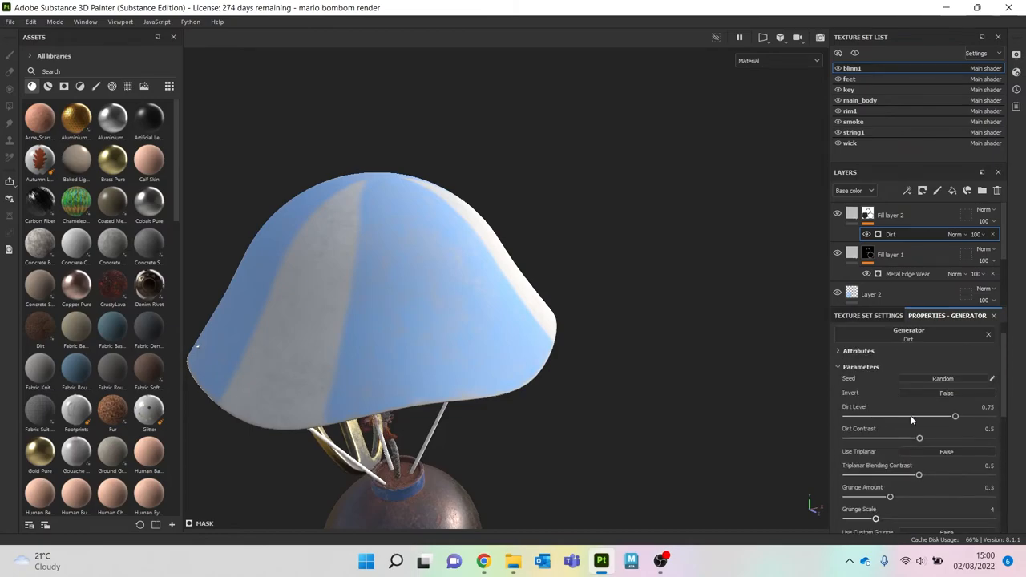
pyautogui.click(890, 215)
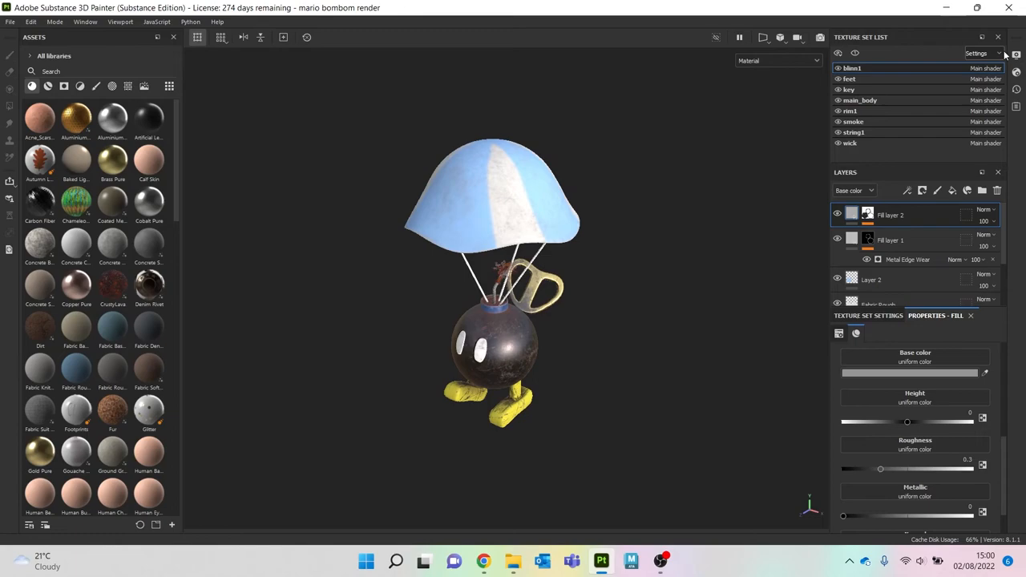
# Step: Render in Iray and enable Clear color so the backdrop becomes plain grey
pyautogui.click(10, 22)
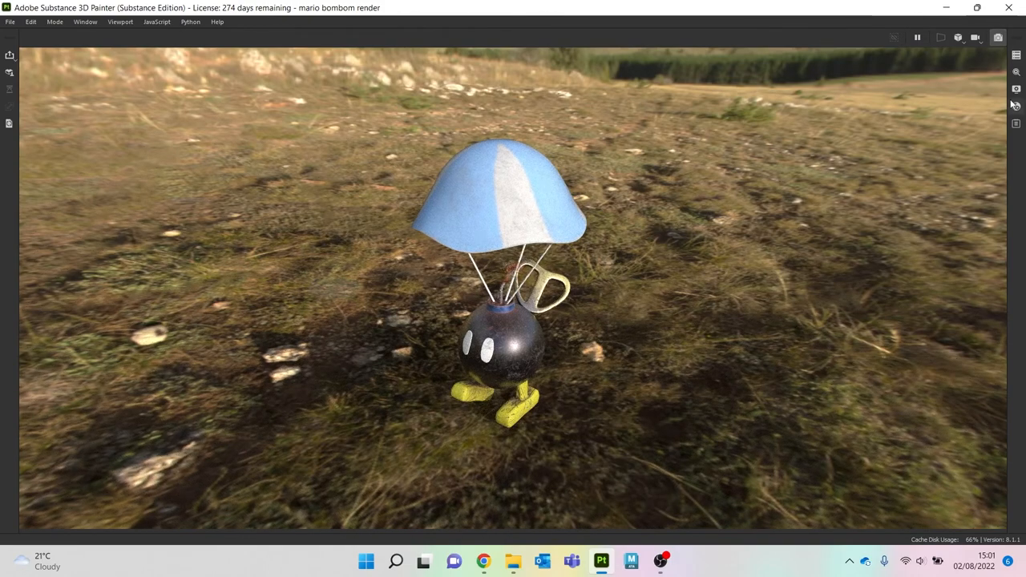
pyautogui.click(1016, 89)
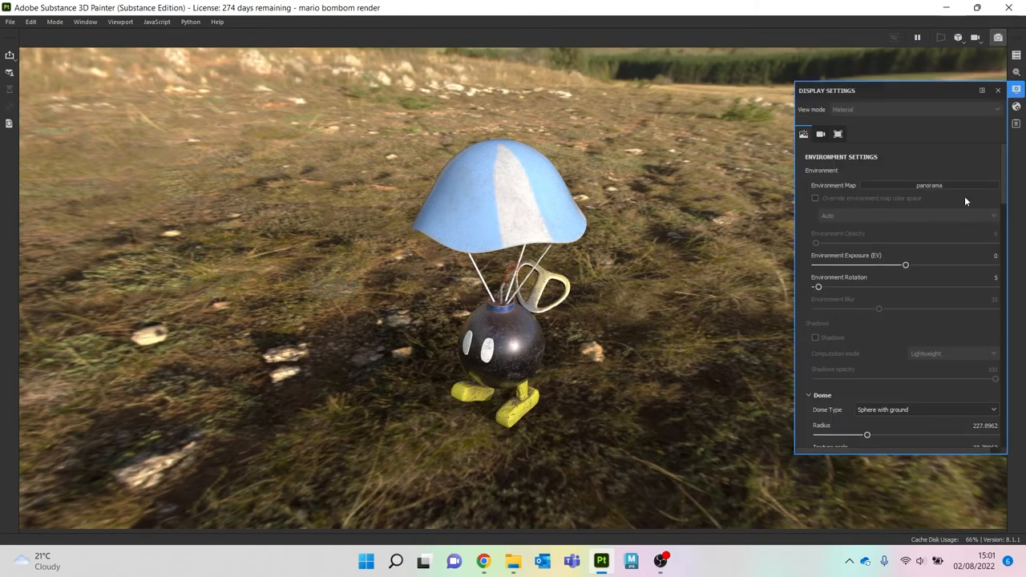
pyautogui.scroll(-3)
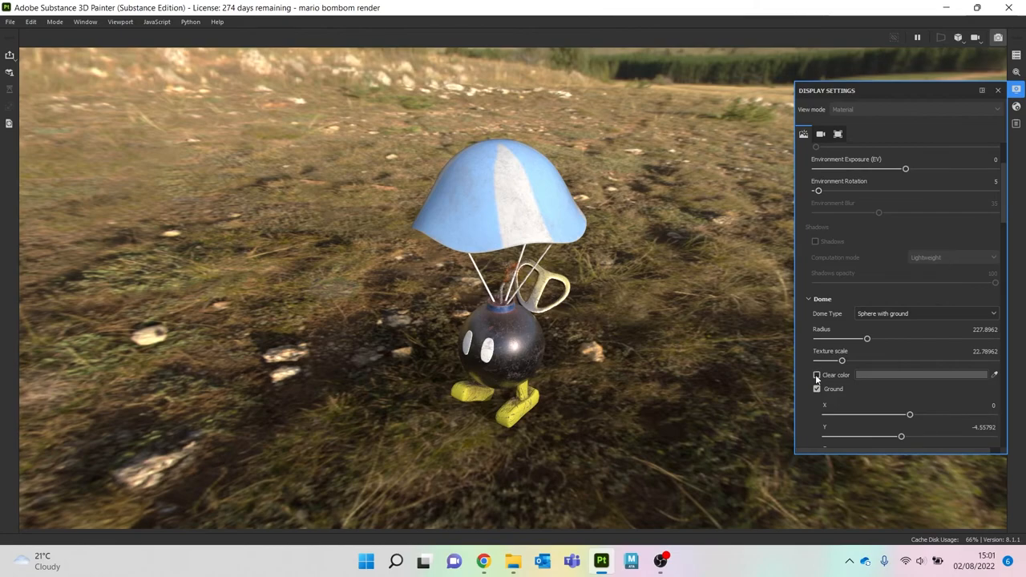
pyautogui.click(817, 375)
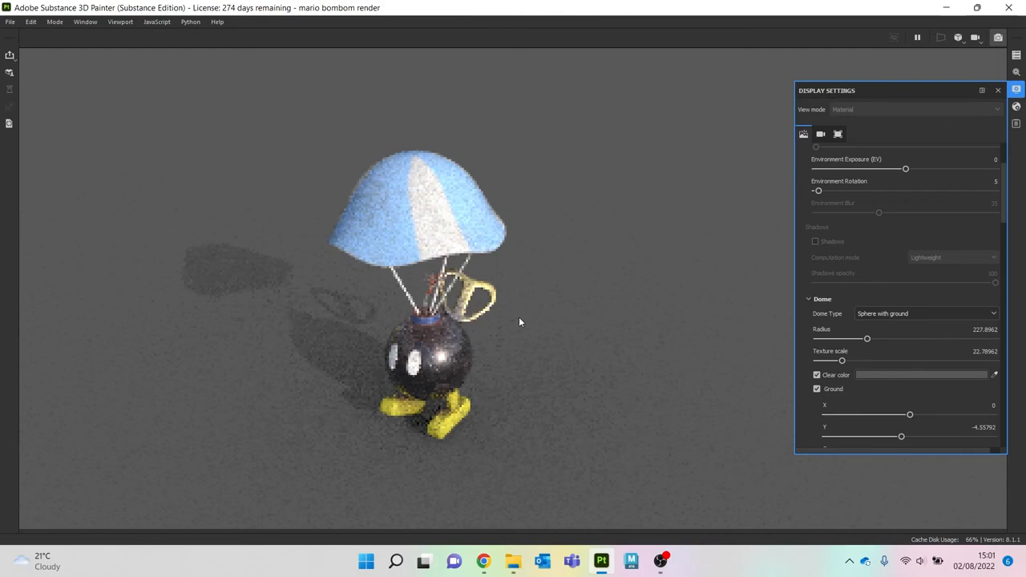
# Step: Try several Environment Maps including shipyard buildings and Villa Nova Street
pyautogui.click(803, 134)
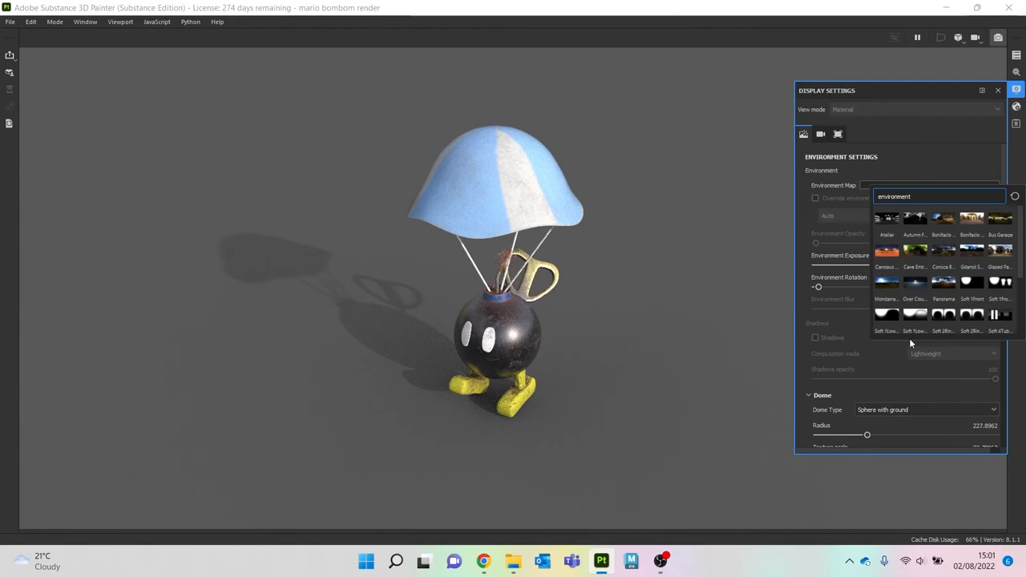
pyautogui.click(972, 250)
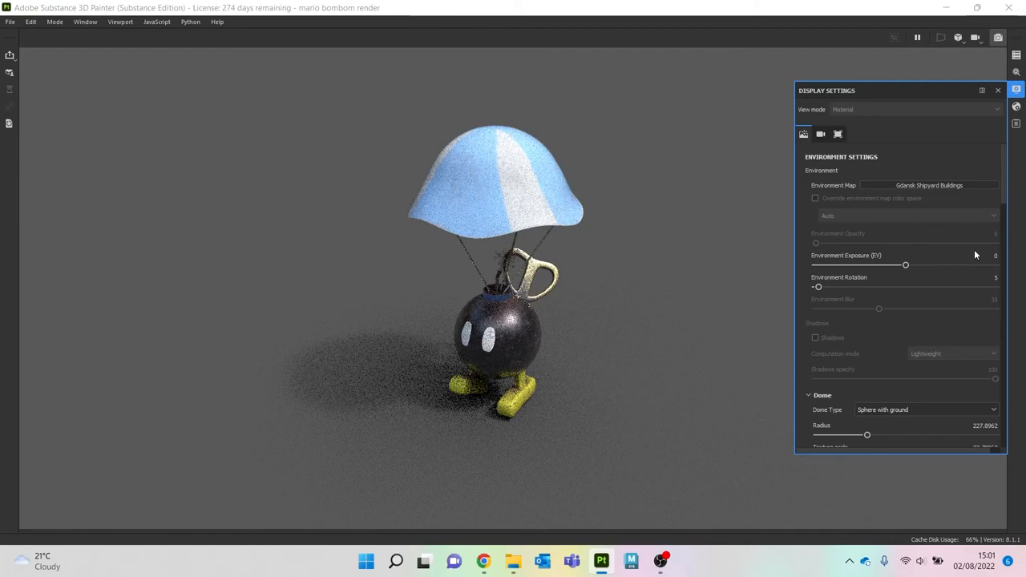
pyautogui.click(930, 186)
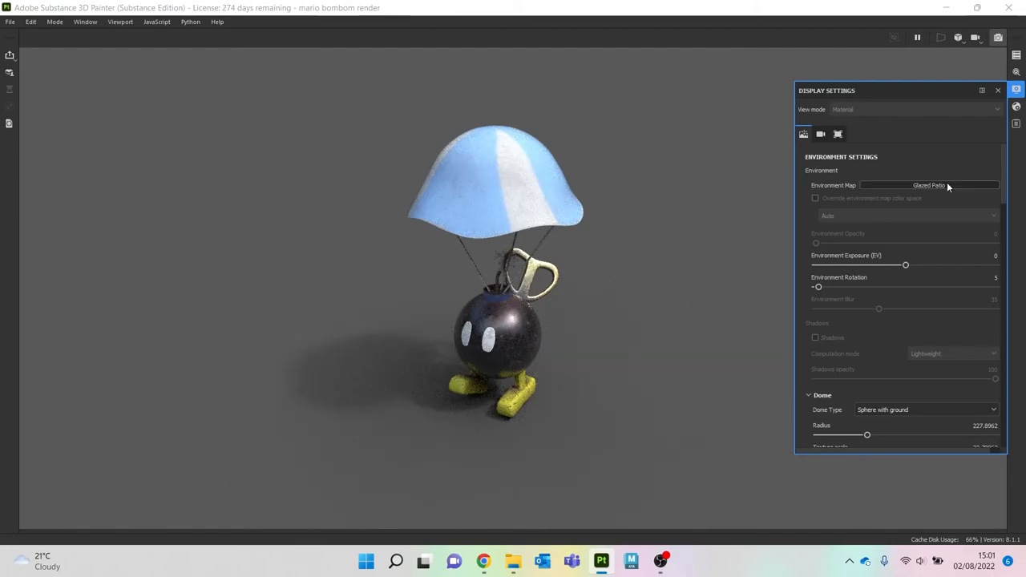
pyautogui.click(929, 186)
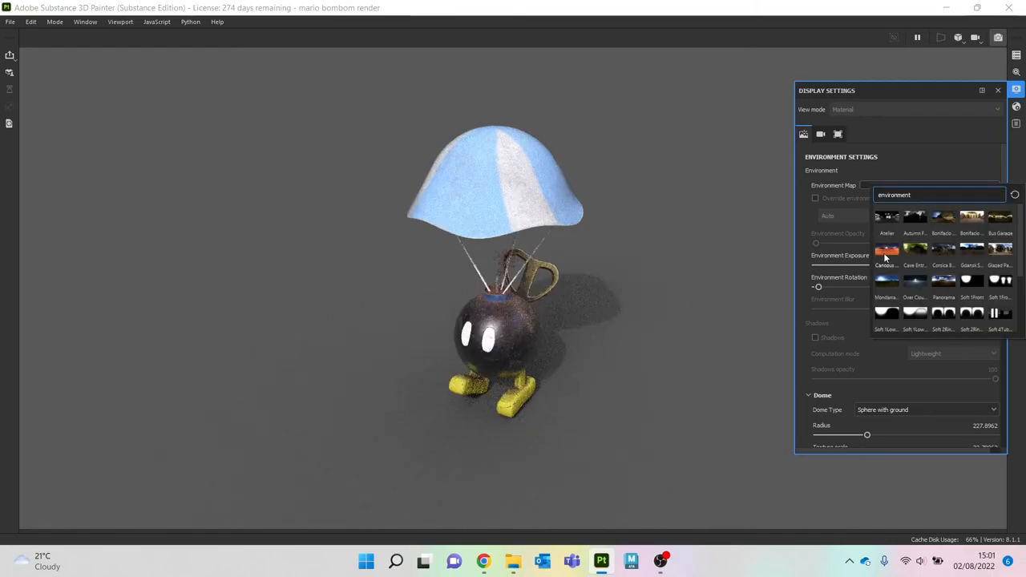
pyautogui.click(885, 265)
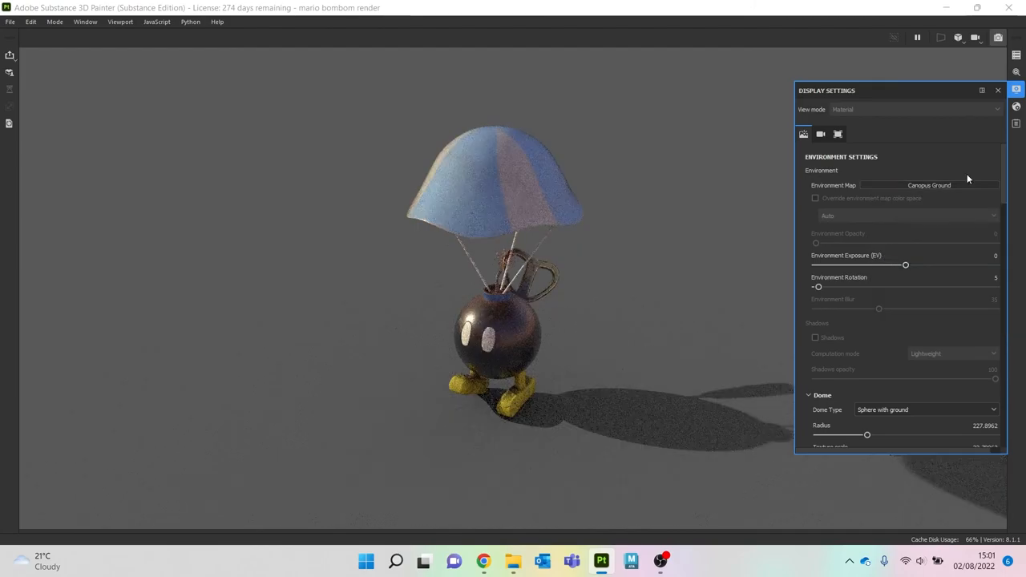
pyautogui.click(930, 186)
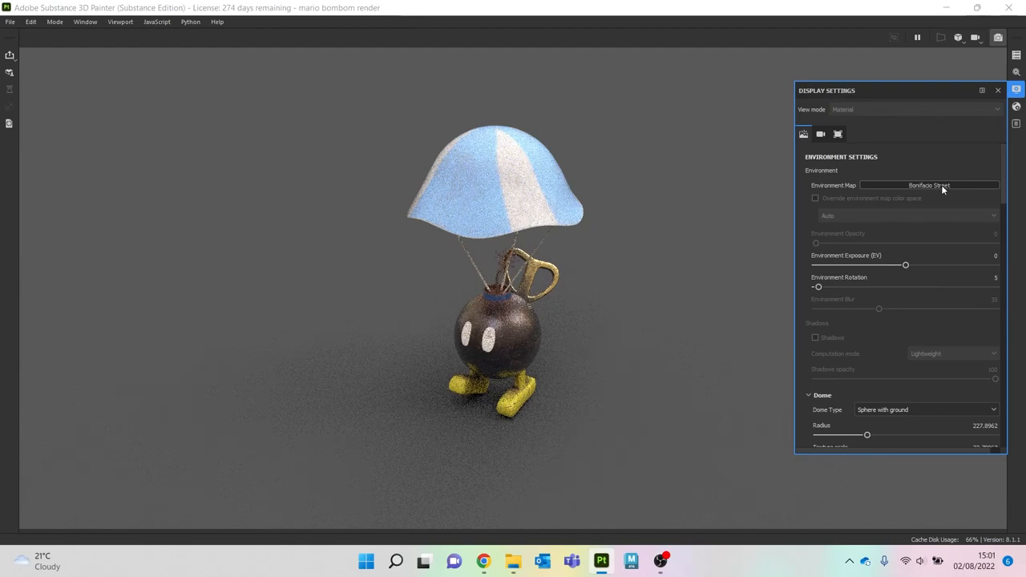
pyautogui.click(930, 186)
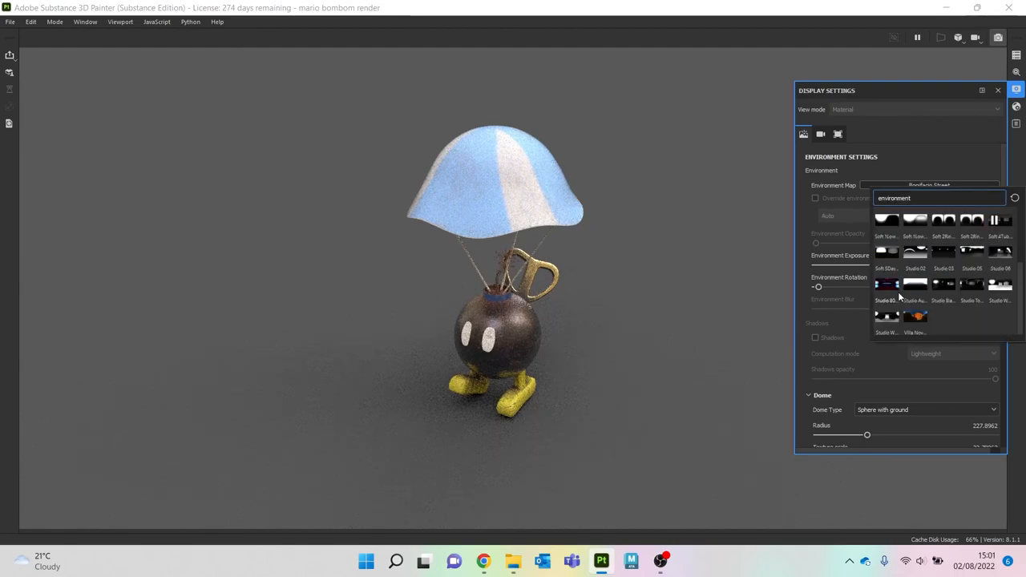
pyautogui.click(914, 315)
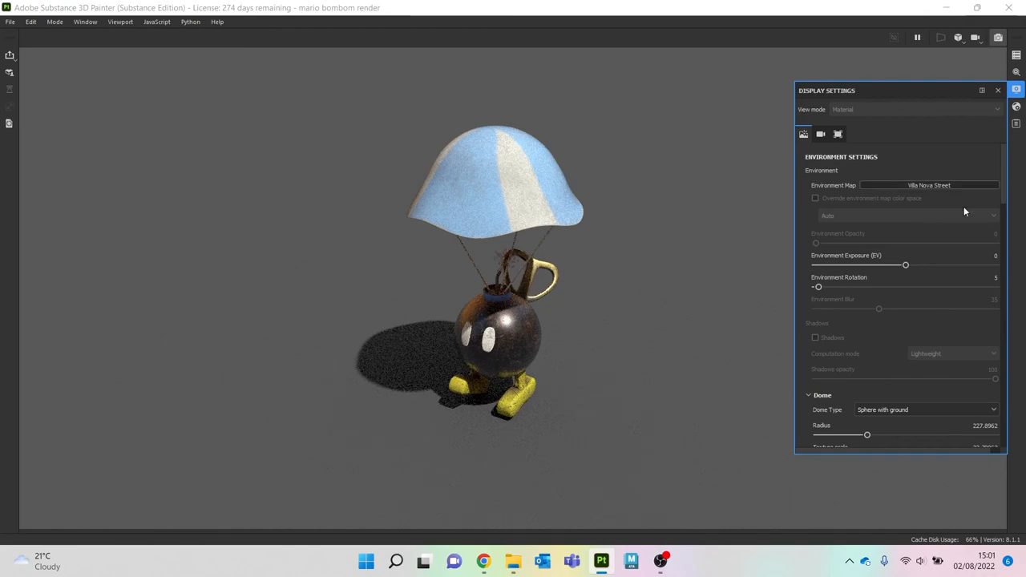
# Step: Rotate the environment to 267 and settle on the Soft Low Contrast studio HDRI
pyautogui.moveTo(811, 287); pyautogui.dragTo(816, 287)
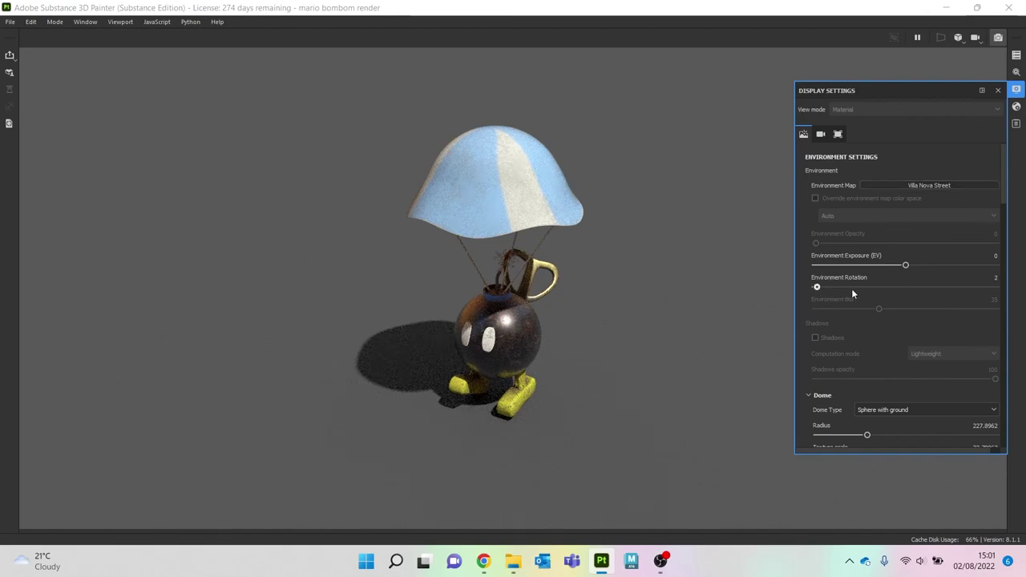
pyautogui.moveTo(818, 287); pyautogui.dragTo(863, 287)
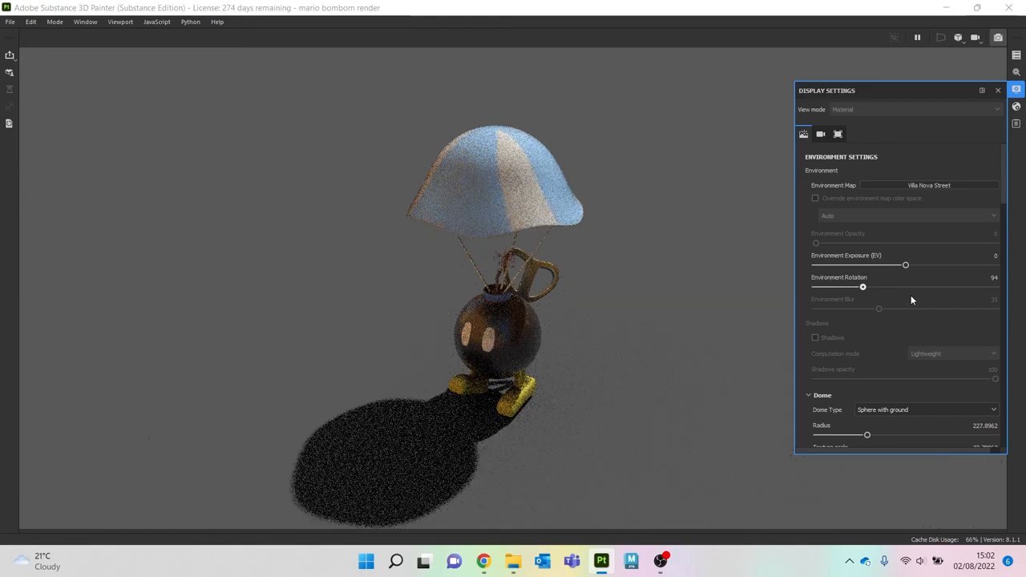
pyautogui.moveTo(863, 285); pyautogui.dragTo(964, 285)
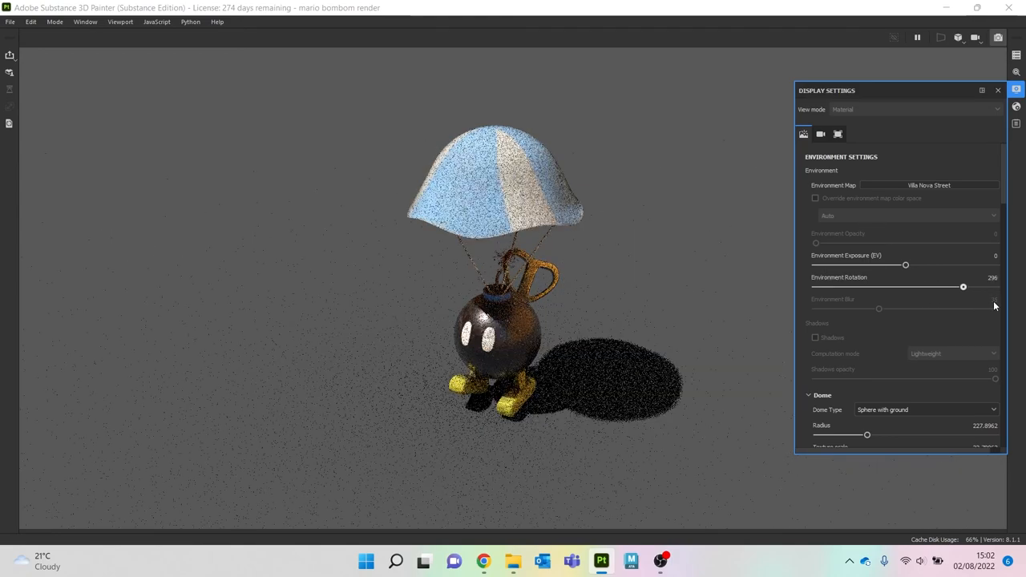
pyautogui.click(928, 186)
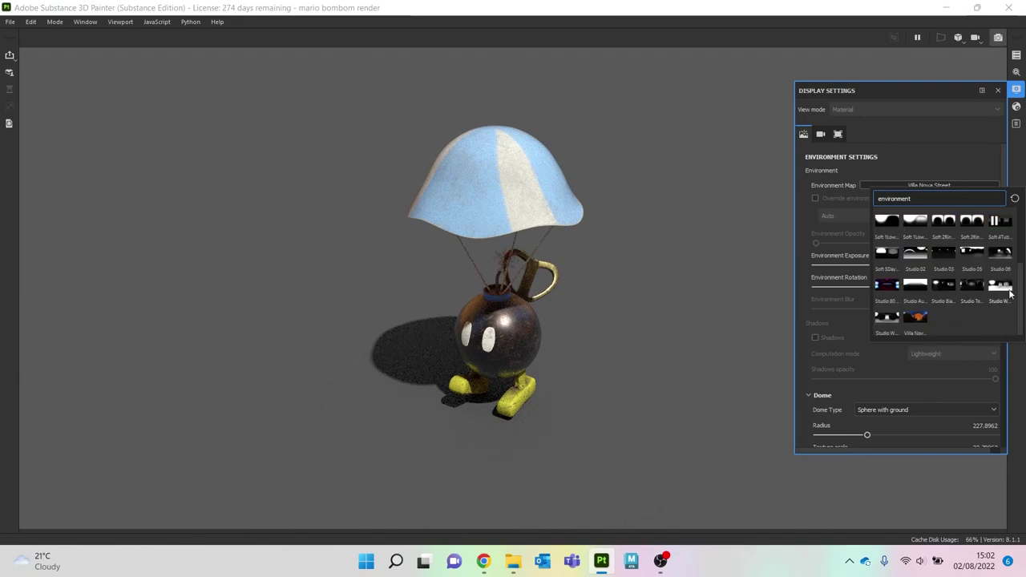
pyautogui.click(1000, 285)
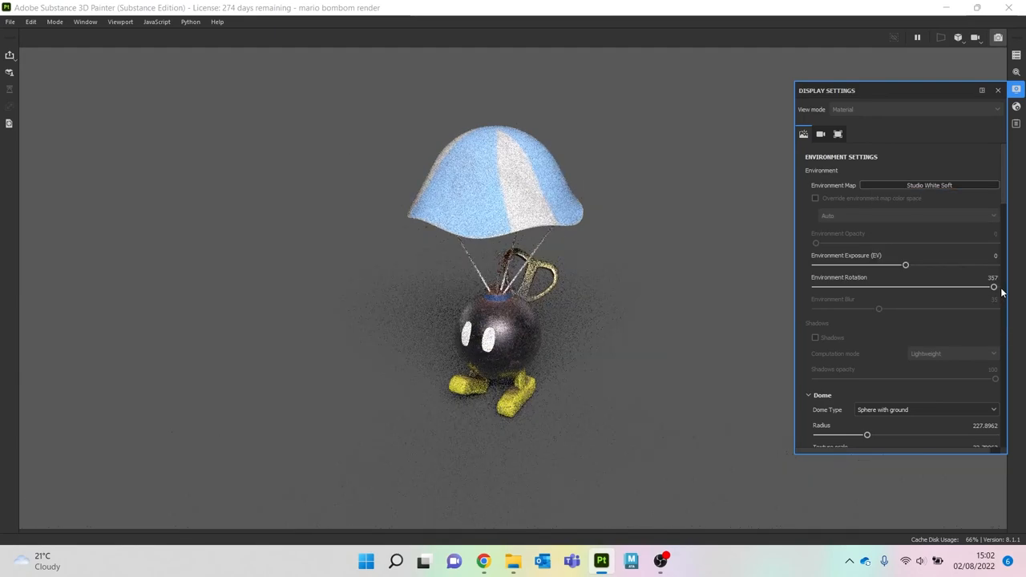
pyautogui.click(930, 186)
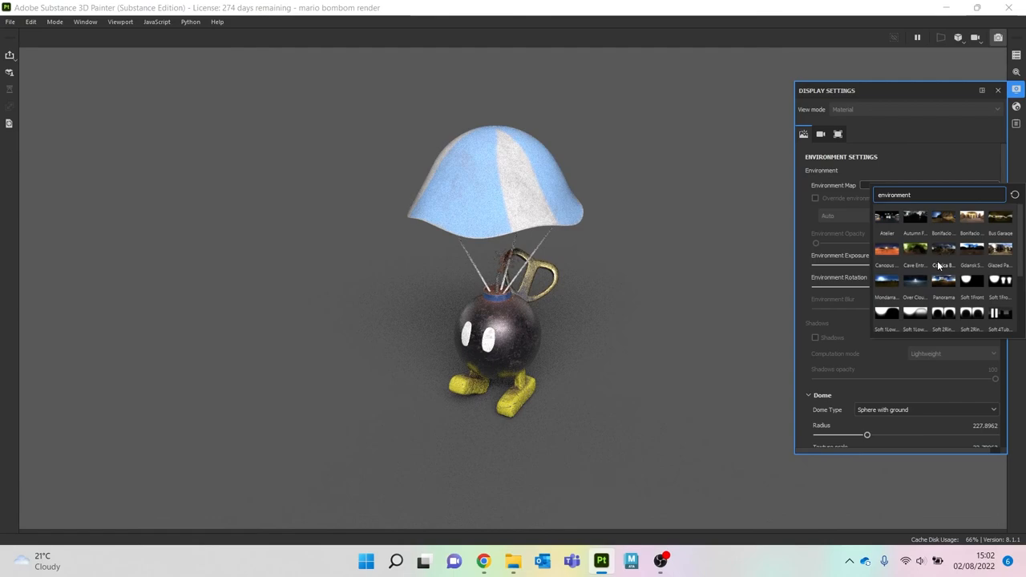
pyautogui.click(943, 217)
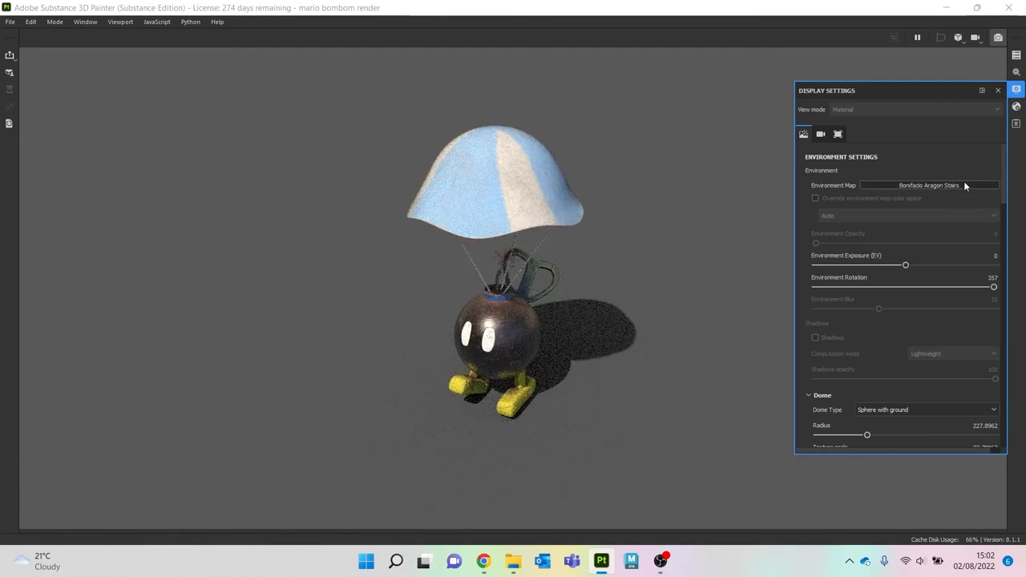
pyautogui.click(911, 186)
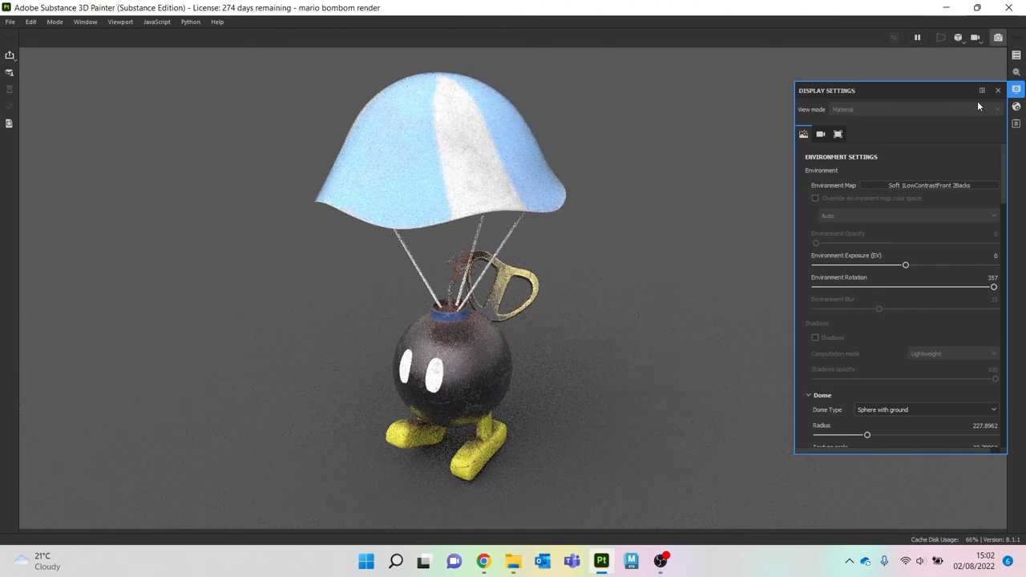
pyautogui.moveTo(997, 90)
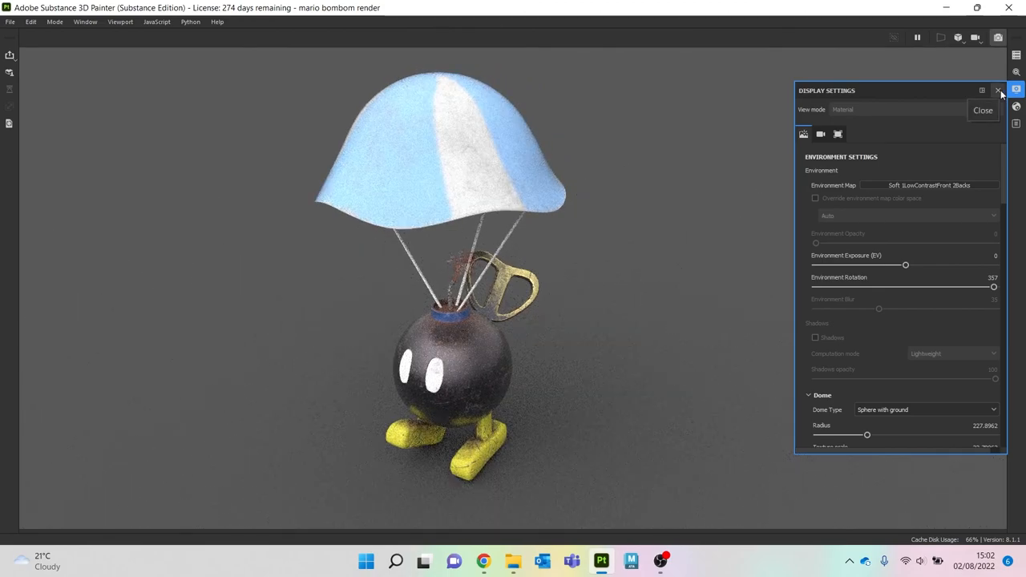